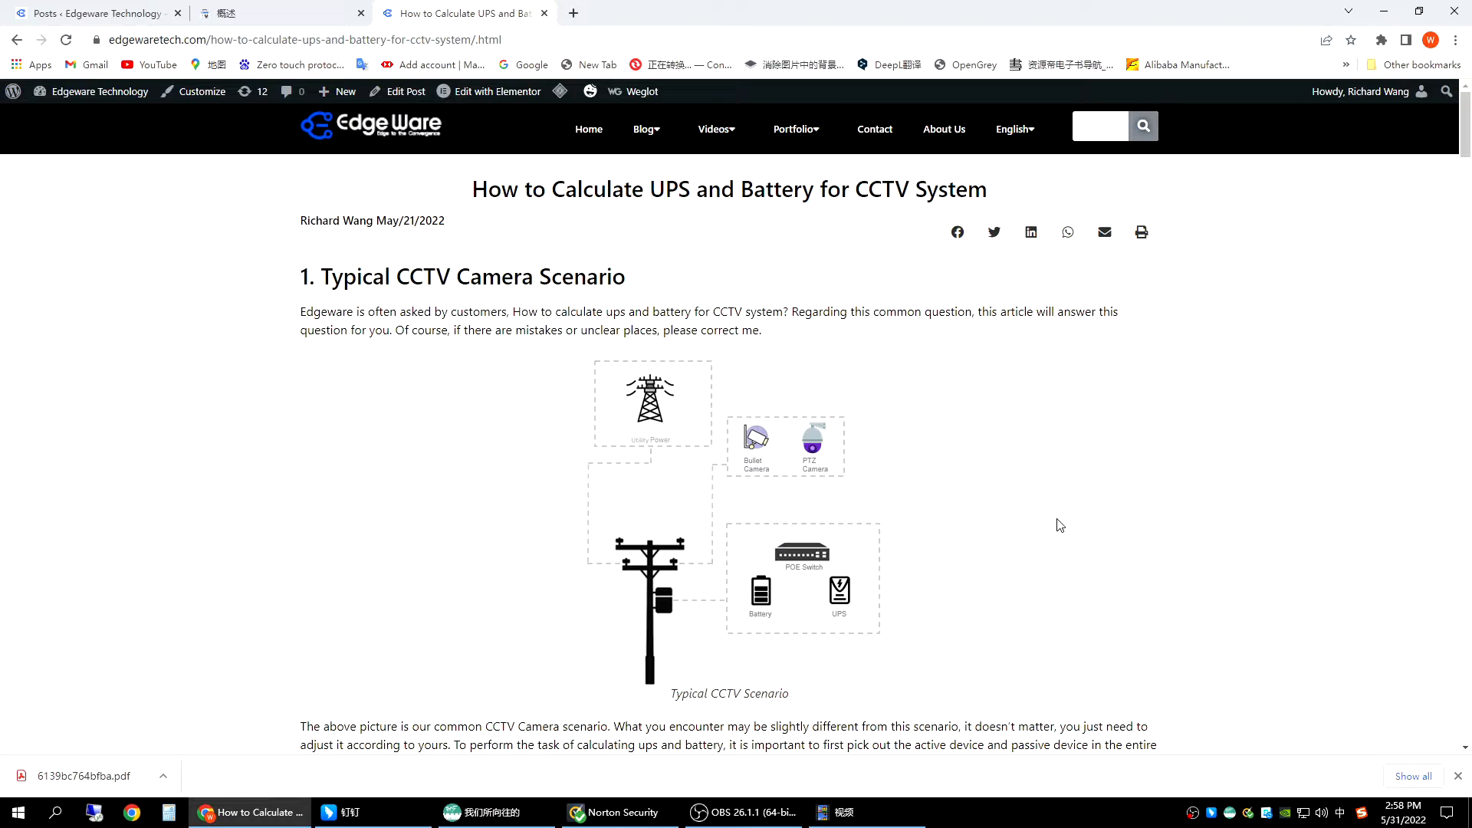
mouse_move(492, 198)
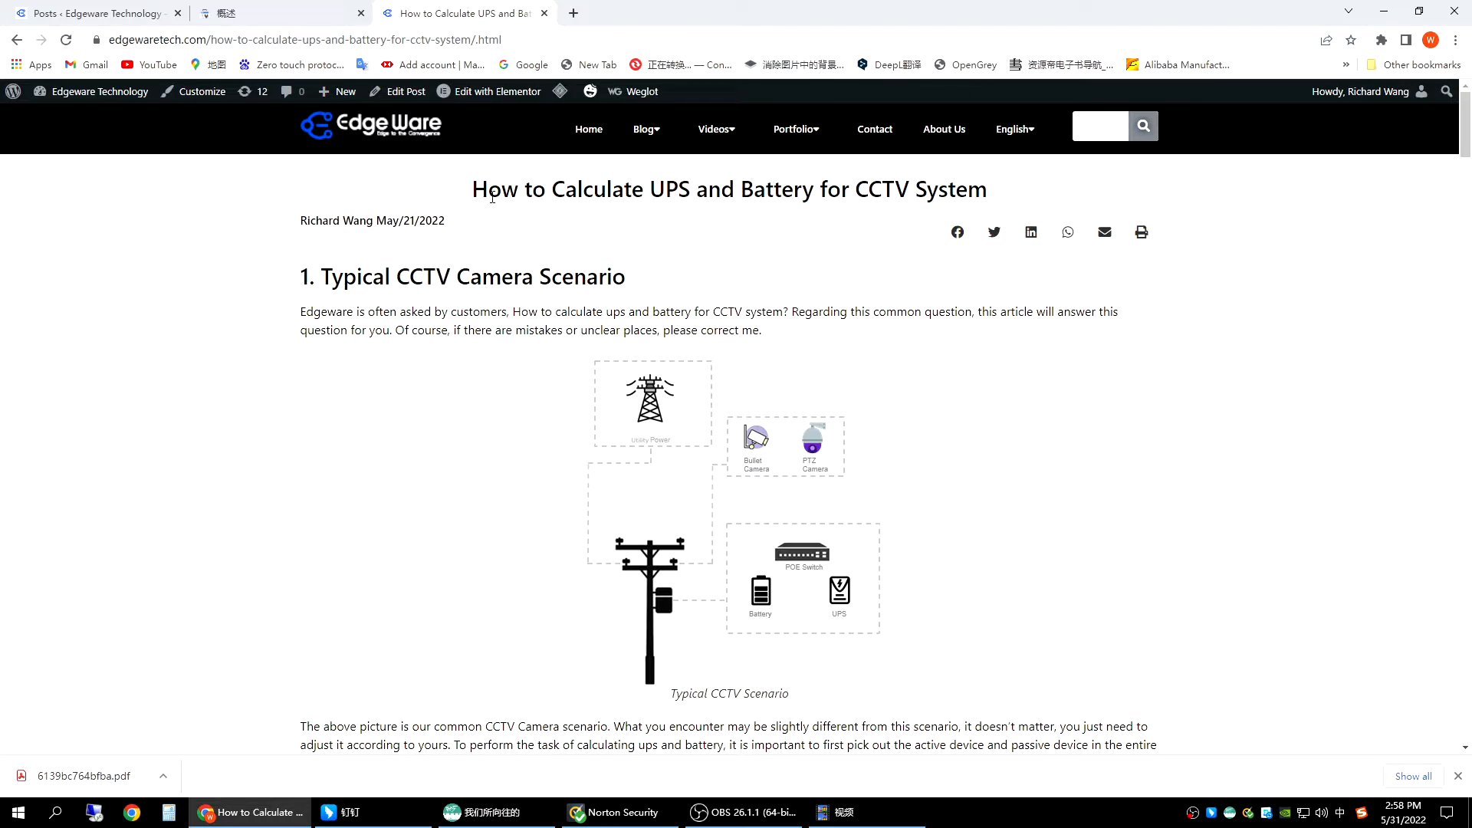
mouse_move(916, 216)
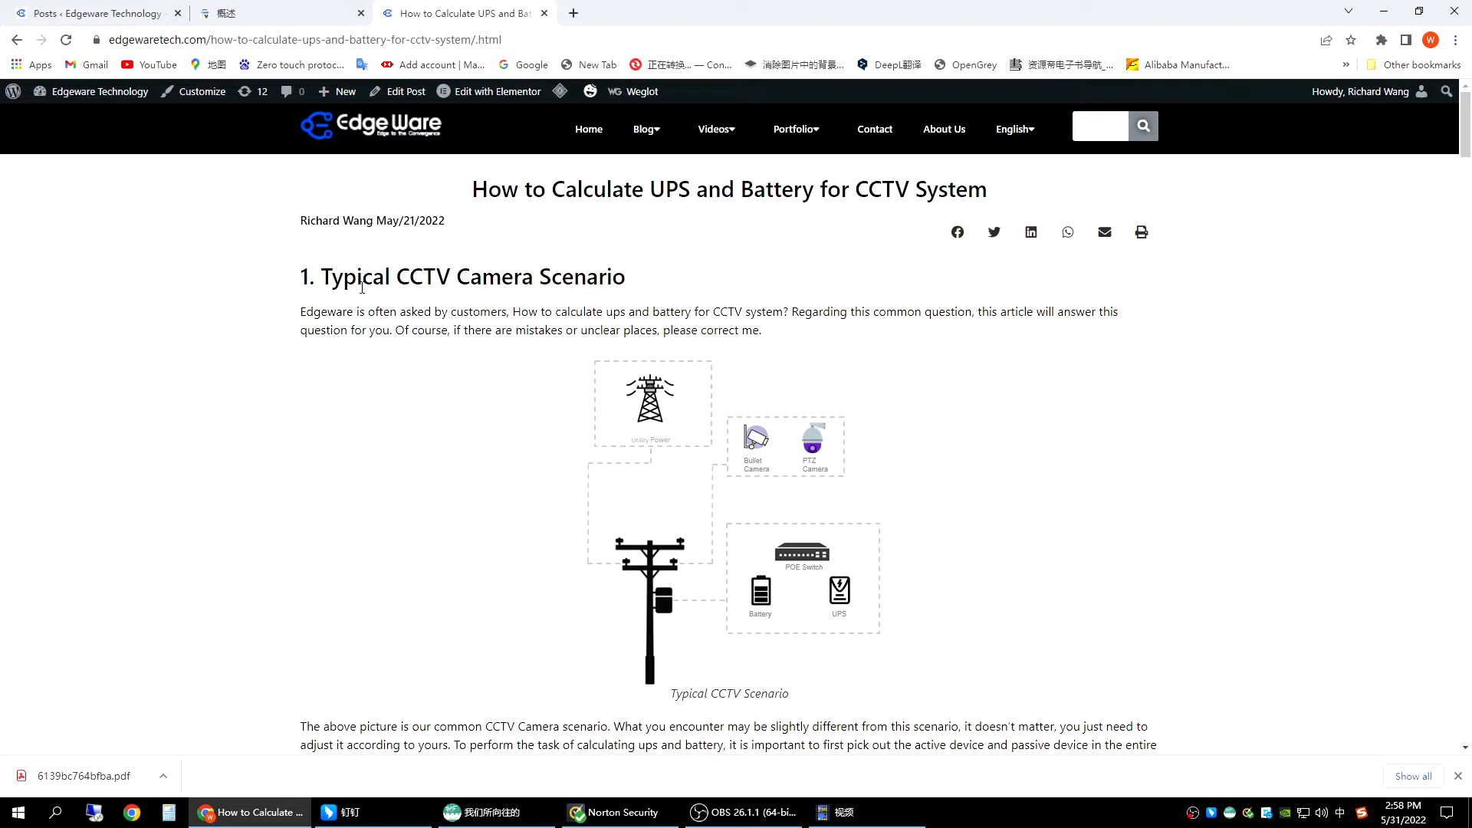
Scroll through the Typical CCTV Camera Scenario diagram showing power, cameras, switch, battery and UPS.
scroll("down", 3)
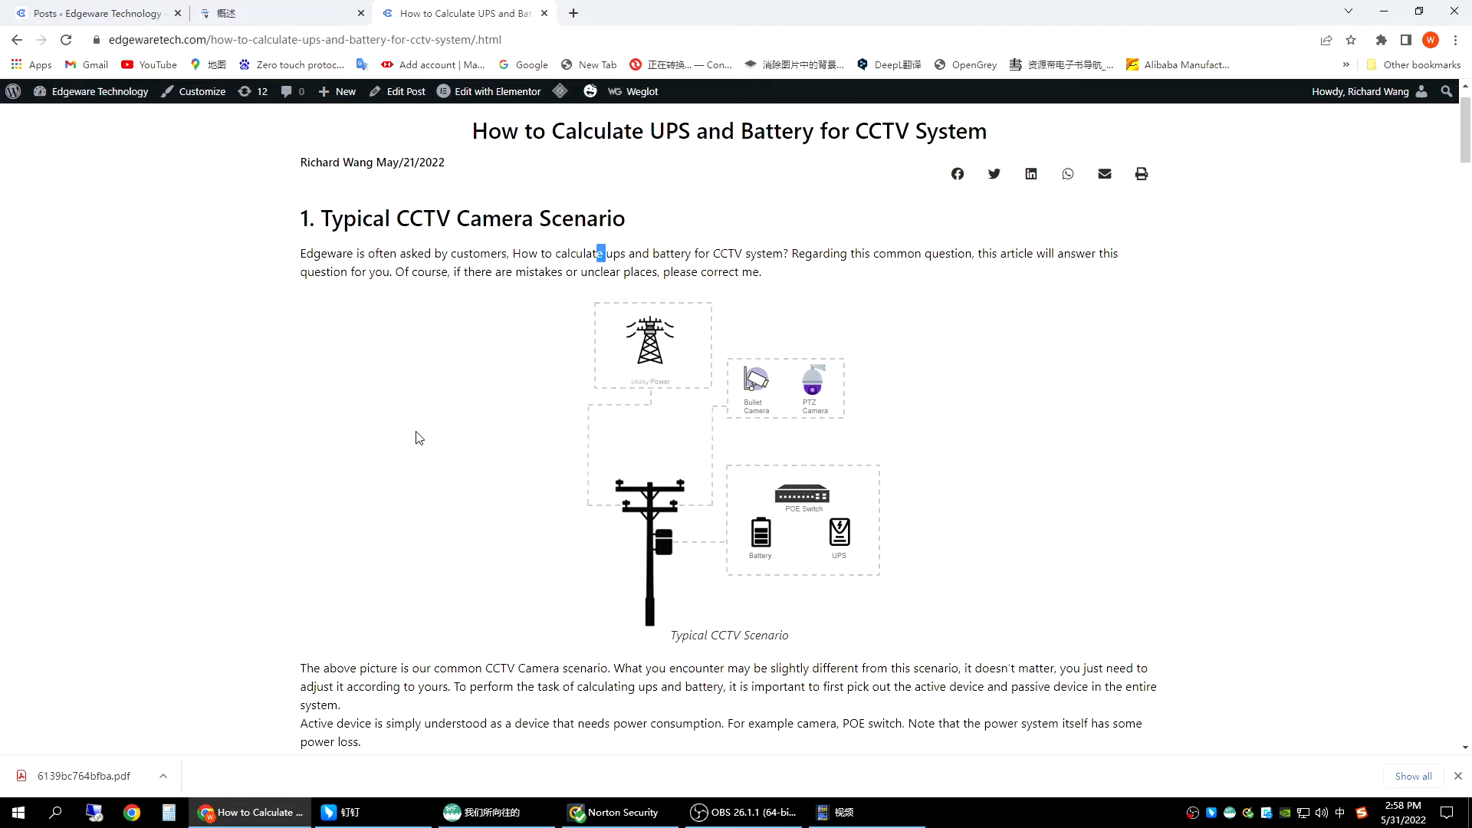
scroll("down", 3)
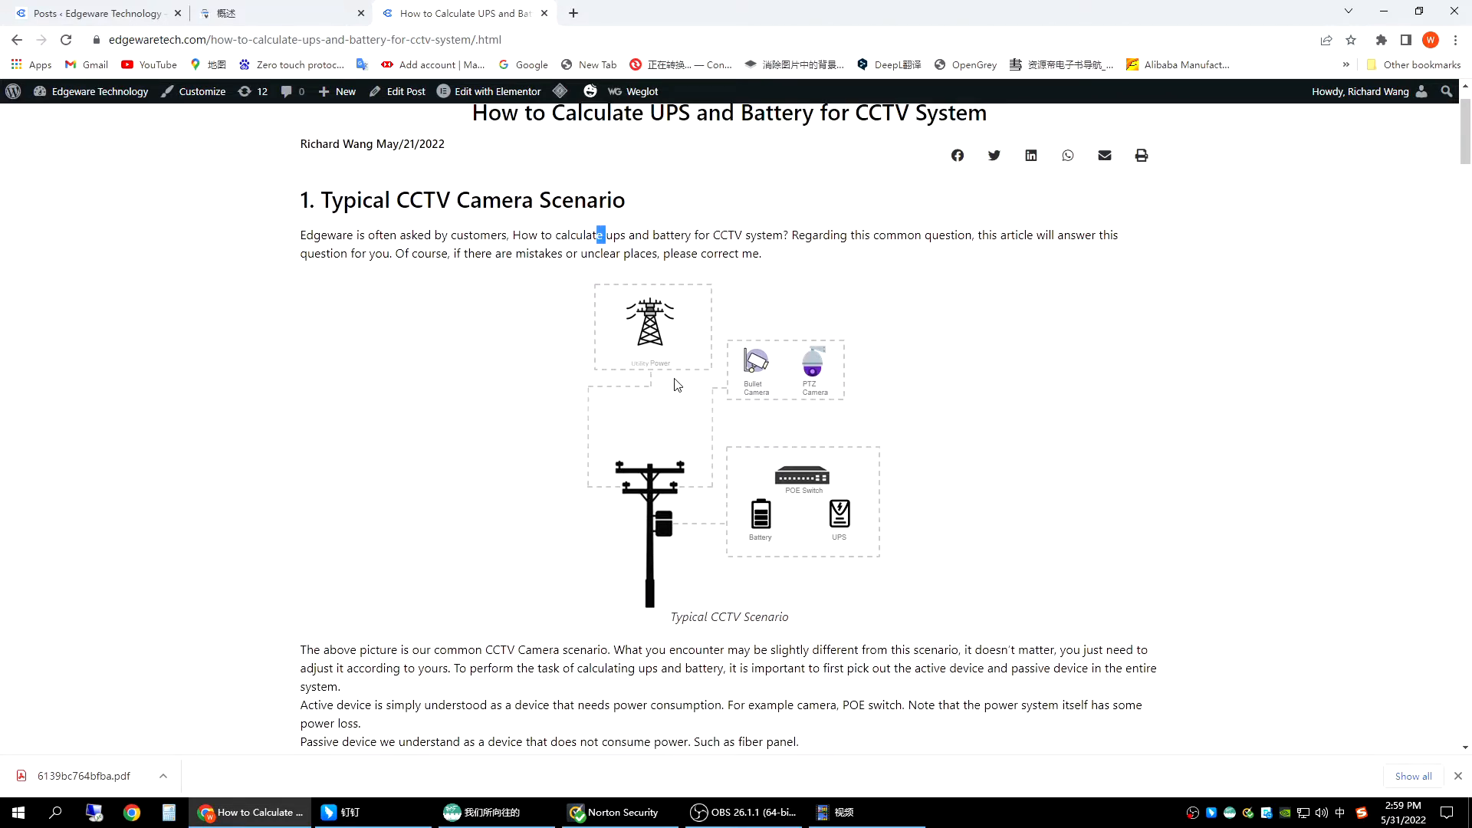
mouse_move(803, 385)
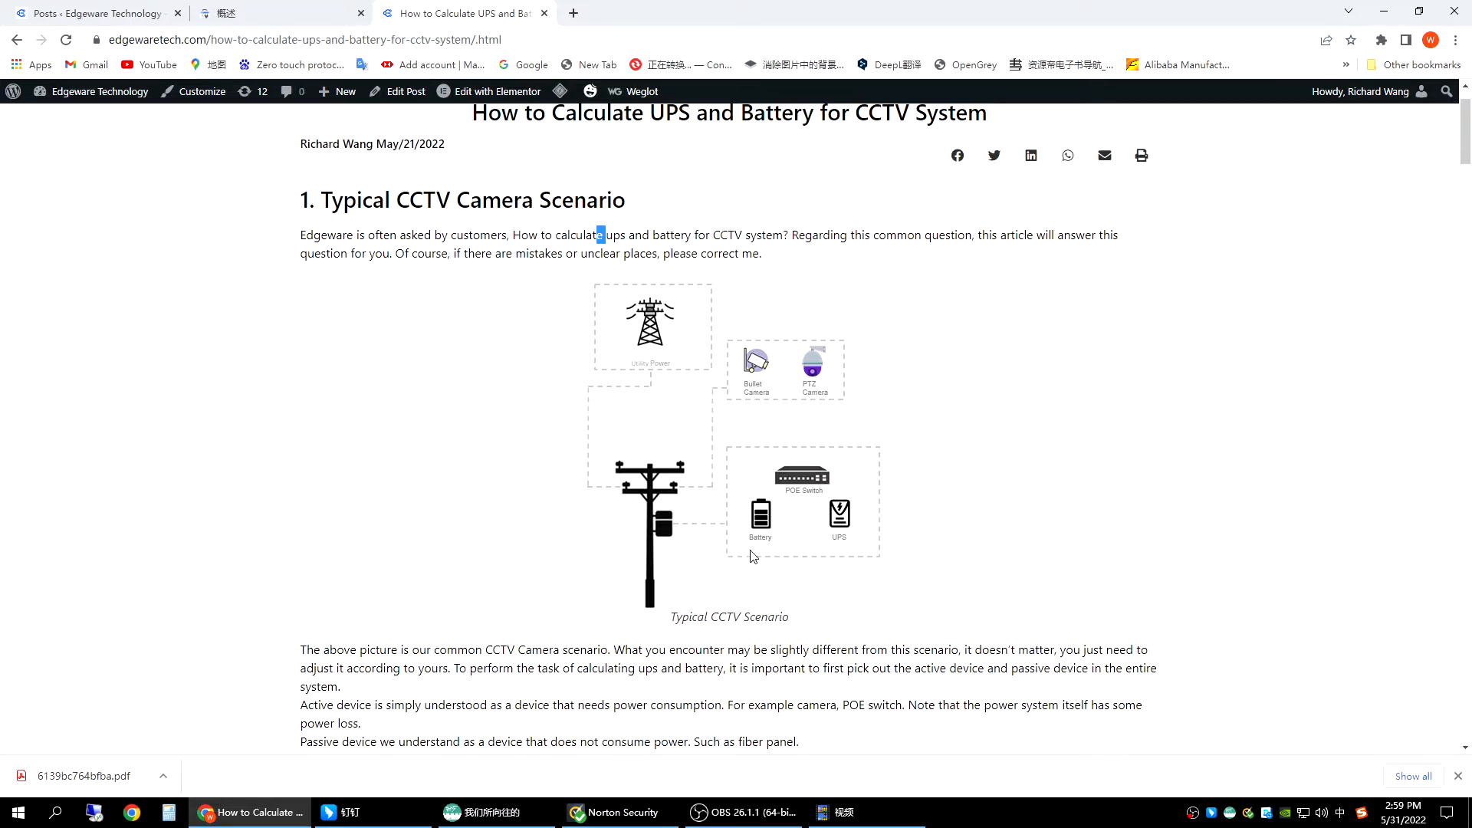
mouse_move(673, 488)
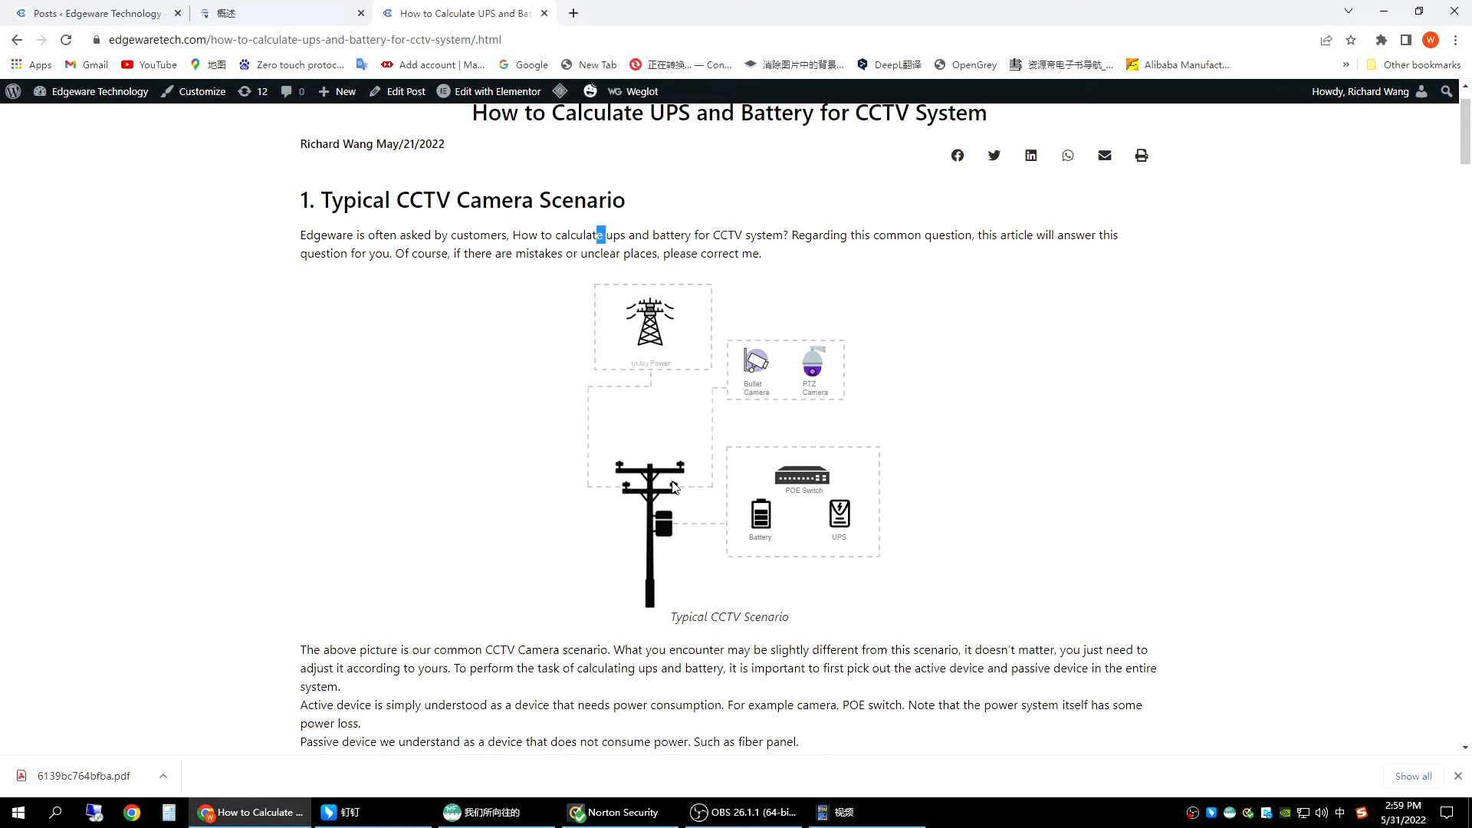
mouse_move(806, 413)
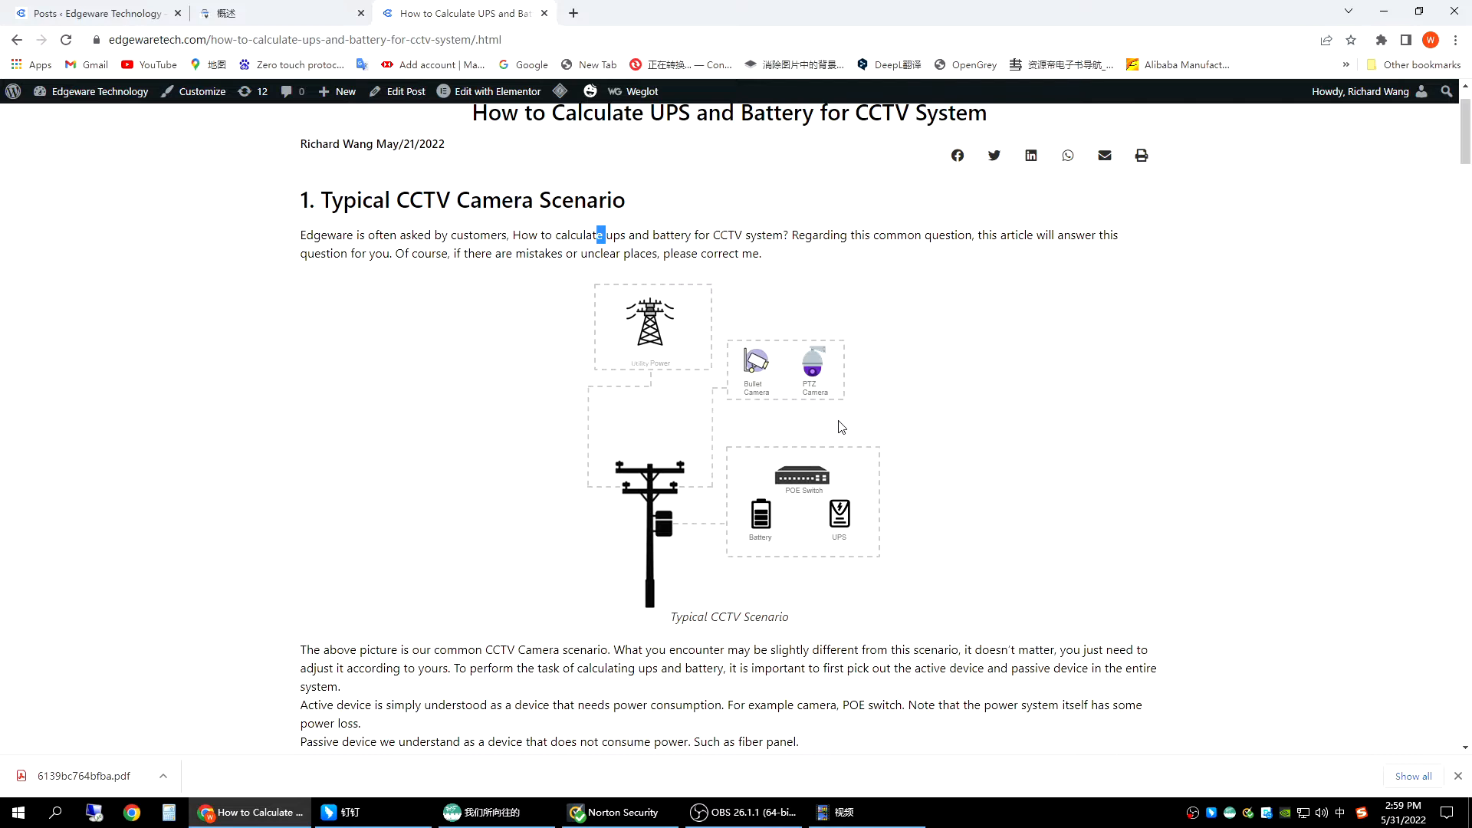
mouse_move(813, 366)
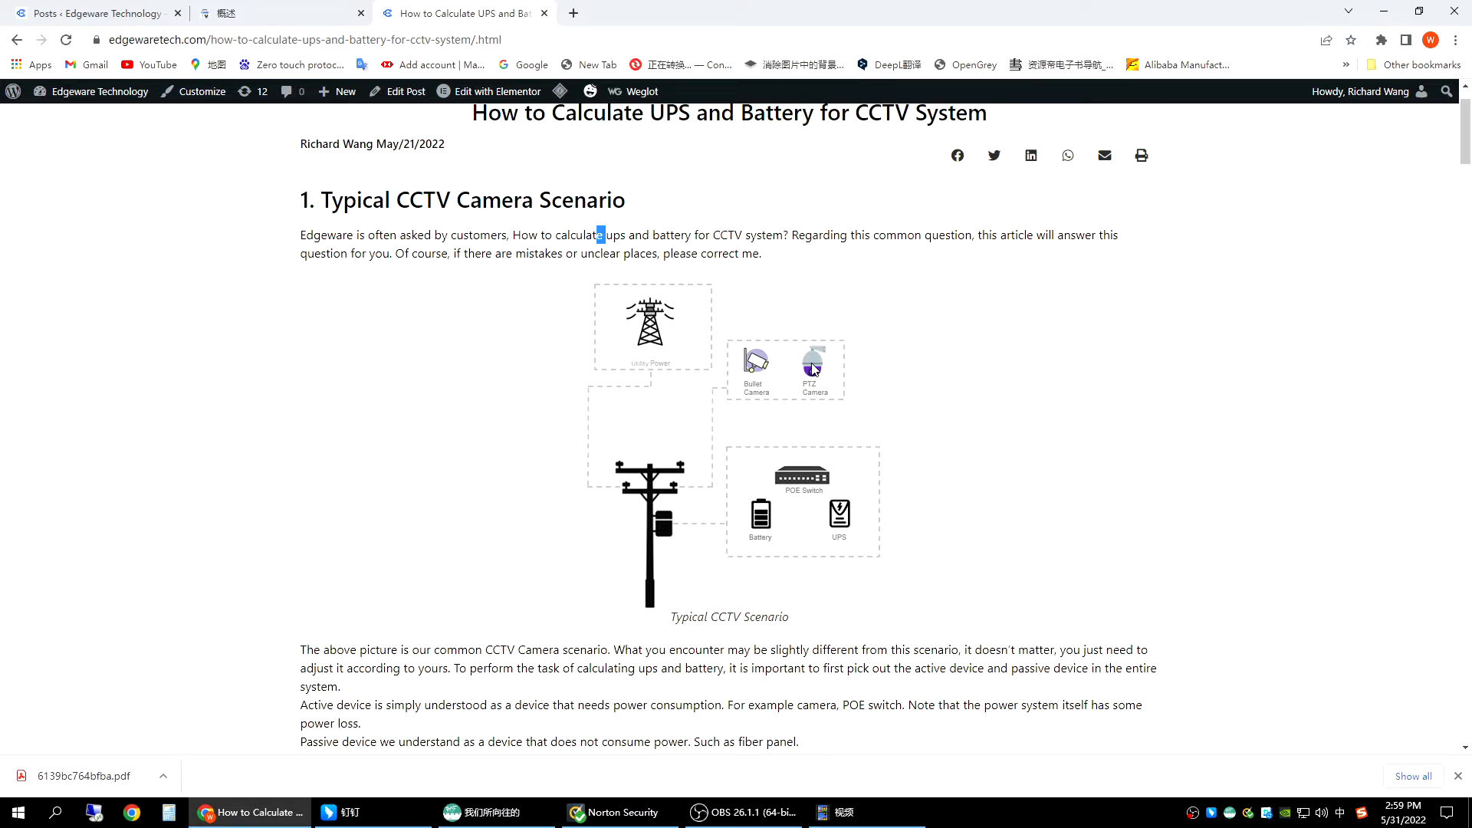
mouse_move(733, 378)
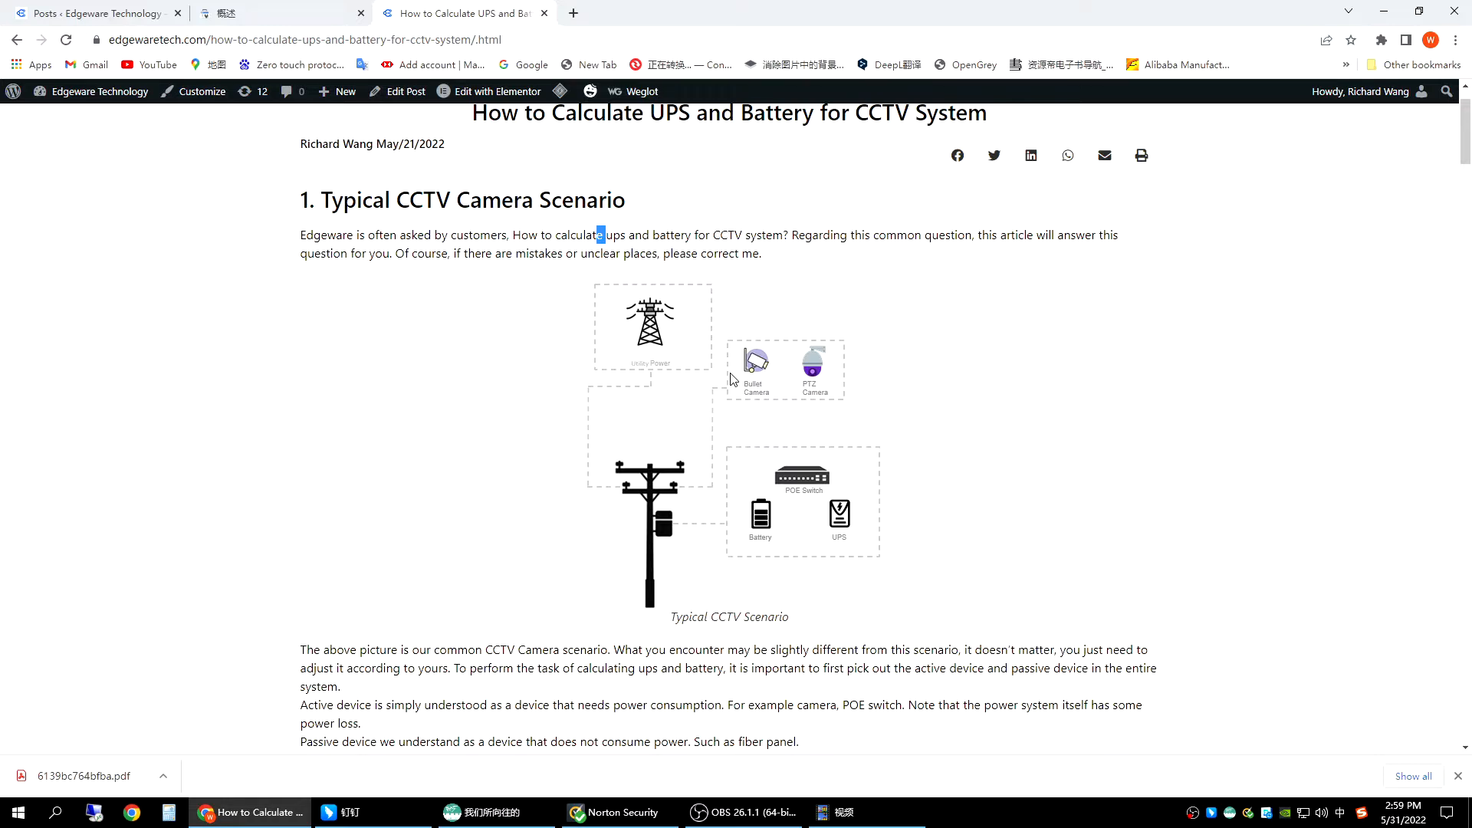
mouse_move(774, 425)
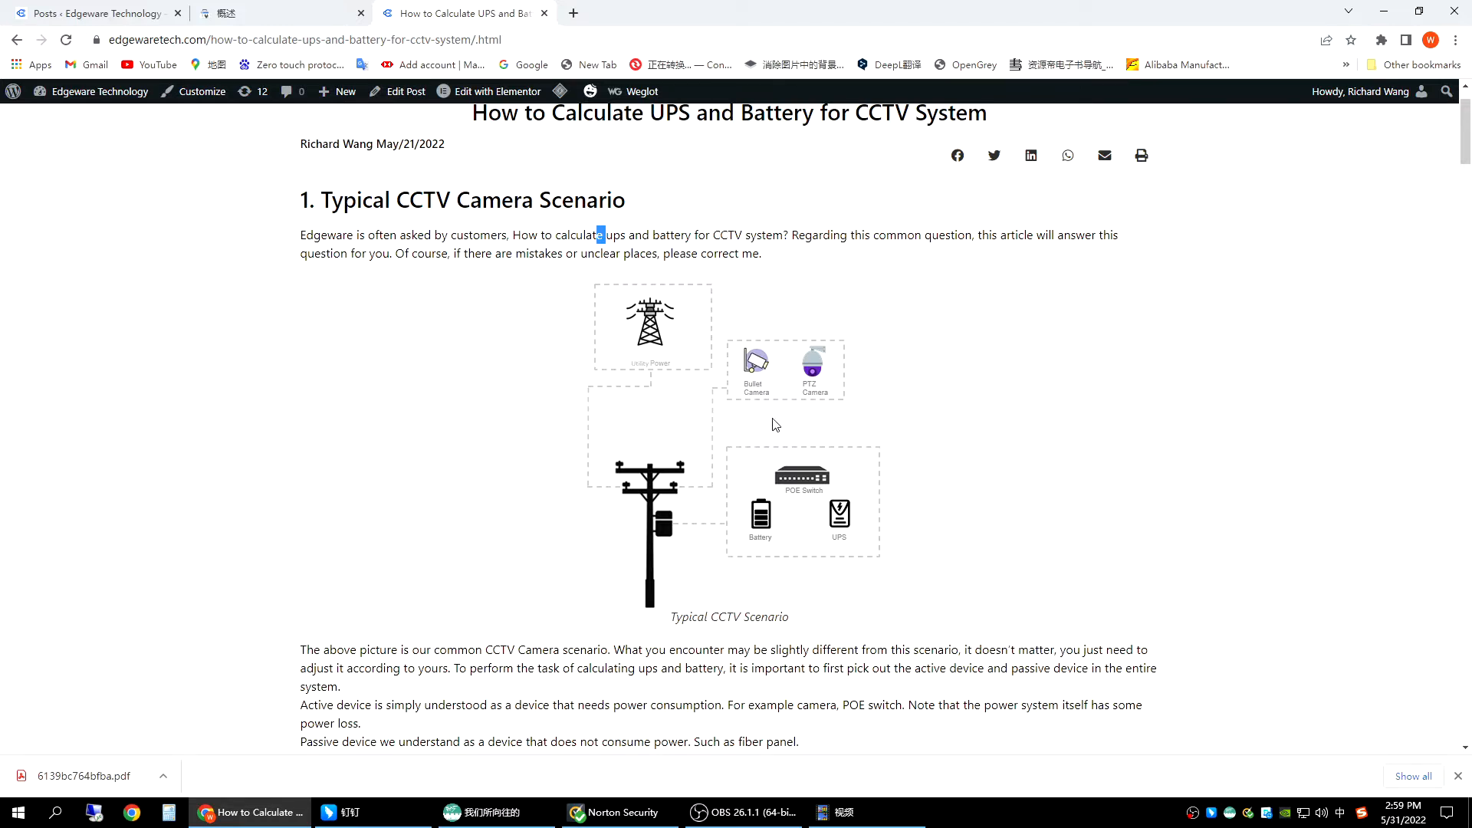
mouse_move(859, 349)
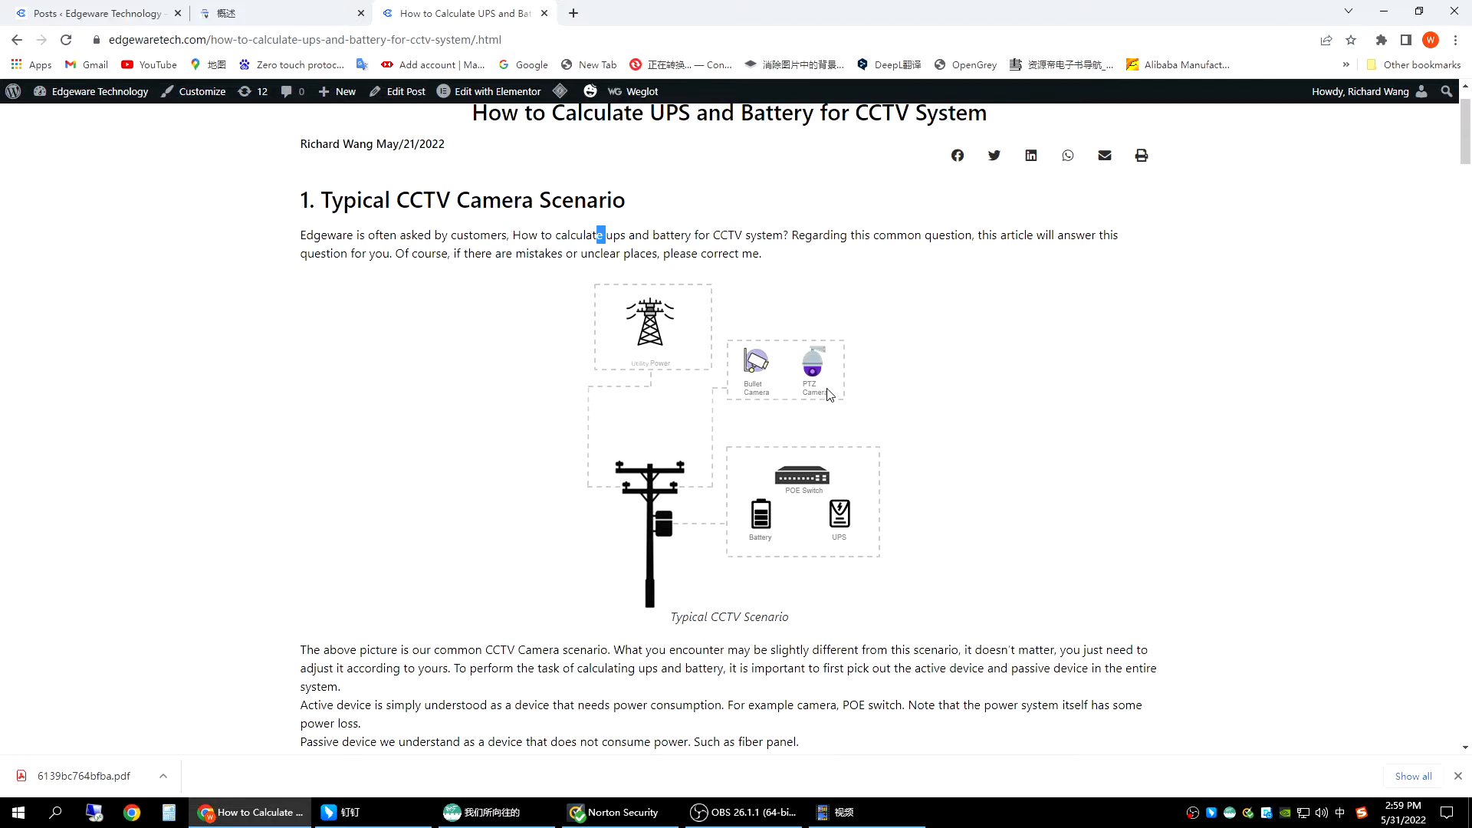
mouse_move(747, 419)
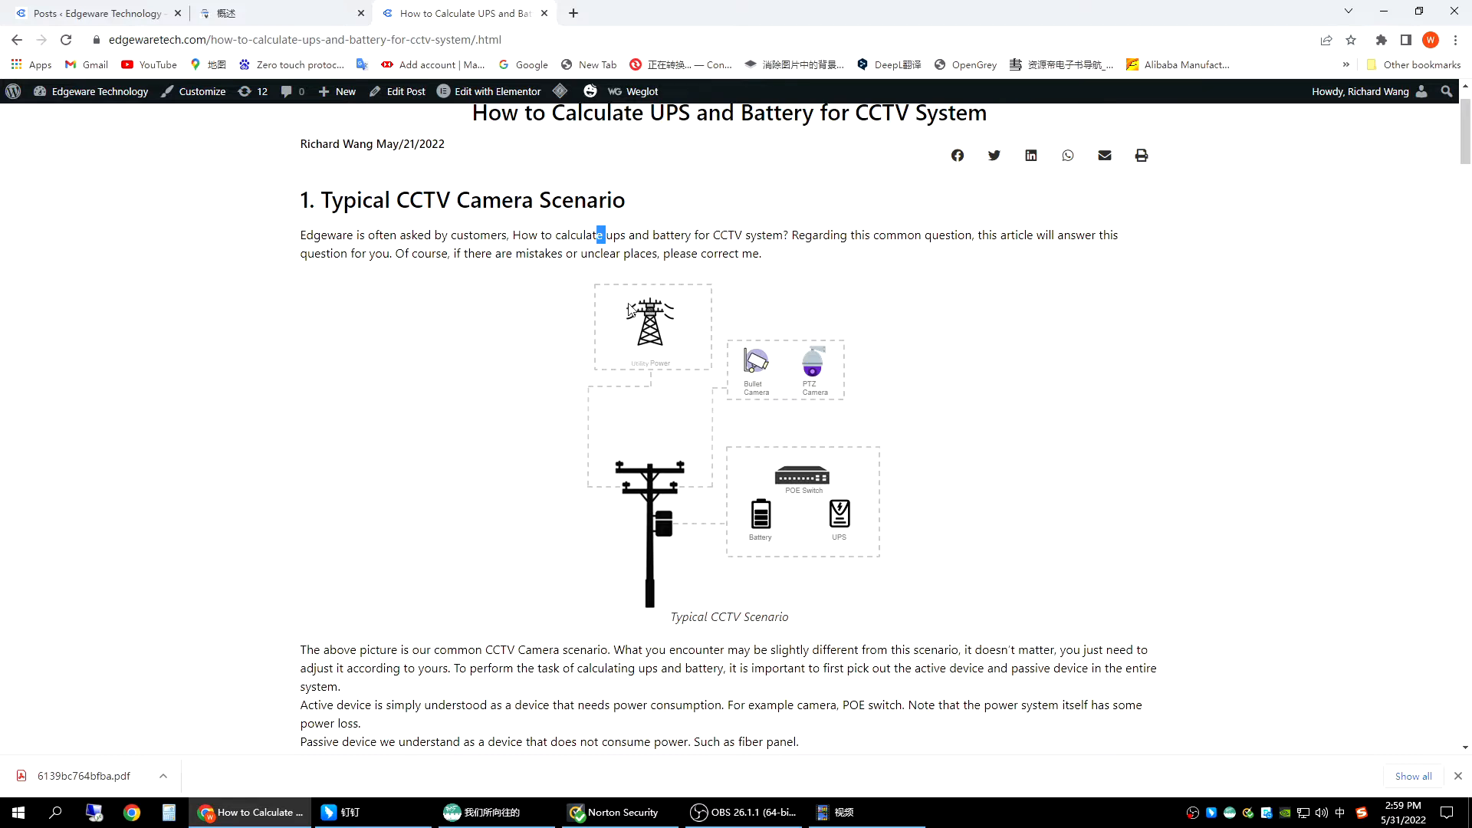
mouse_move(878, 488)
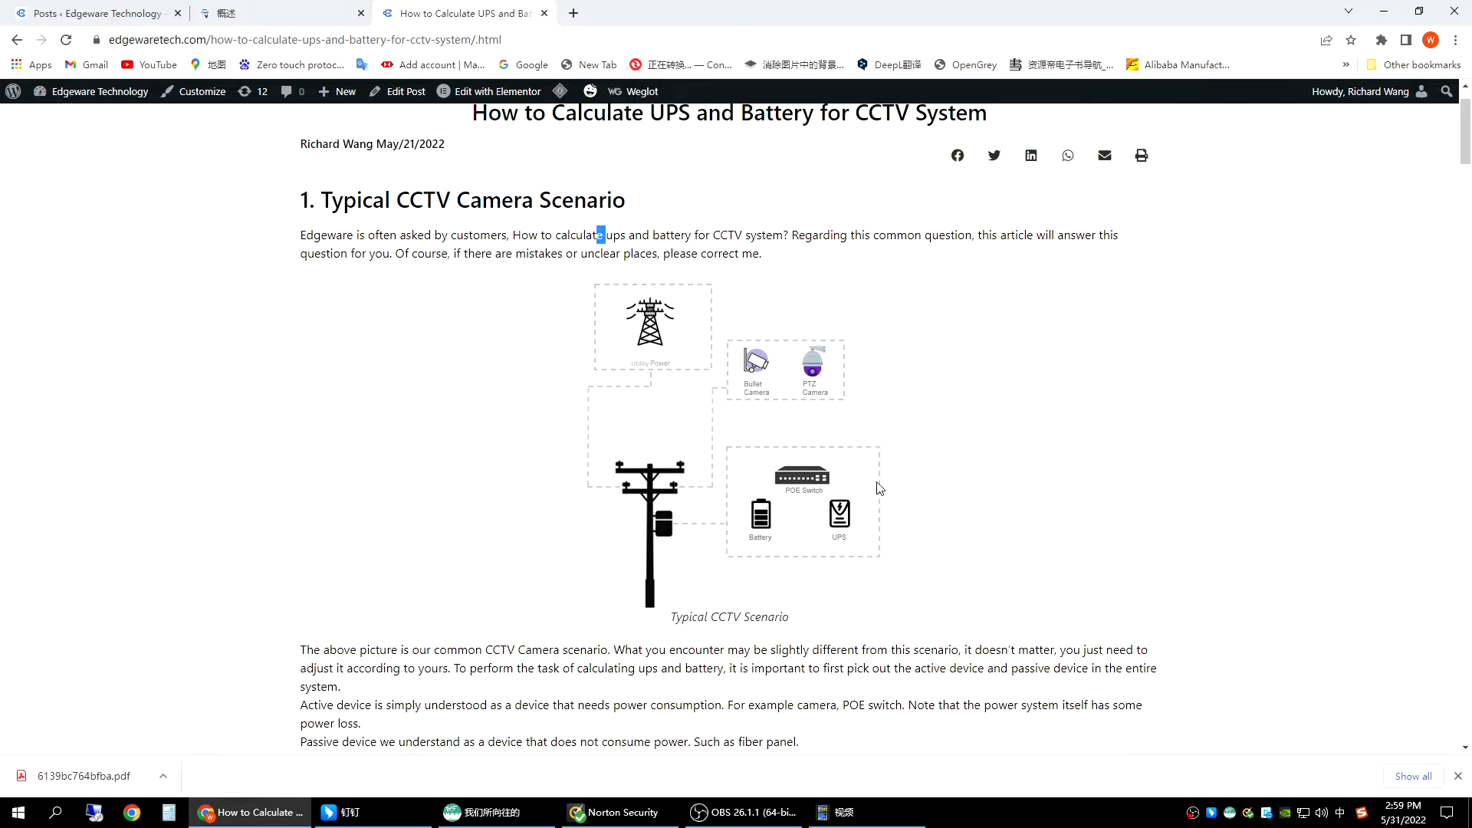
mouse_move(821, 540)
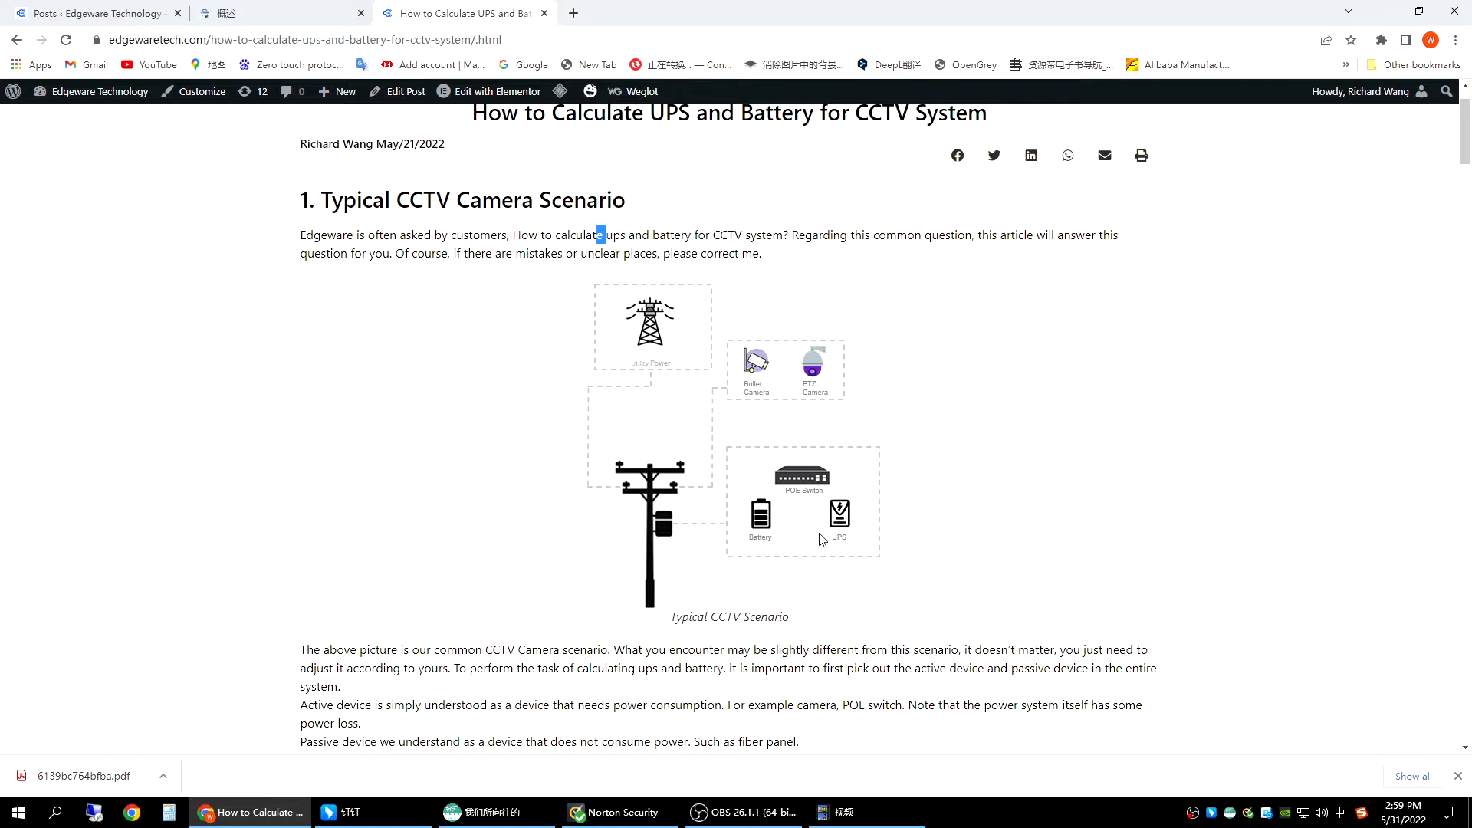
mouse_move(790, 437)
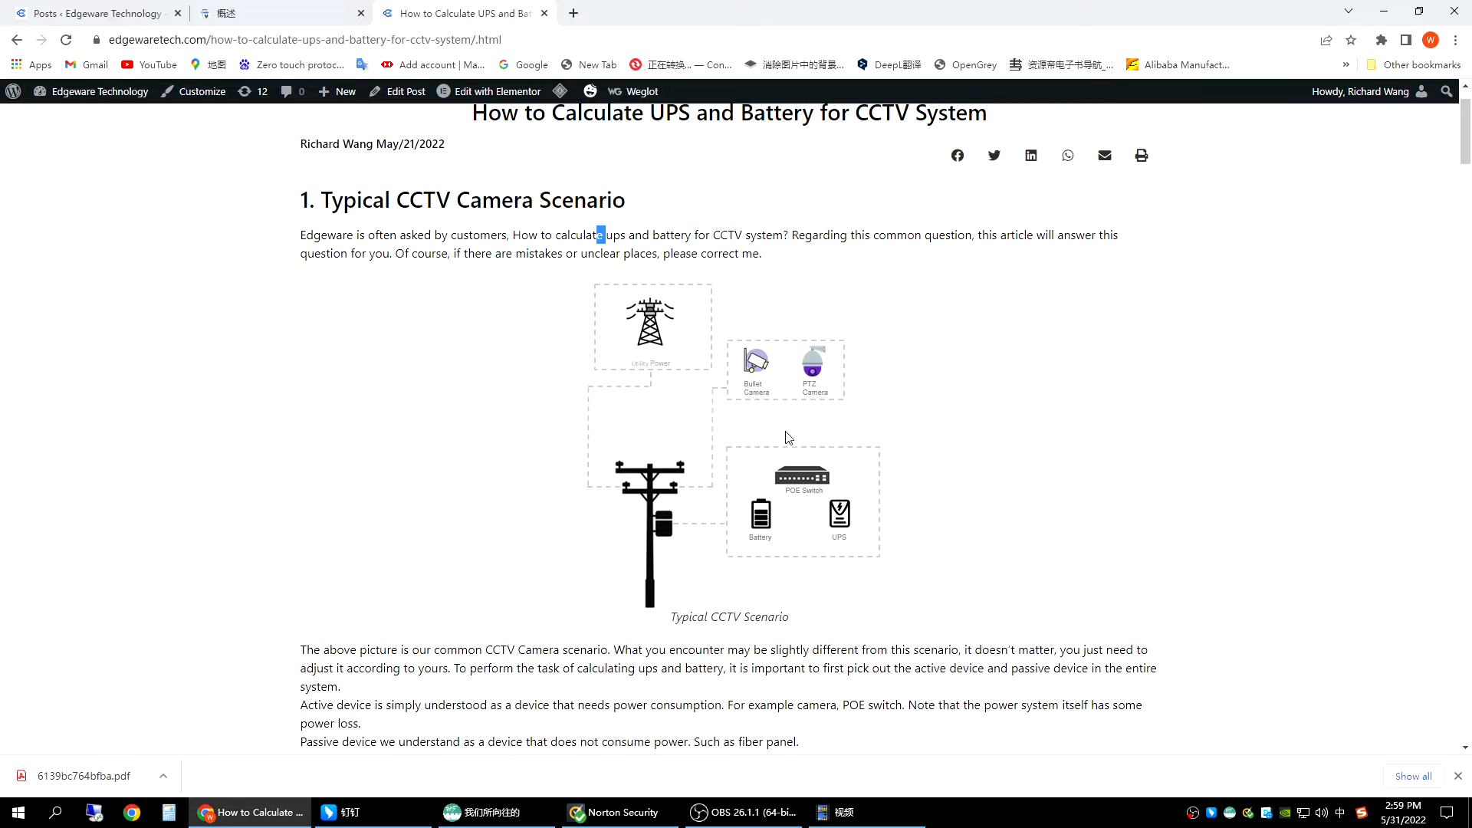
mouse_move(675, 518)
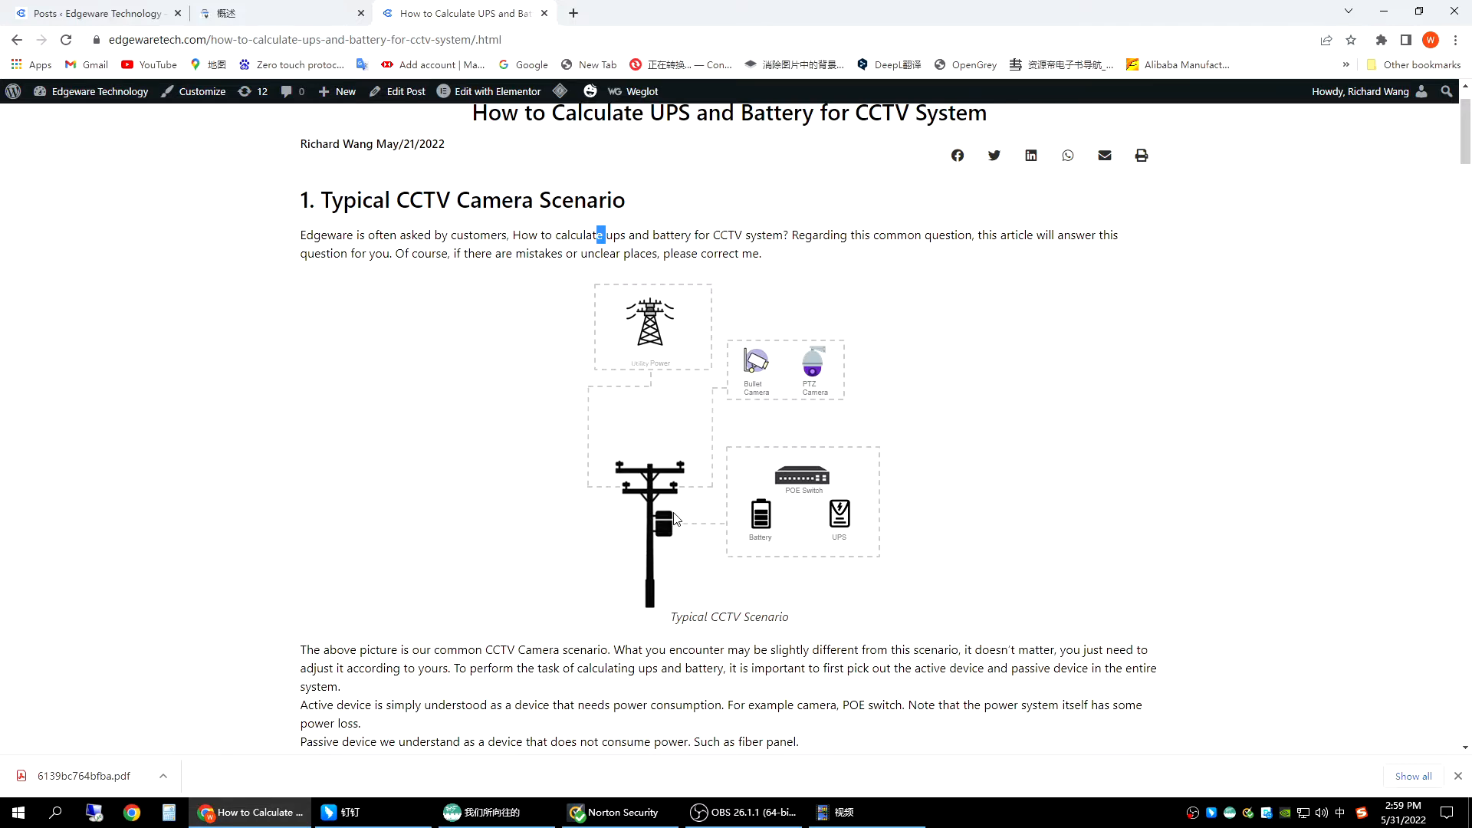
mouse_move(659, 525)
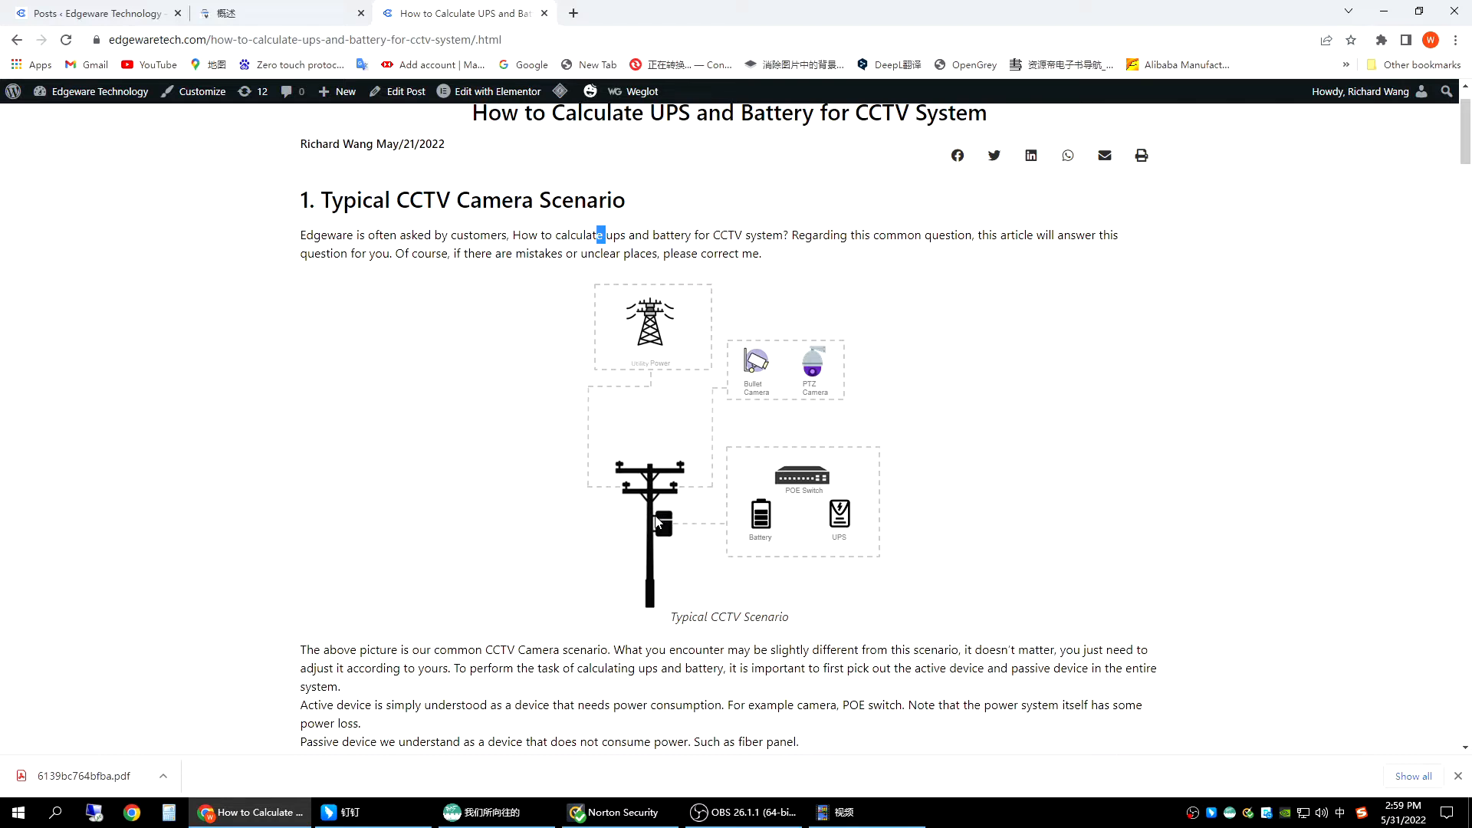
mouse_move(671, 540)
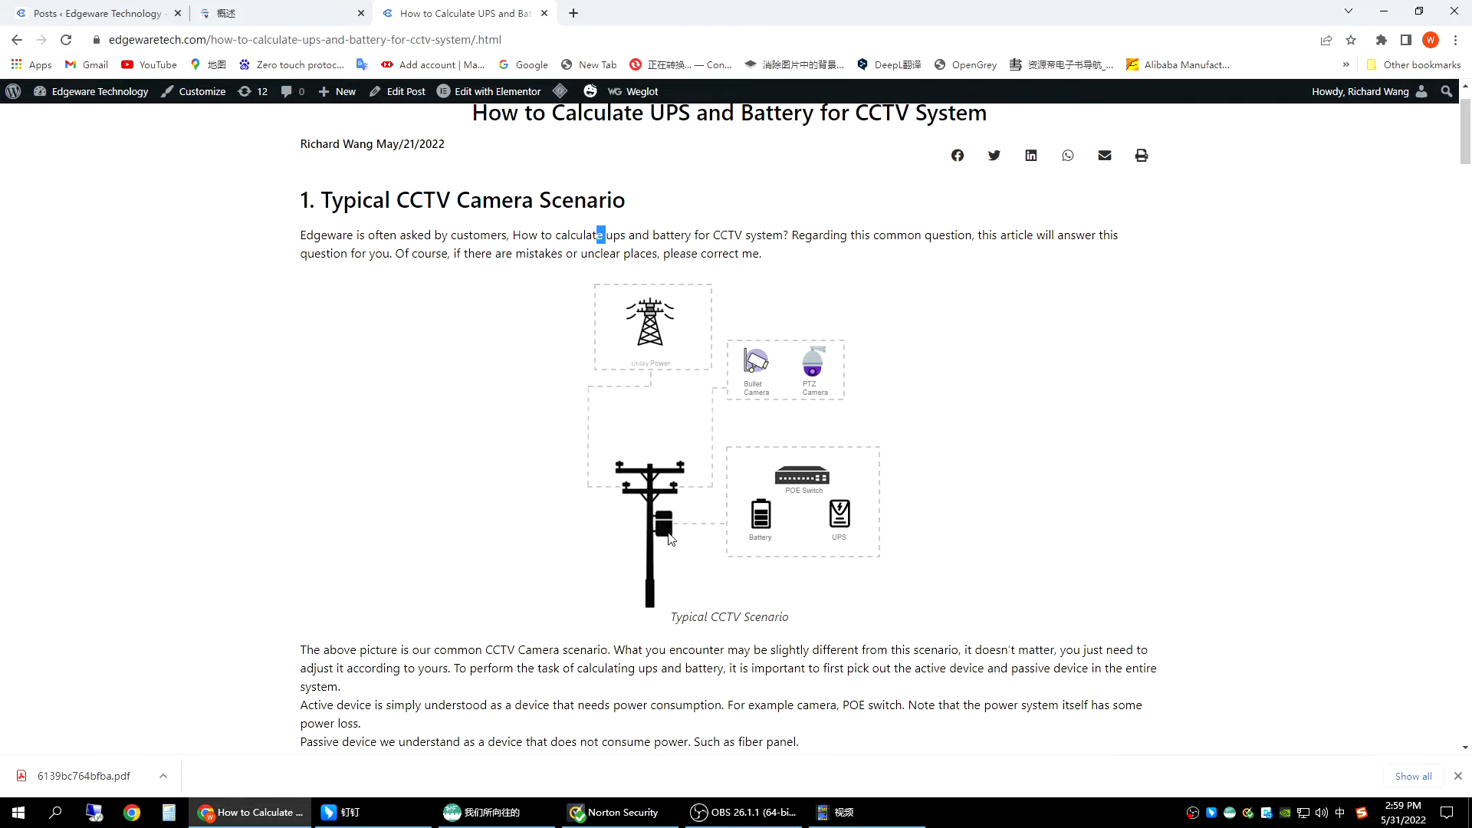
mouse_move(709, 569)
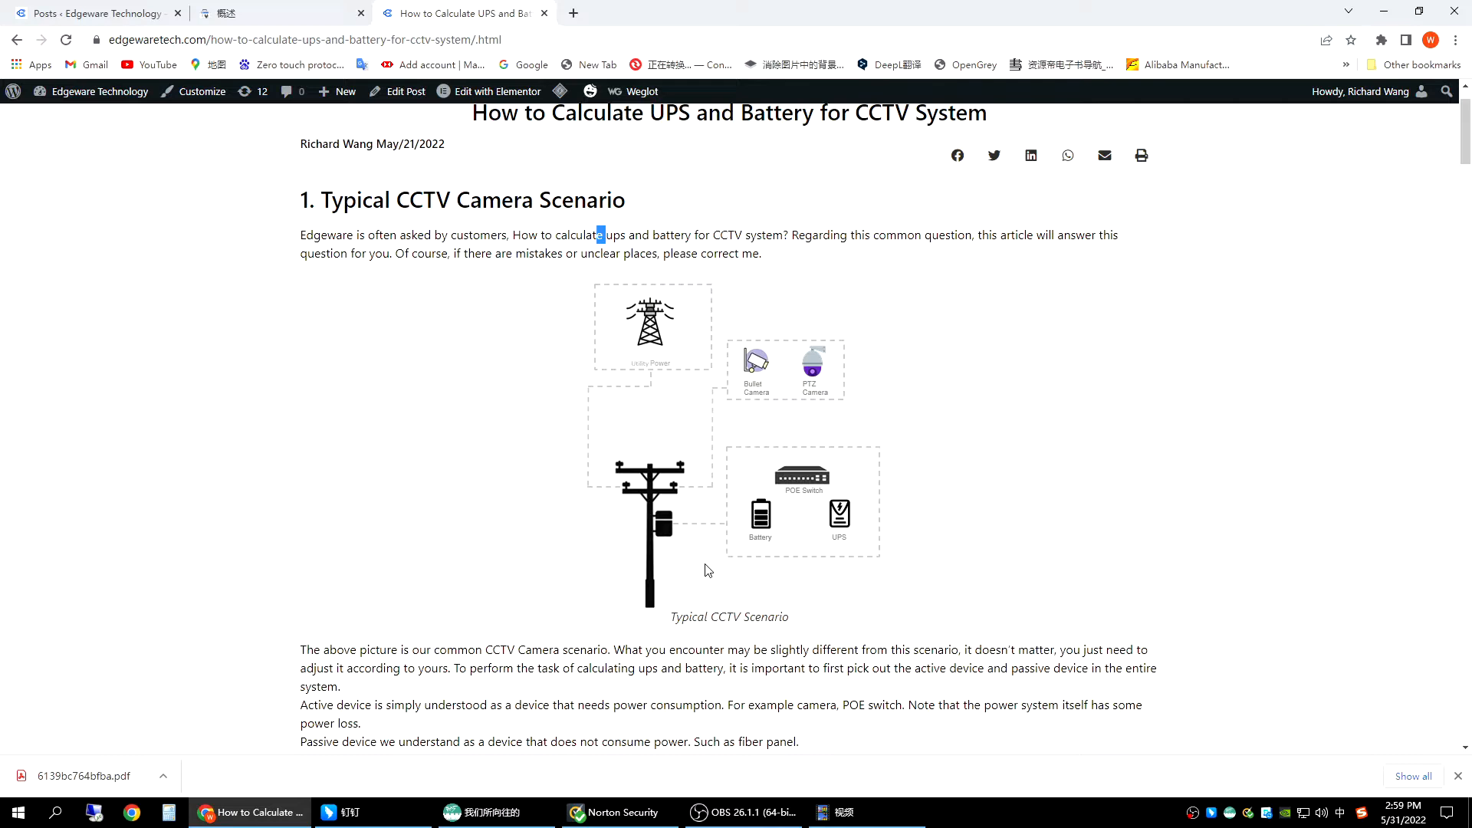
mouse_move(845, 620)
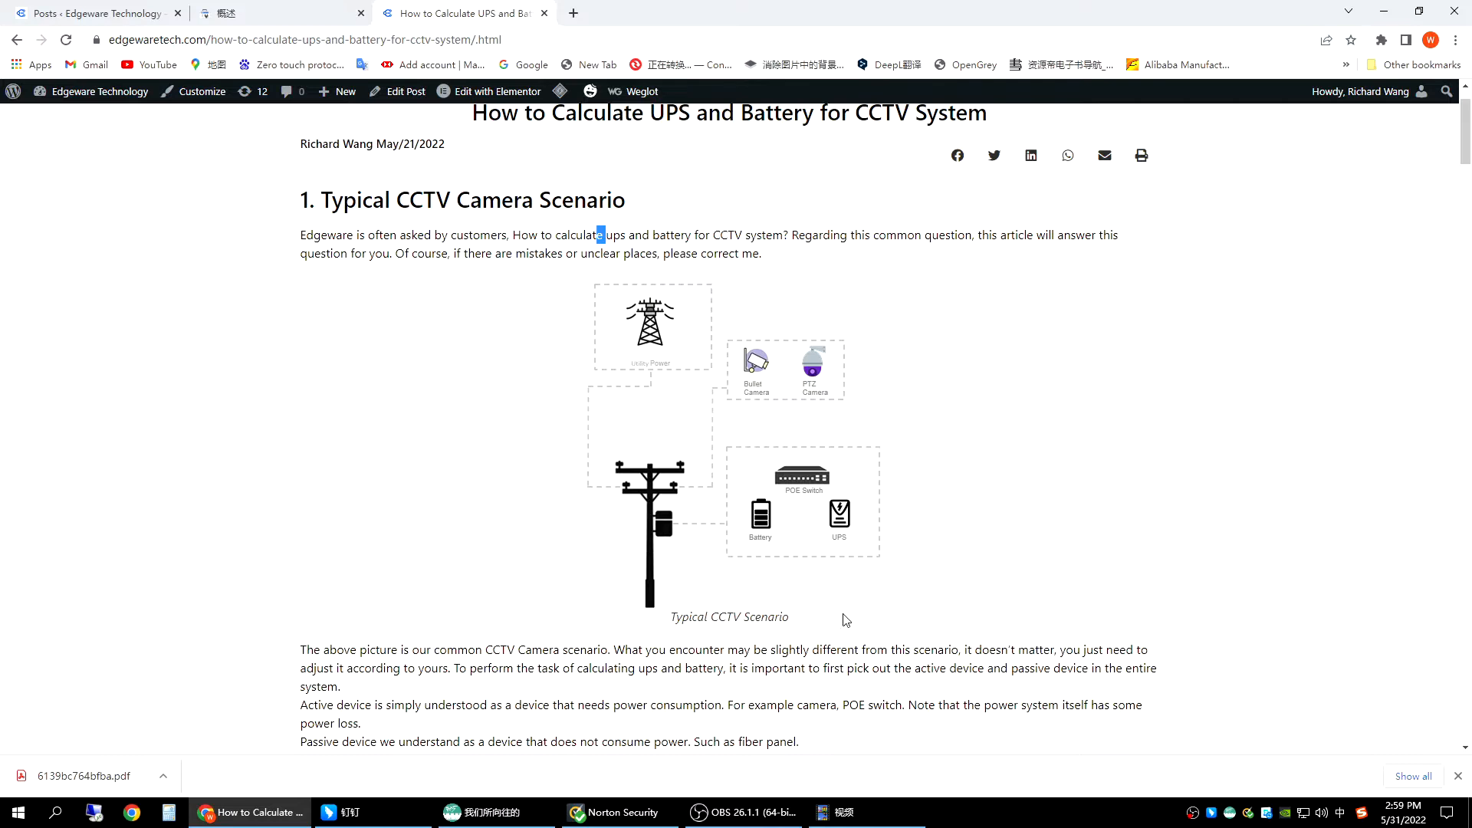
mouse_move(942, 575)
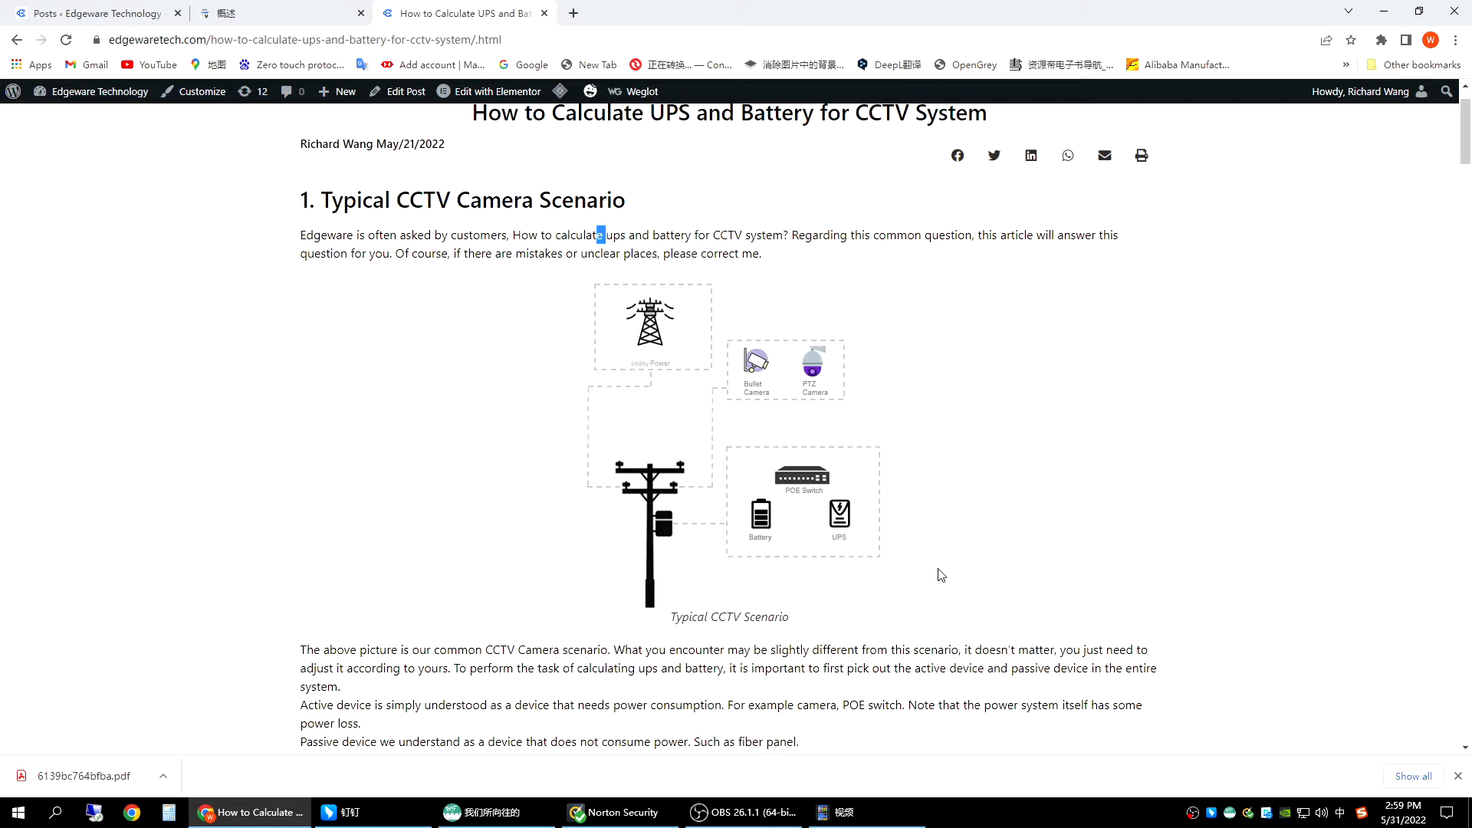
mouse_move(841, 575)
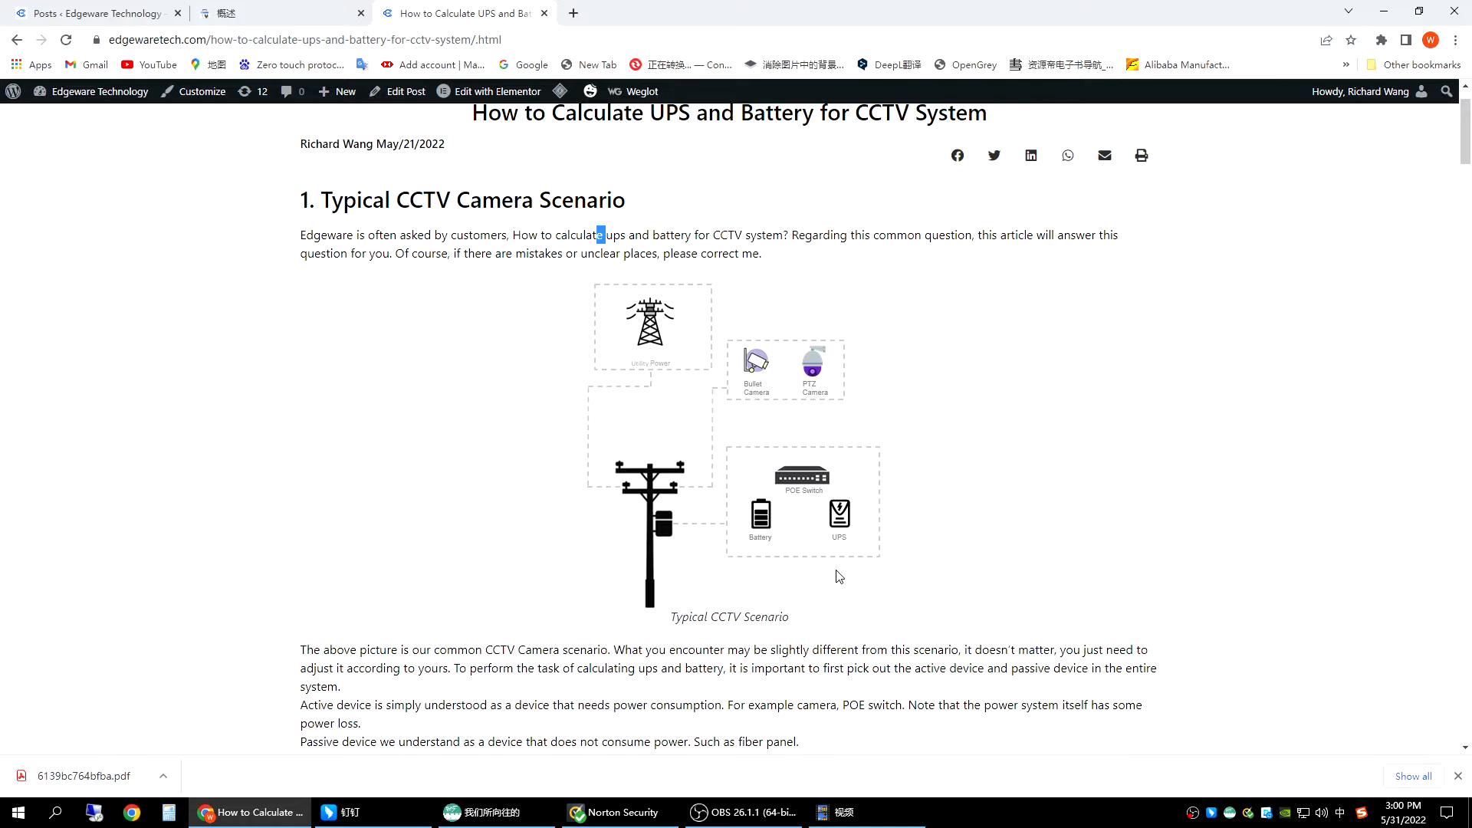
mouse_move(856, 485)
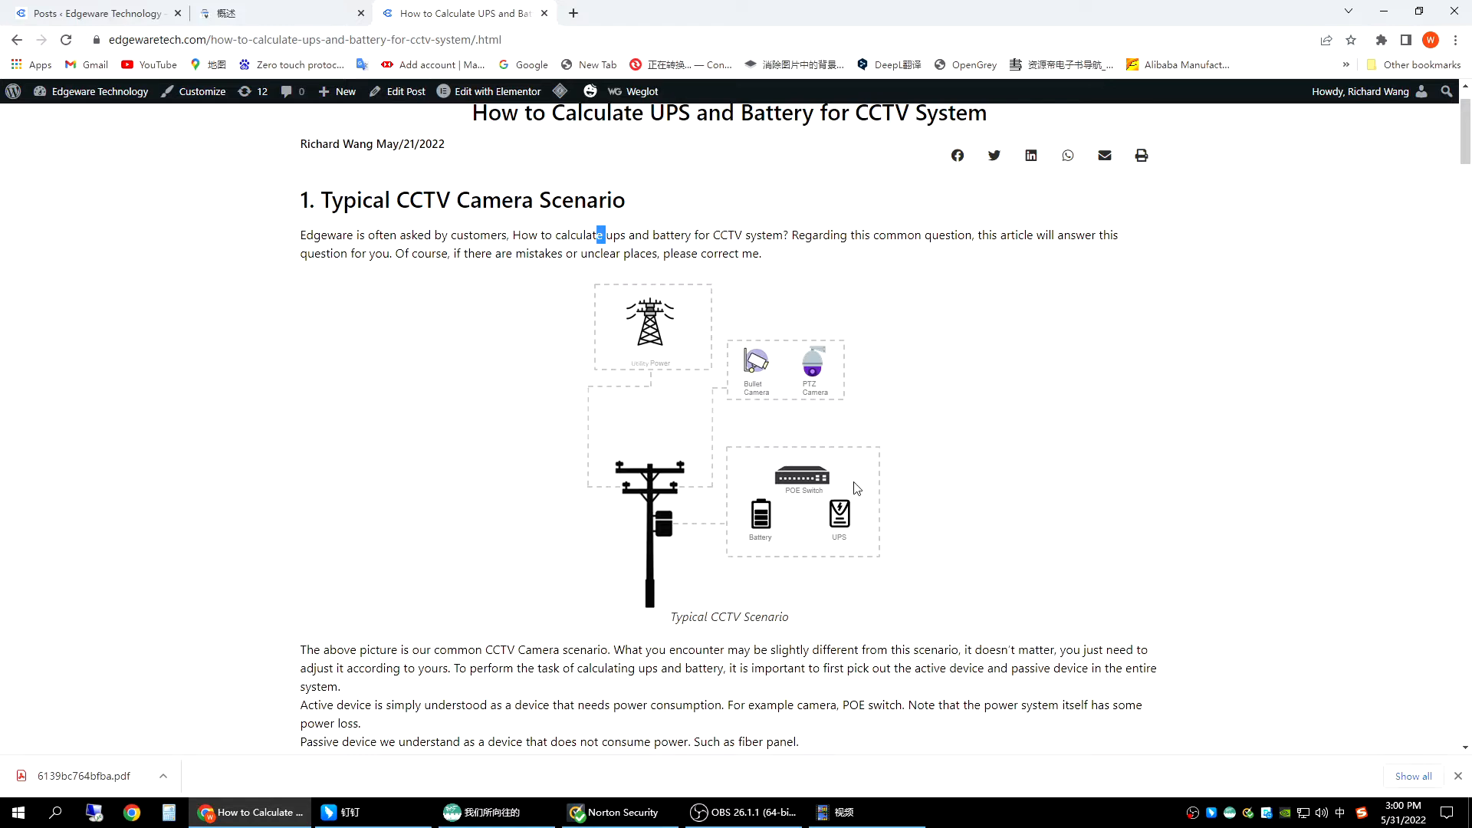
mouse_move(695, 468)
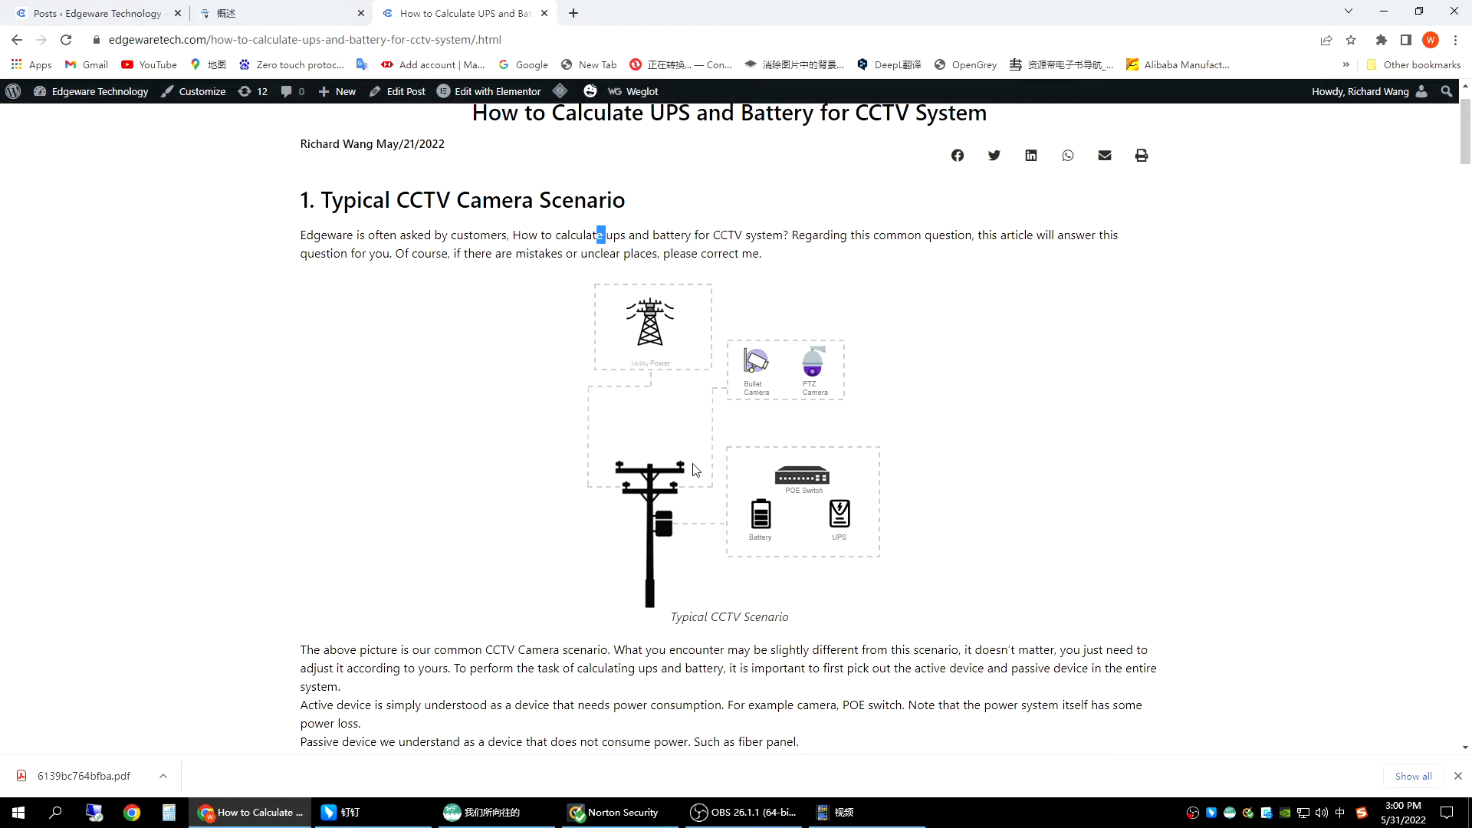
mouse_move(715, 534)
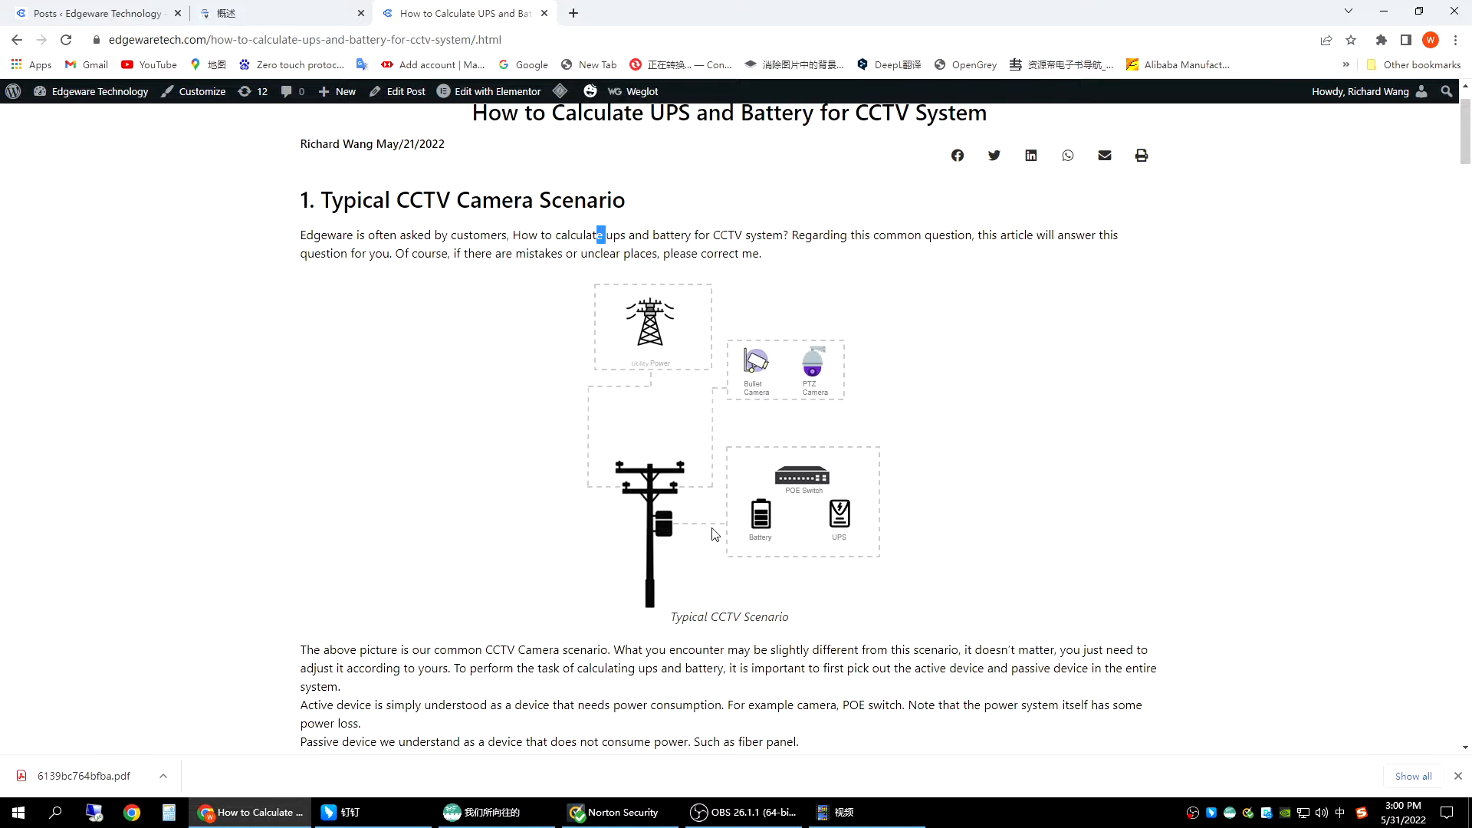
scroll("down", 3)
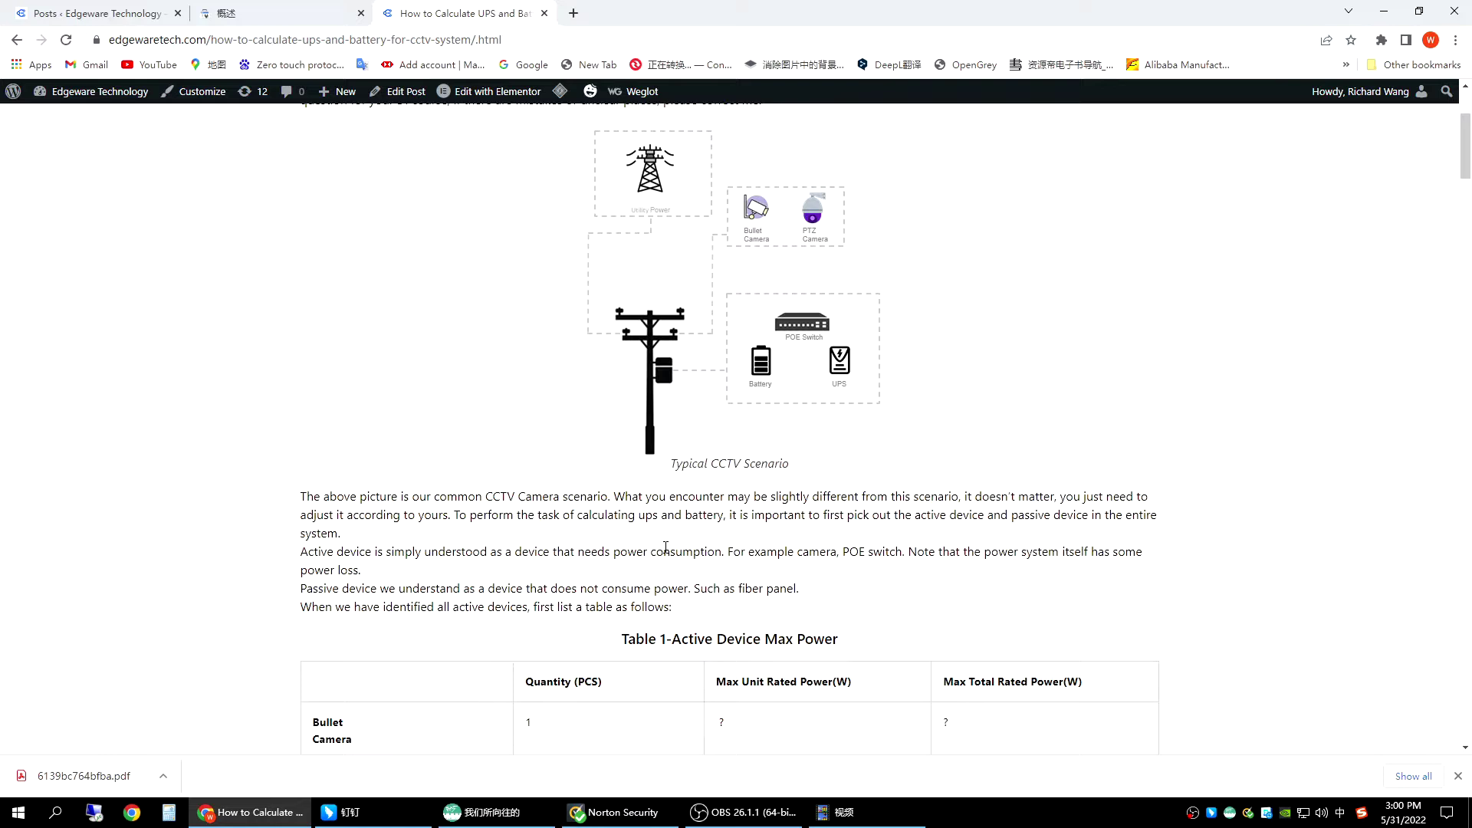
scroll("up", 3)
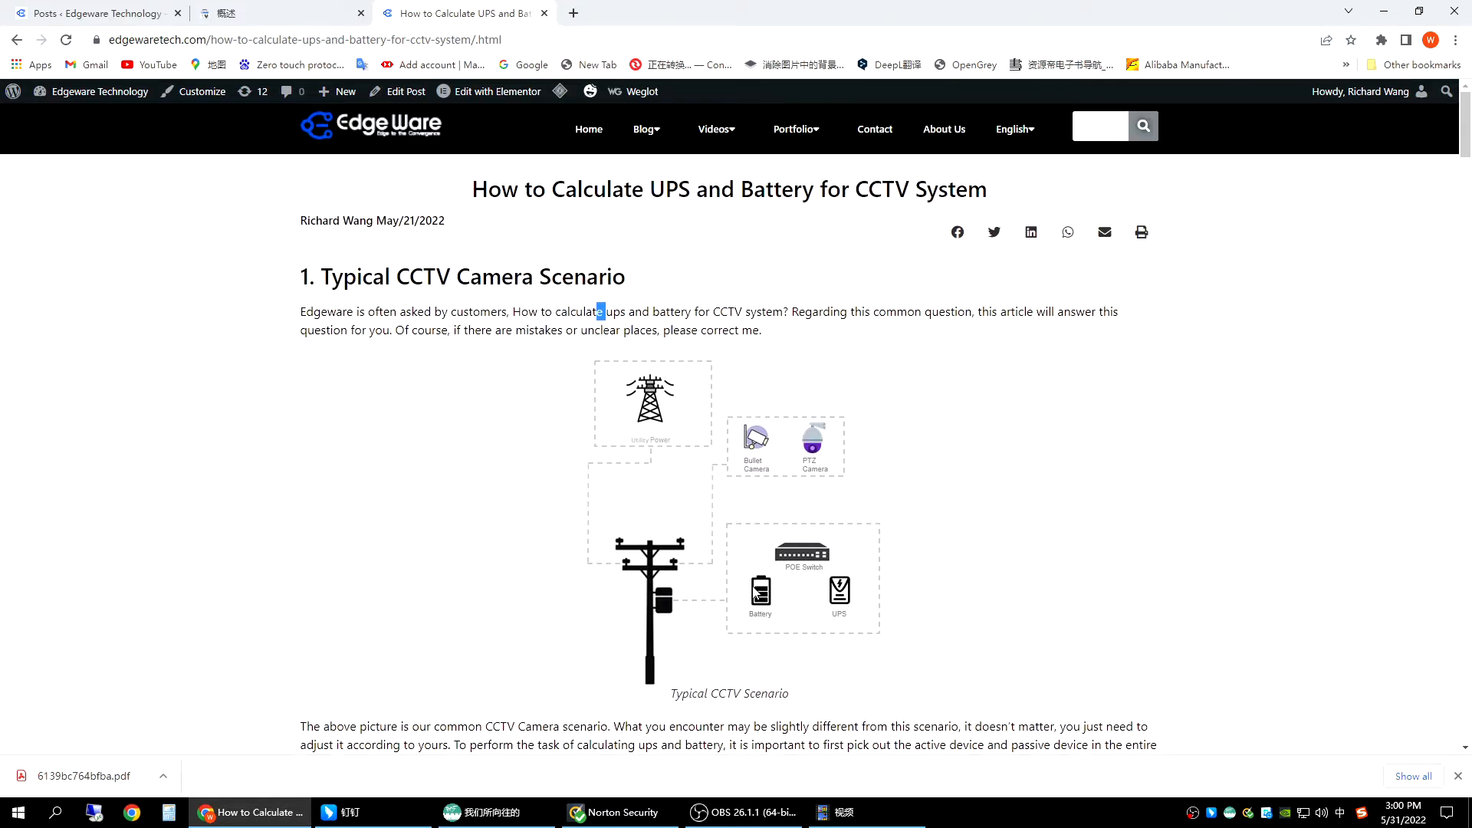
scroll("down", 3)
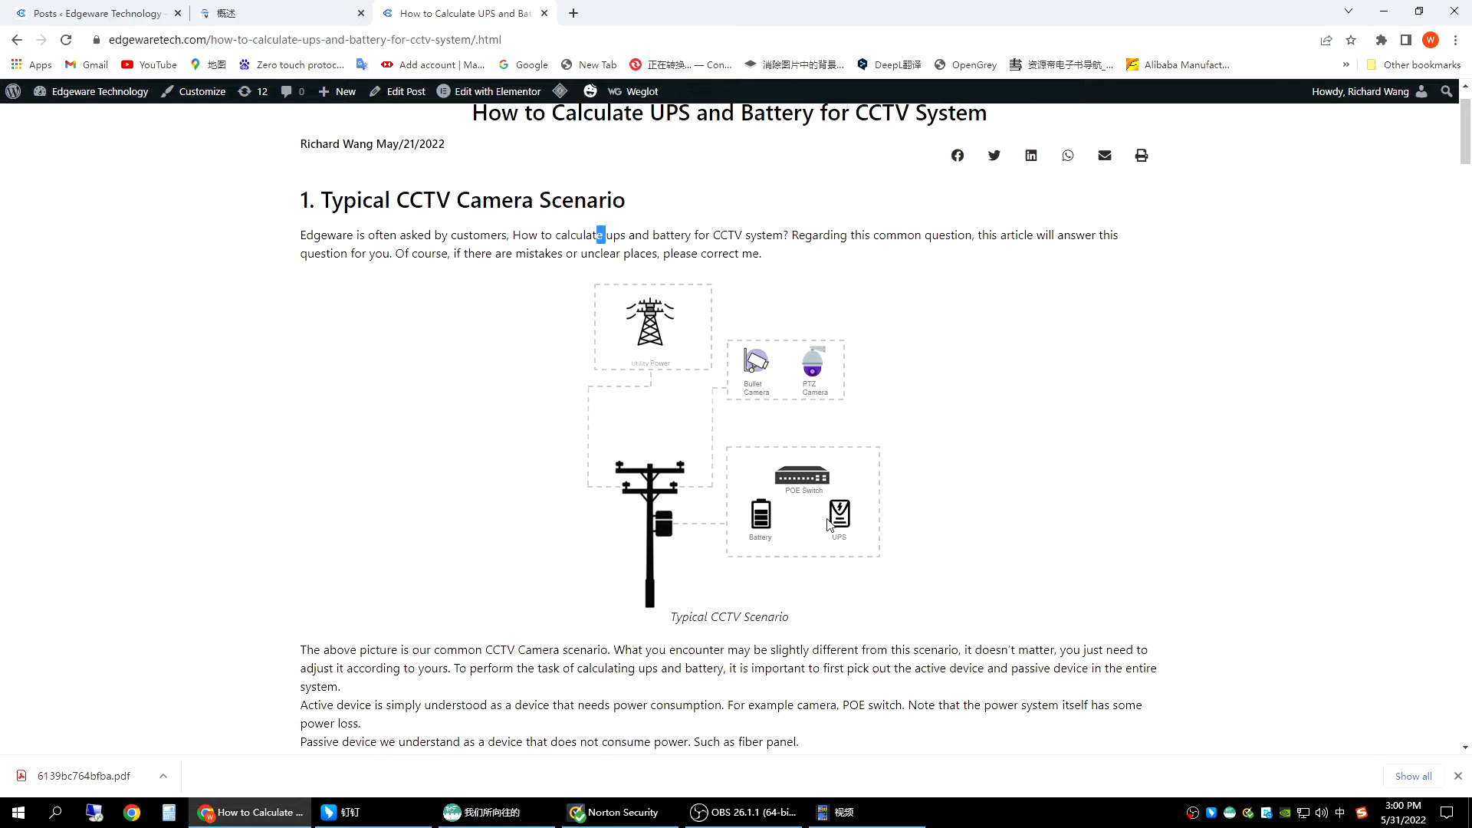
mouse_move(855, 310)
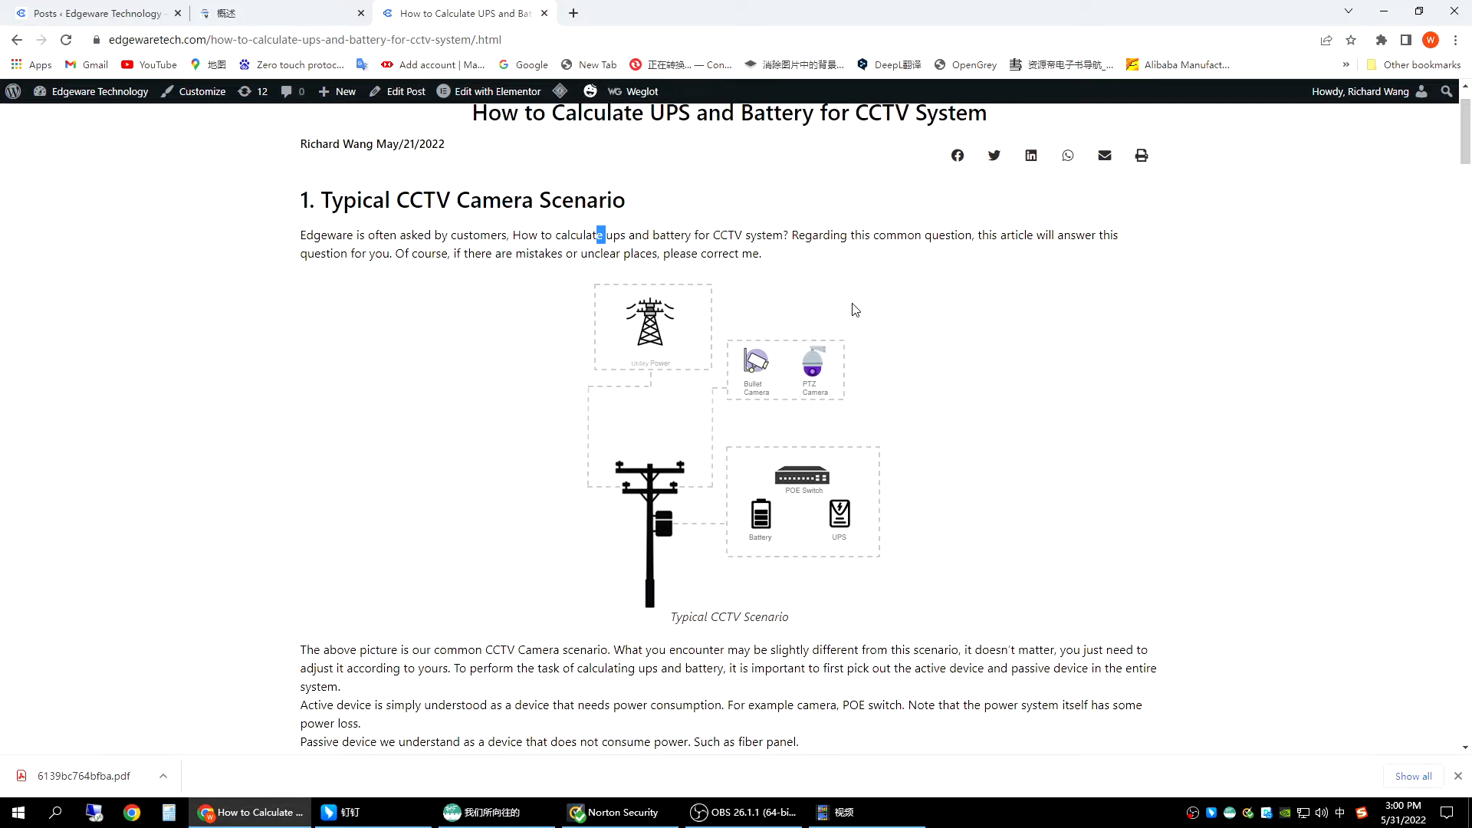
mouse_move(705, 576)
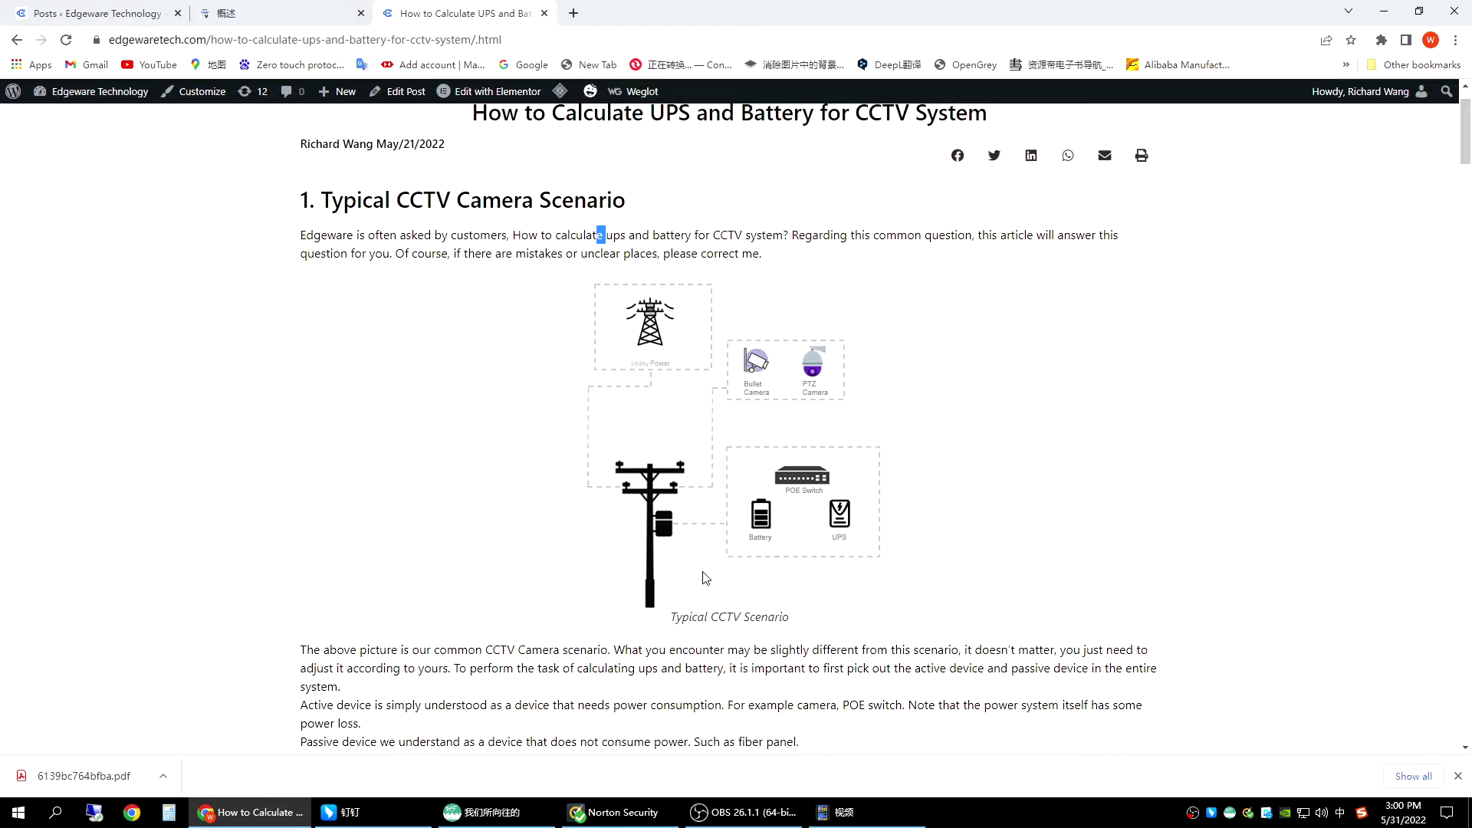
mouse_move(741, 419)
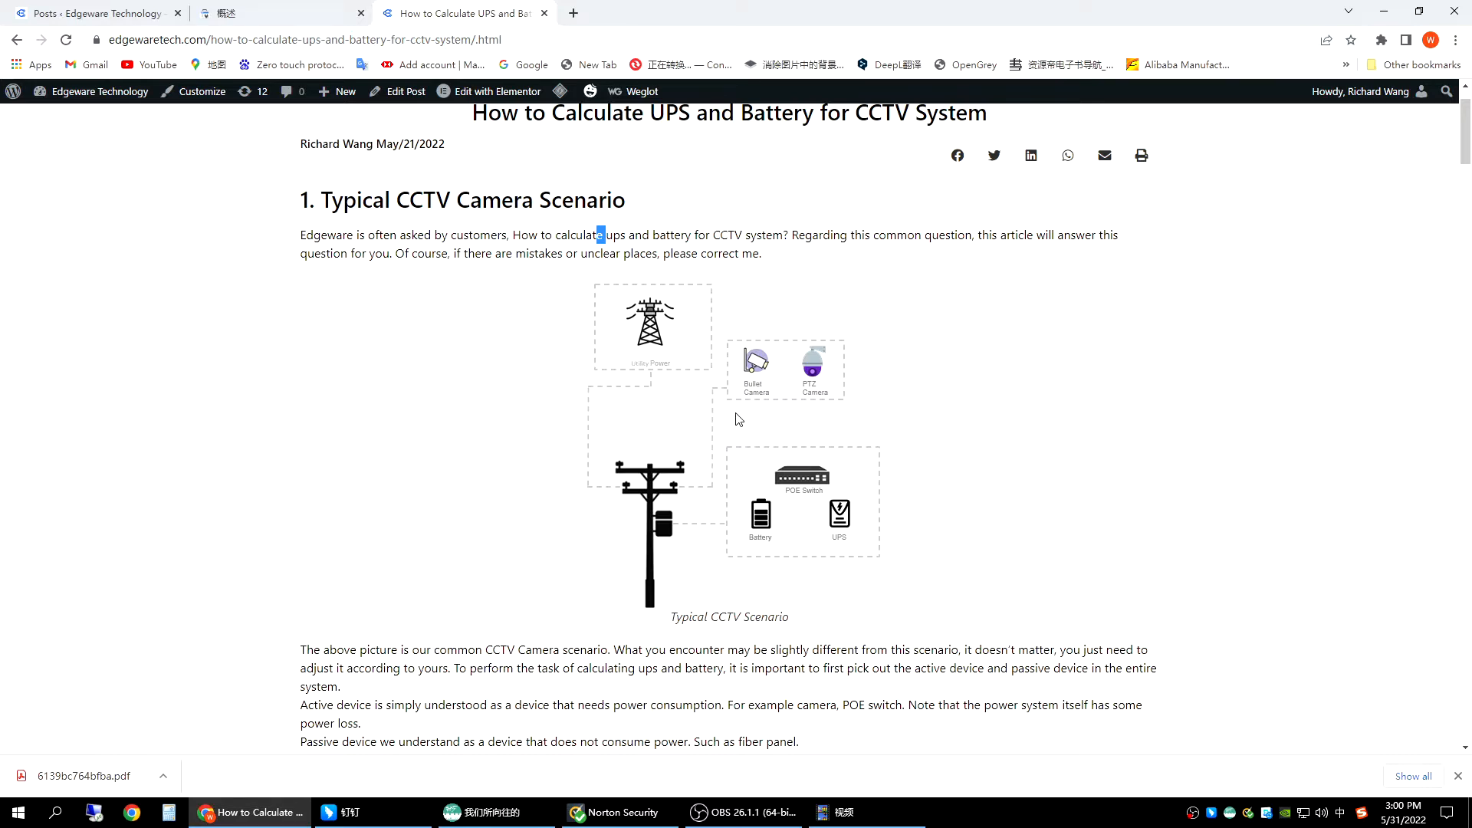
mouse_move(813, 397)
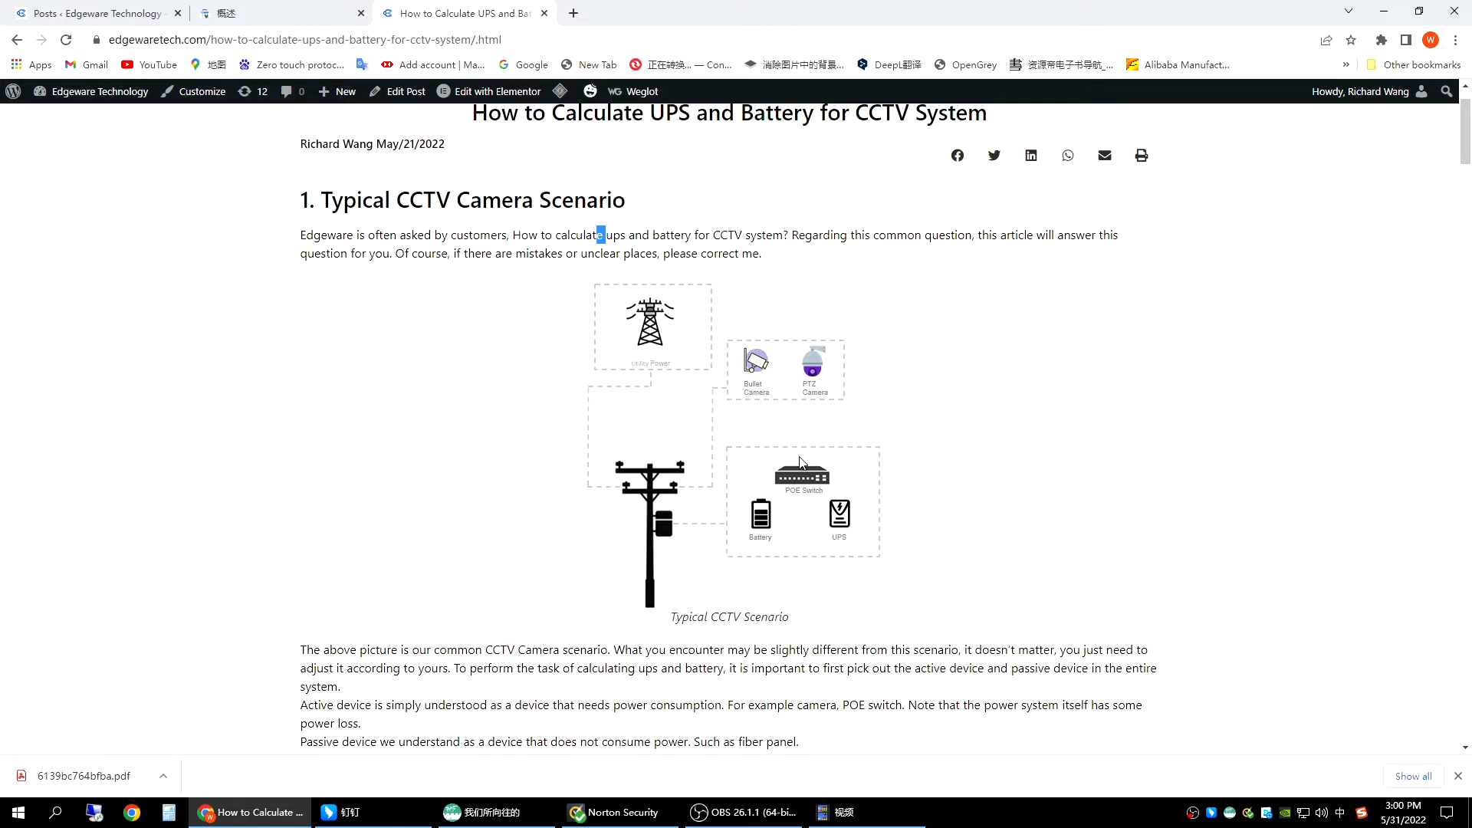
mouse_move(807, 483)
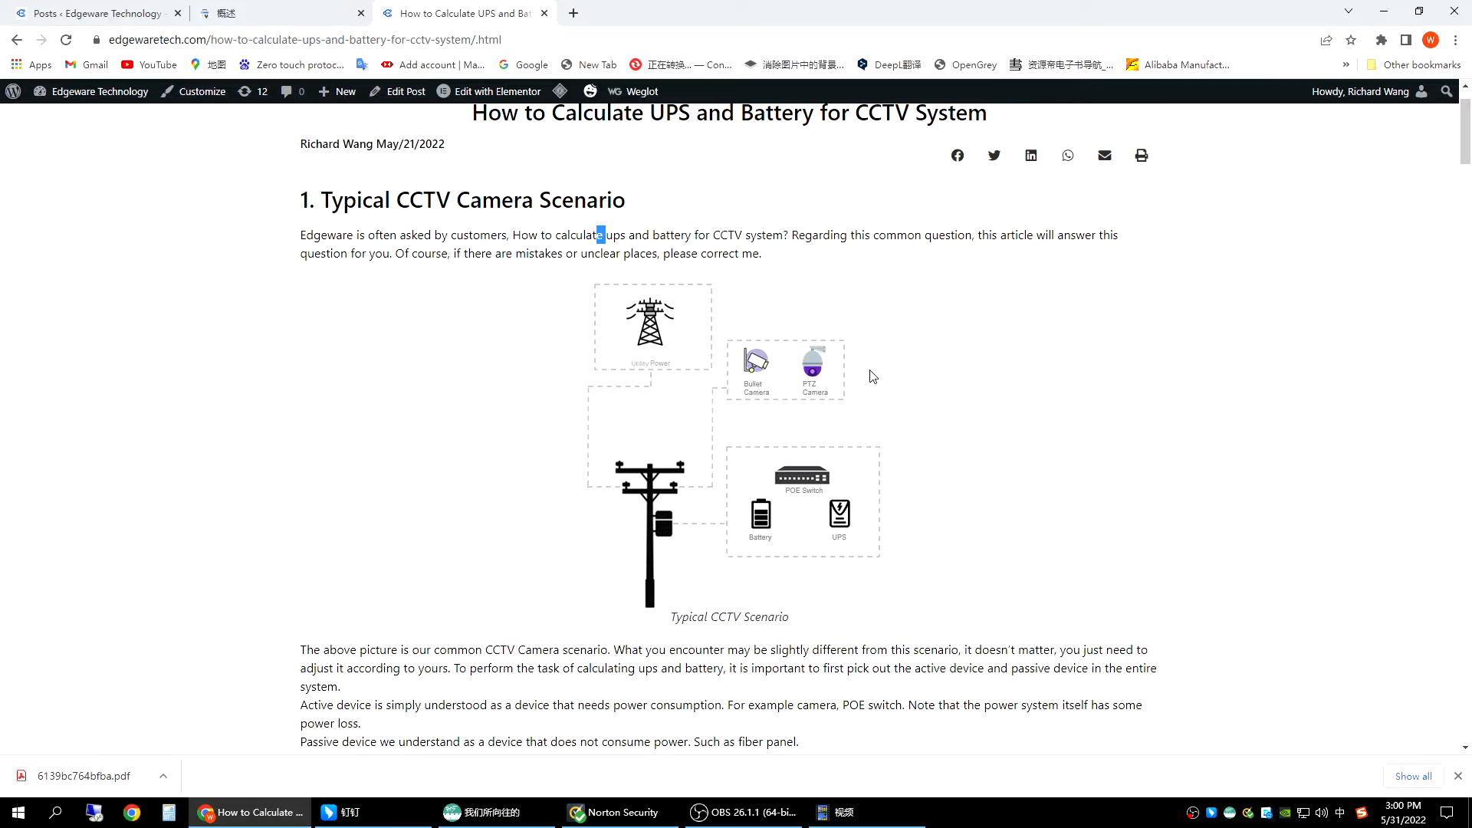
mouse_move(683, 475)
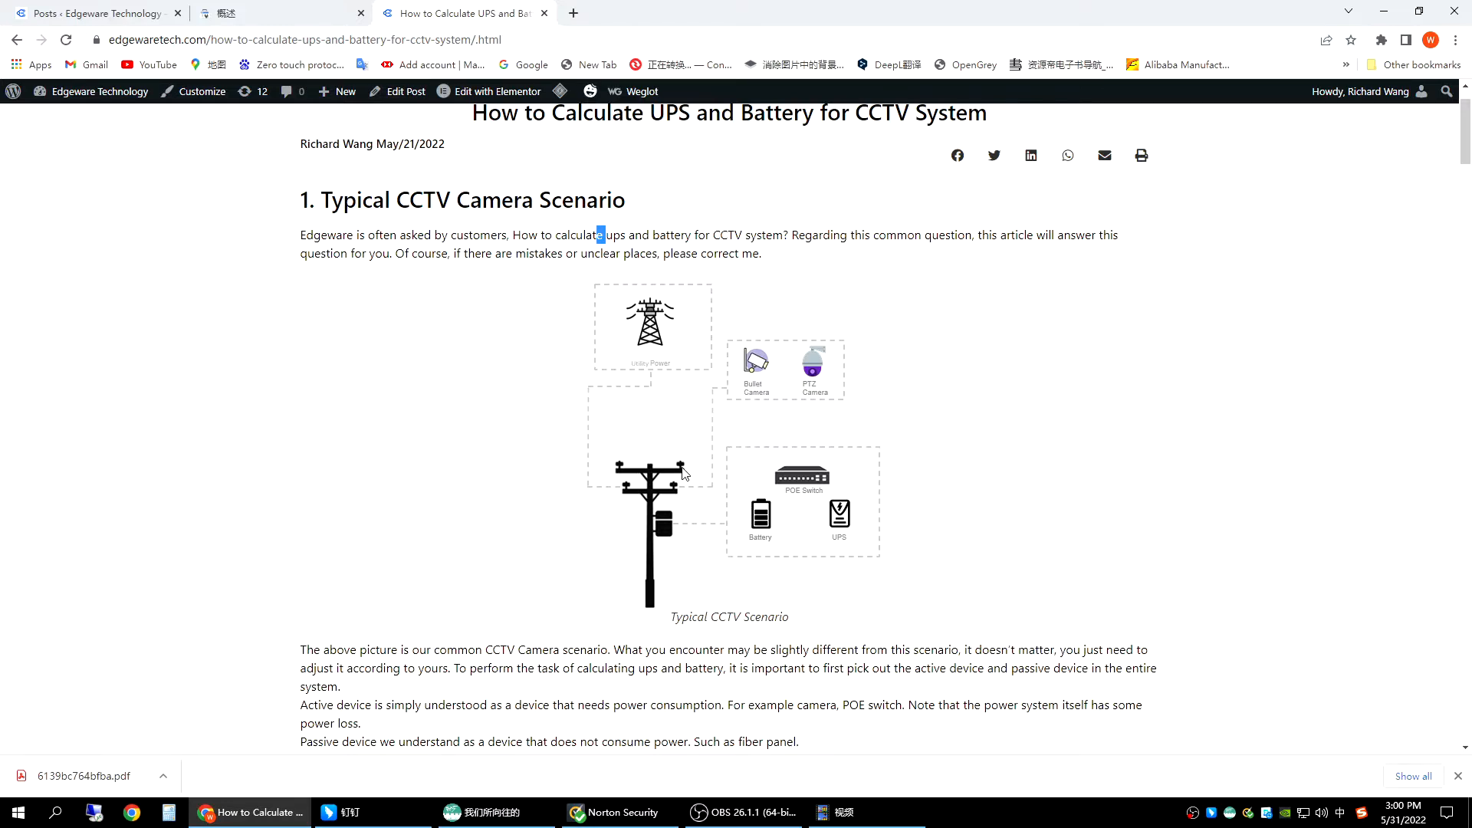
Reach Table 1-Active Device Max Power and emphasise the PTZ Camera and POE Switch rows.
scroll("down", 3)
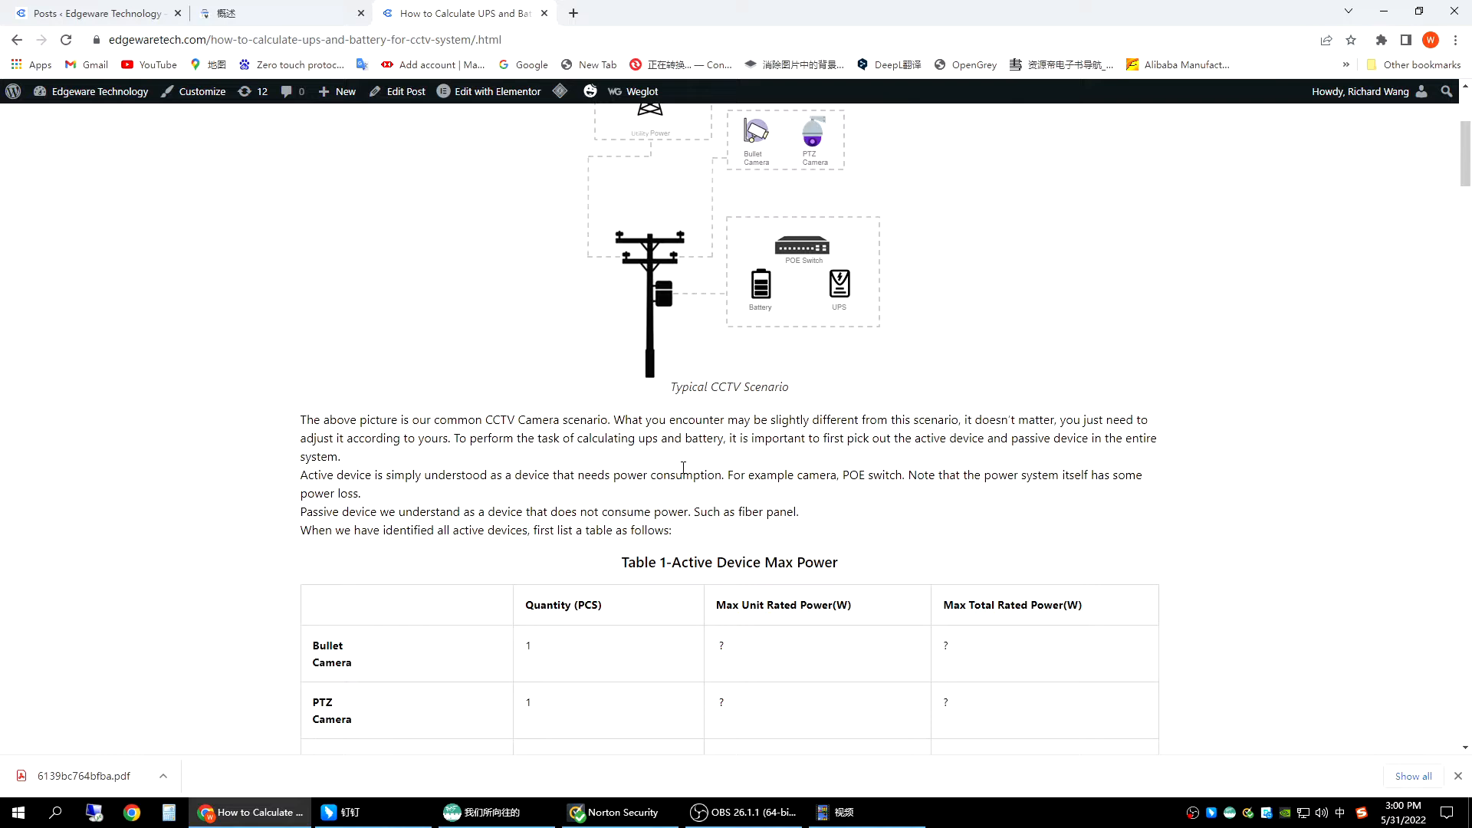
scroll("down", 3)
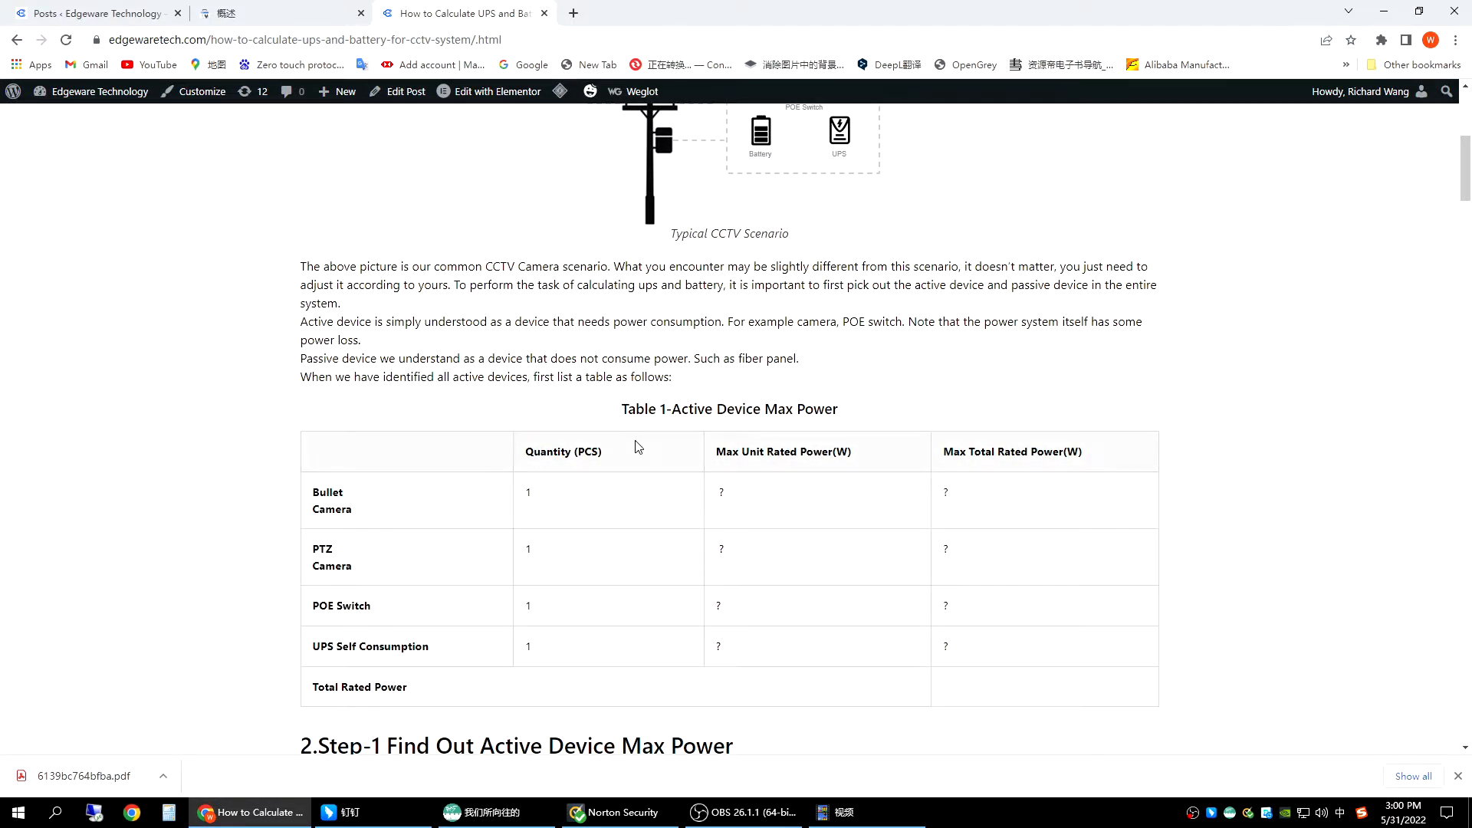
double_click(328, 492)
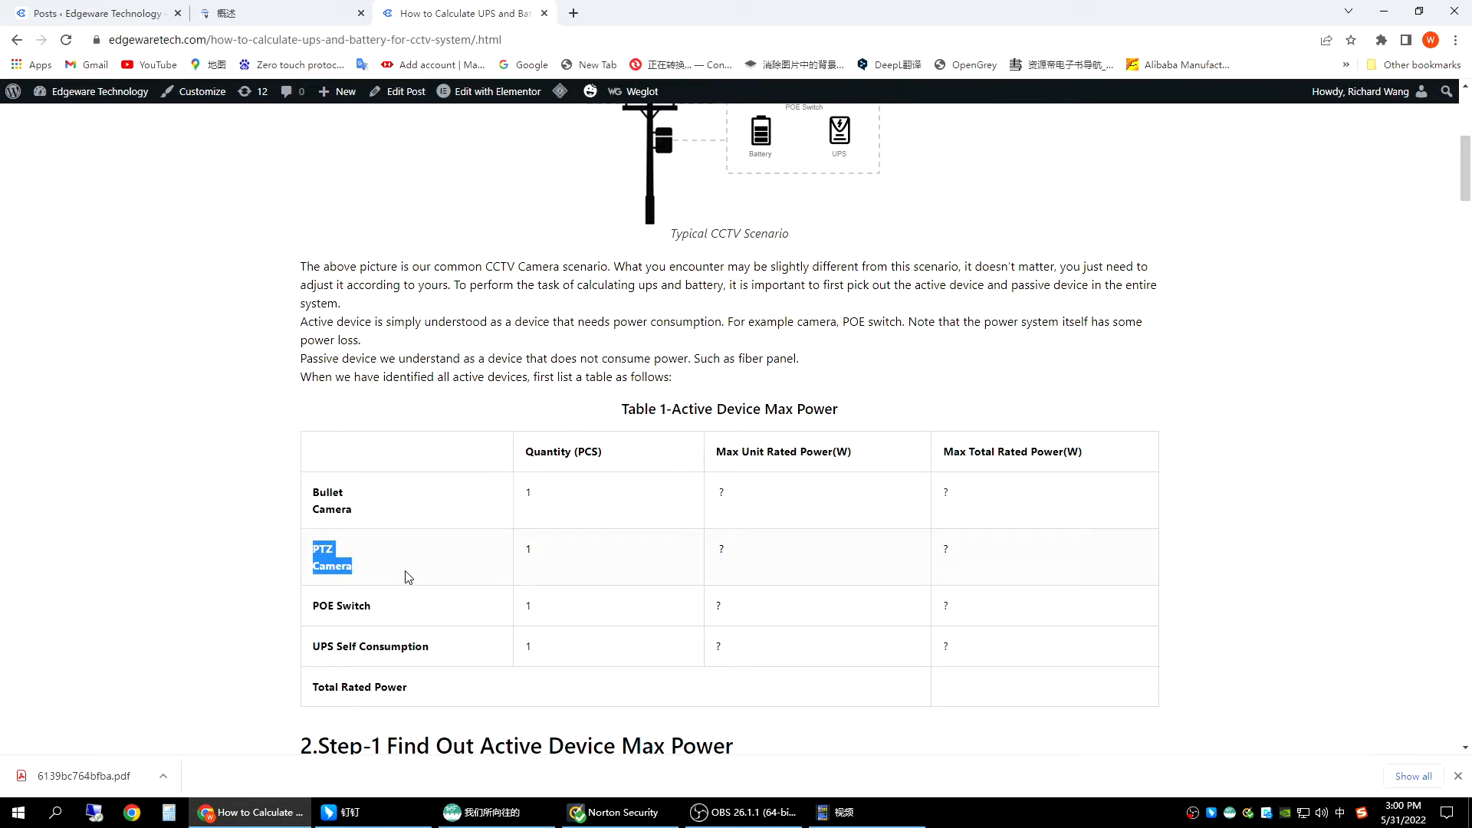
double_click(341, 606)
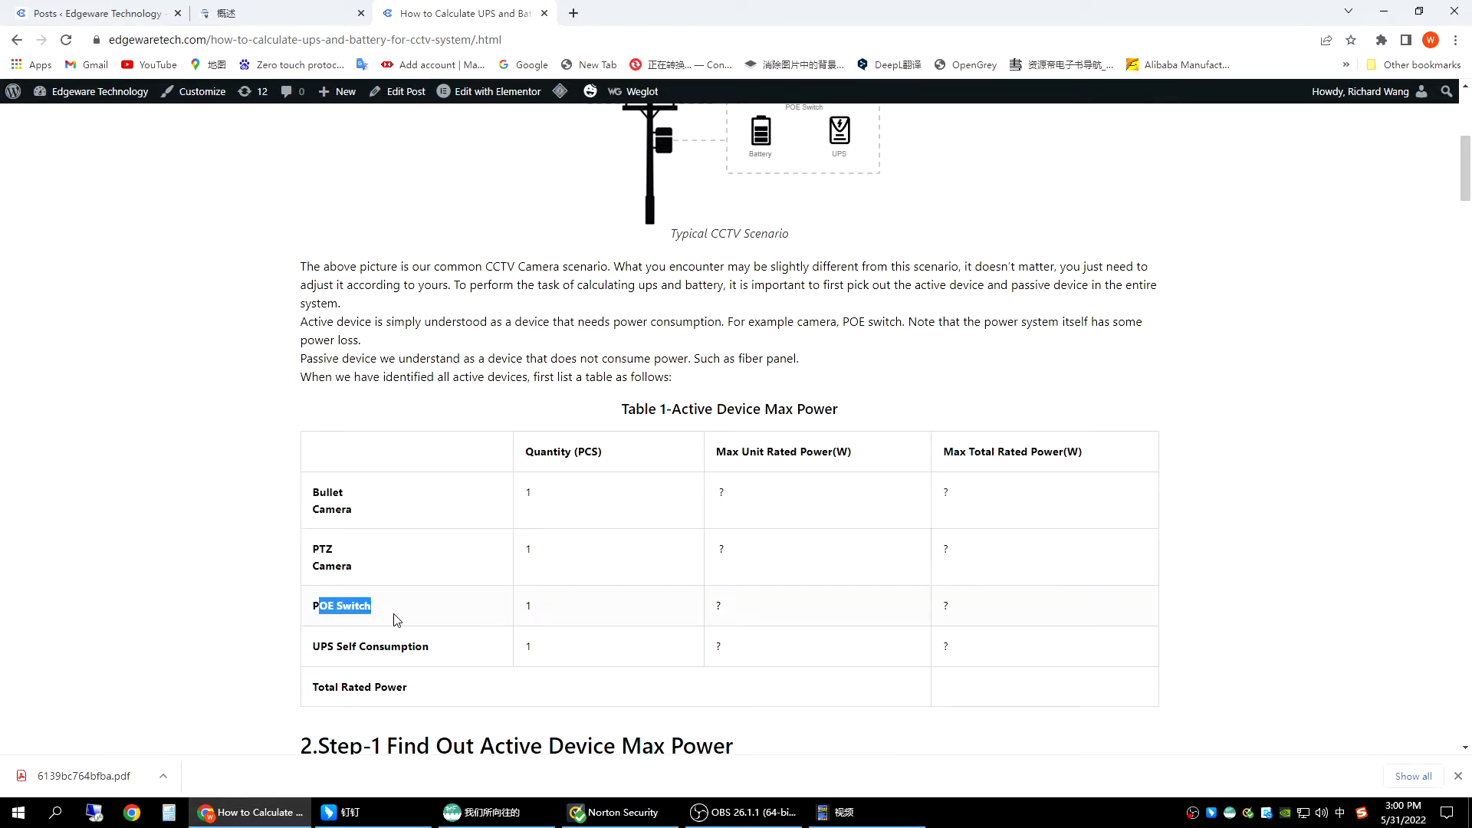
left_click(316, 646)
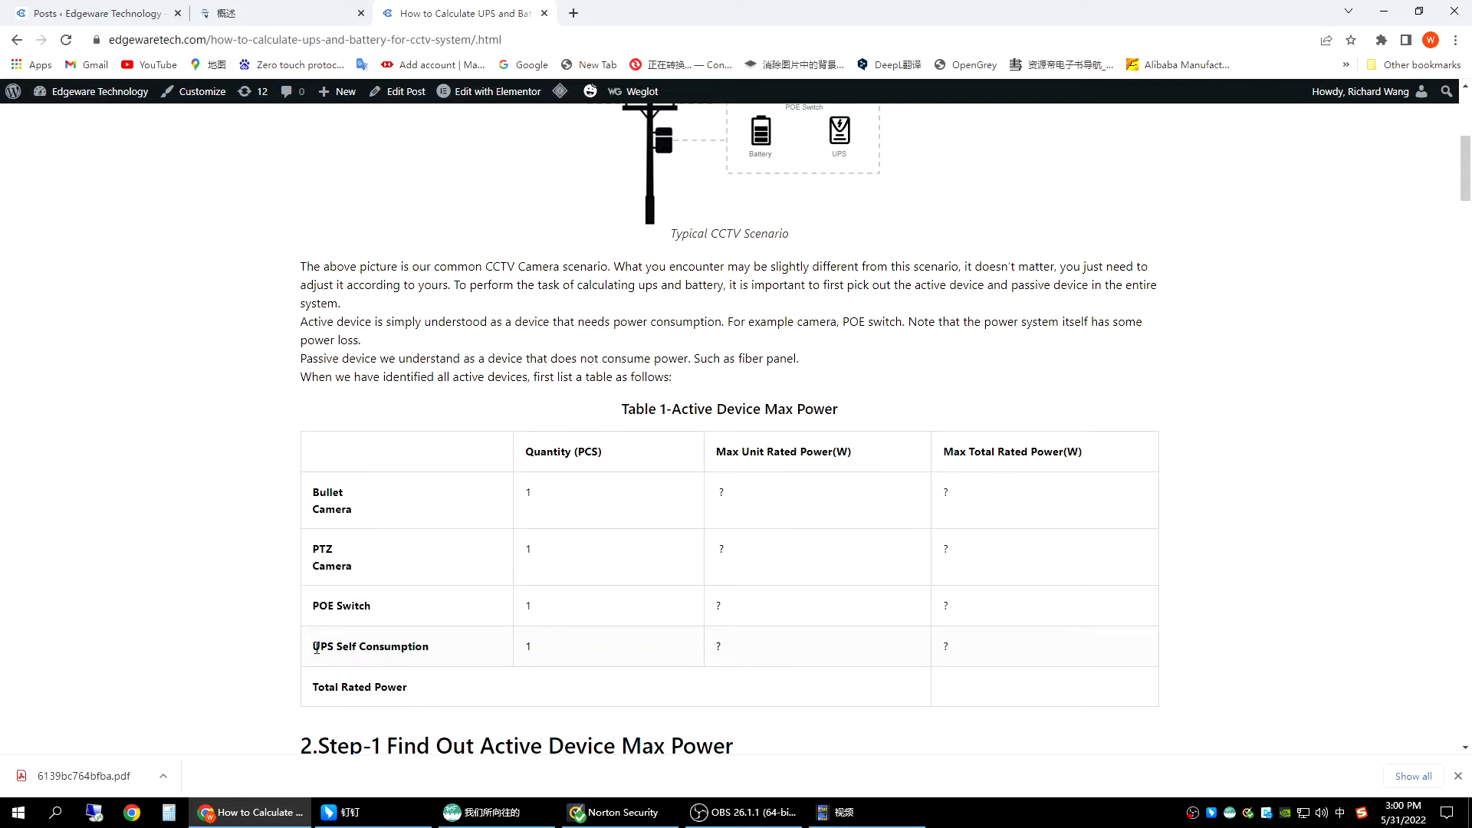
Emphasise the UPS Self Consumption row, then reveal the Step-1 section below the table.
double_click(369, 646)
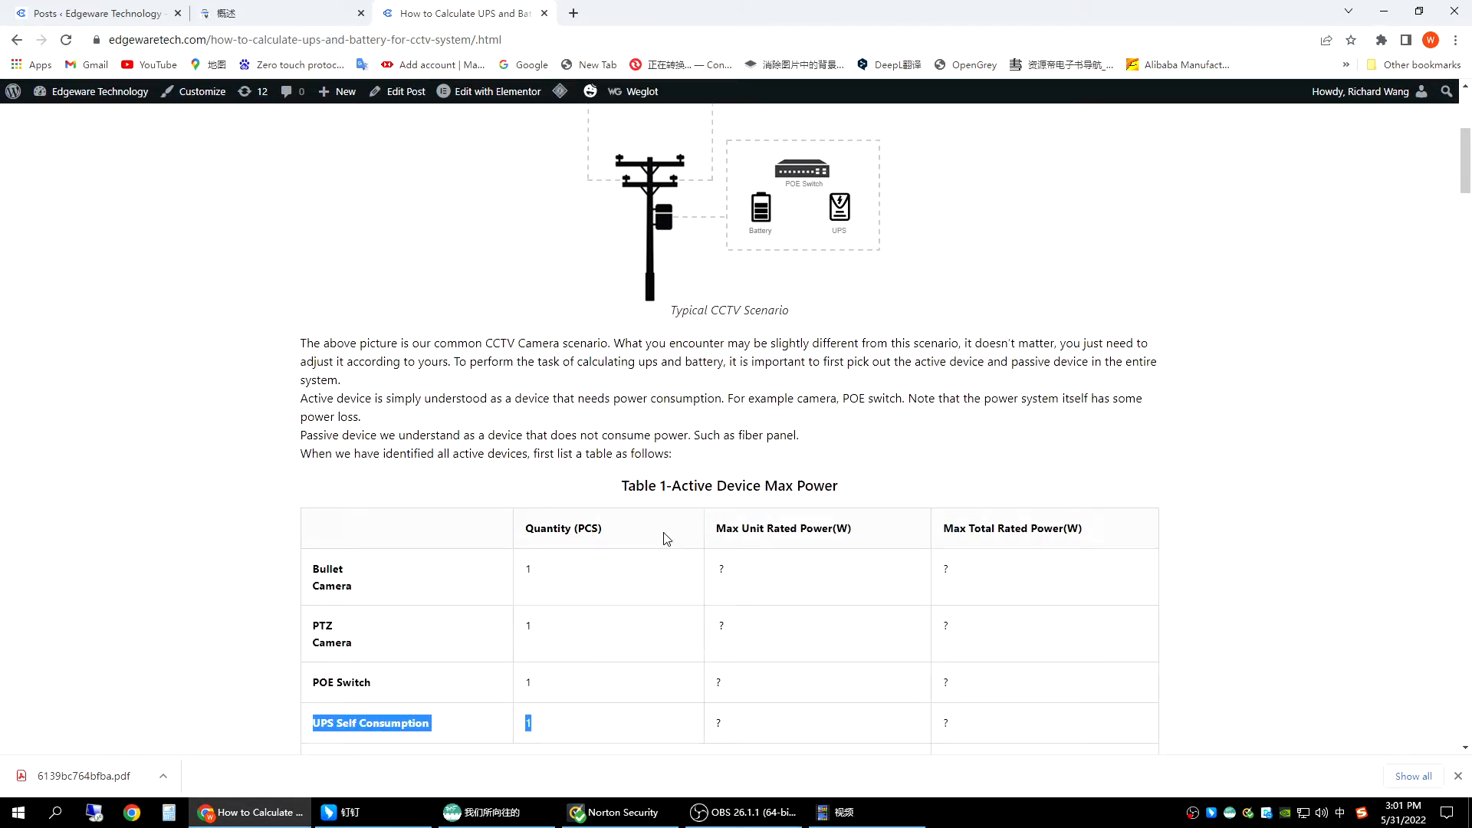
scroll("down", 3)
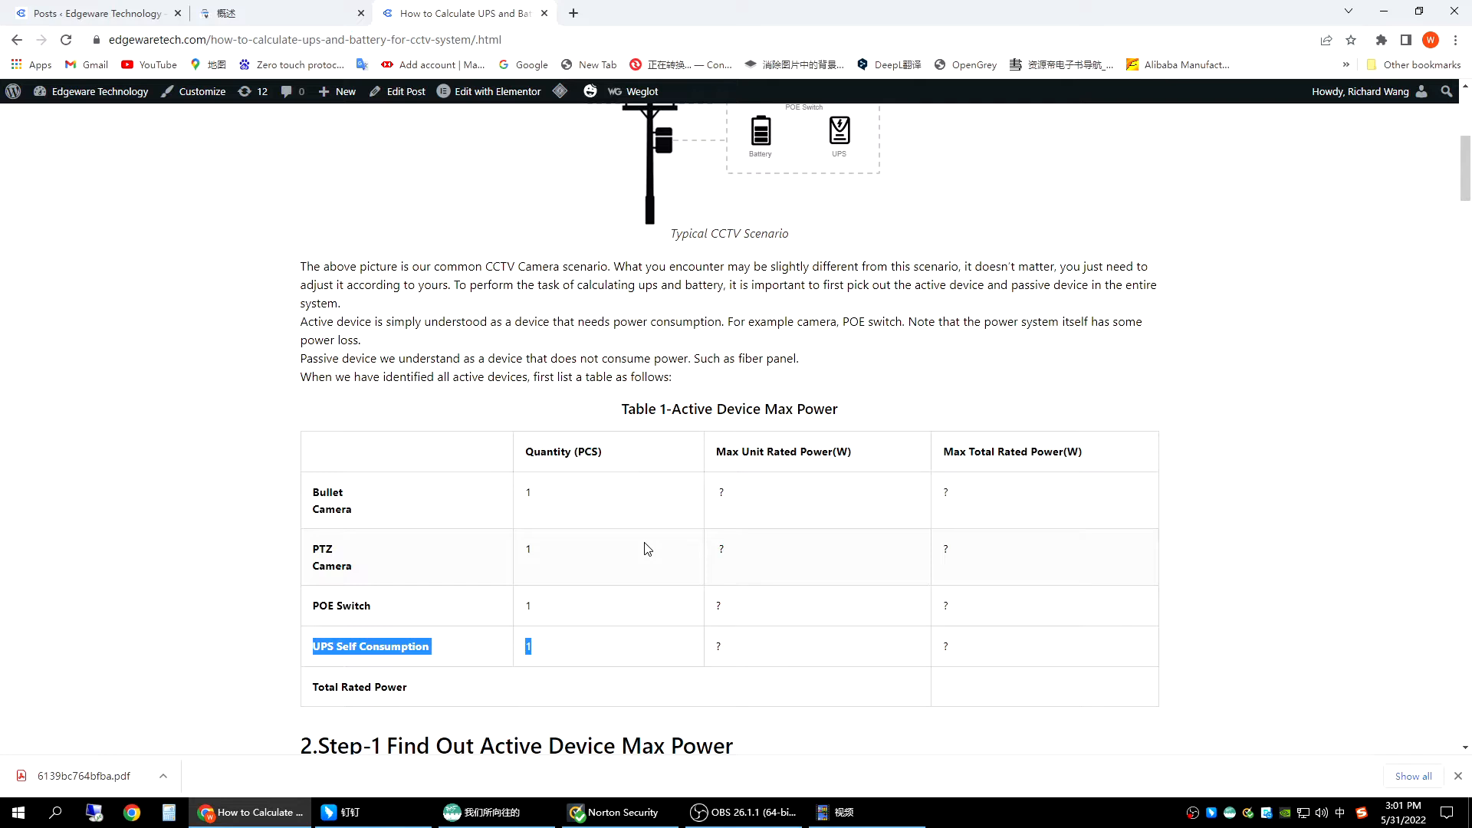
mouse_move(657, 543)
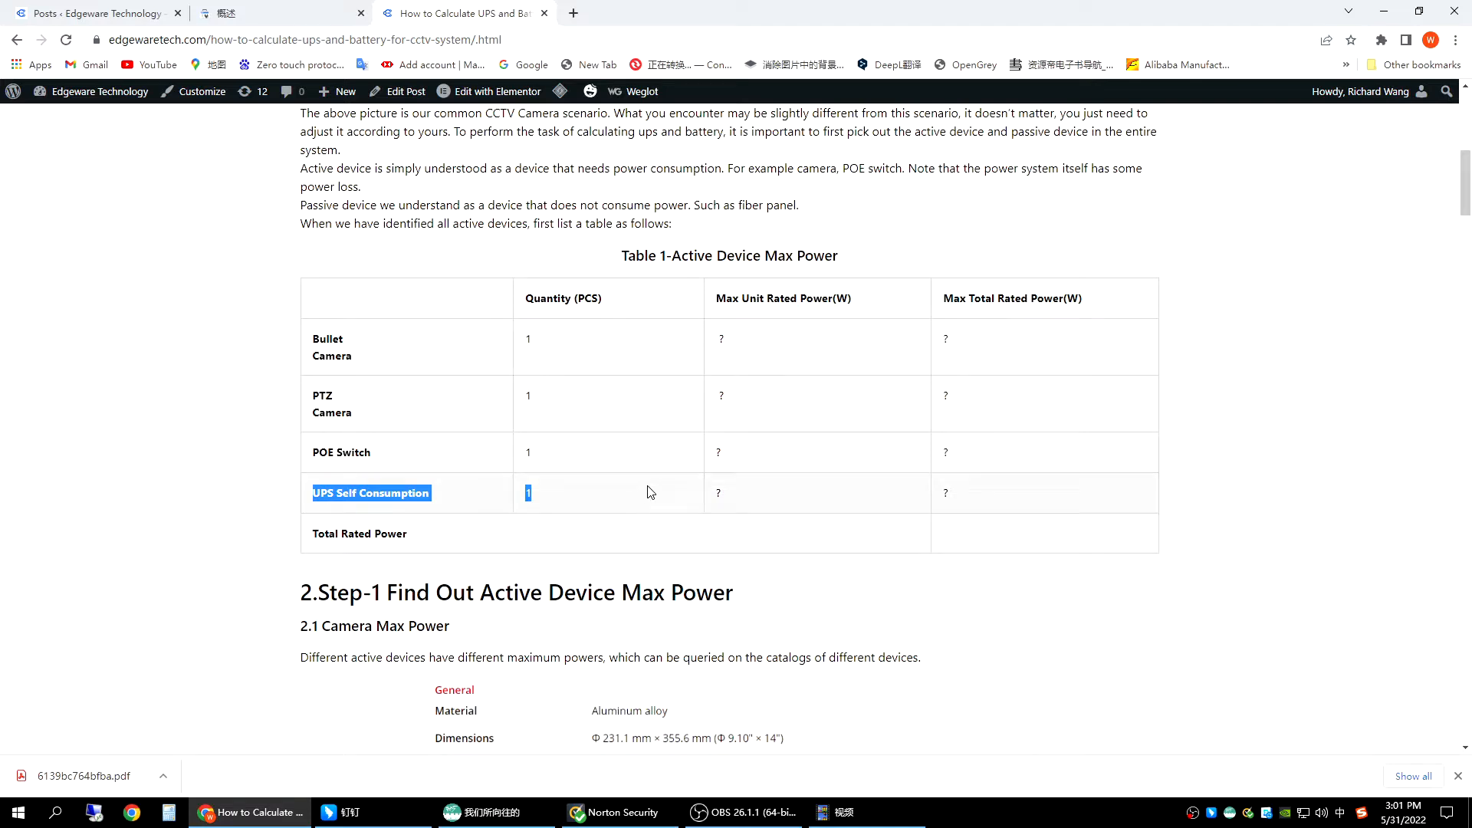
left_click(824, 472)
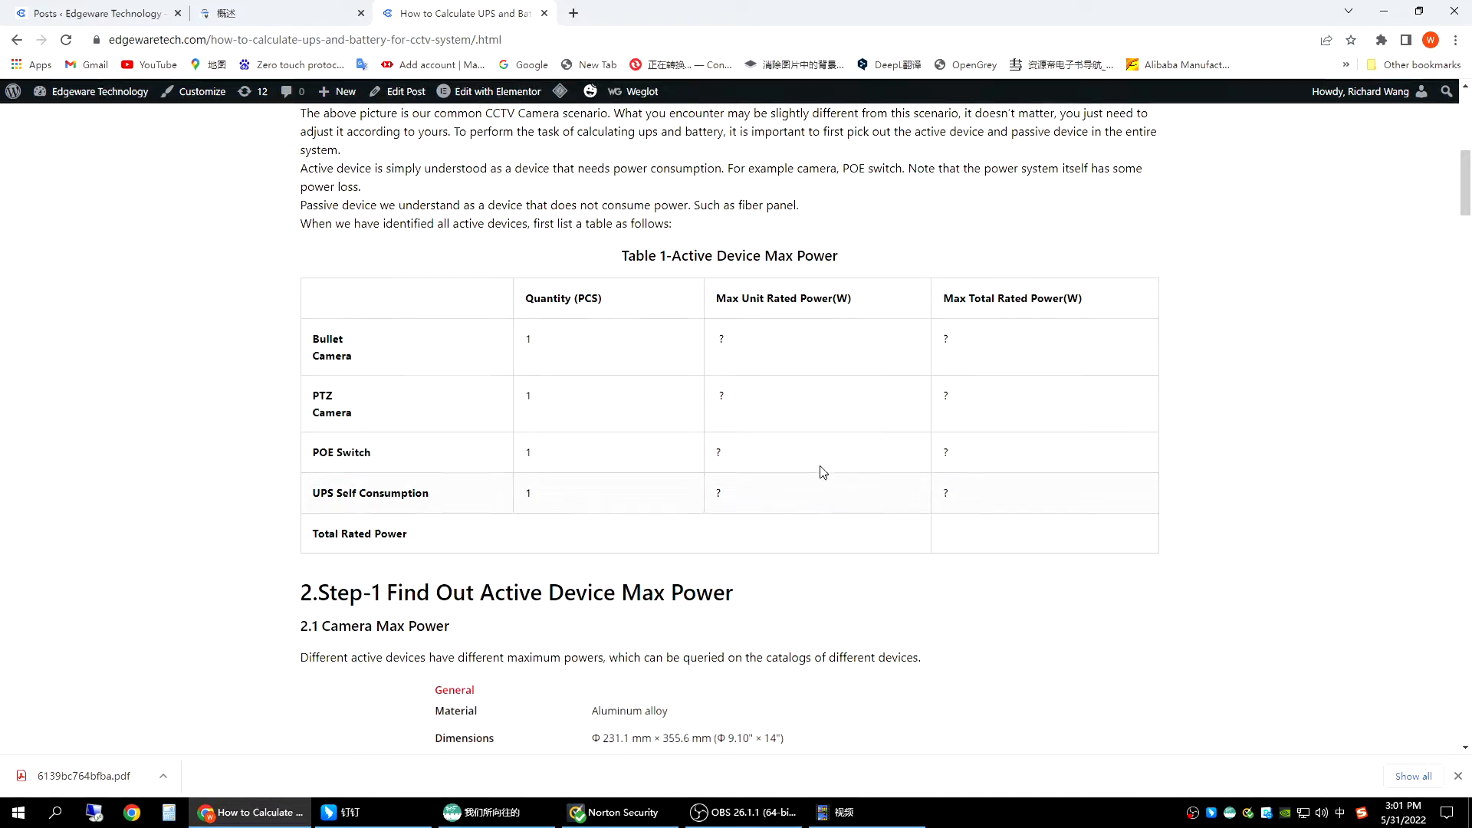
mouse_move(575, 453)
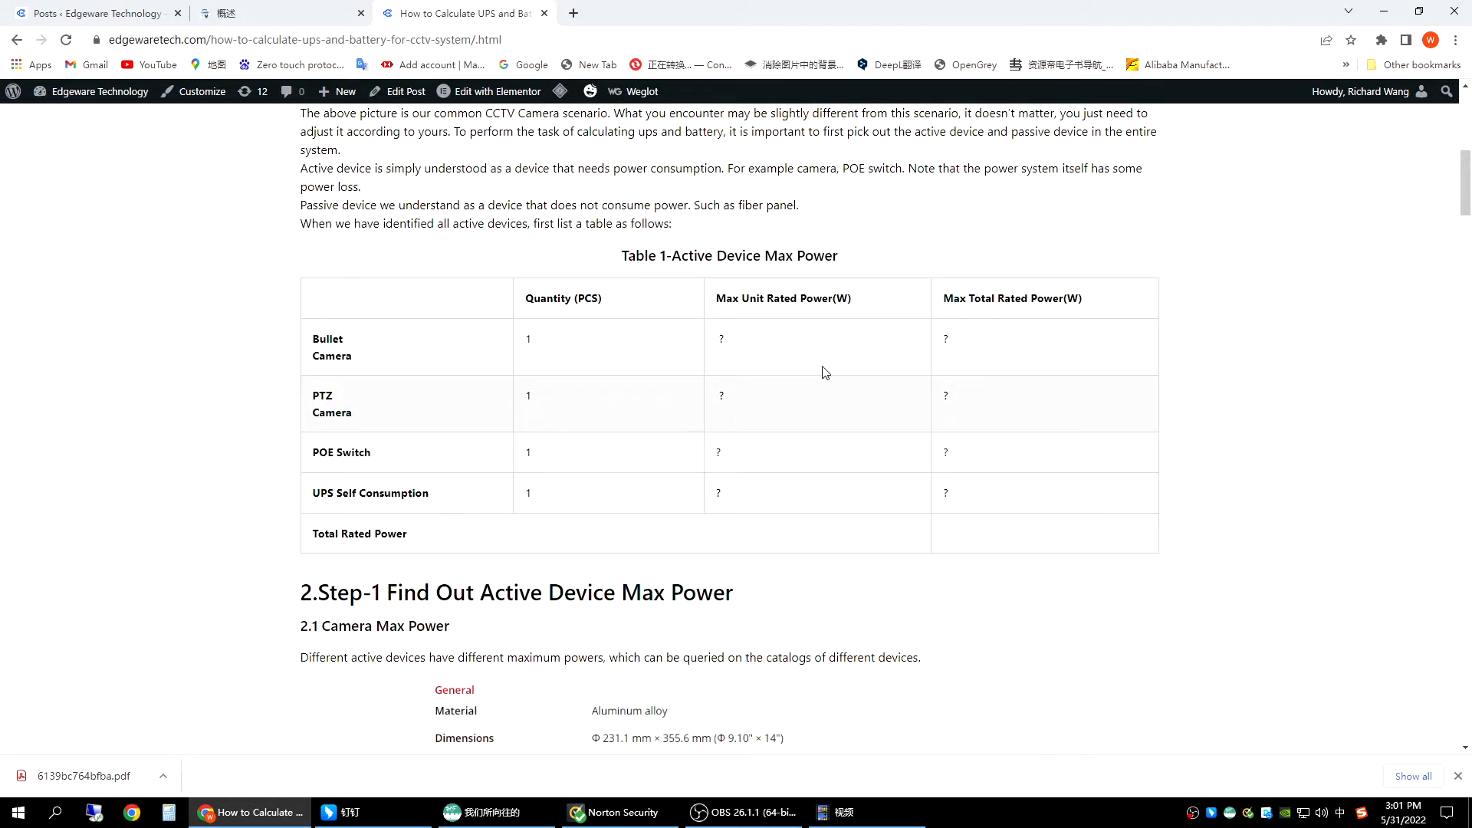
mouse_move(788, 325)
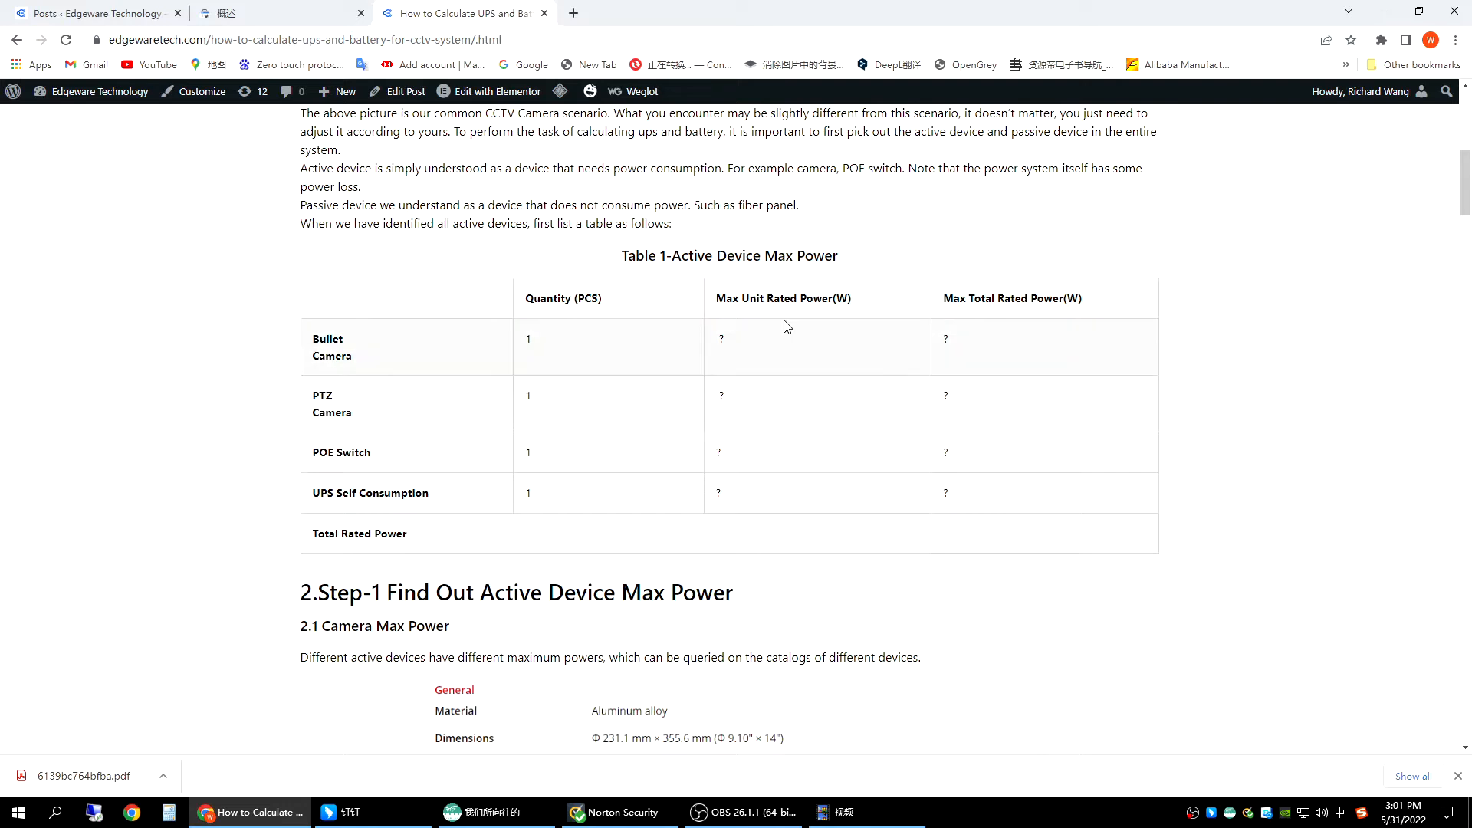
mouse_move(439, 383)
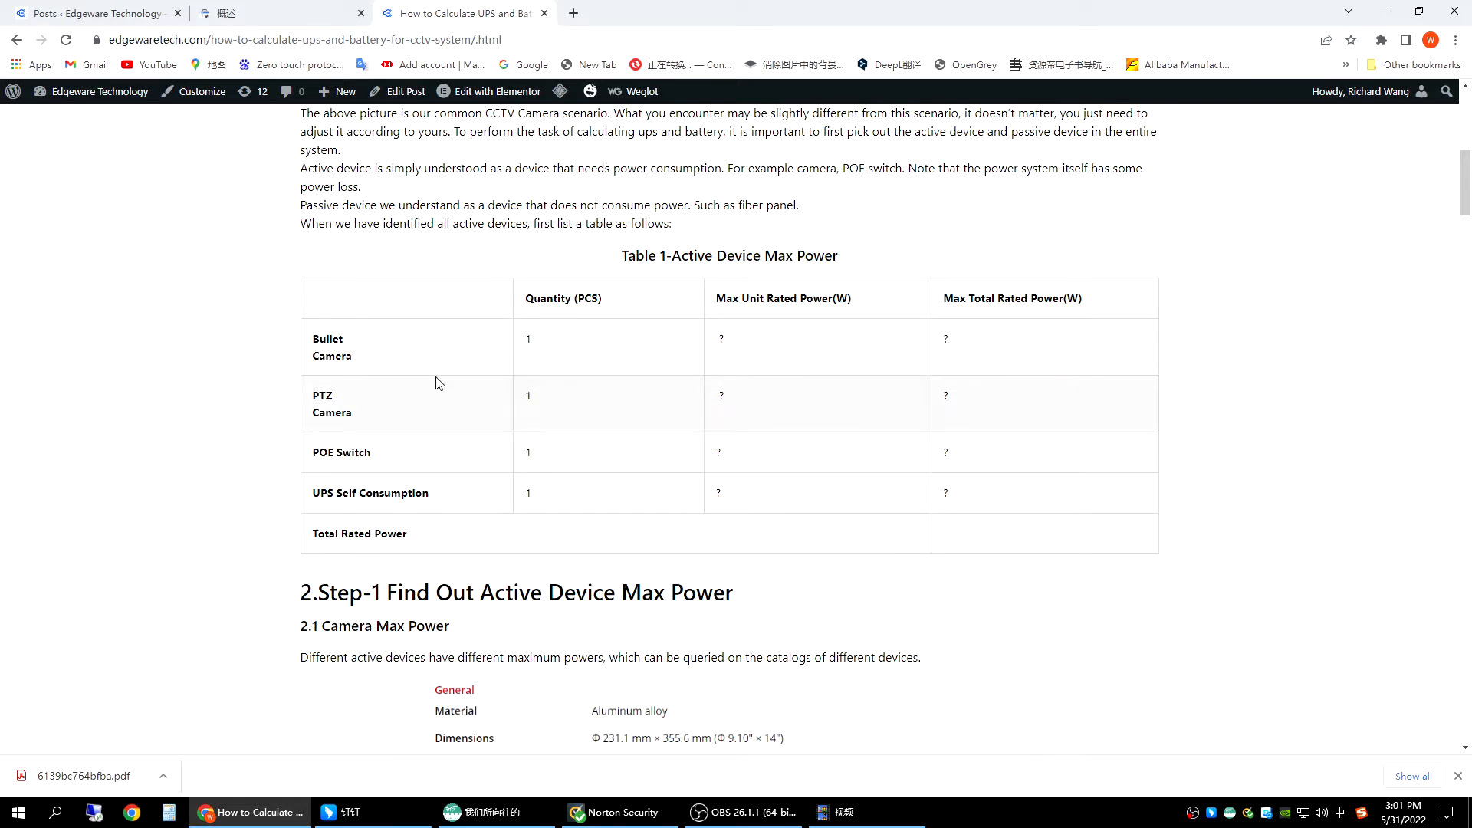
scroll("down", 3)
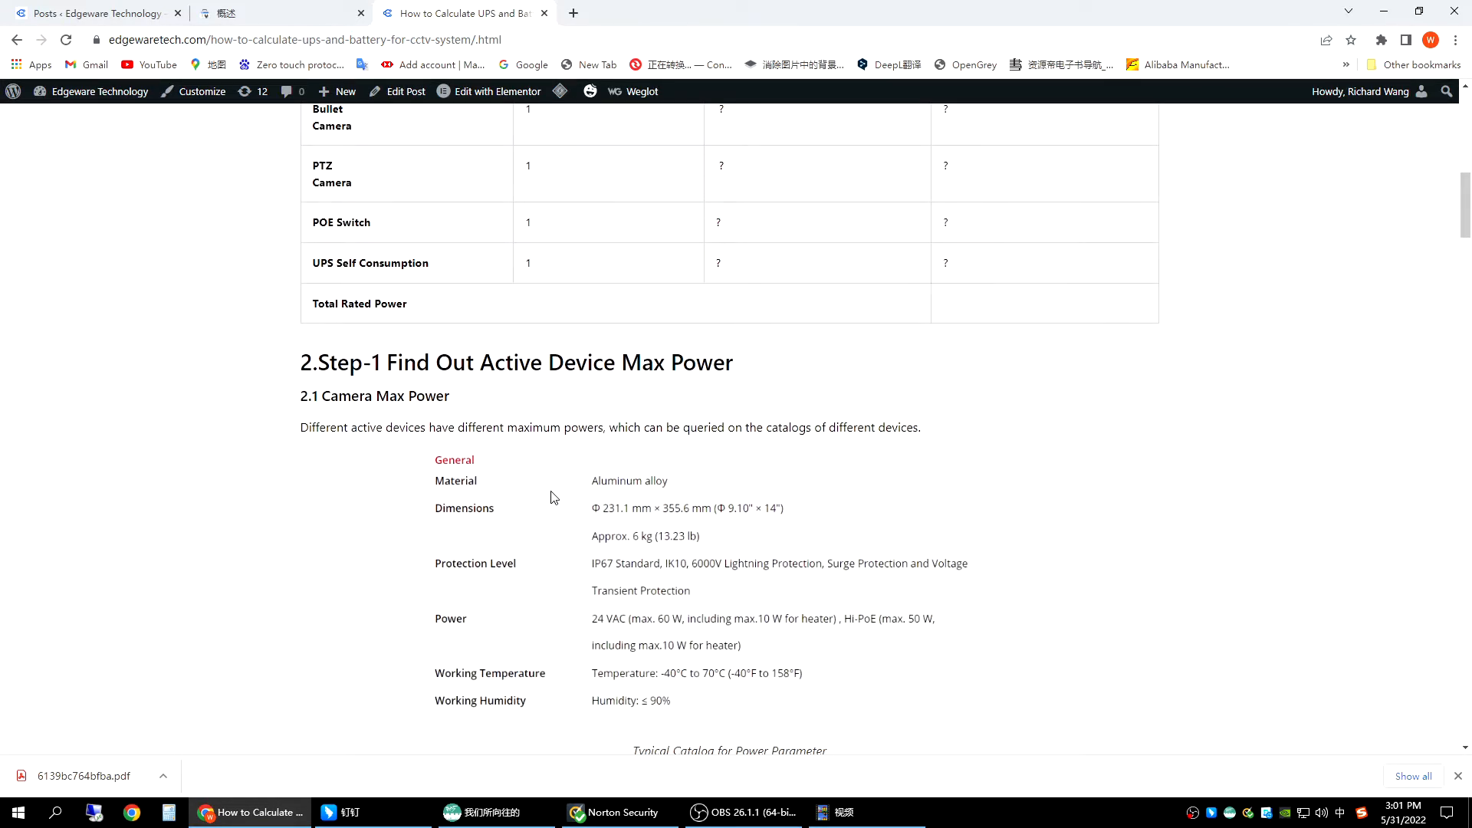
scroll("down", 3)
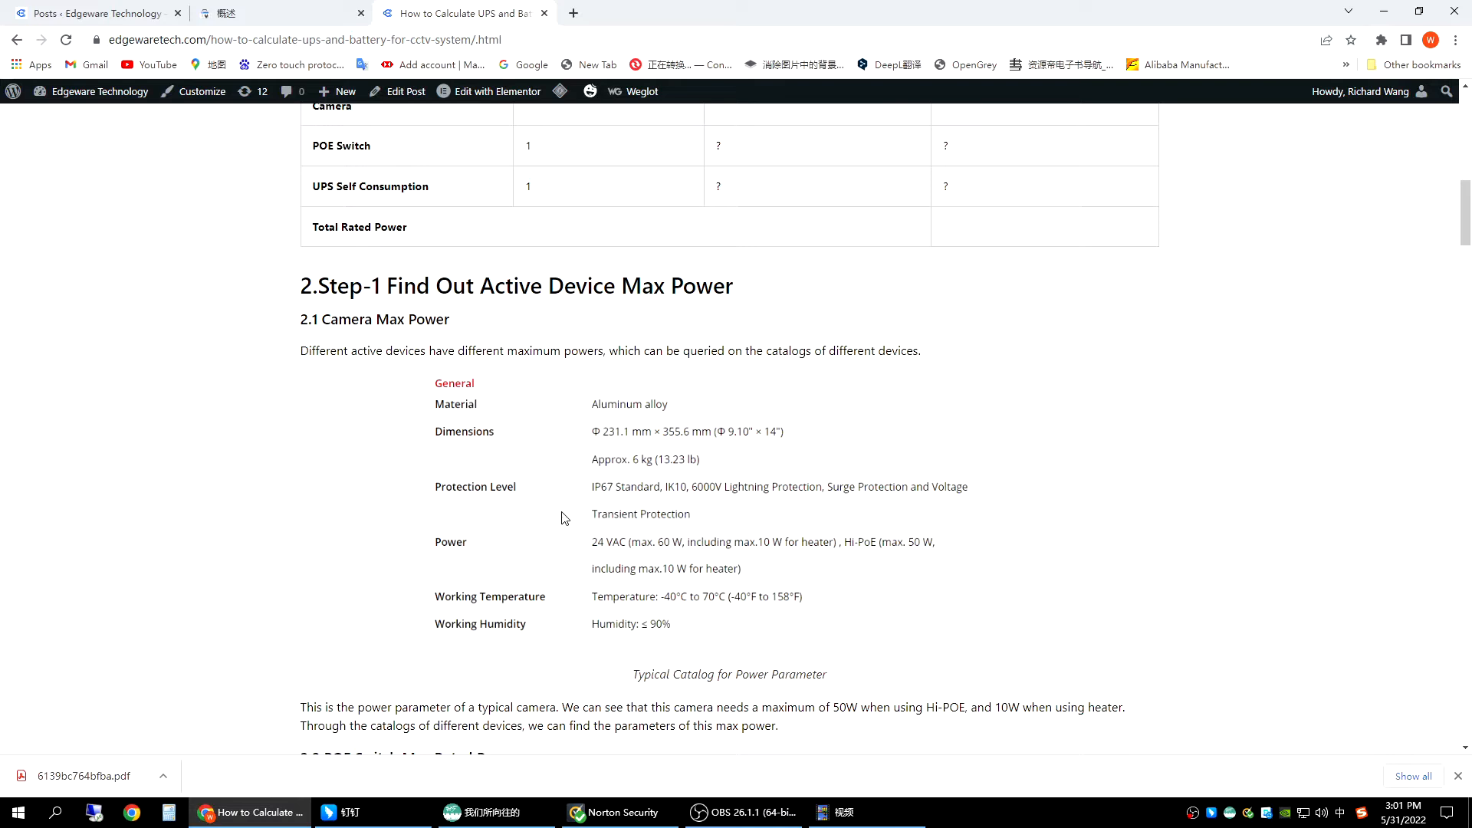
scroll("down", 3)
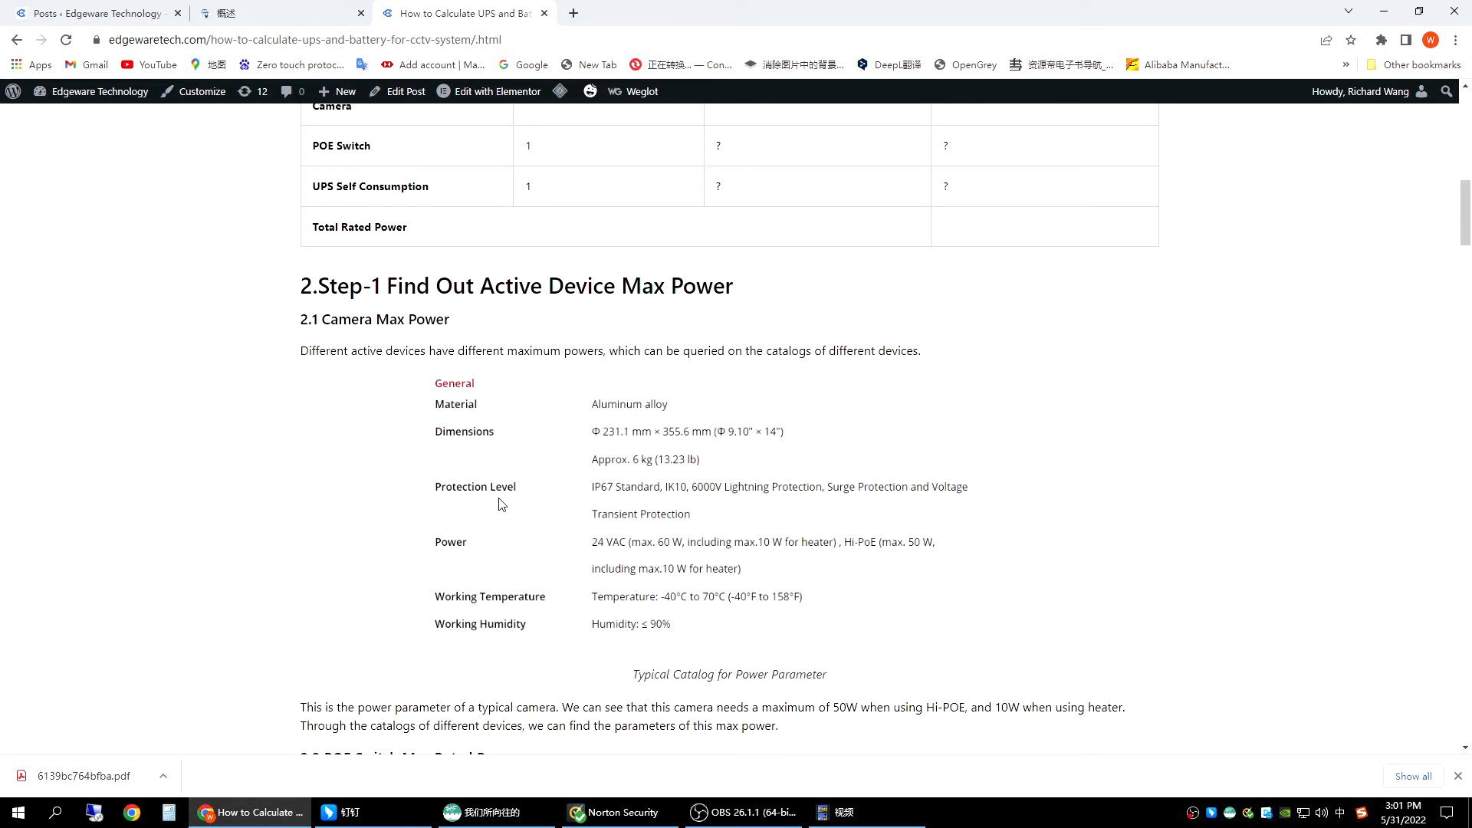
mouse_move(437, 431)
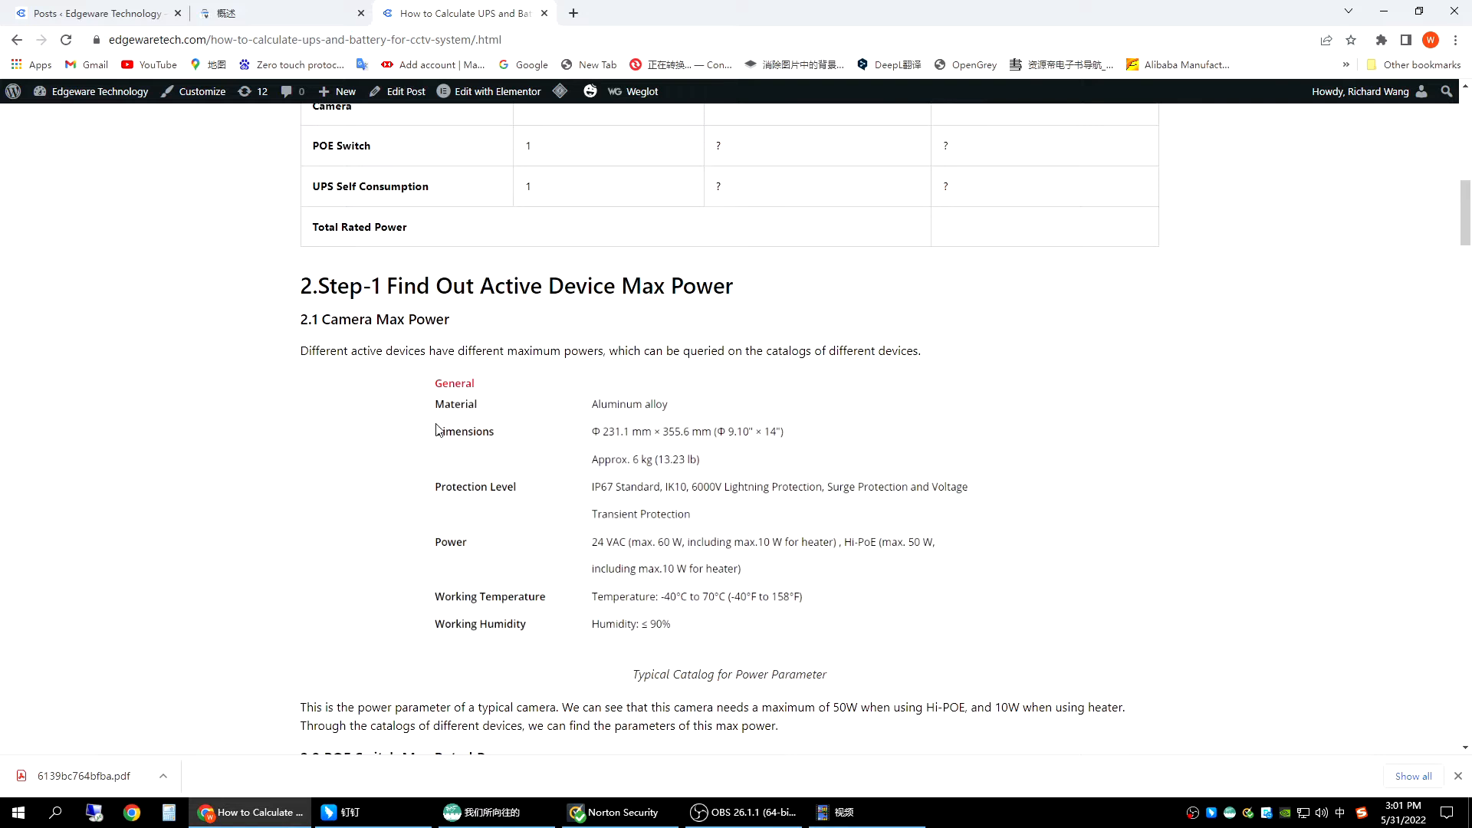
mouse_move(456, 411)
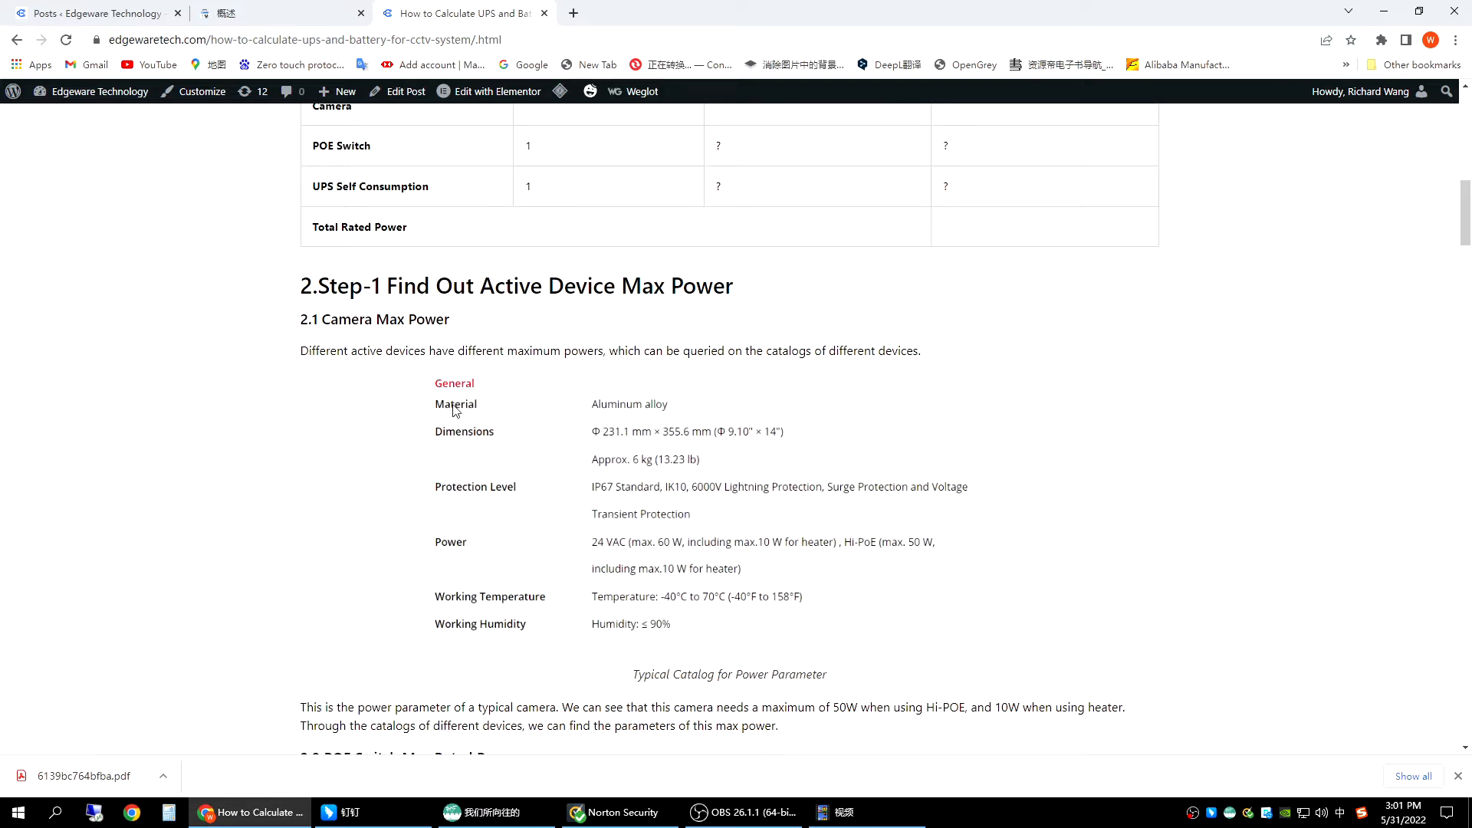
mouse_move(461, 561)
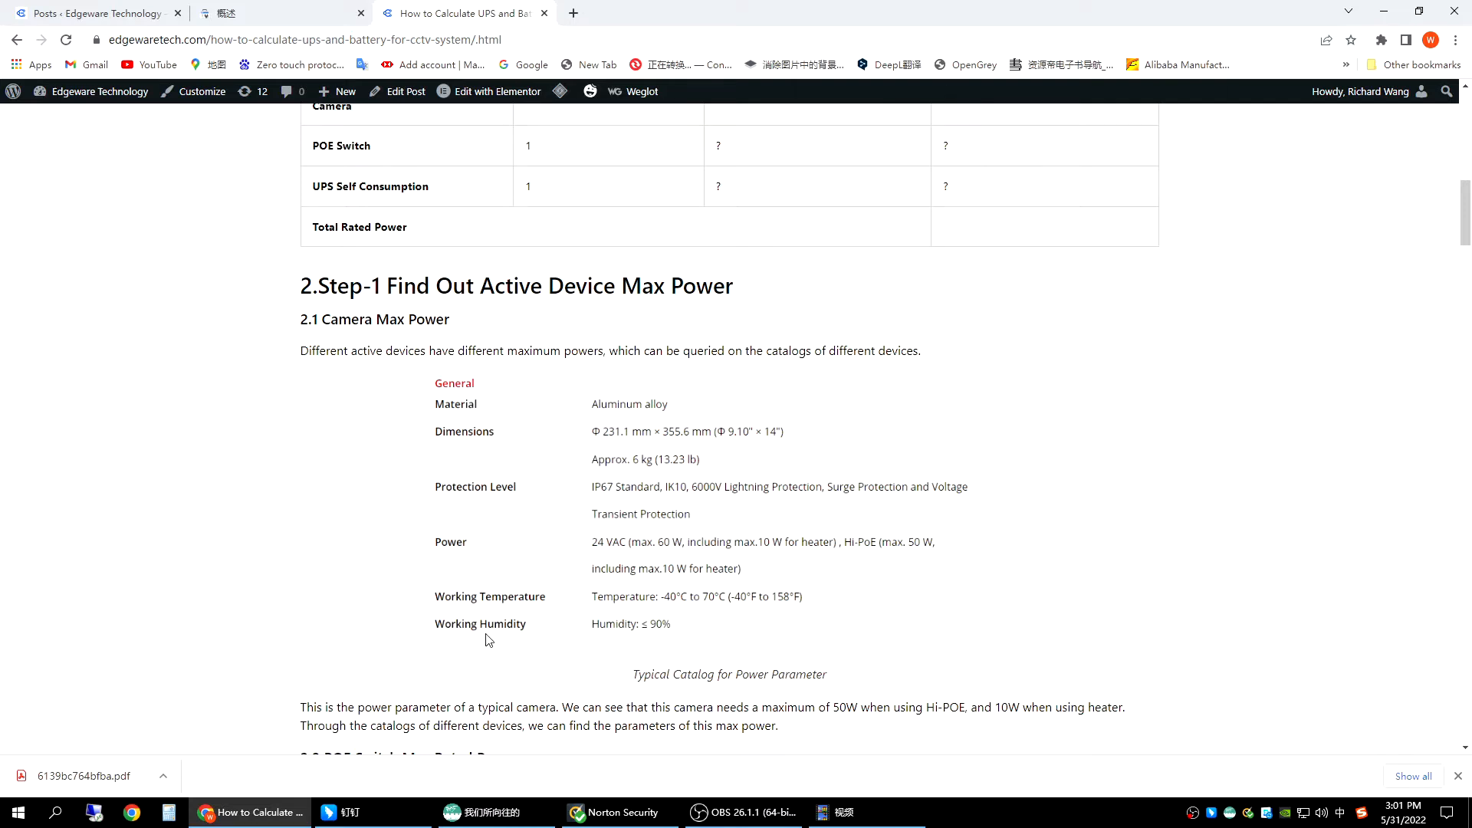
mouse_move(568, 564)
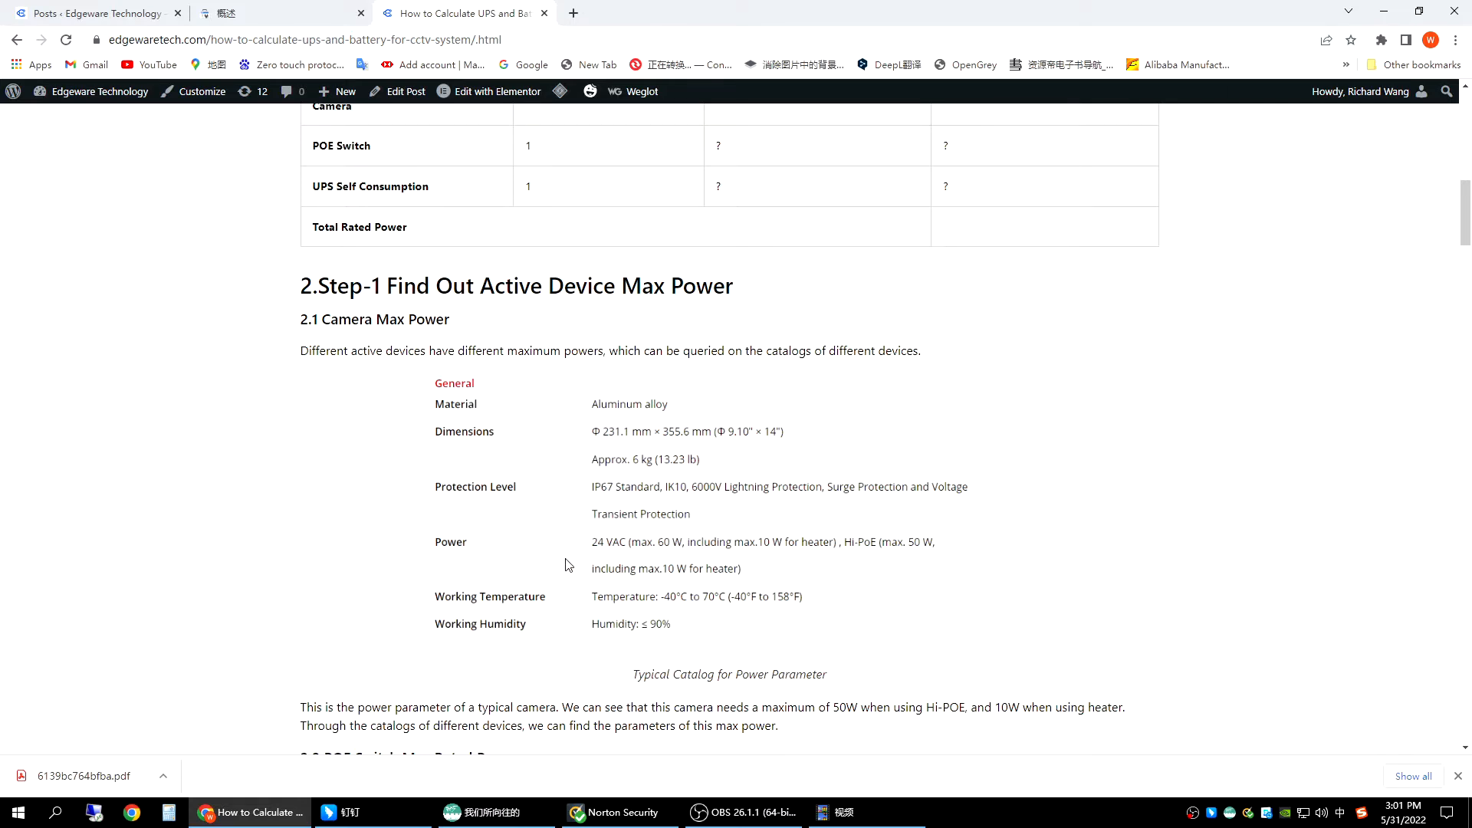
mouse_move(758, 558)
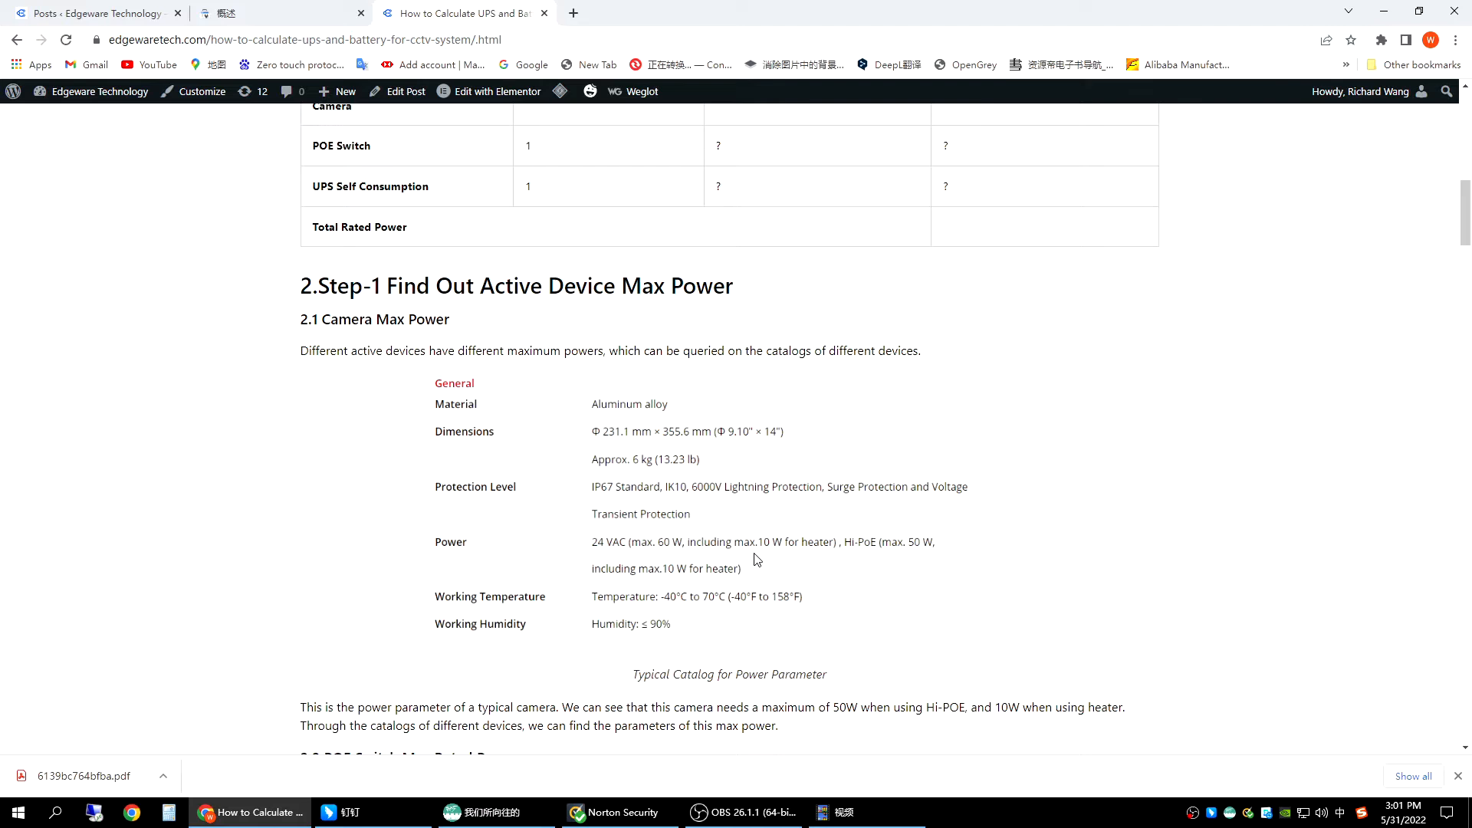
mouse_move(657, 546)
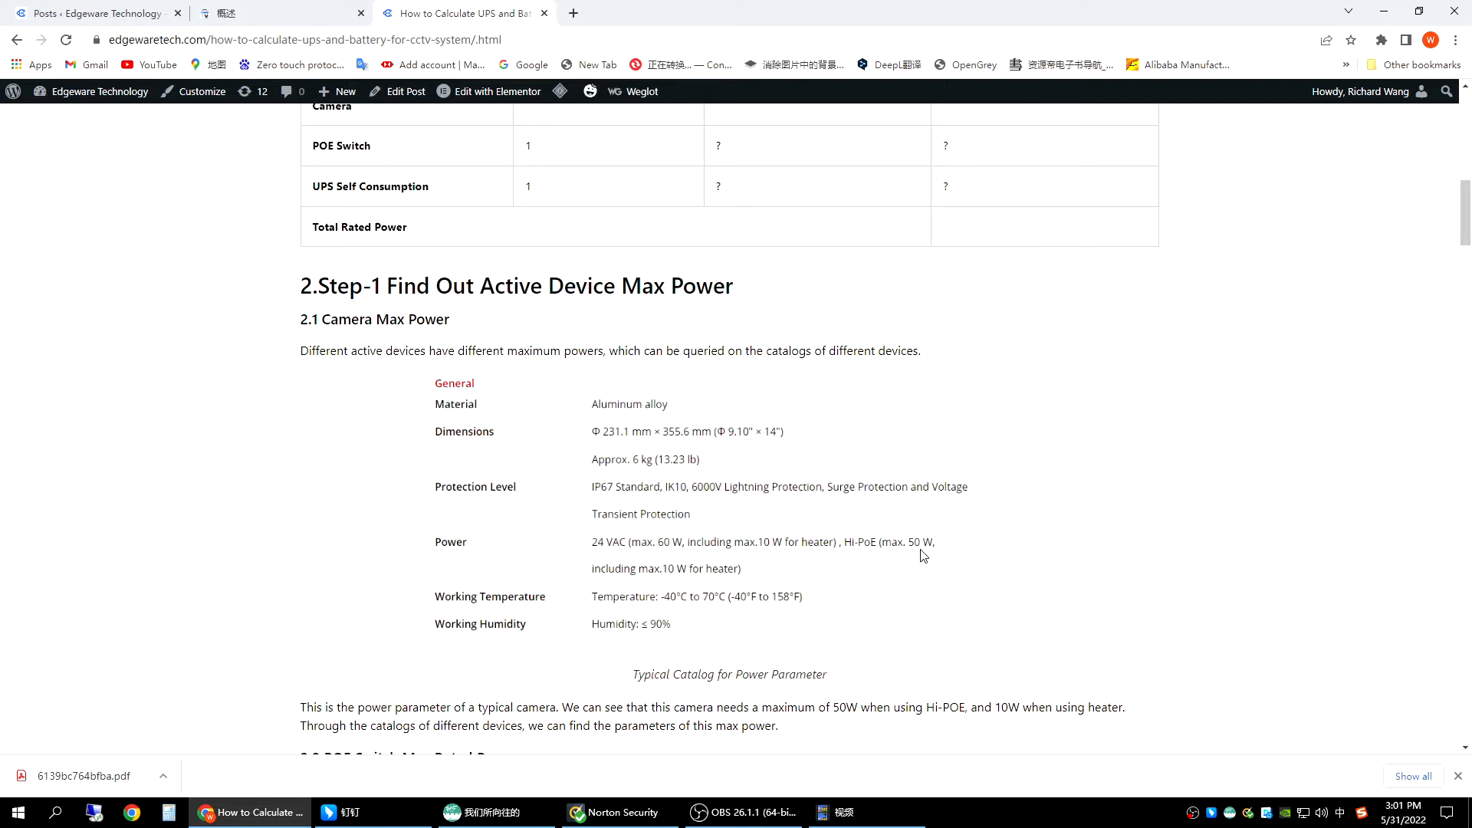
mouse_move(918, 554)
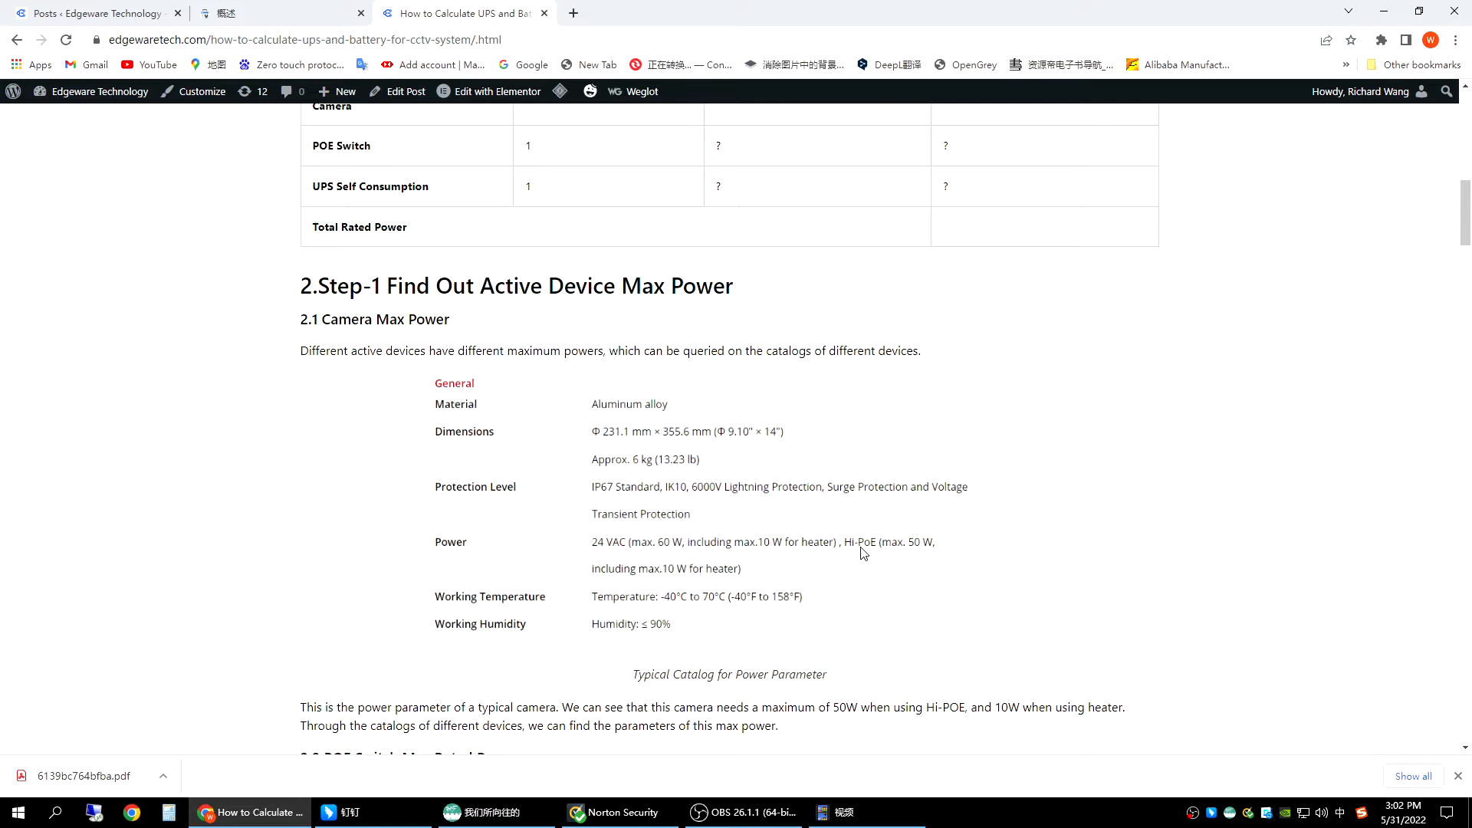
mouse_move(883, 544)
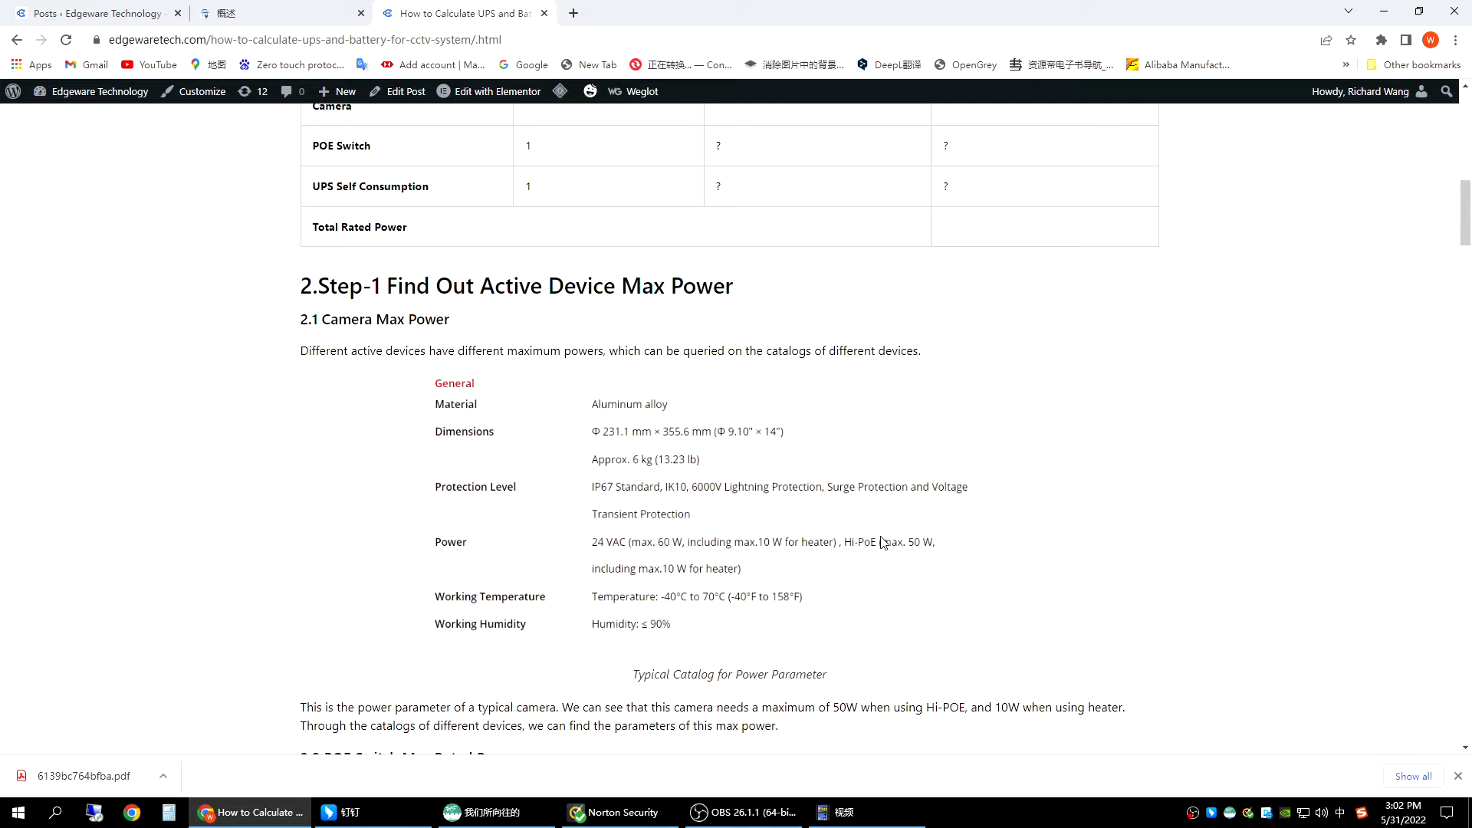
mouse_move(933, 552)
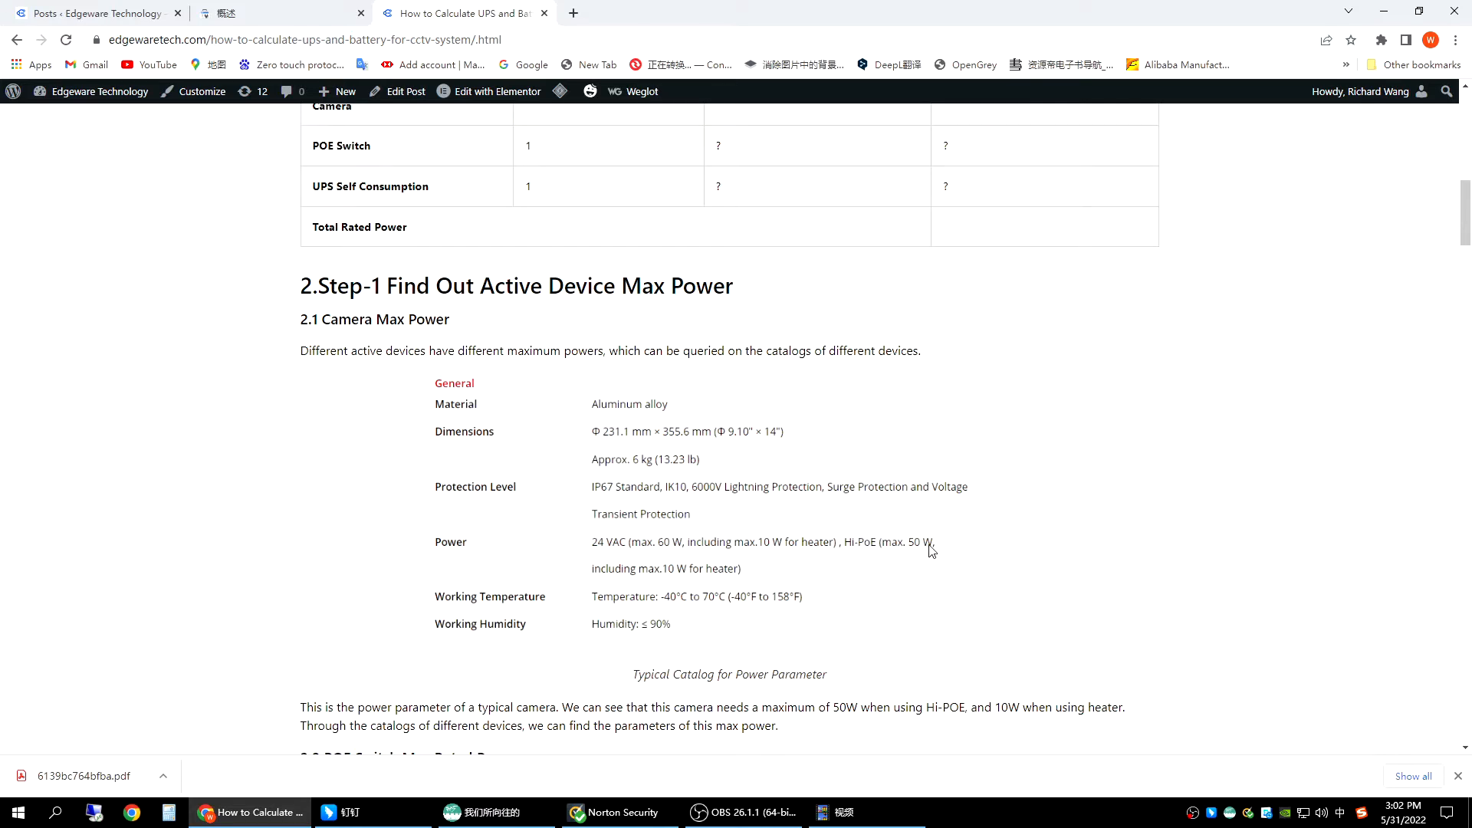
mouse_move(649, 583)
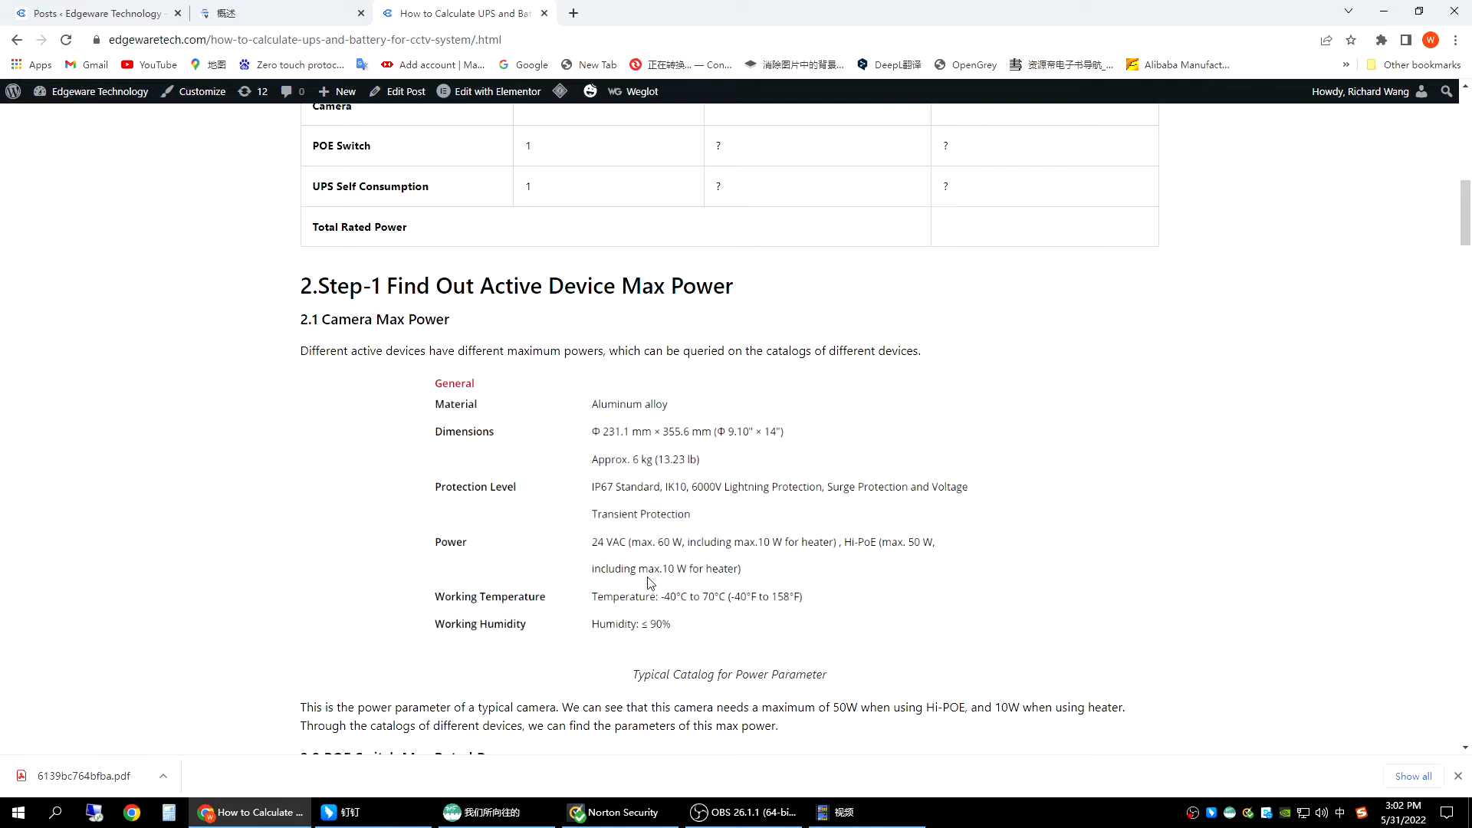
mouse_move(783, 551)
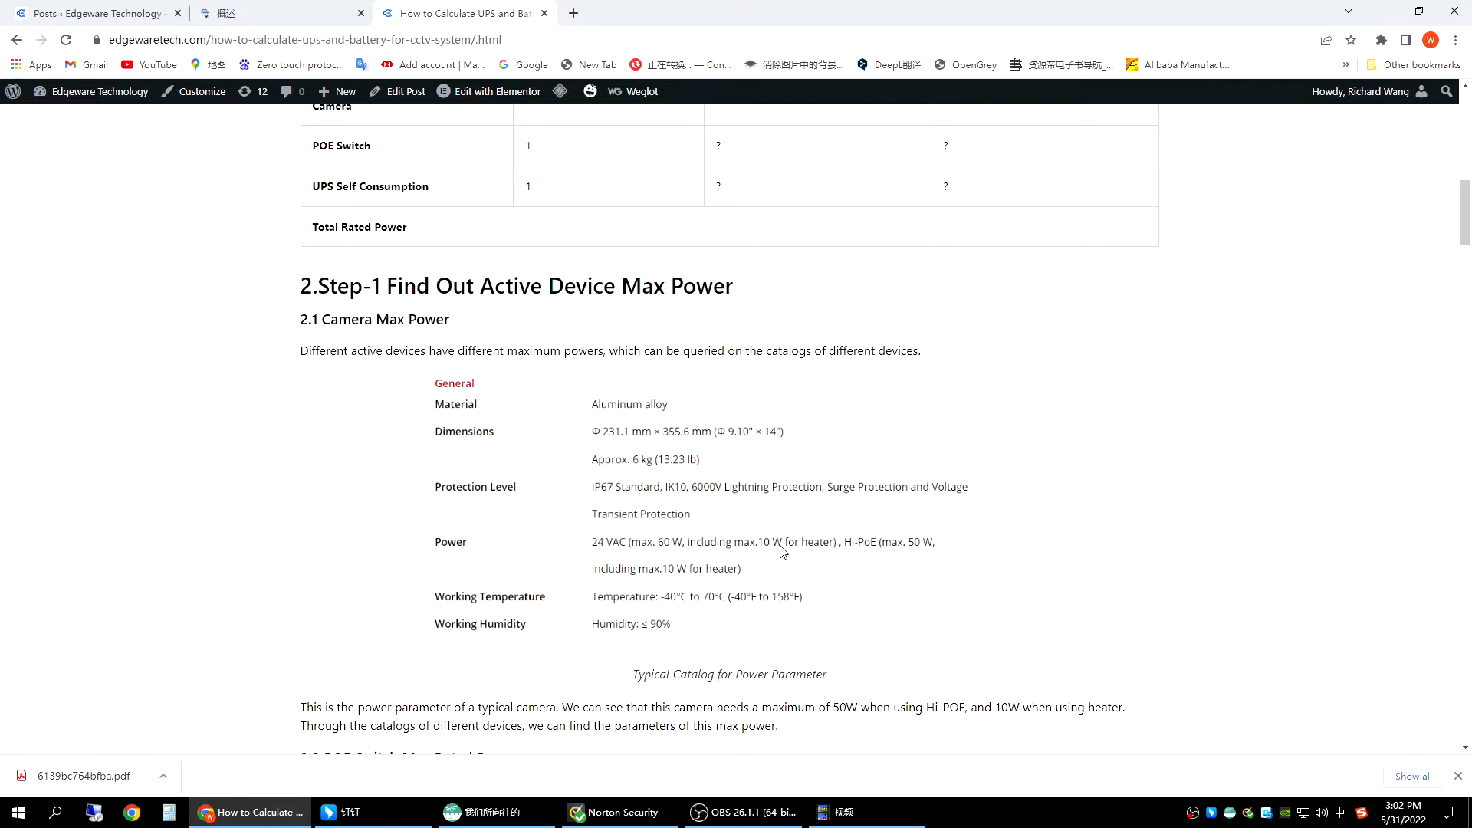
mouse_move(350, 457)
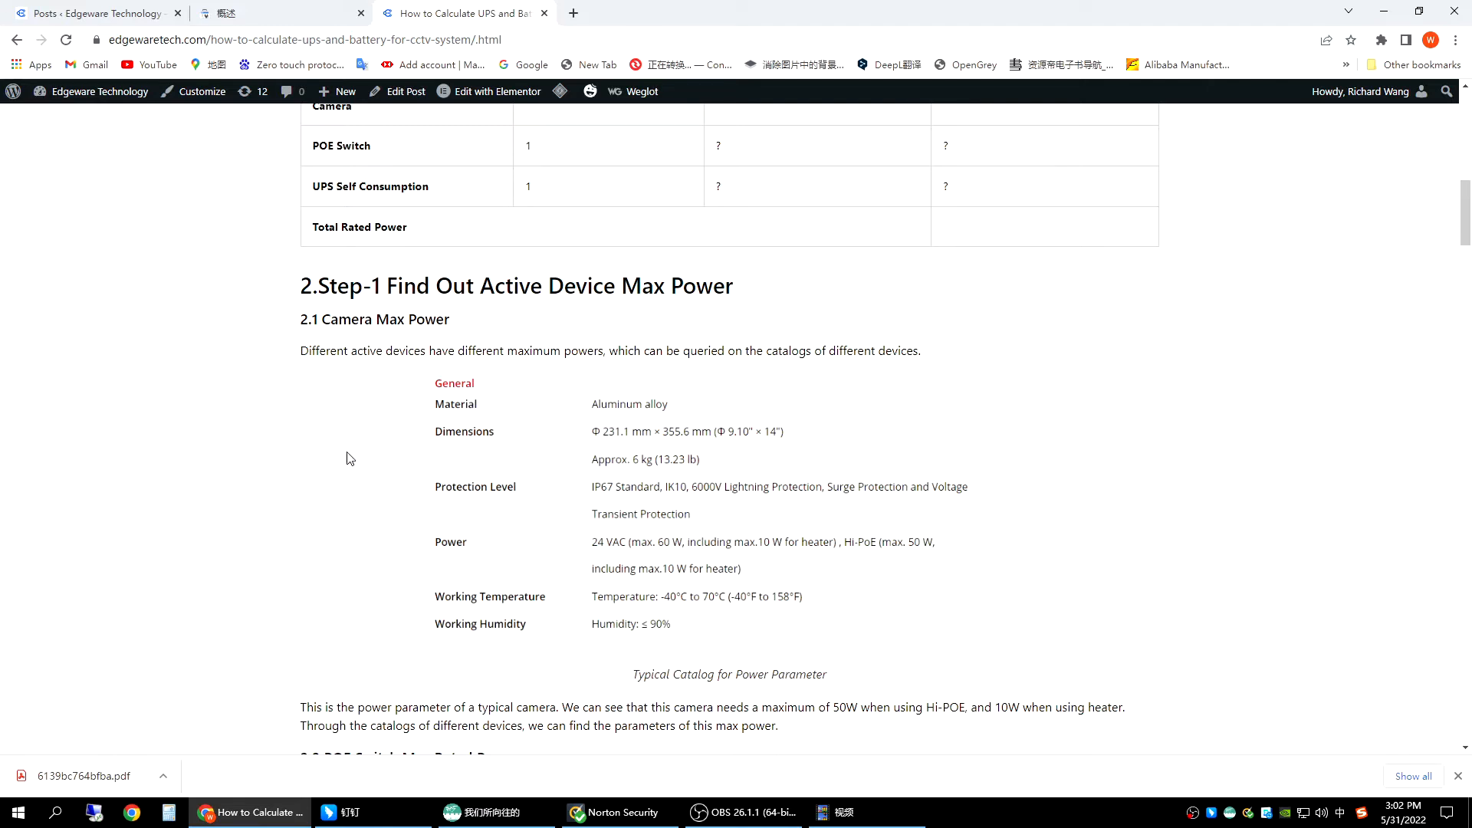
mouse_move(718, 596)
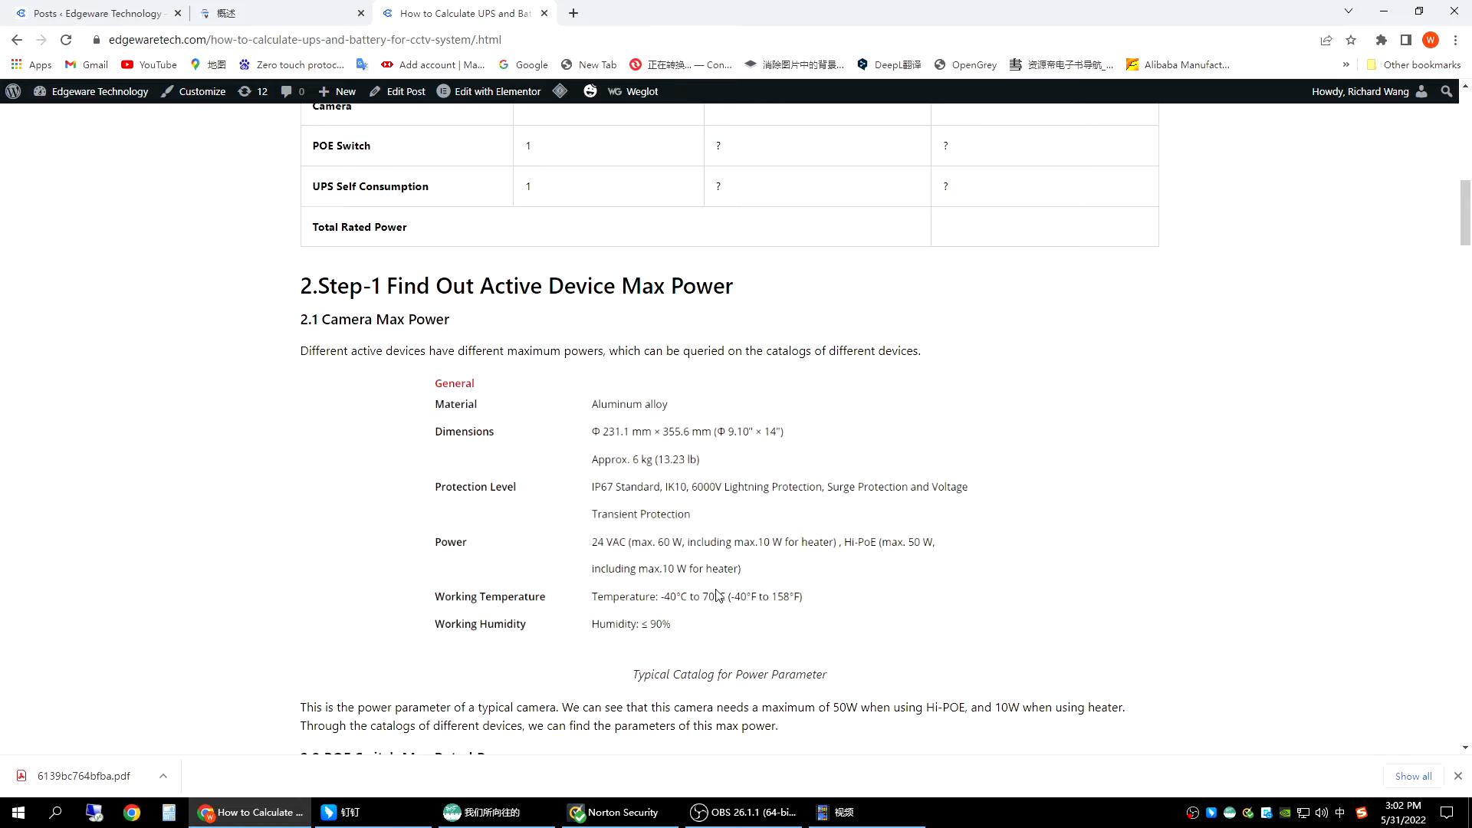
Scroll to section 2.2 POE Switch Max Rated Power and its PoE & Power example table.
scroll("down", 3)
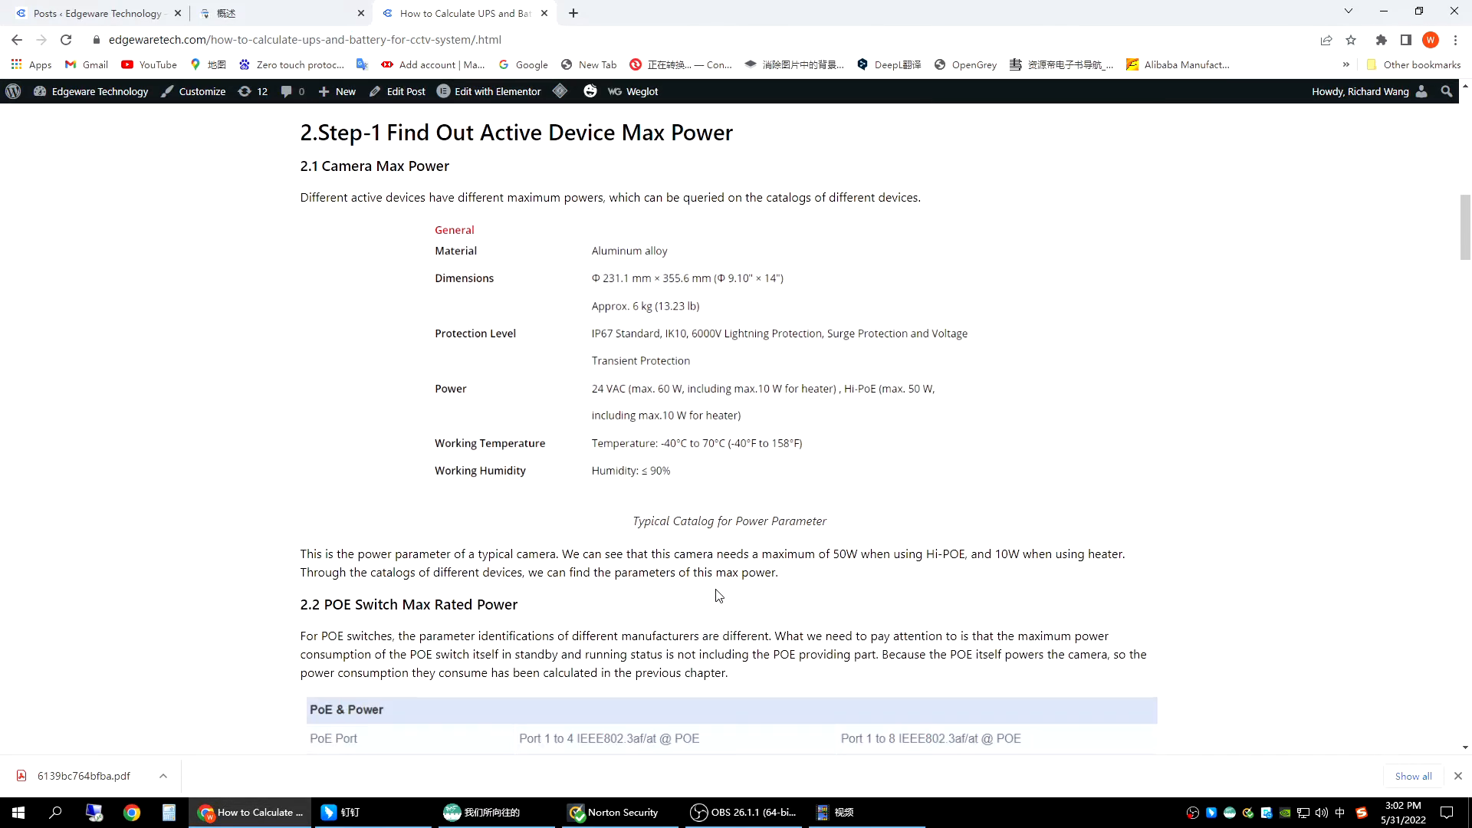
scroll("down", 3)
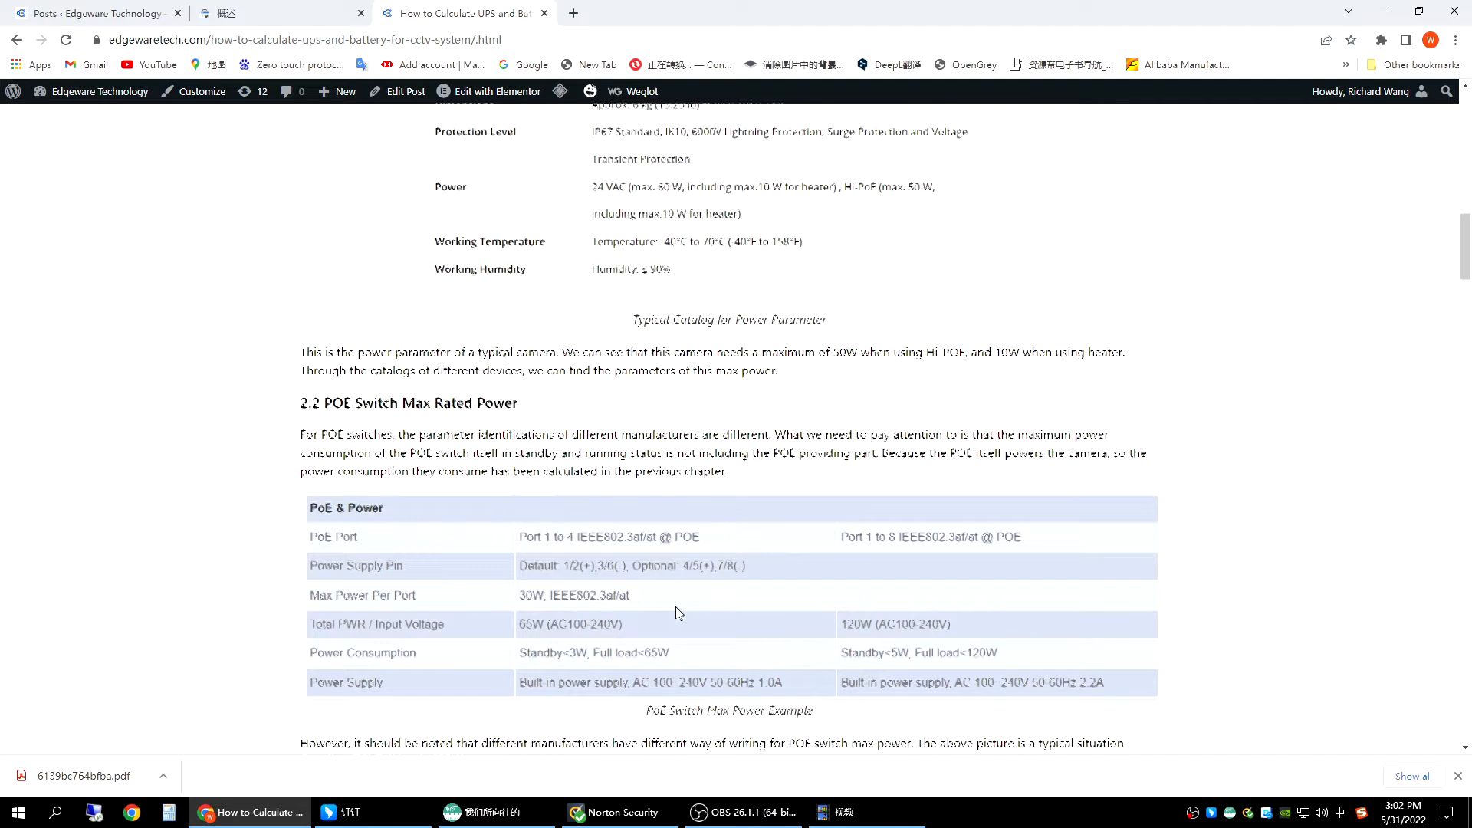
scroll("down", 3)
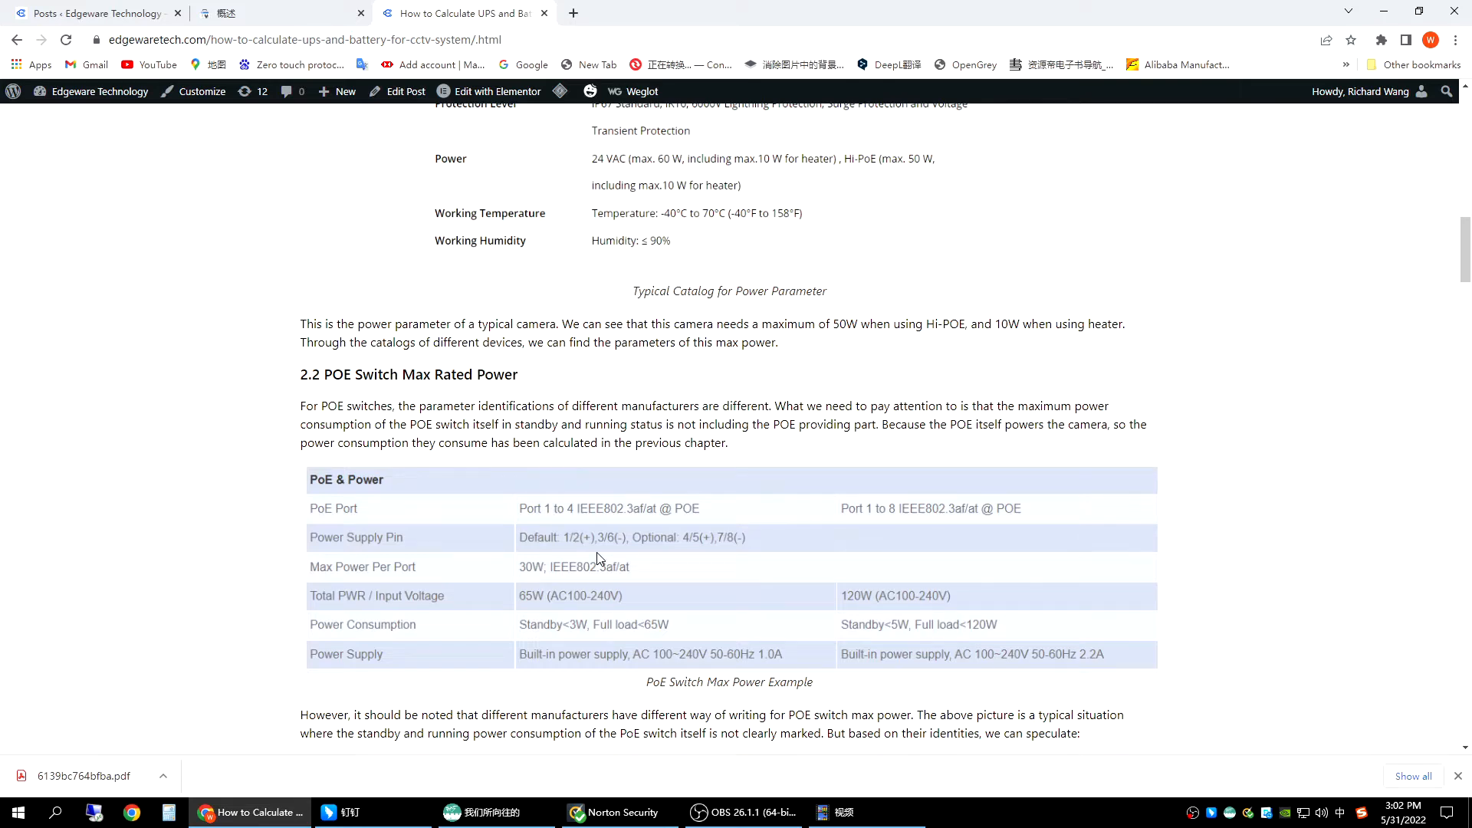
scroll("down", 3)
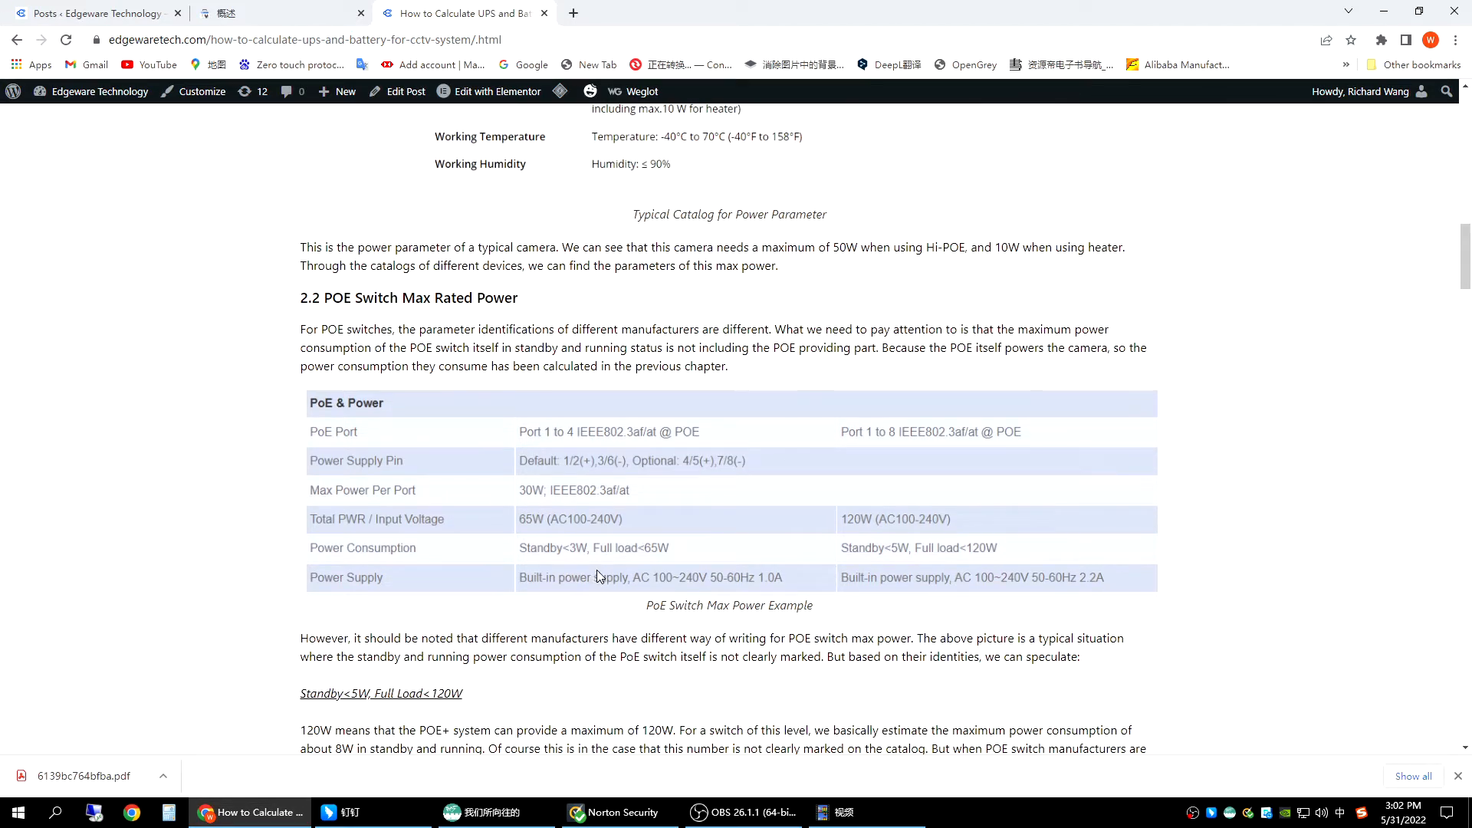
mouse_move(608, 581)
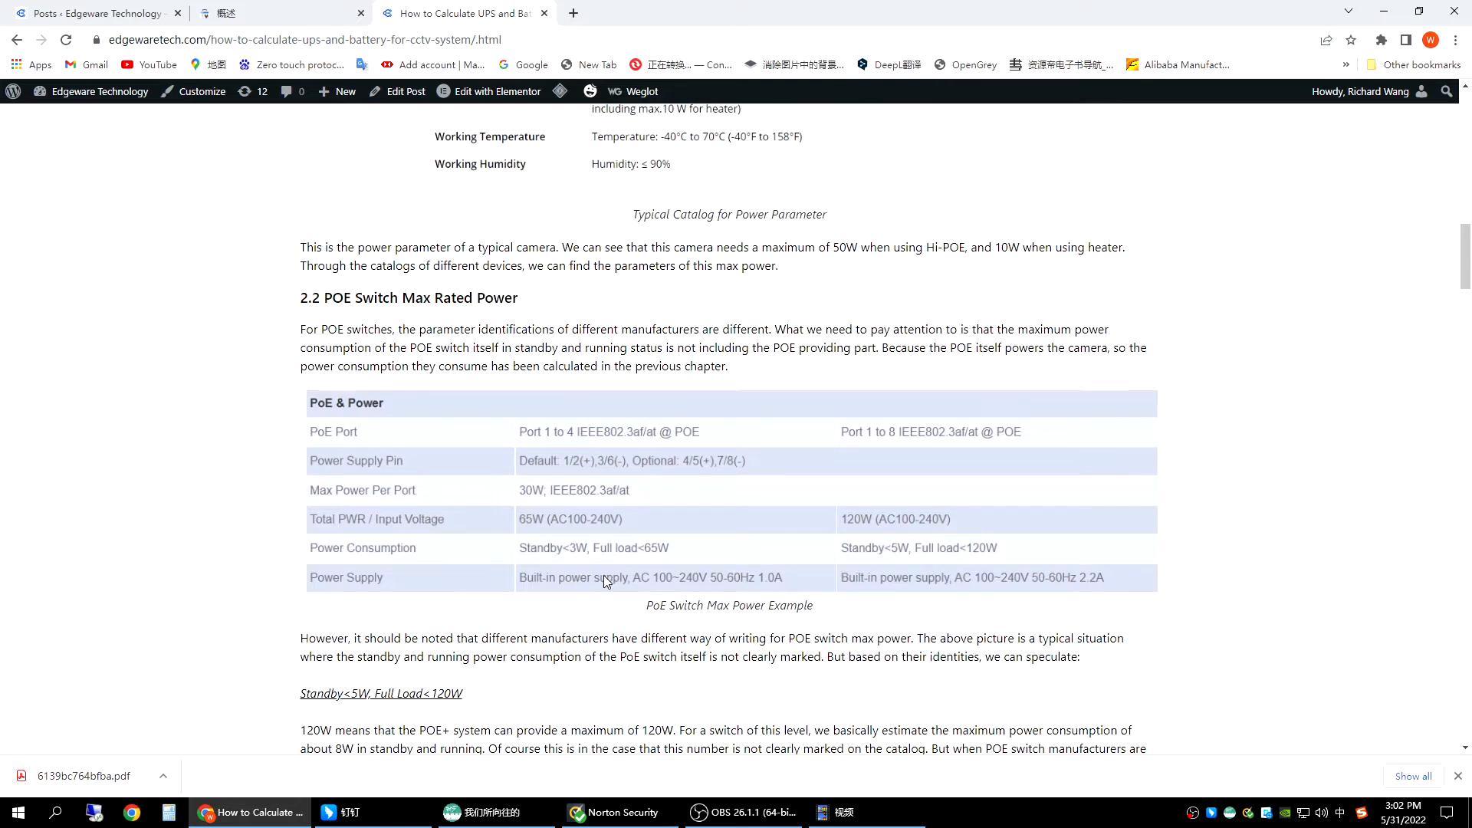
mouse_move(368, 518)
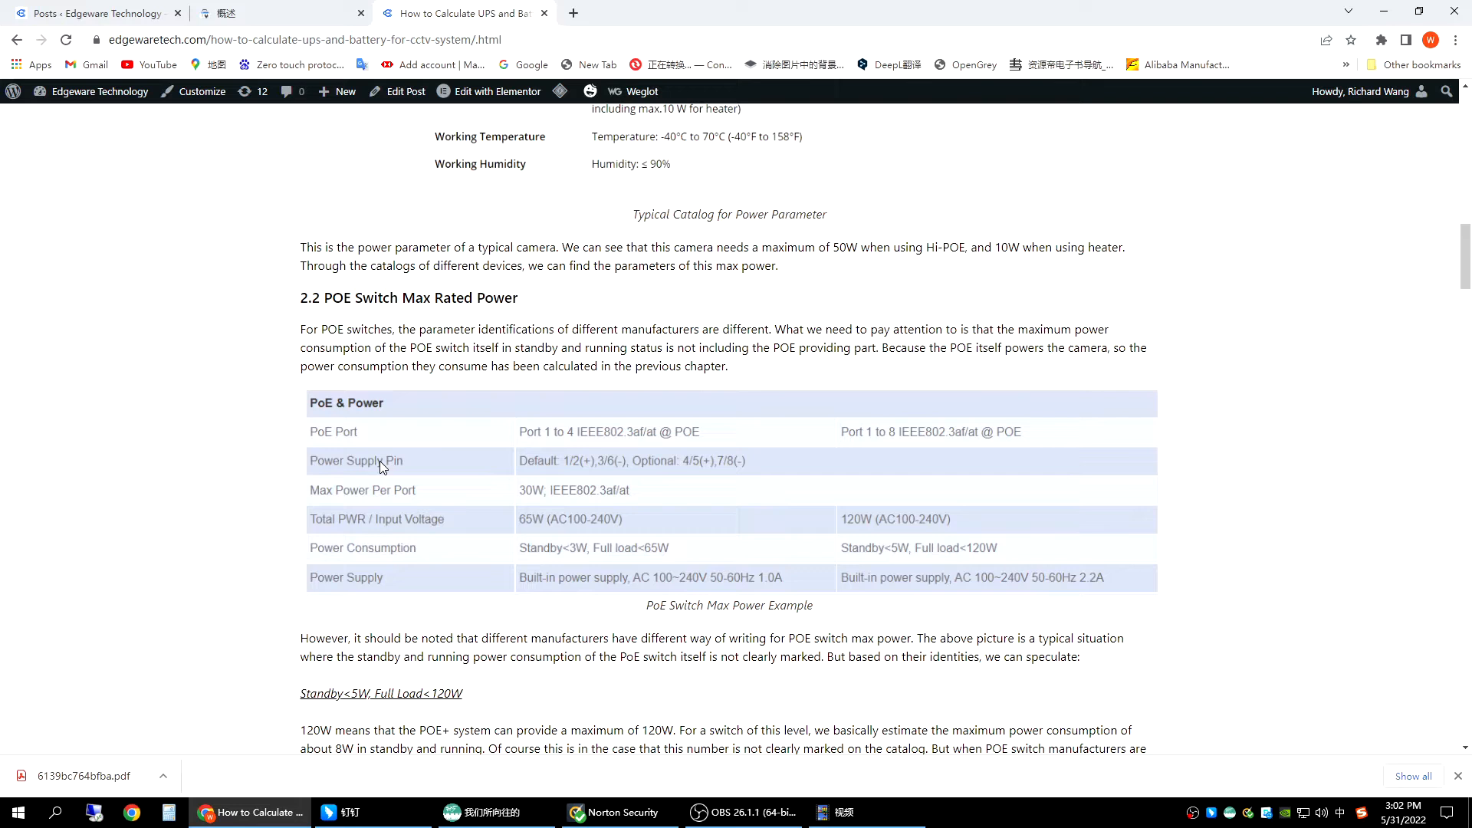
mouse_move(810, 620)
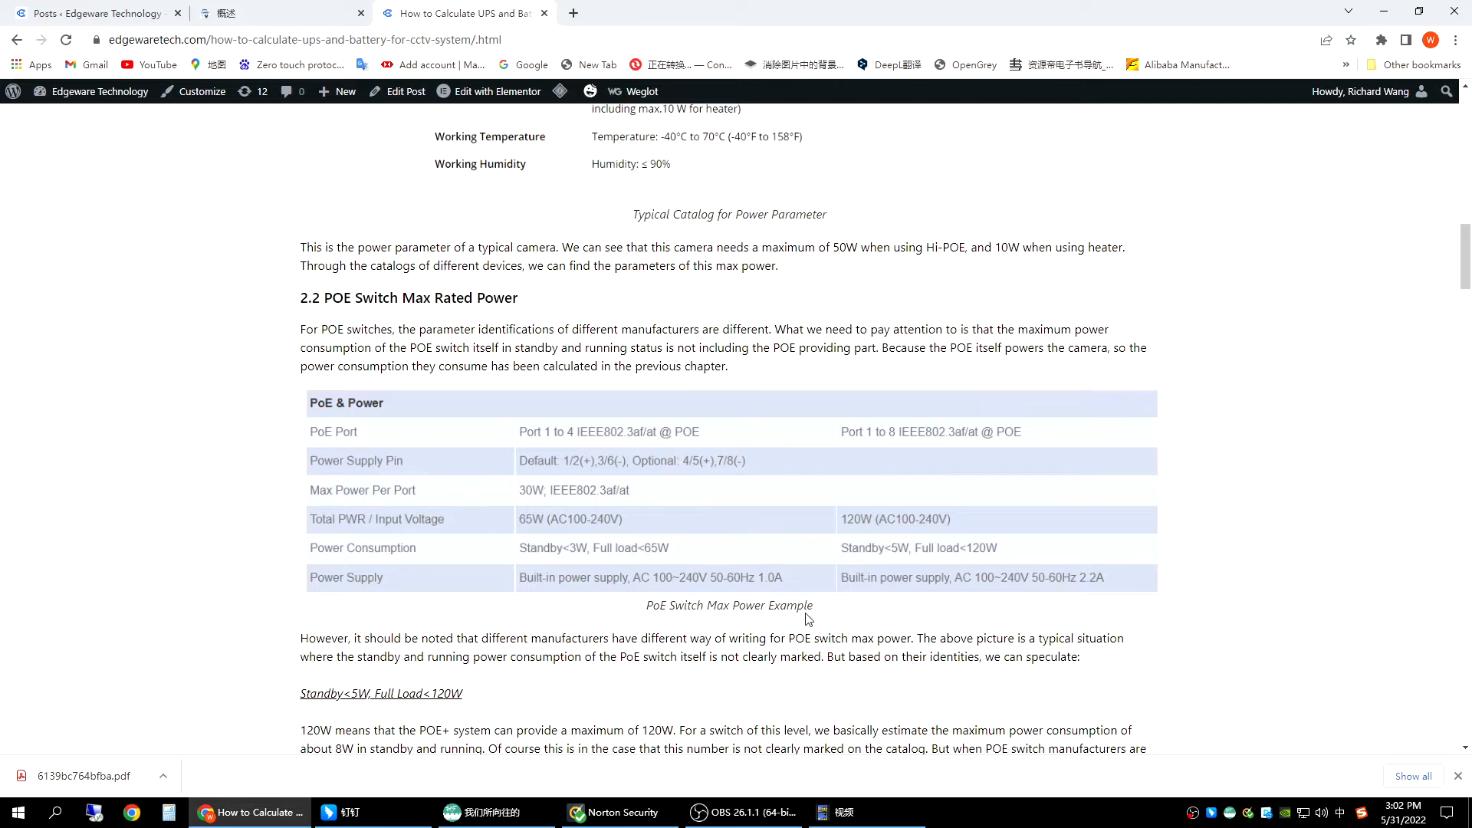
mouse_move(448, 493)
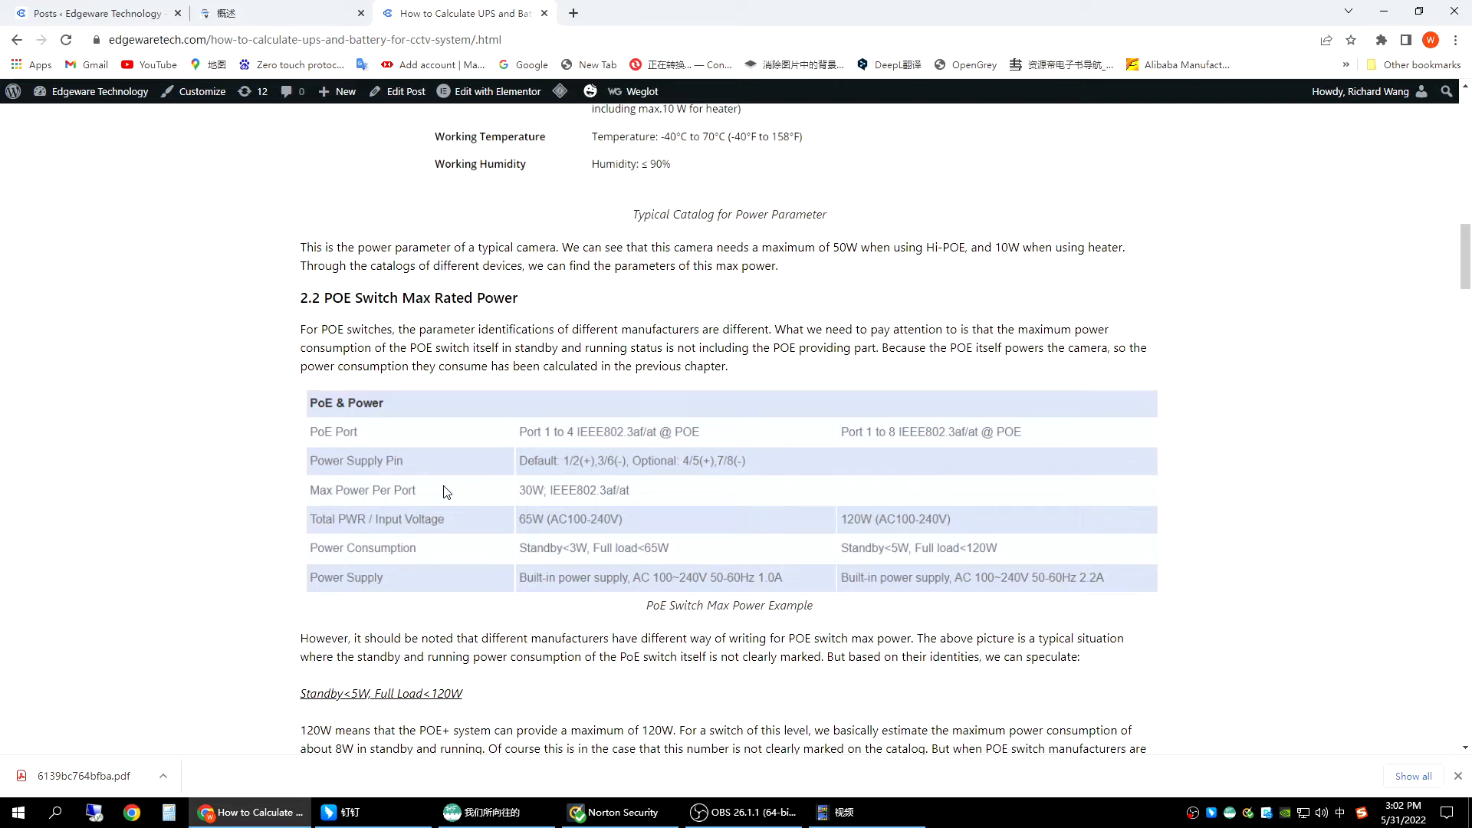
mouse_move(977, 487)
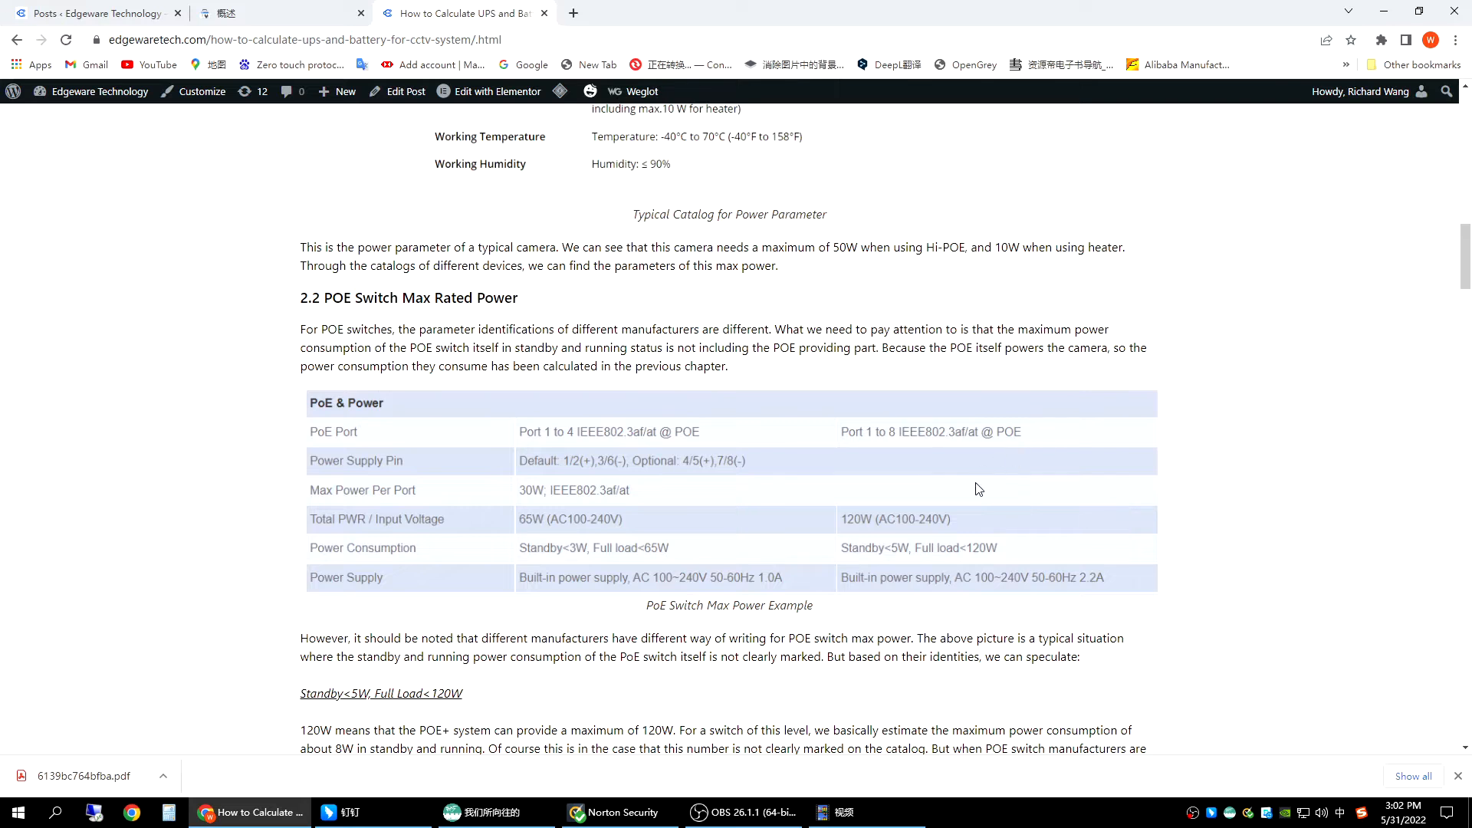
mouse_move(365, 493)
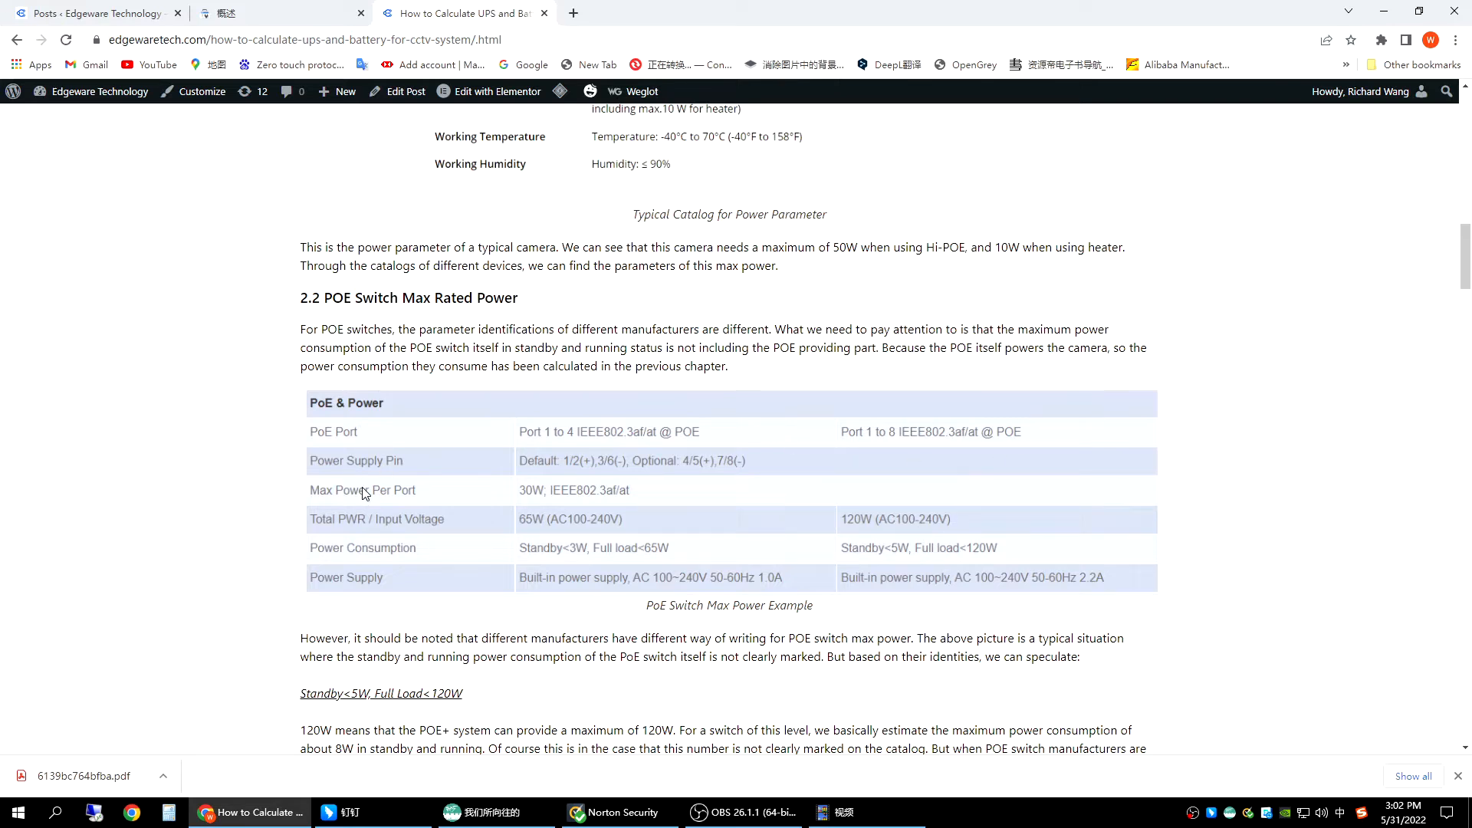
mouse_move(919, 532)
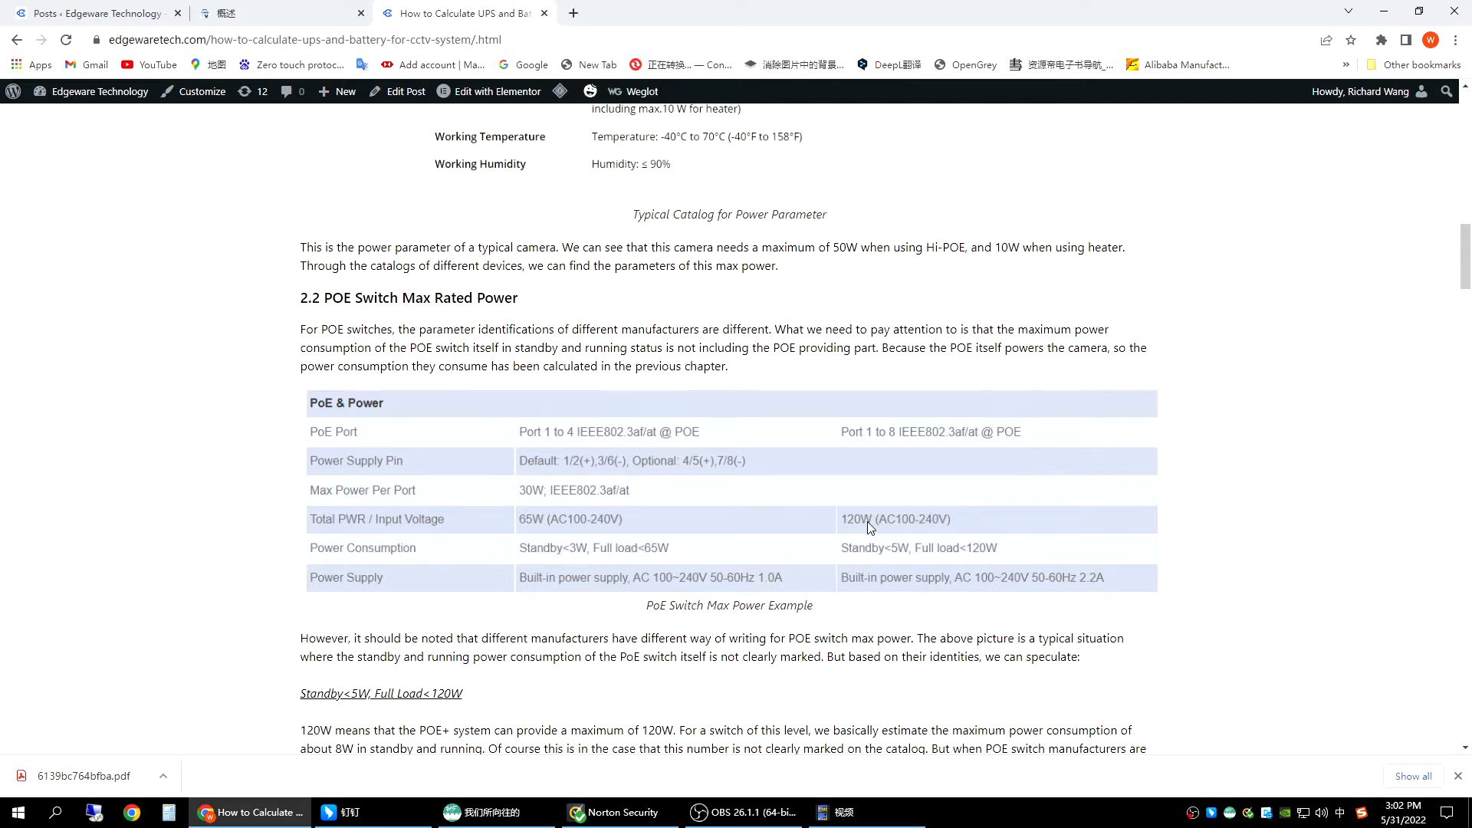
mouse_move(849, 522)
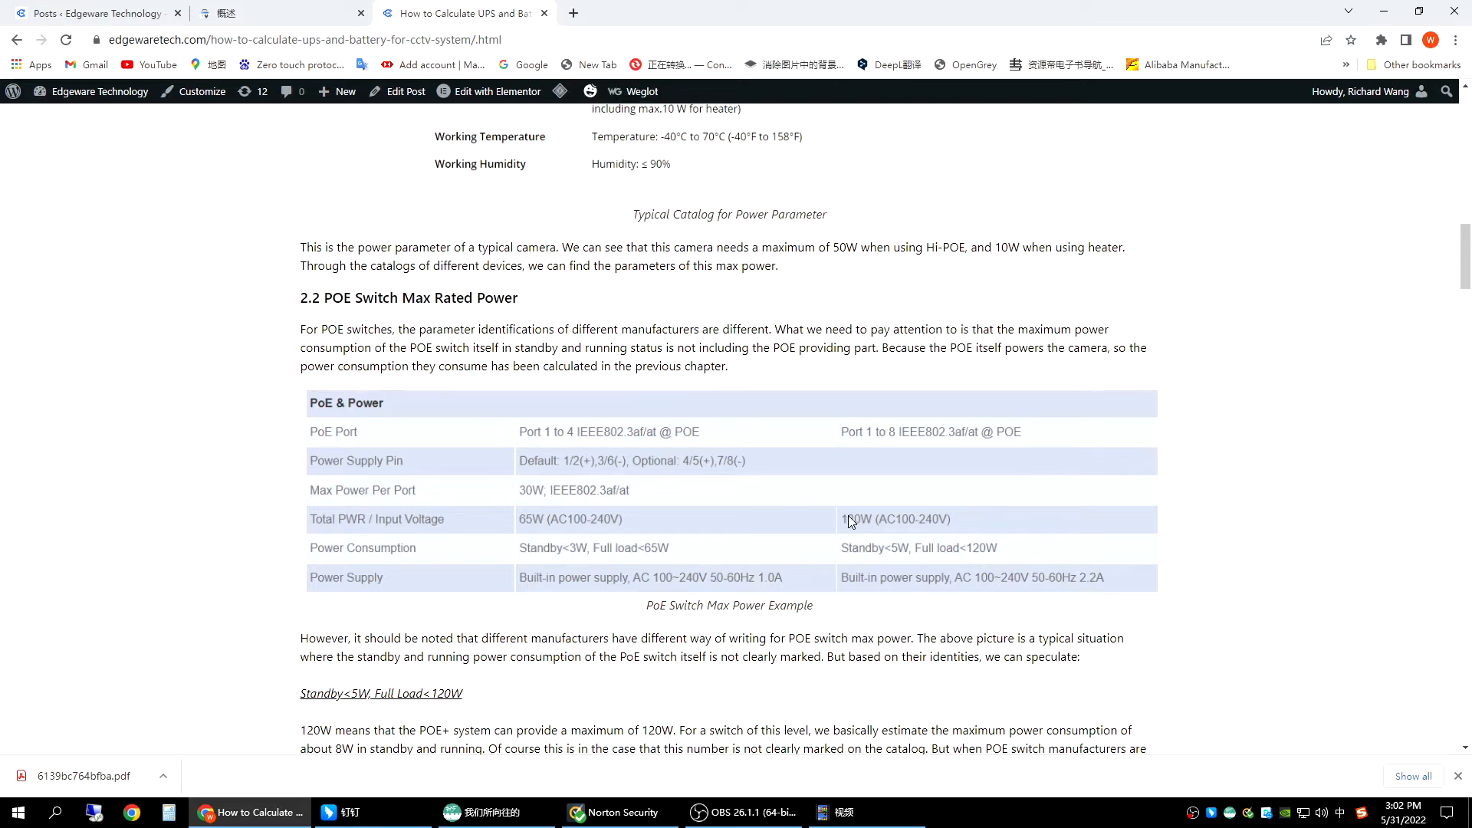
mouse_move(886, 537)
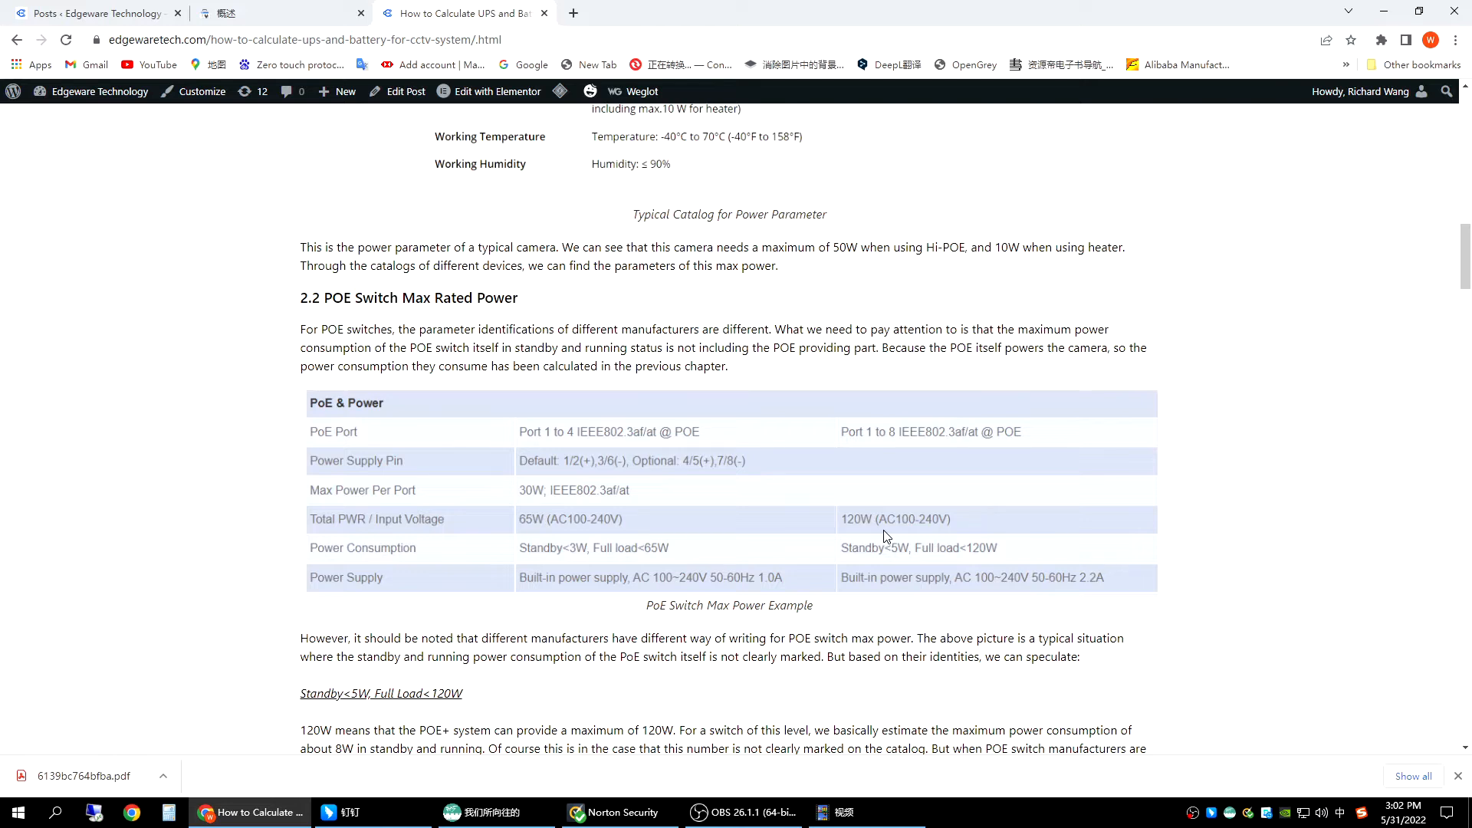
mouse_move(865, 513)
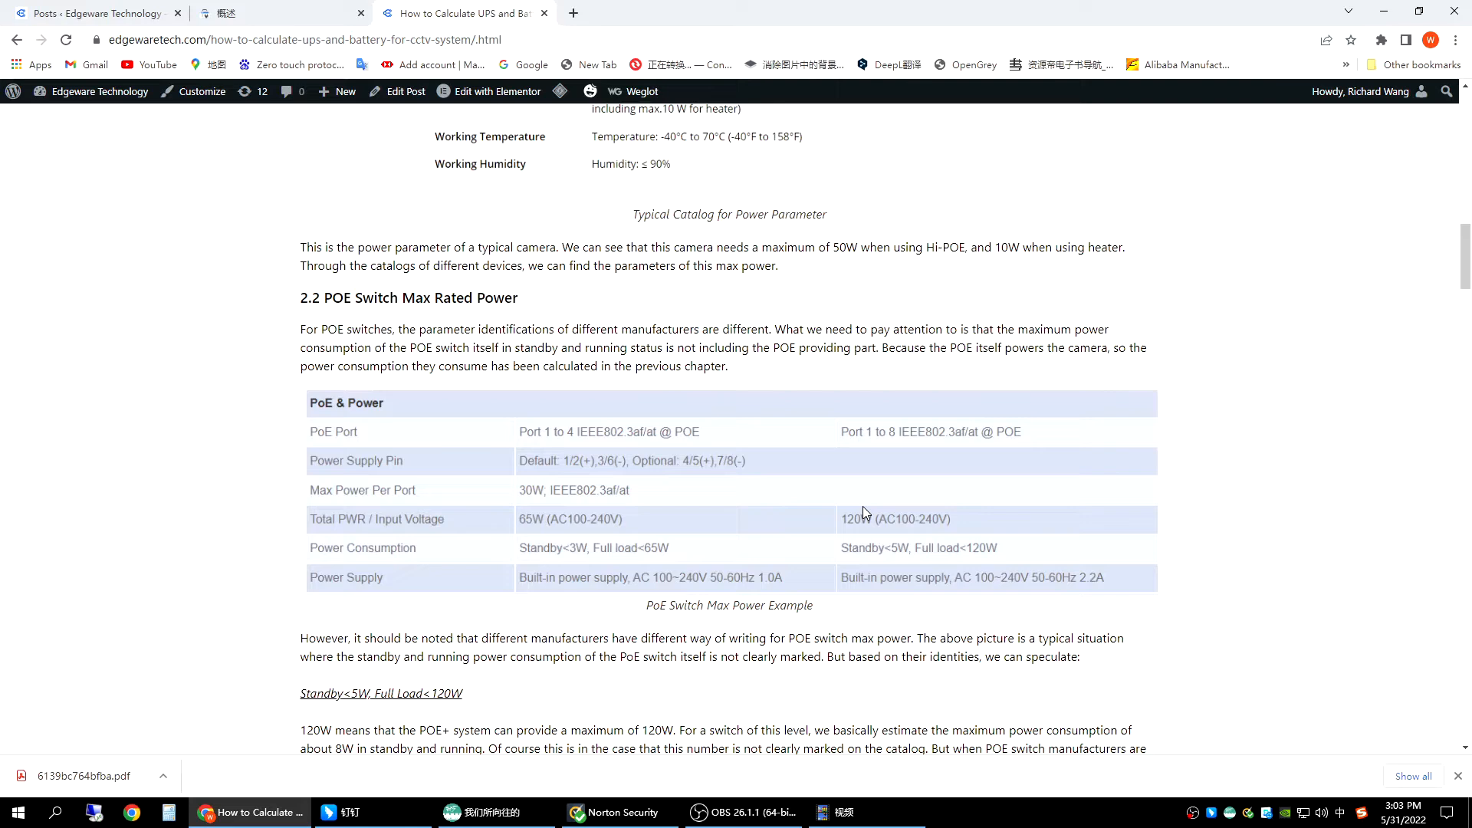
Review the POE switch power ratings around section 2.2.
scroll("up", 3)
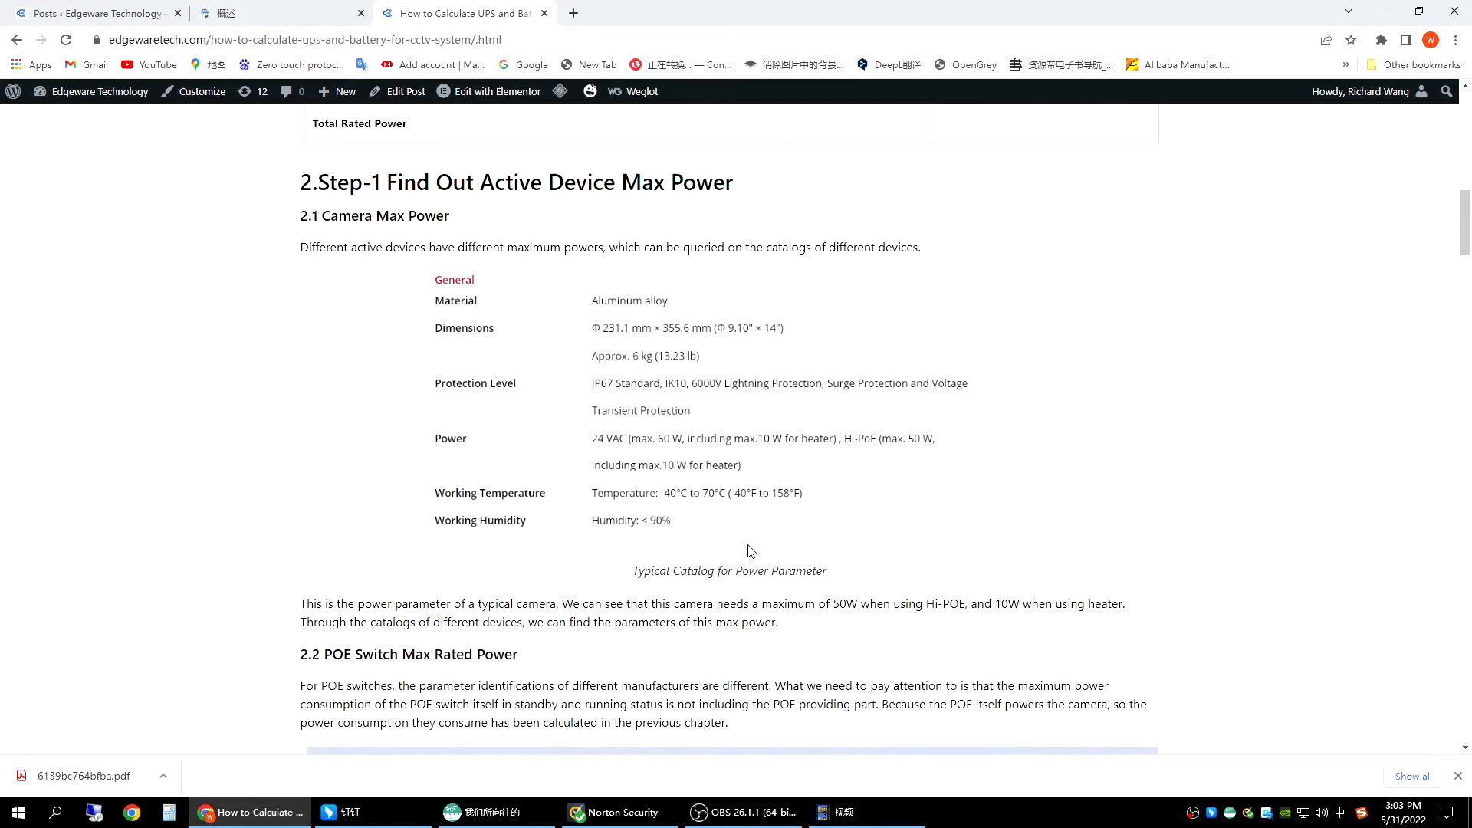
scroll("up", 3)
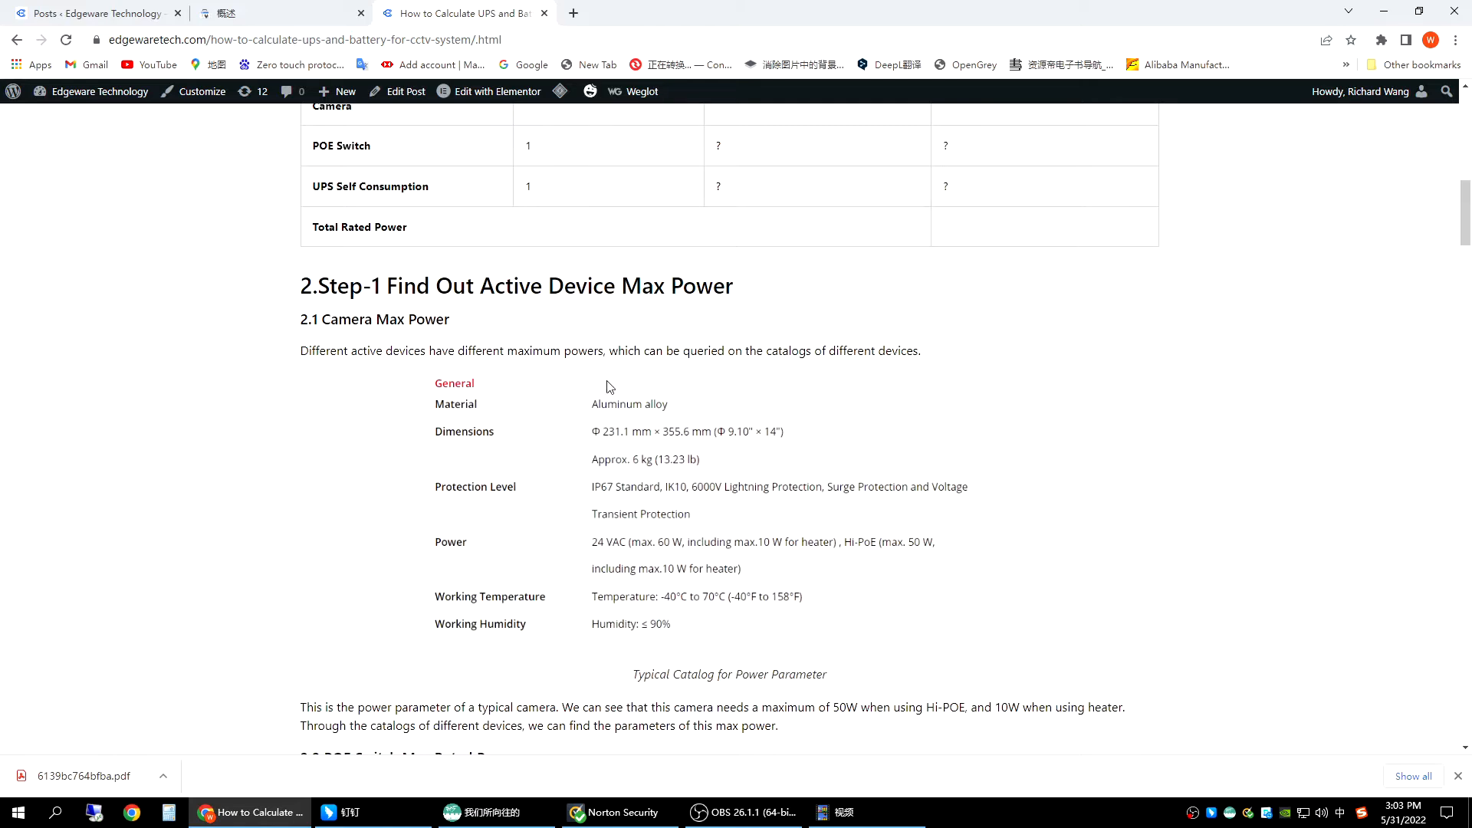
scroll("down", 3)
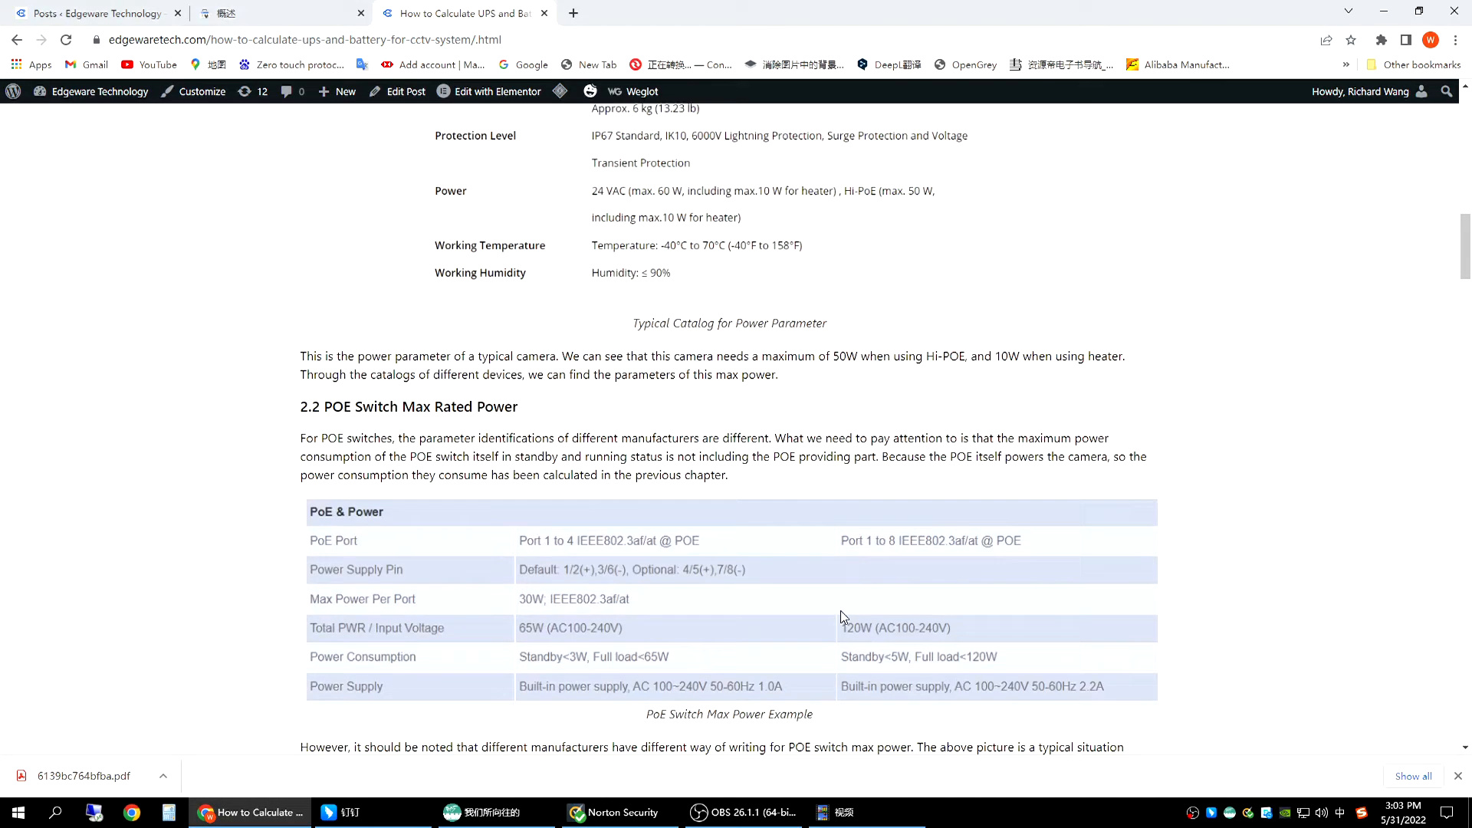
scroll("down", 3)
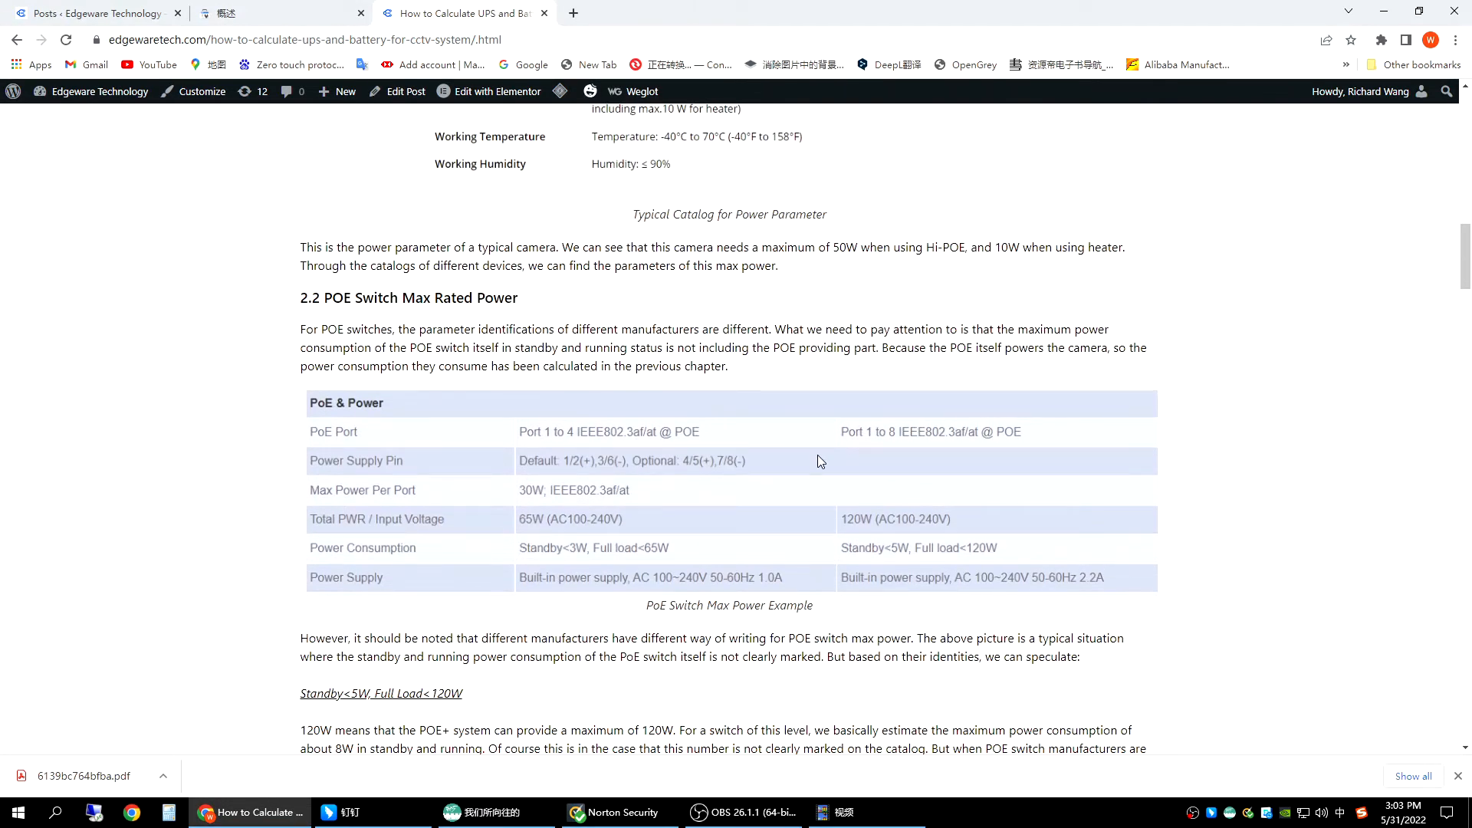
mouse_move(812, 466)
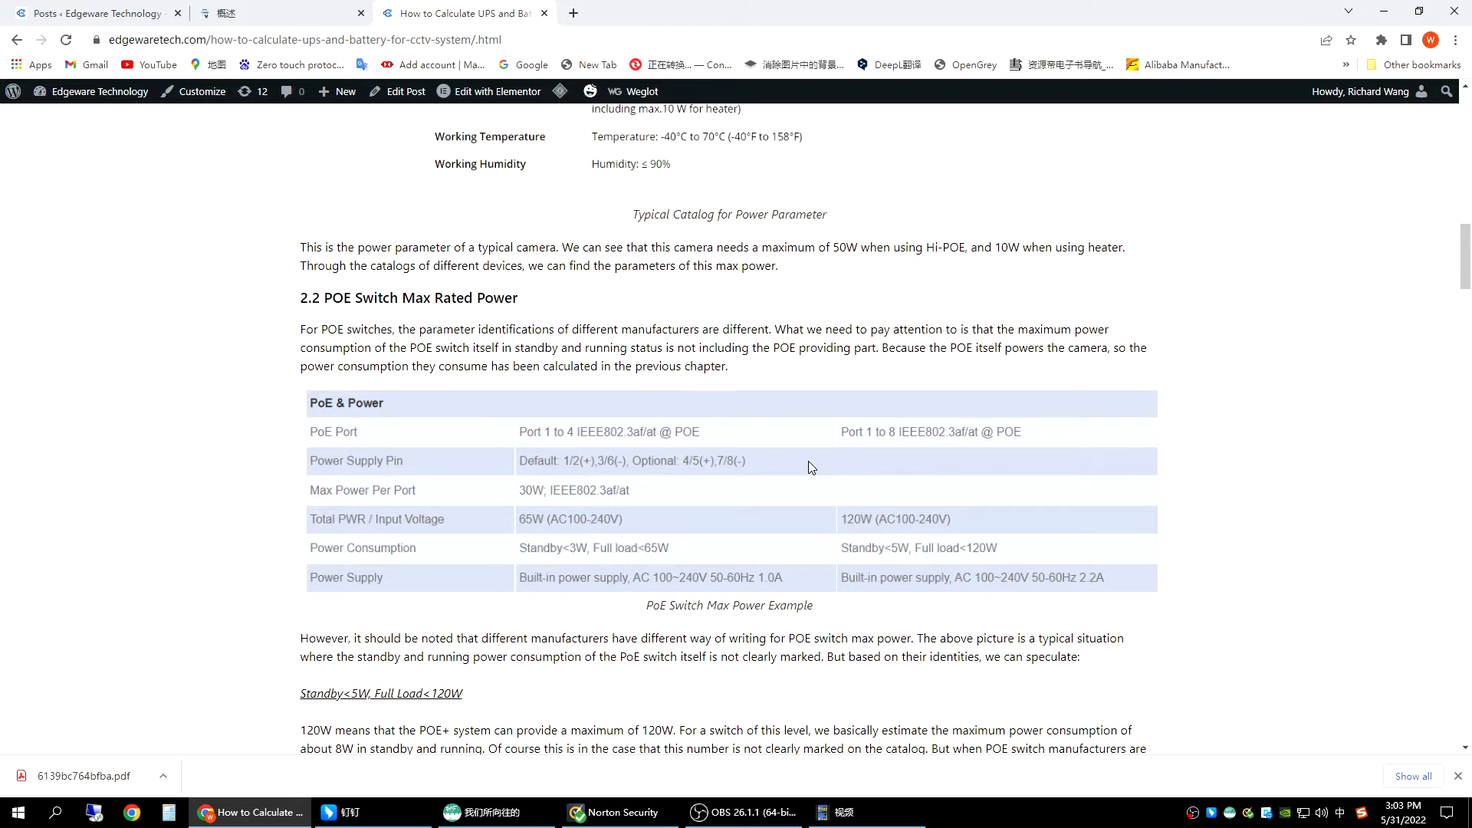
mouse_move(818, 533)
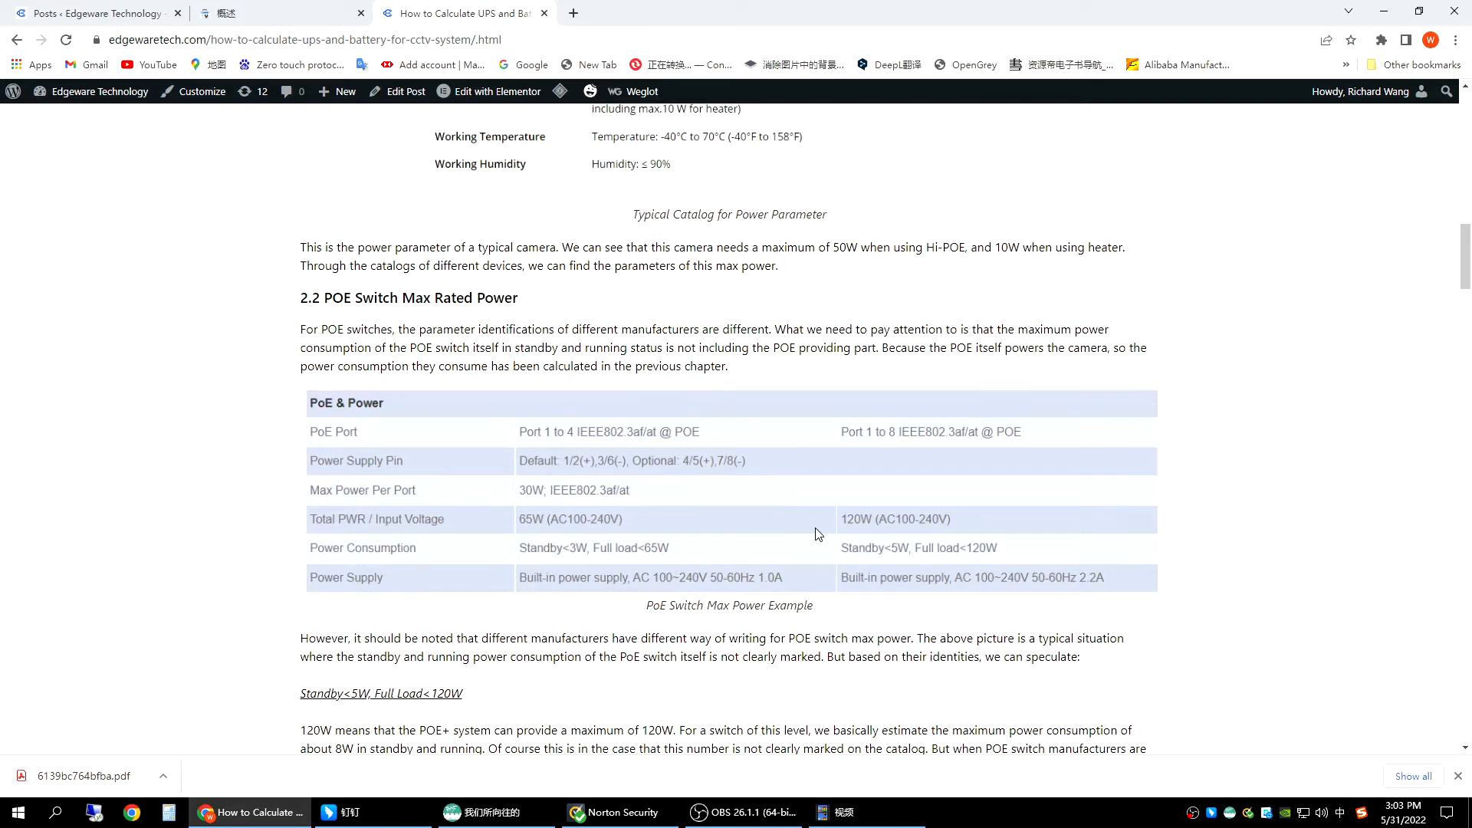
mouse_move(899, 558)
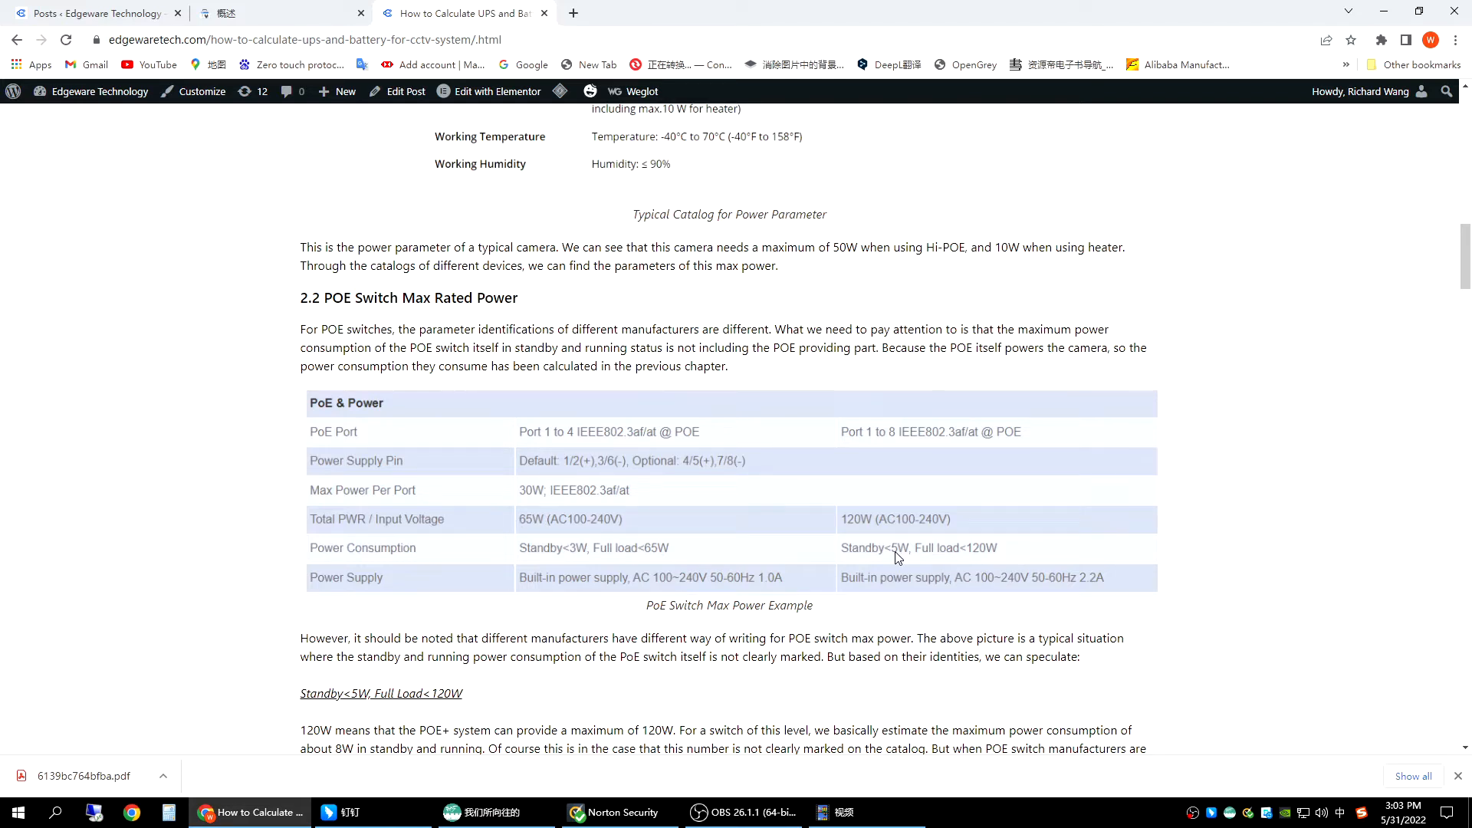
mouse_move(863, 575)
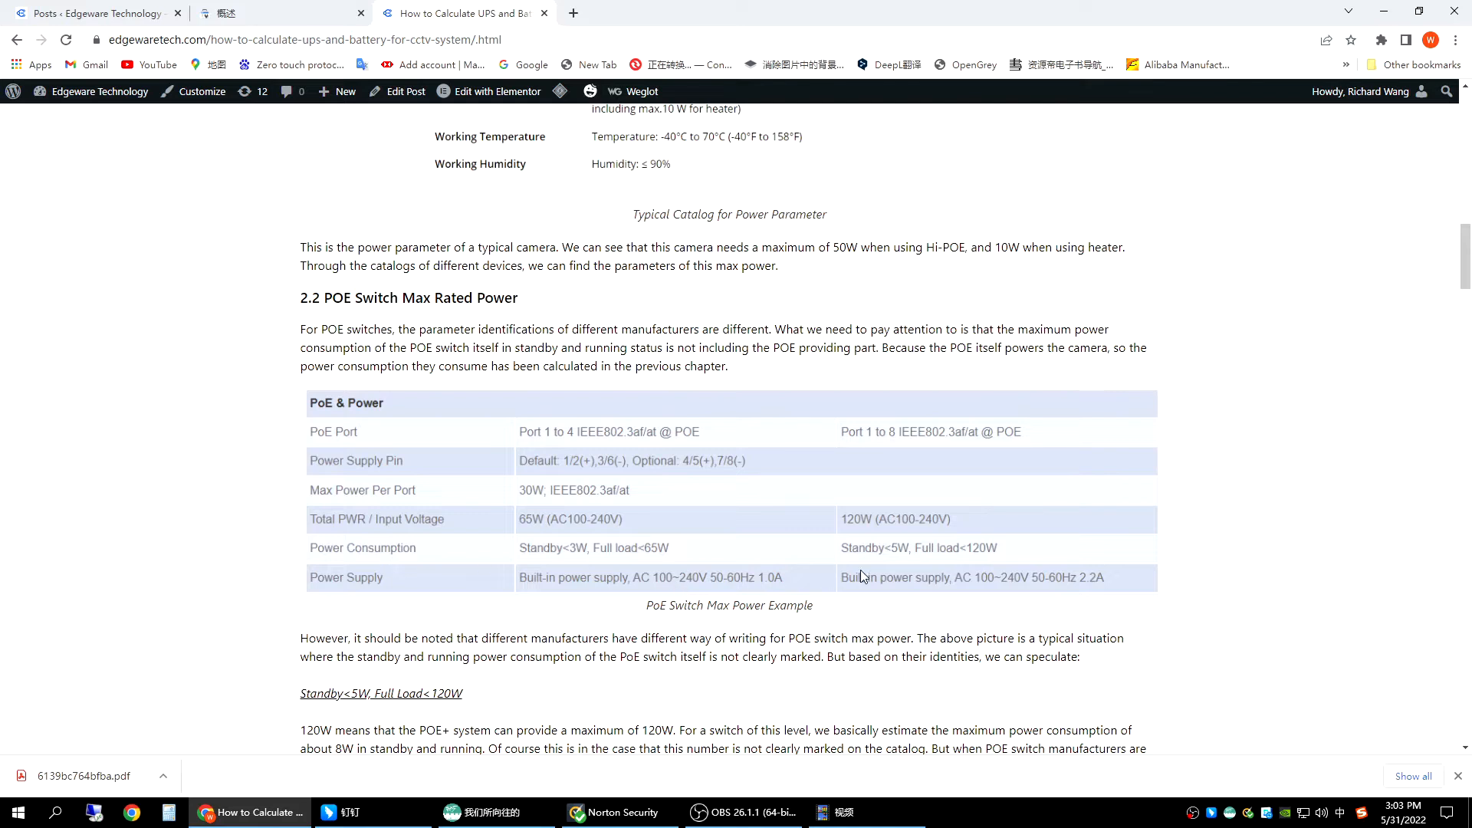
mouse_move(868, 529)
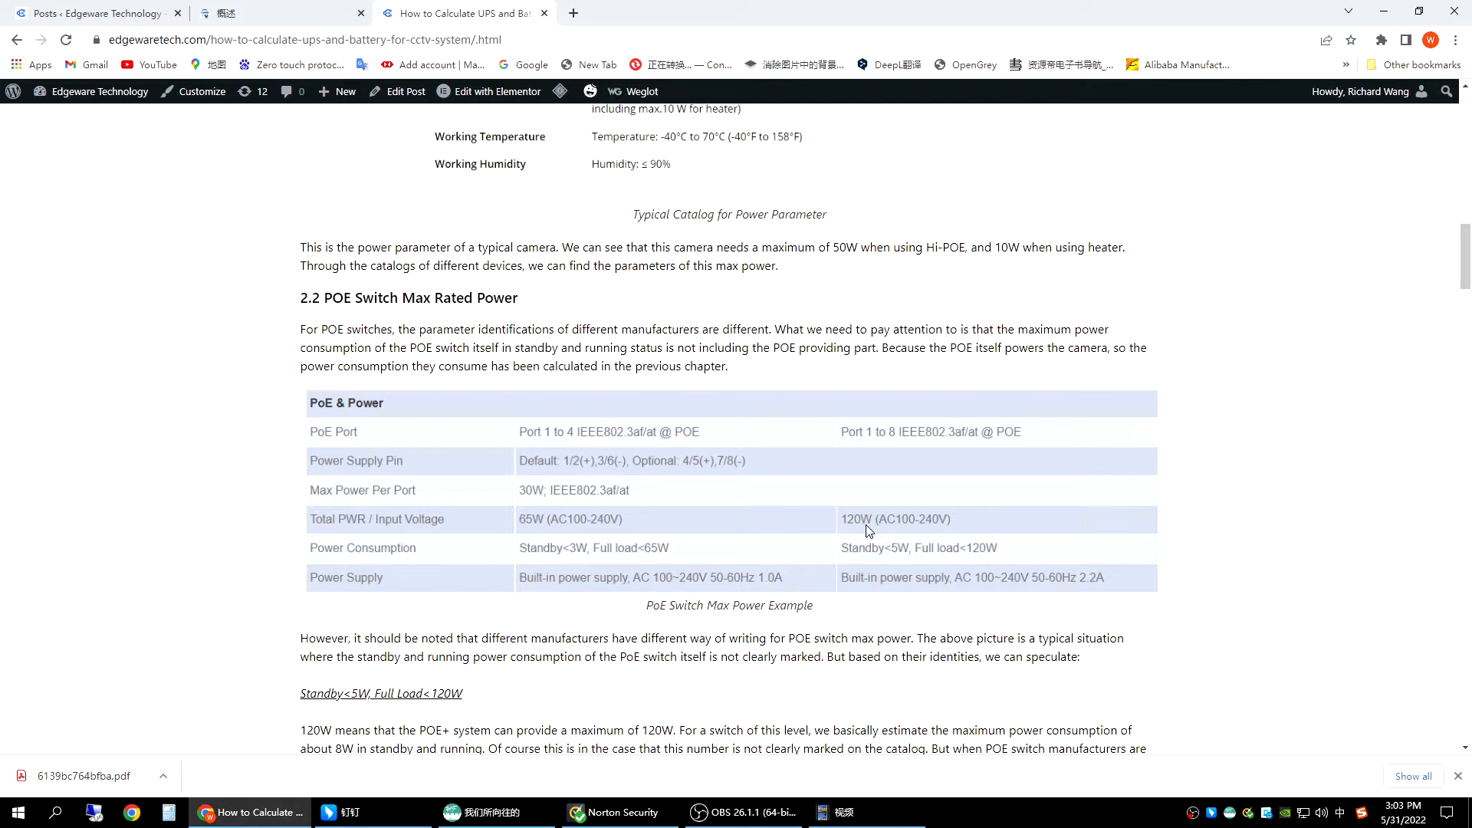
mouse_move(903, 571)
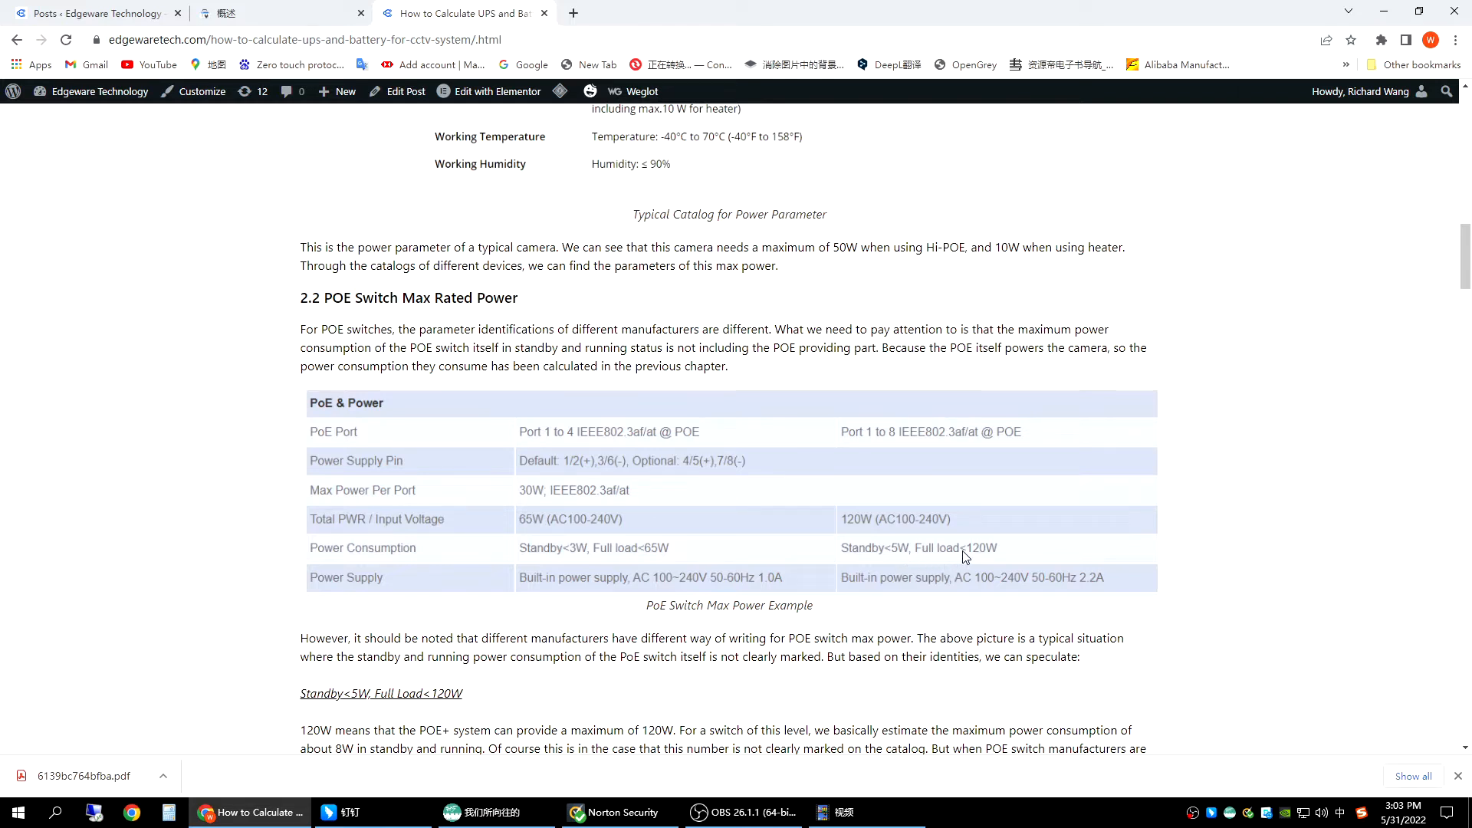
mouse_move(995, 557)
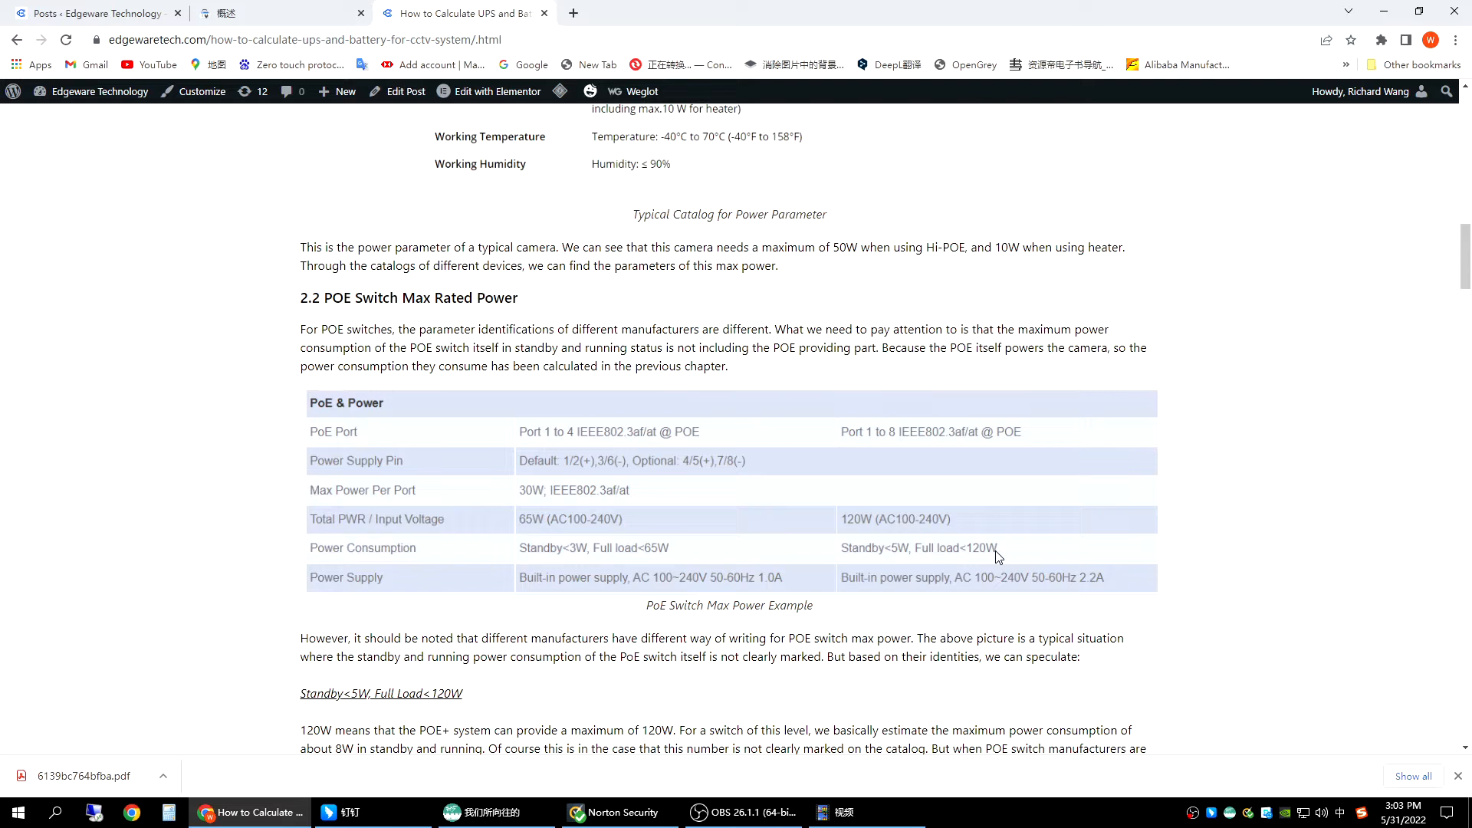
mouse_move(853, 561)
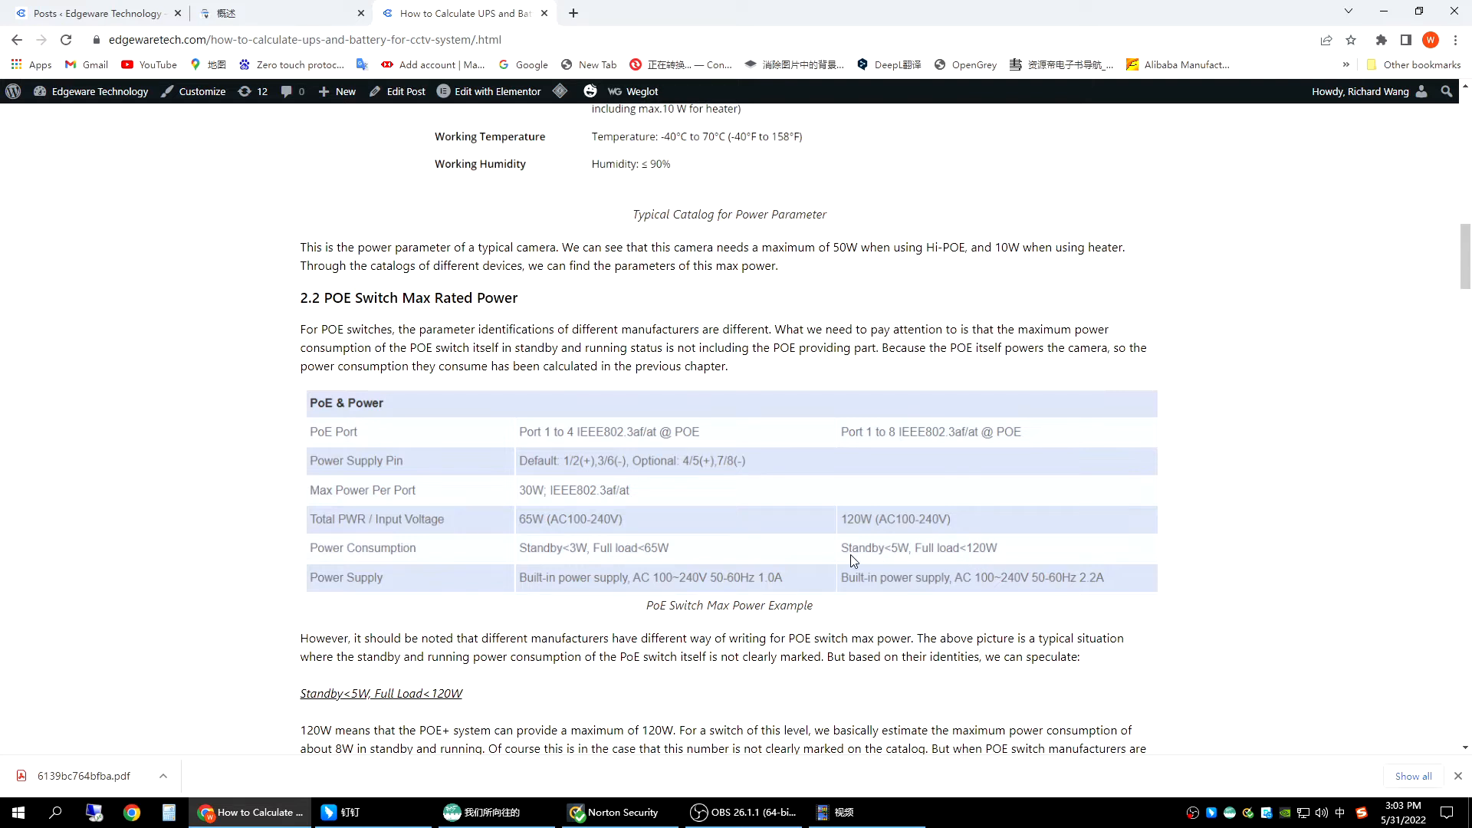
mouse_move(884, 551)
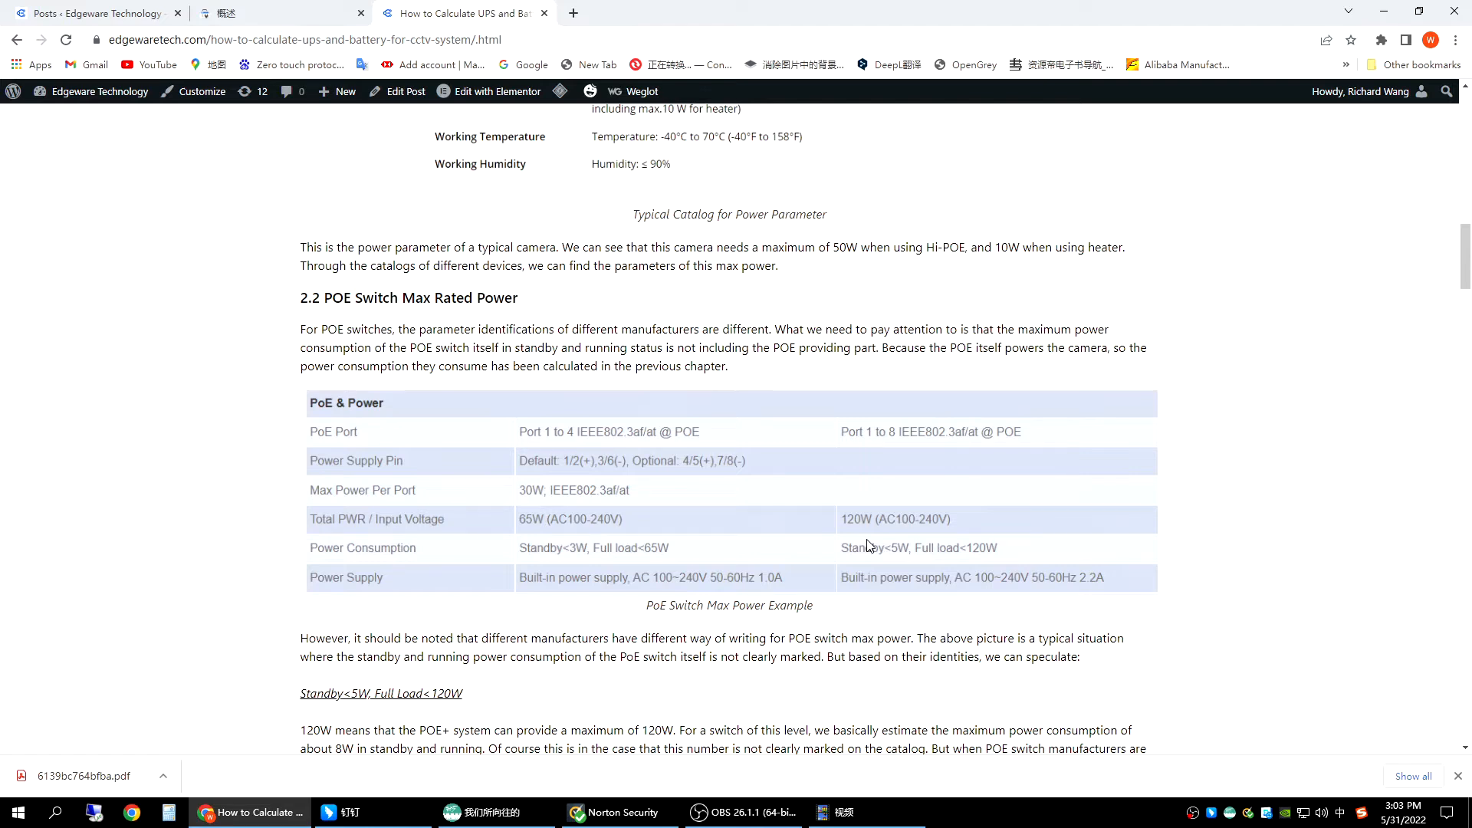
mouse_move(887, 564)
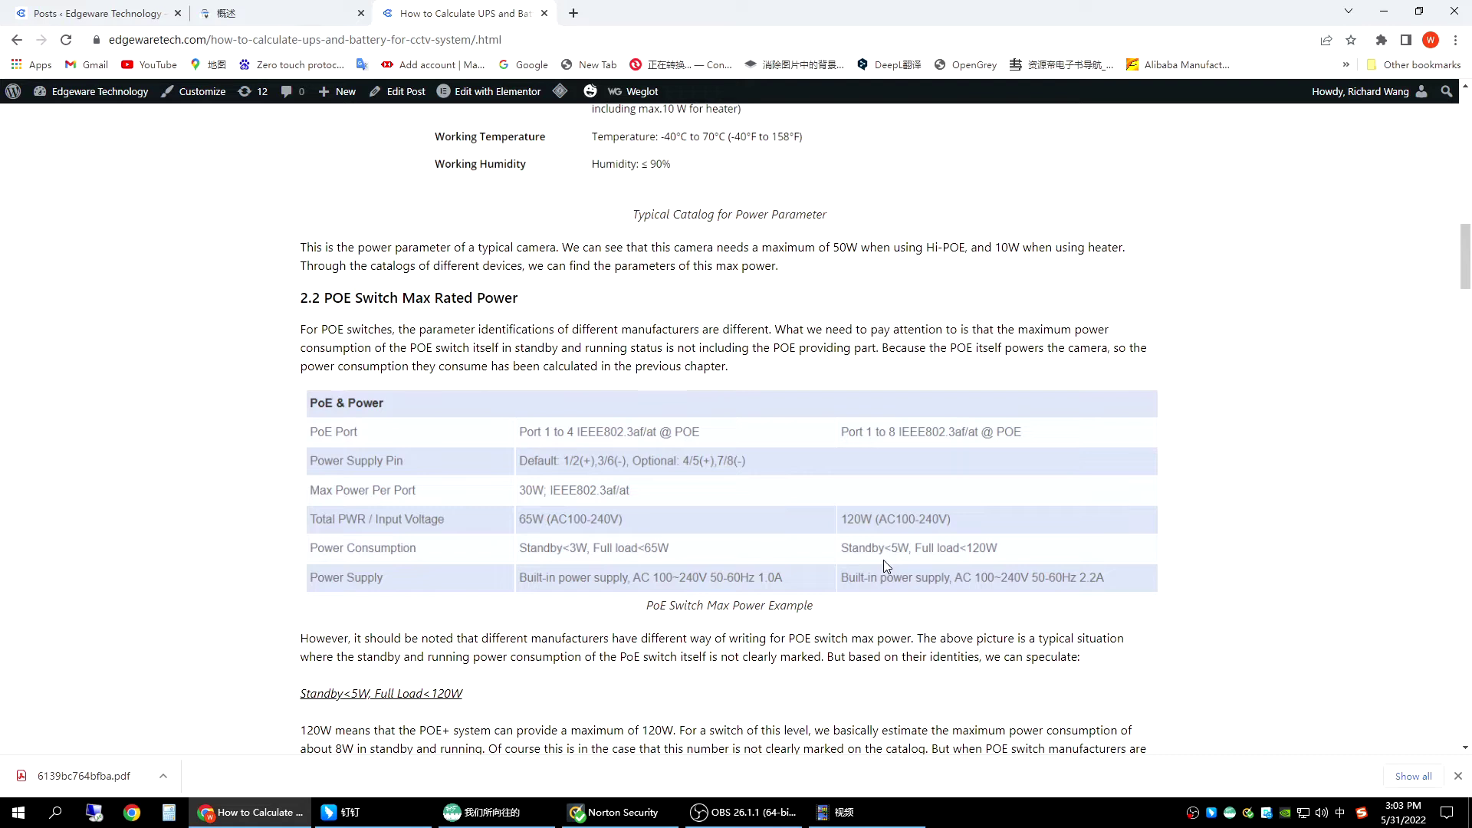
mouse_move(881, 572)
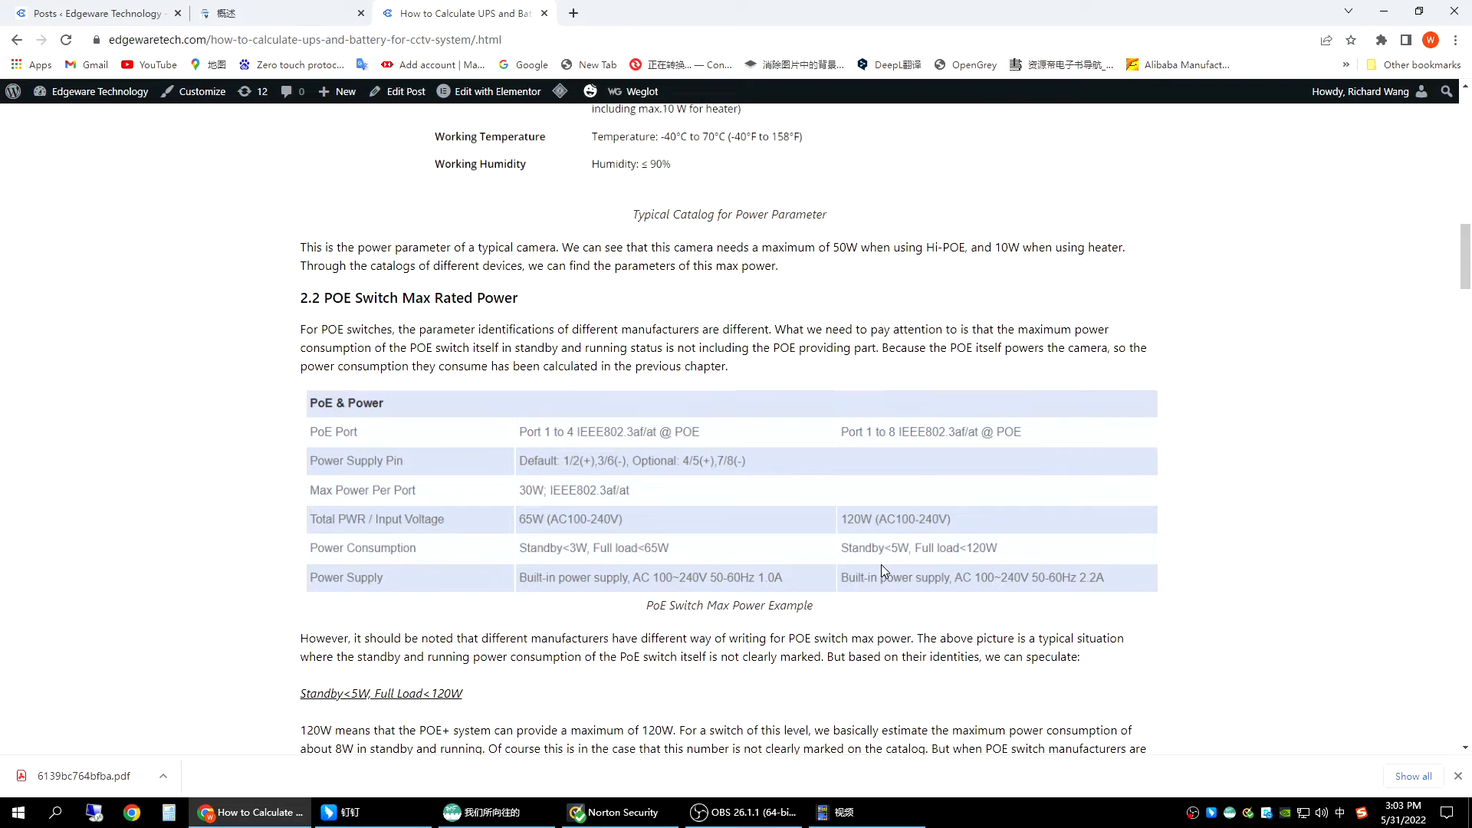
Move between the self-consumption text and Table 1-Active Device Max Power to compare them.
scroll("down", 3)
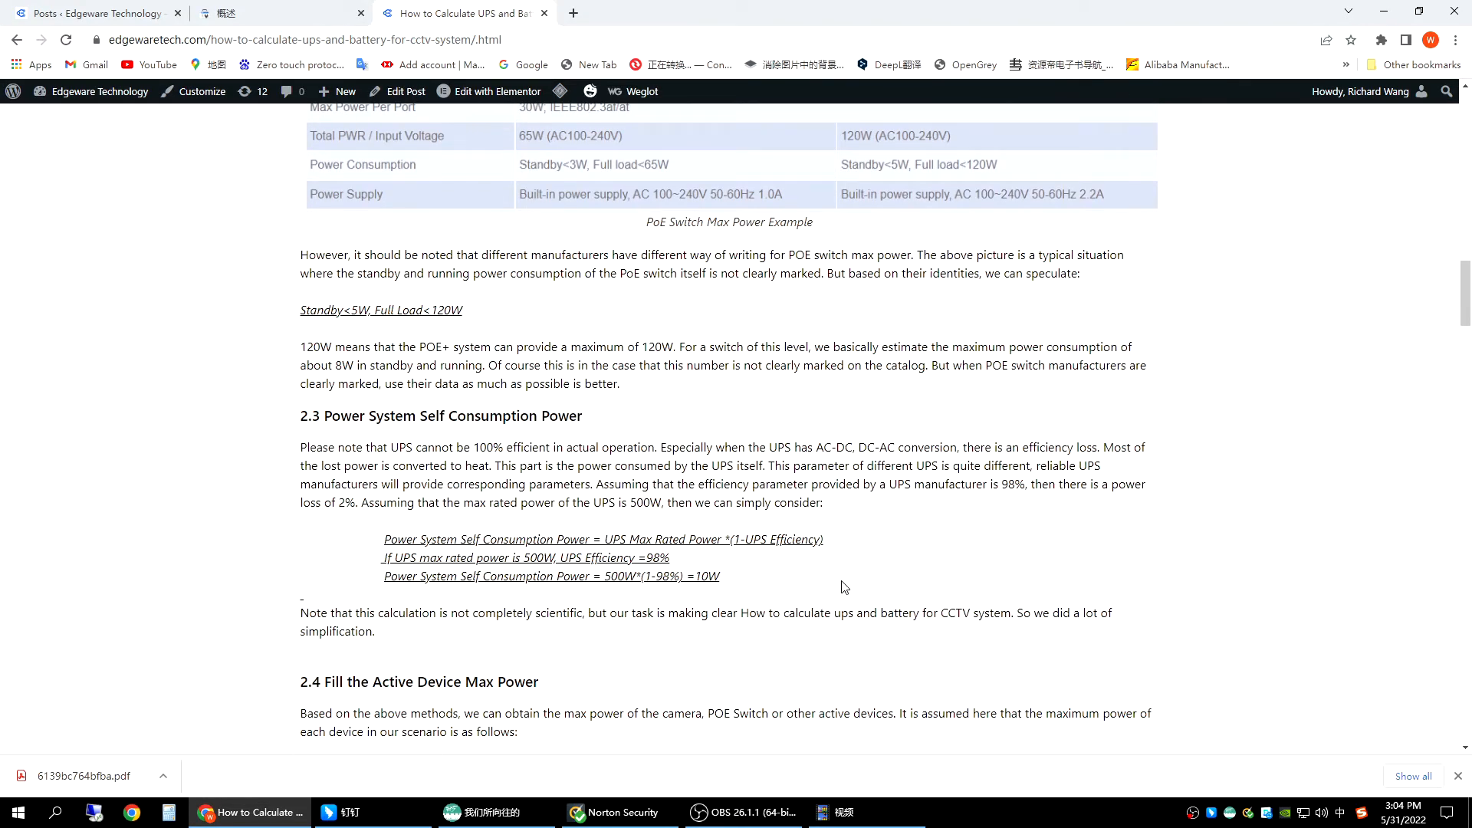
scroll("up", 3)
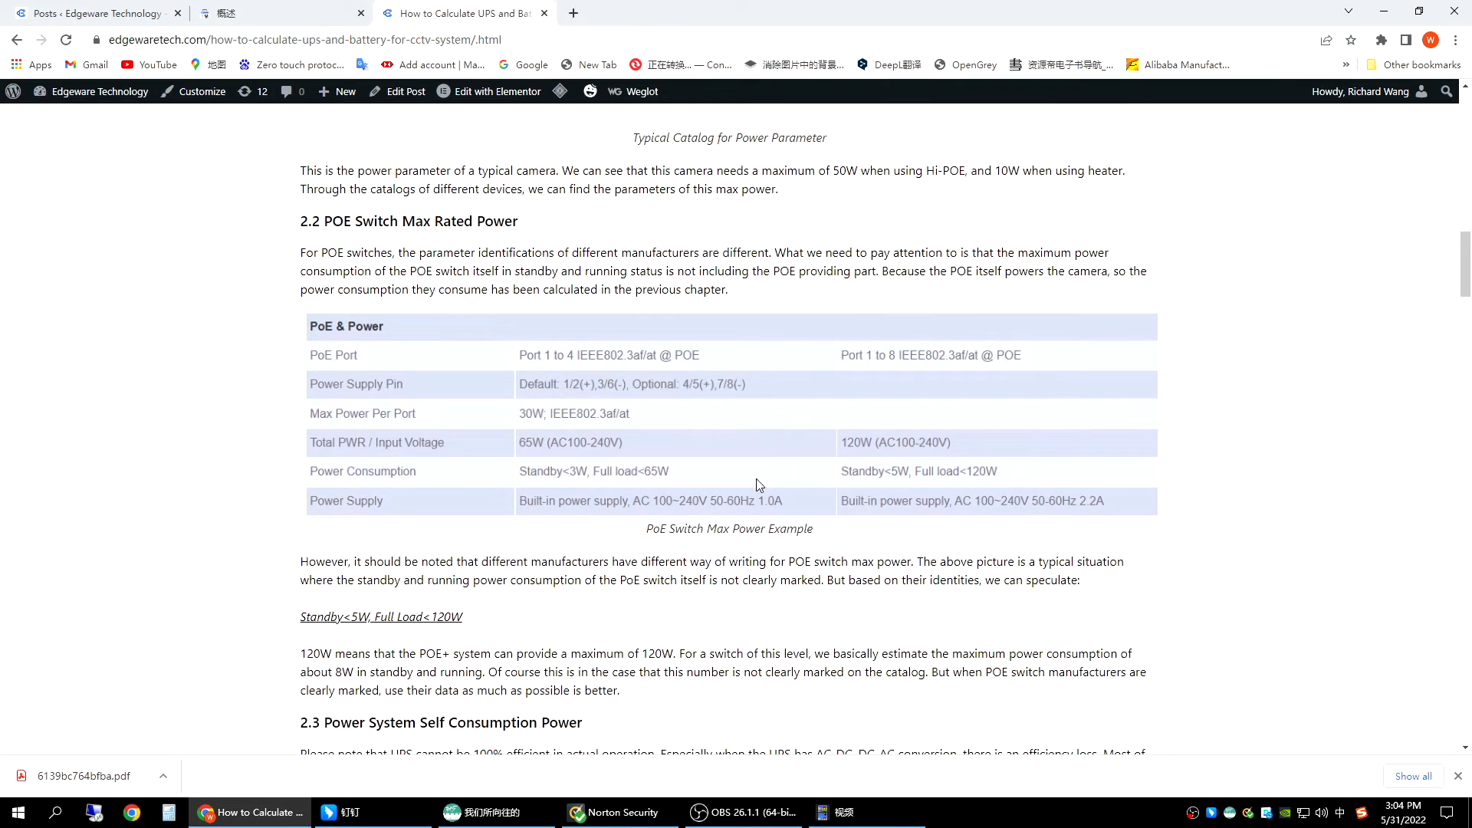
scroll("down", 3)
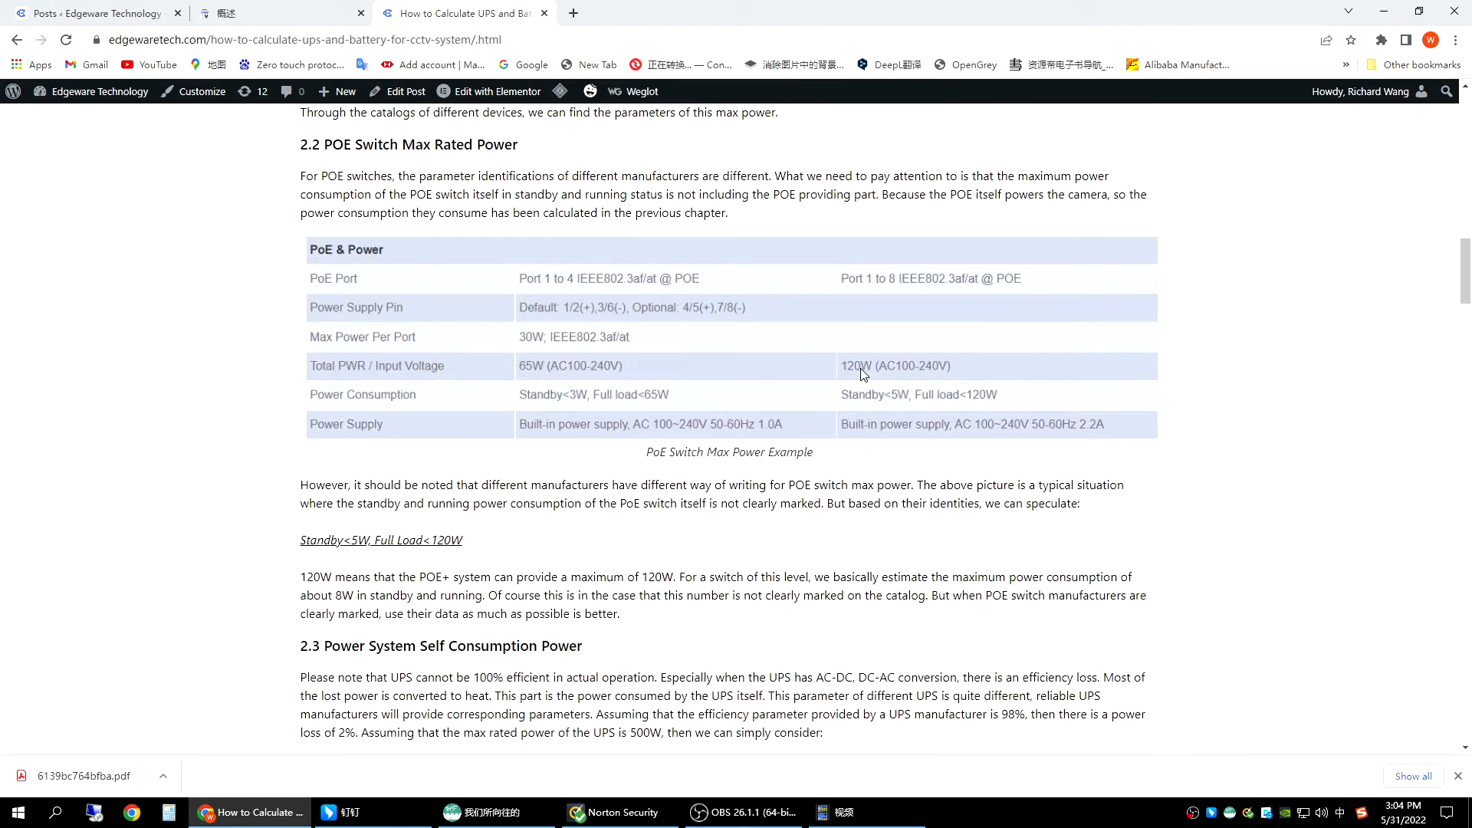
scroll("up", 3)
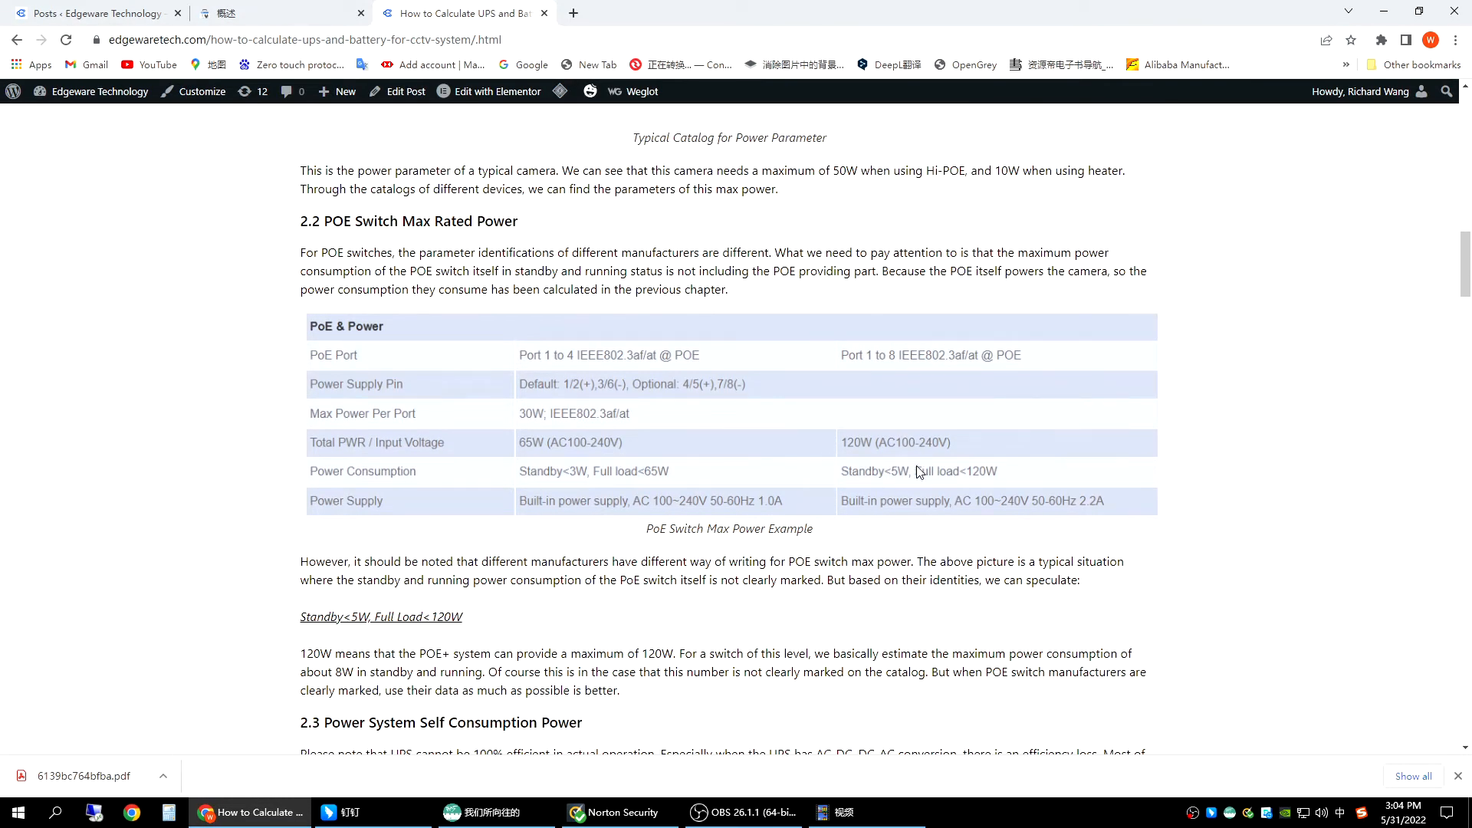
scroll("down", 3)
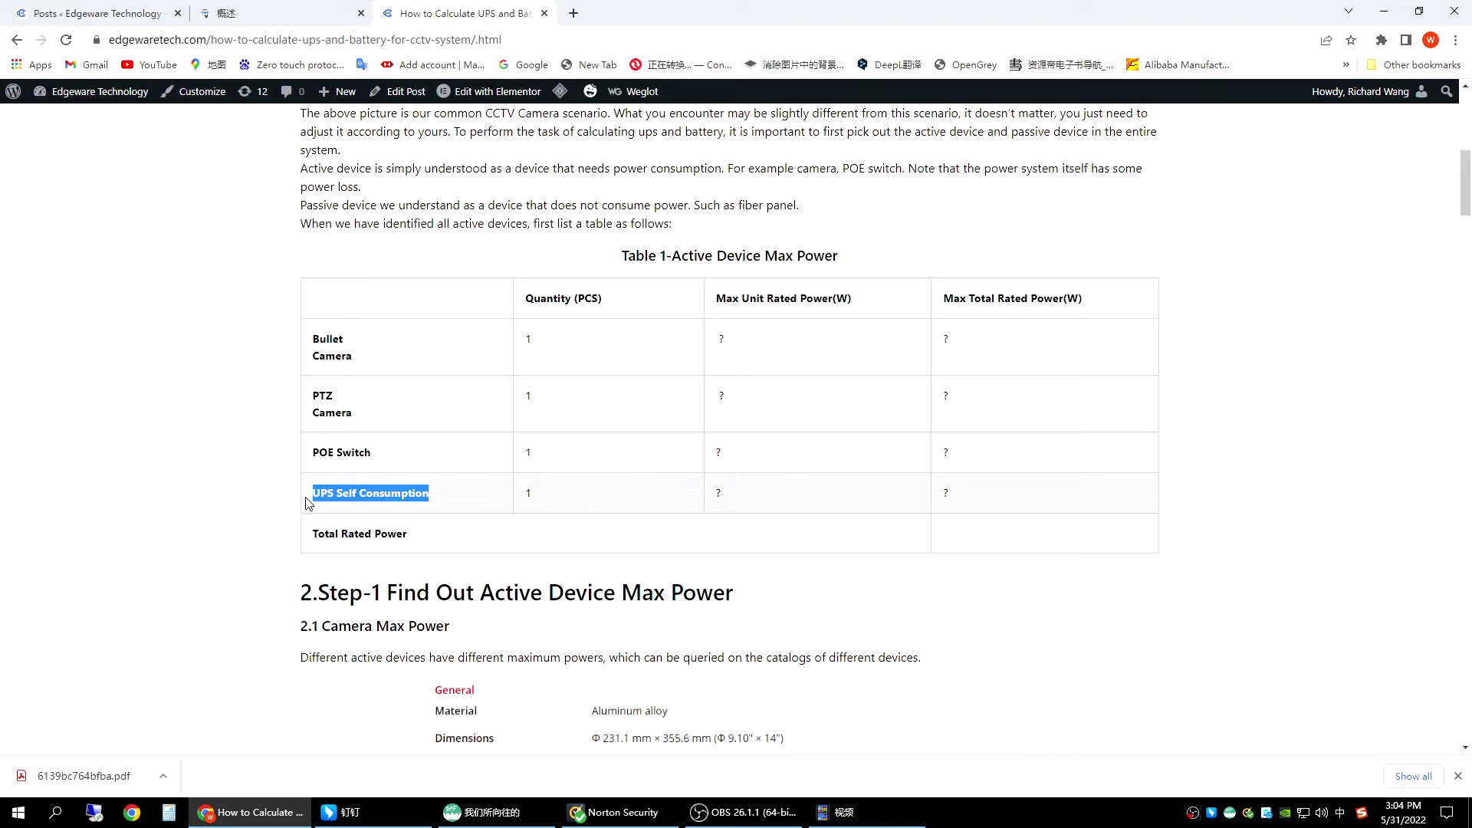
Reach section 2.3 Power System Self Consumption Power and emphasise the UPS efficiency 98% statement.
scroll("down", 3)
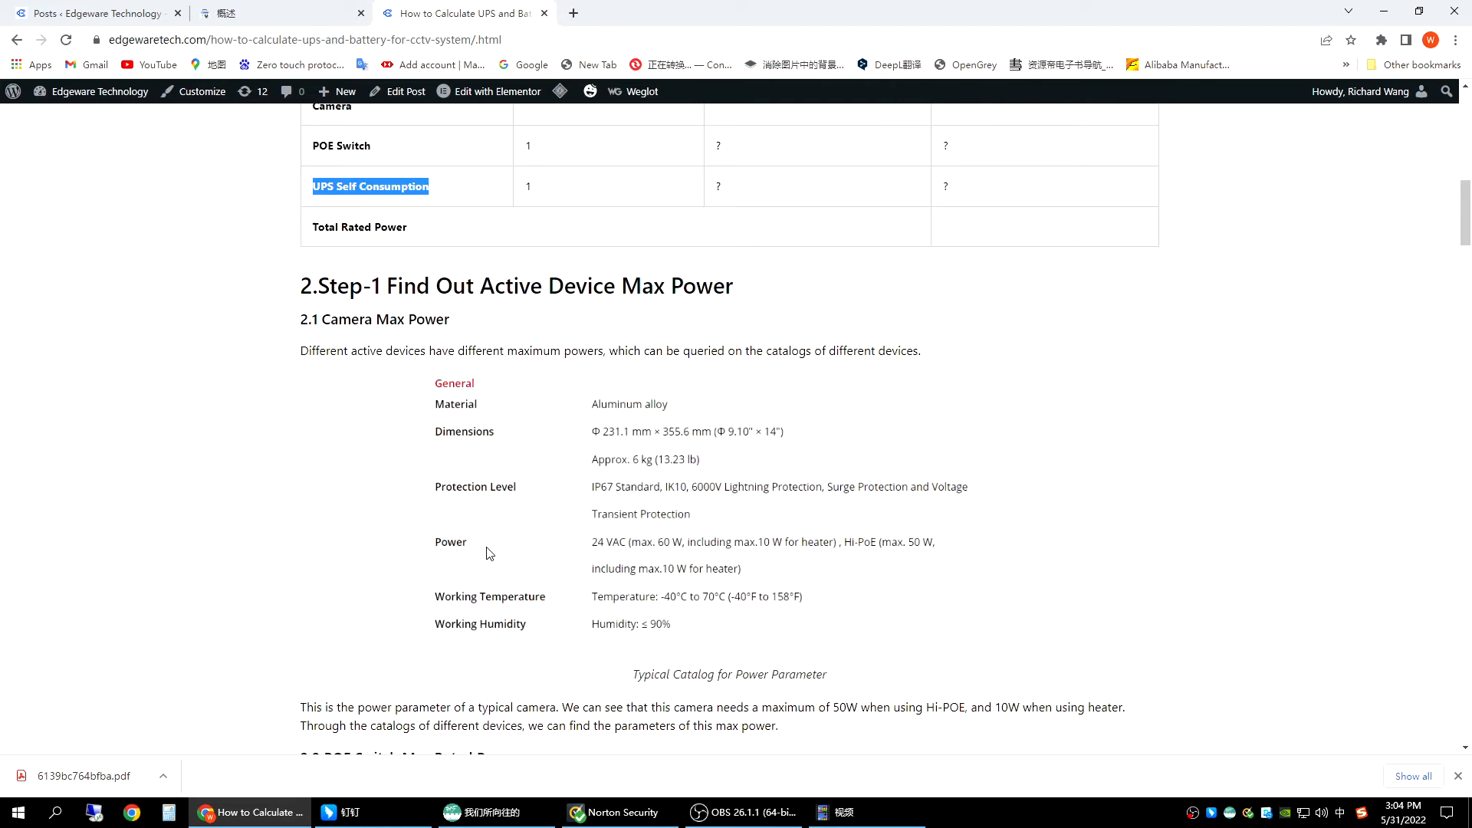
scroll("down", 3)
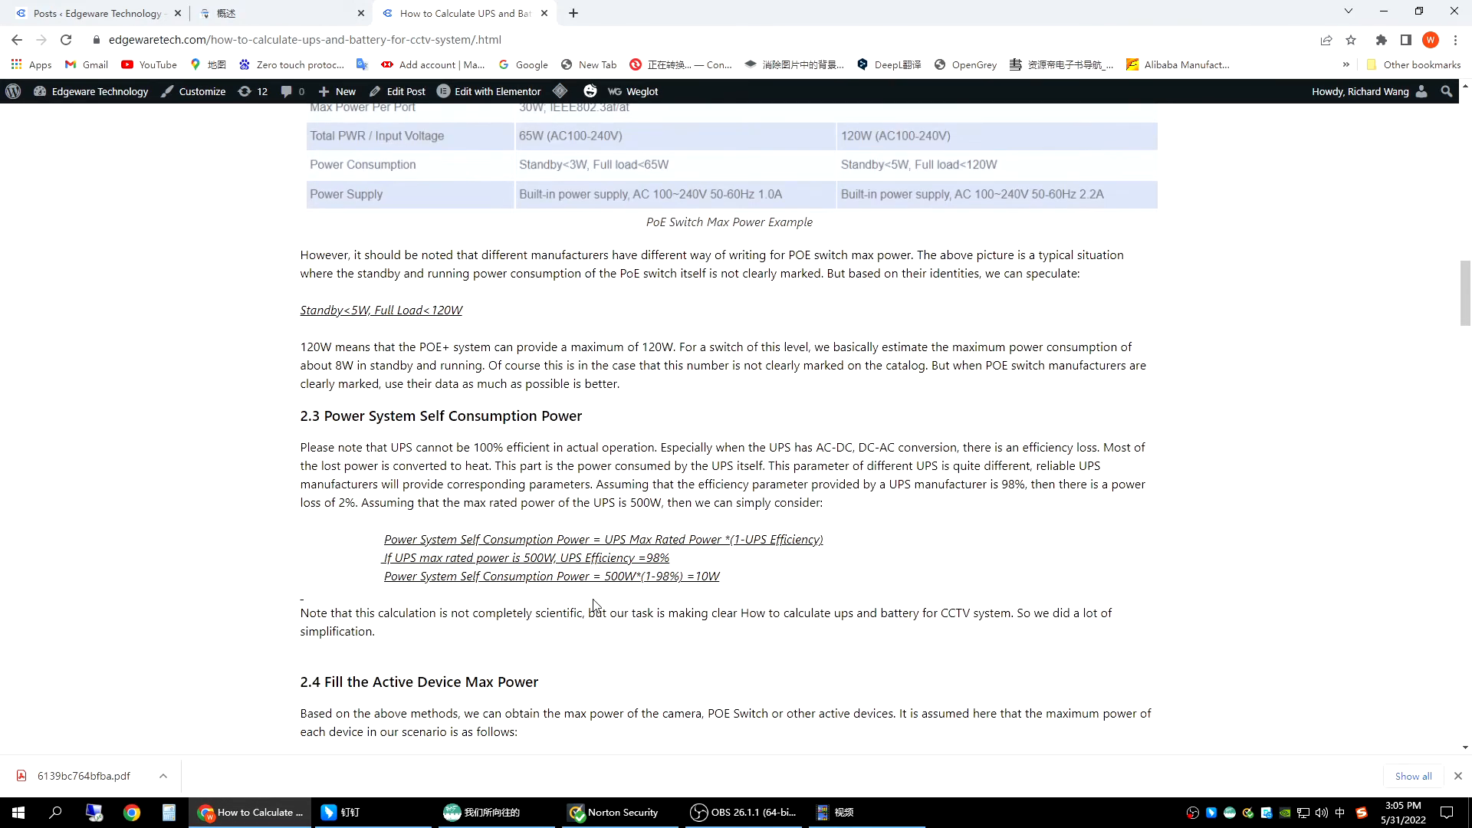
mouse_move(629, 497)
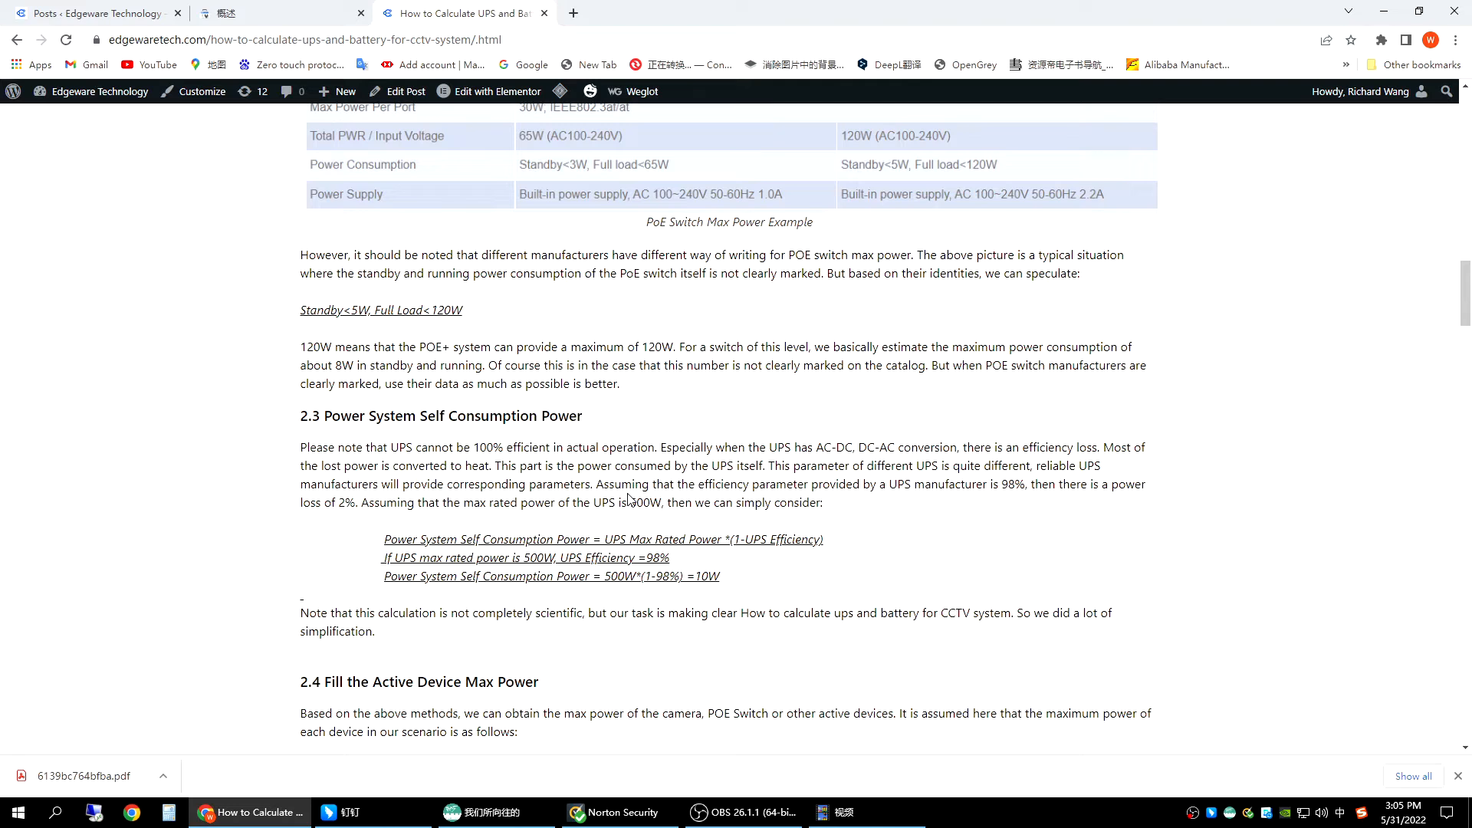
mouse_move(712, 506)
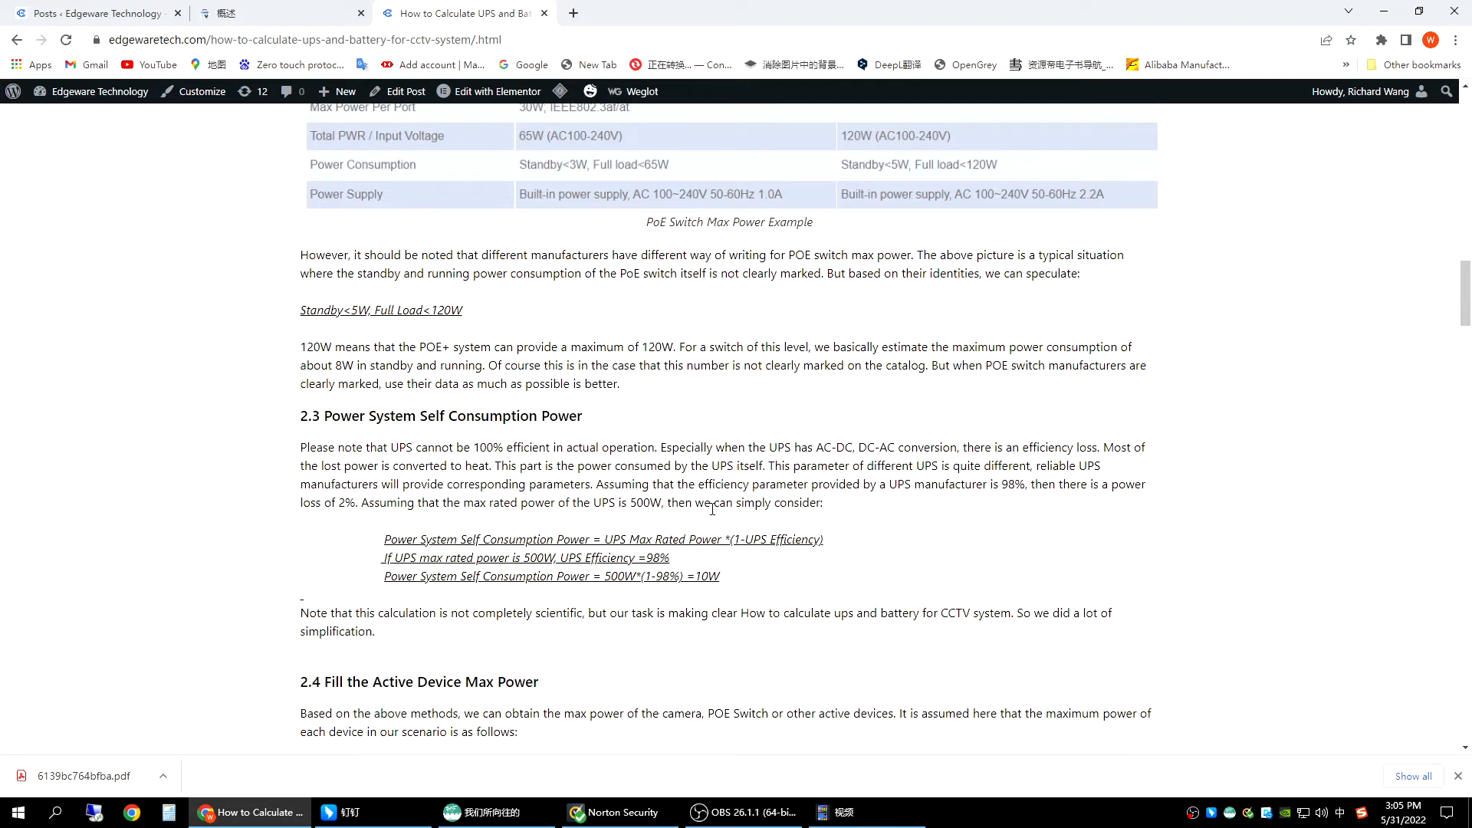
double_click(902, 485)
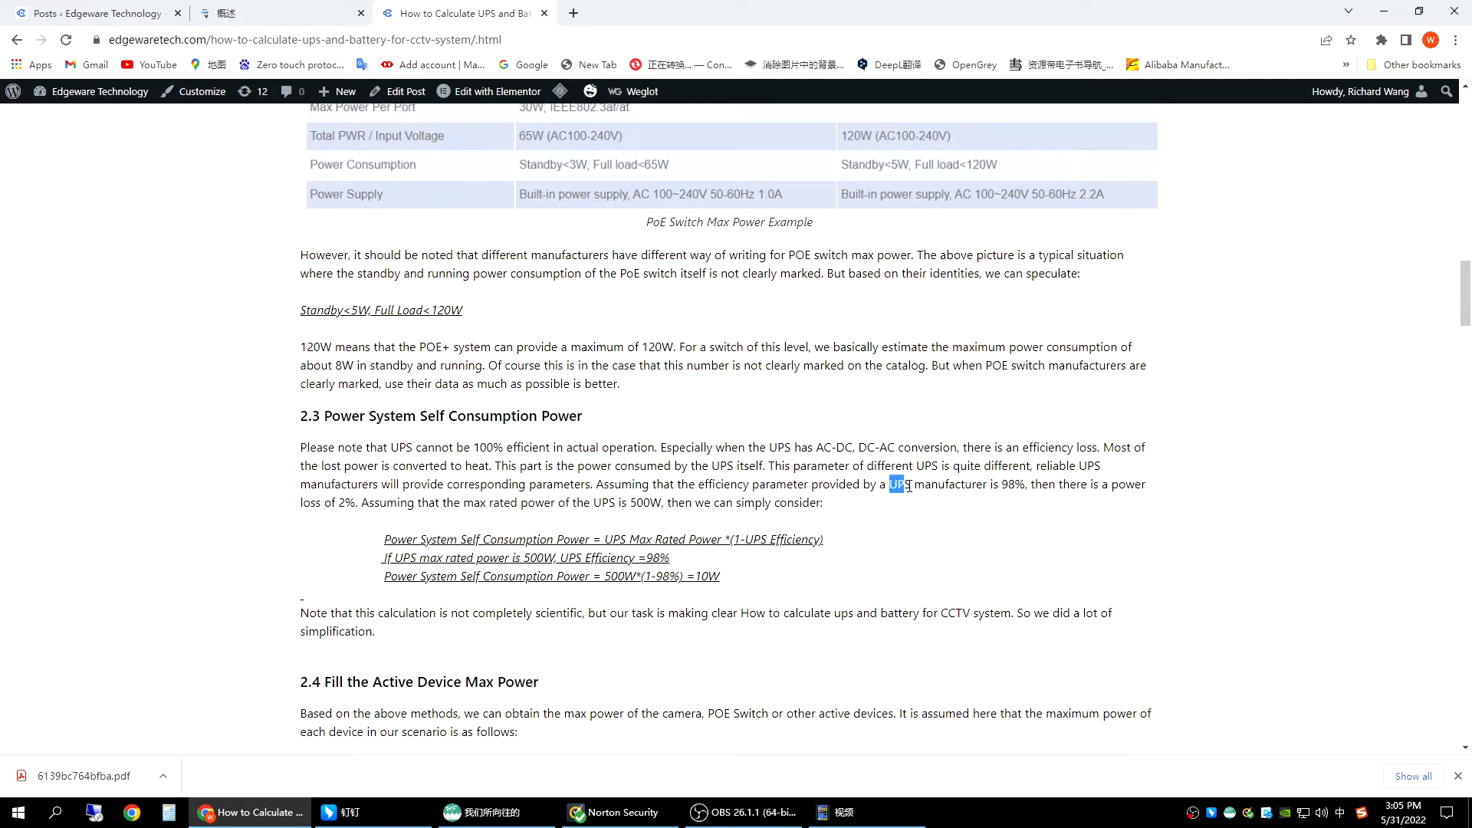
left_click_drag(888, 484, 1028, 484)
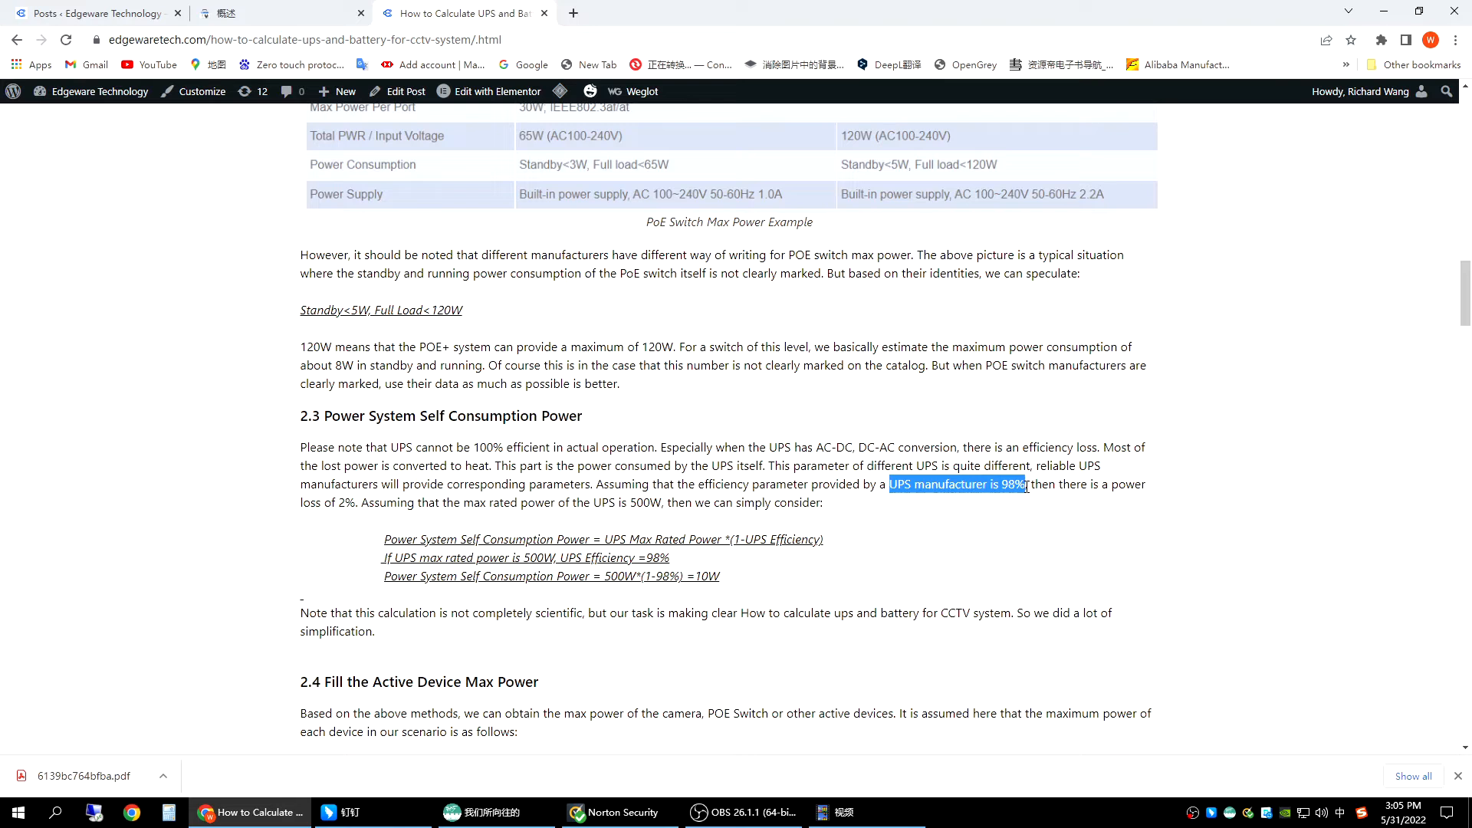
left_click(992, 543)
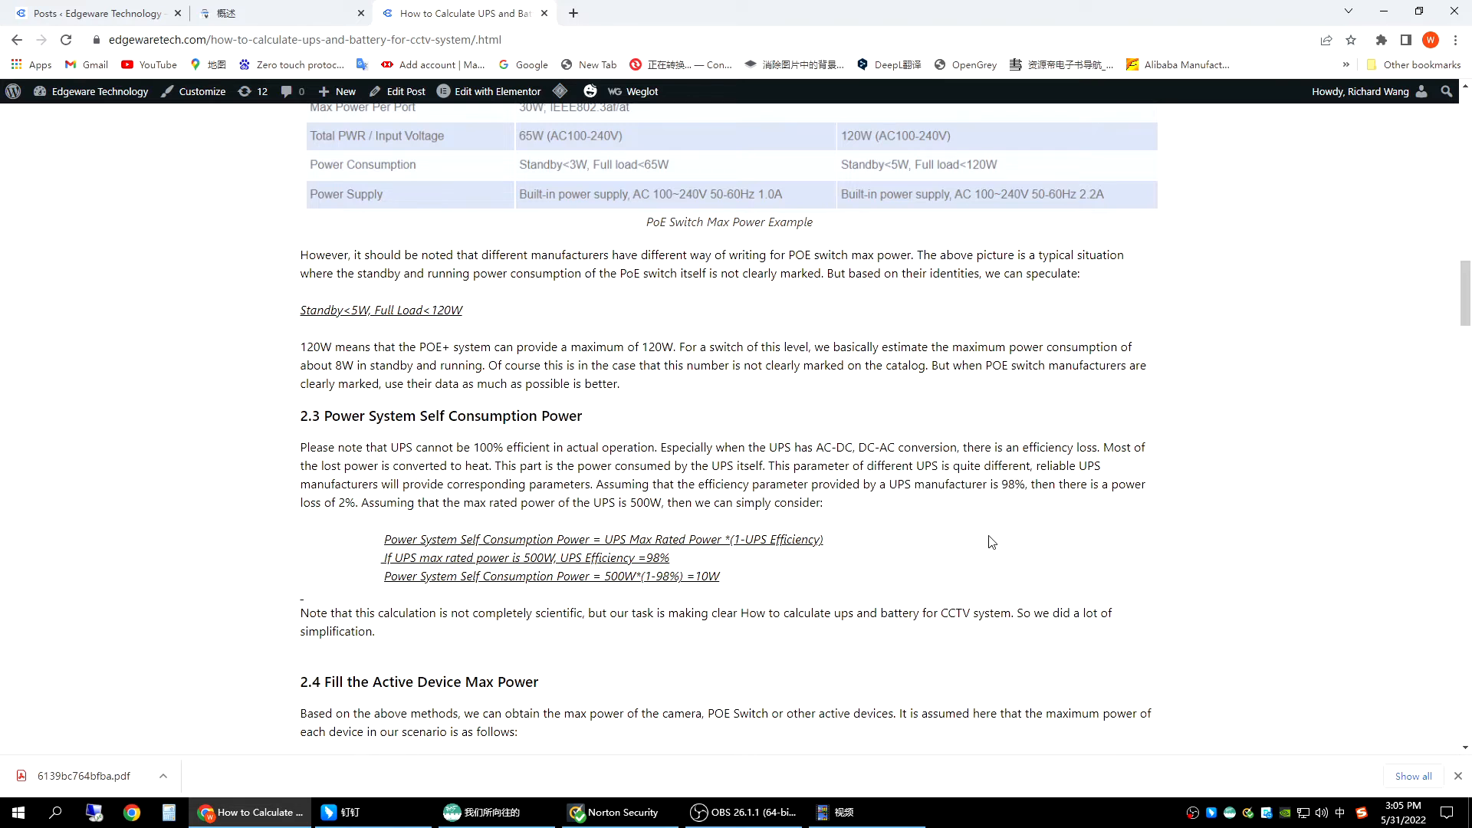
mouse_move(994, 506)
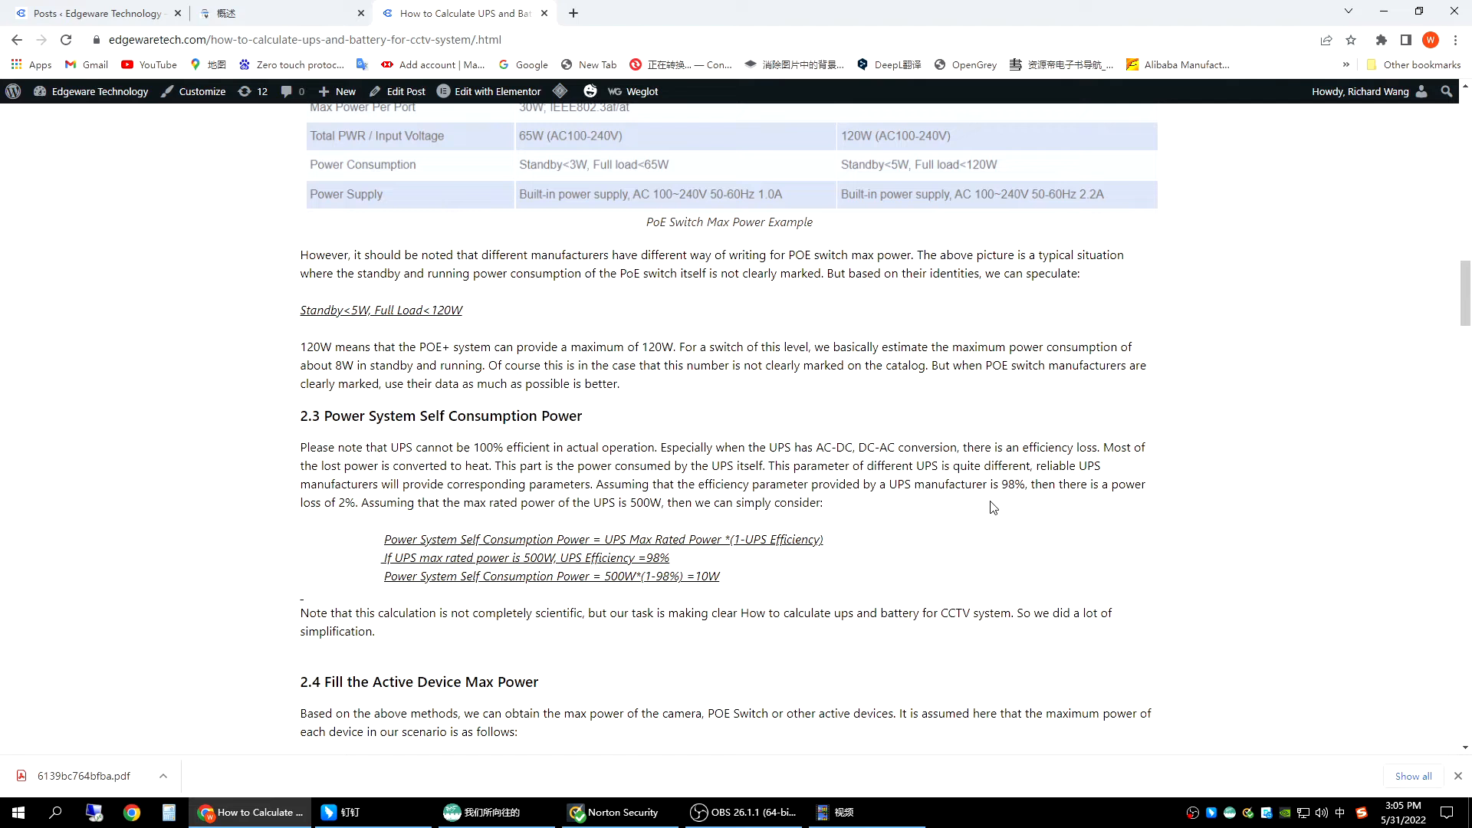
mouse_move(963, 511)
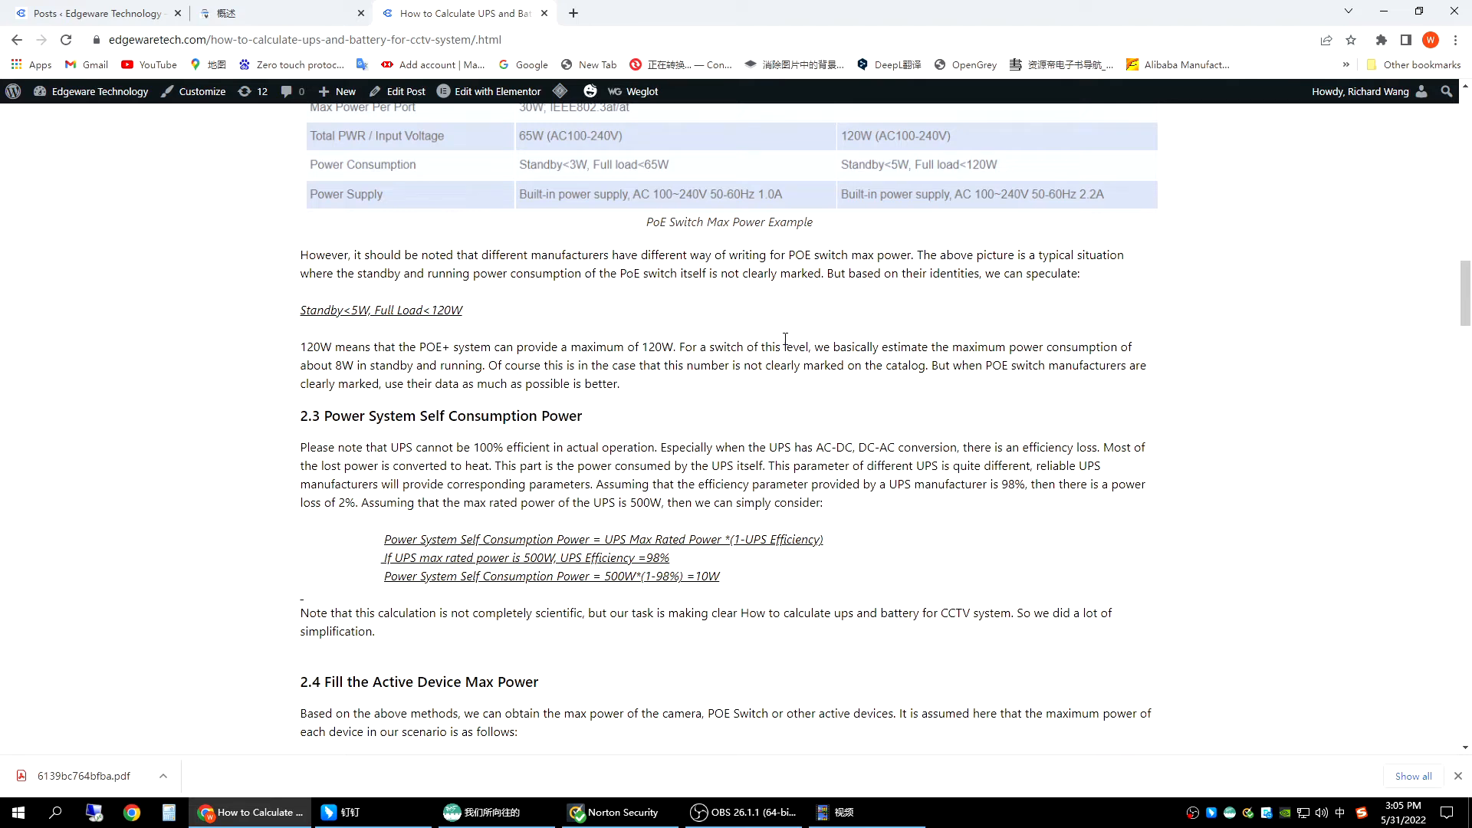
mouse_move(698, 610)
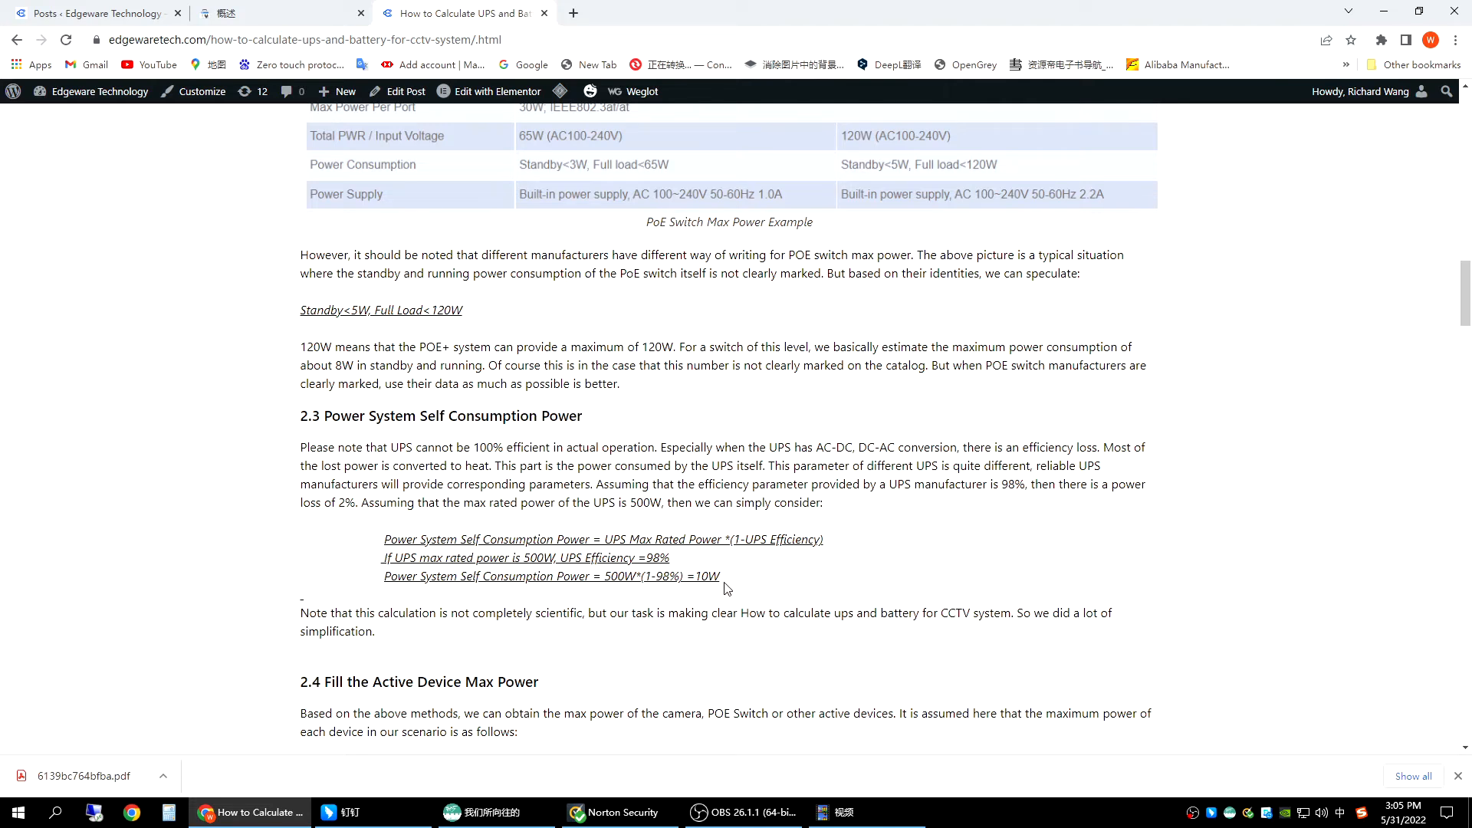
mouse_move(845, 552)
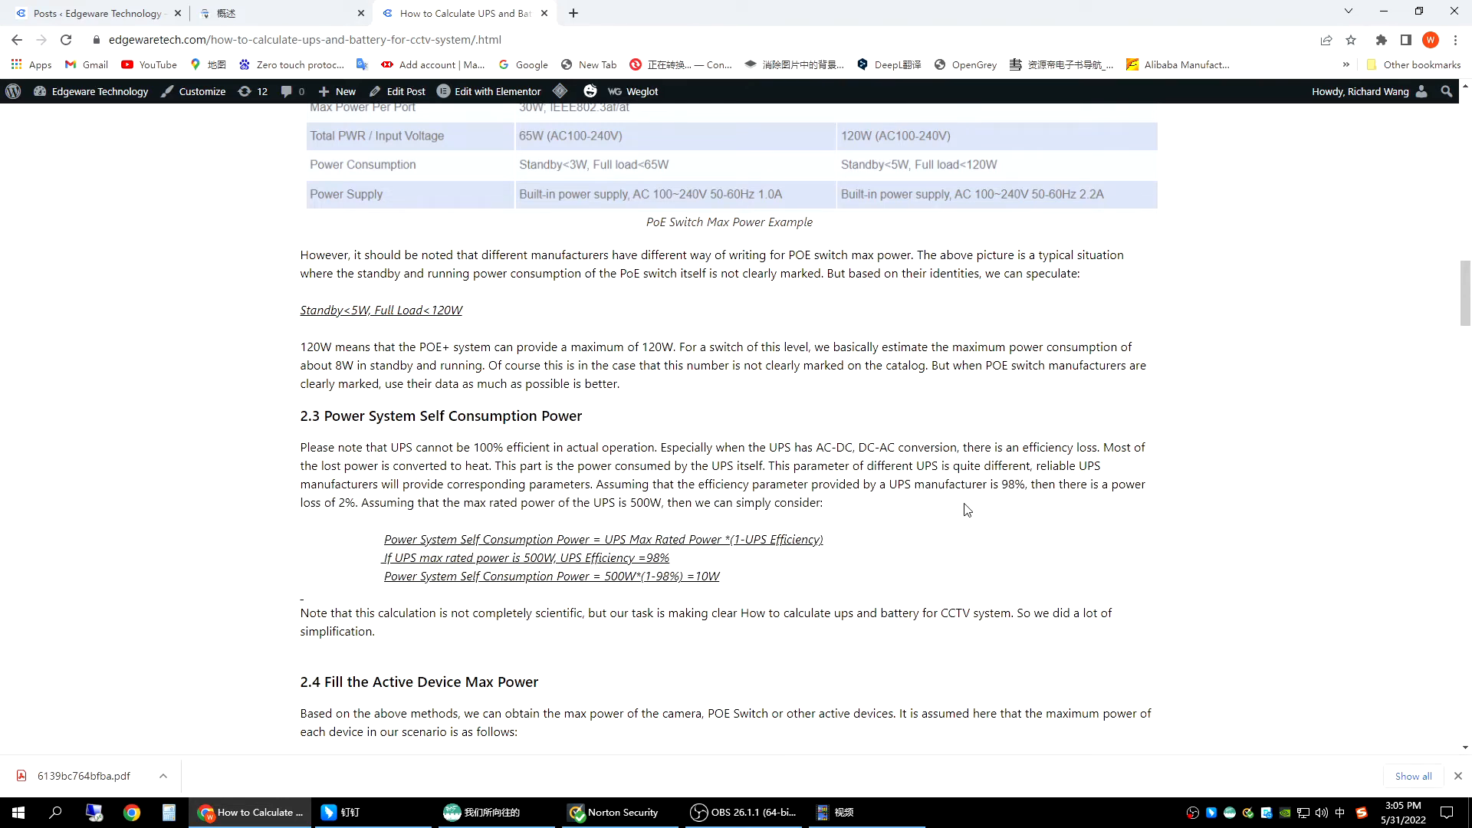
mouse_move(442, 562)
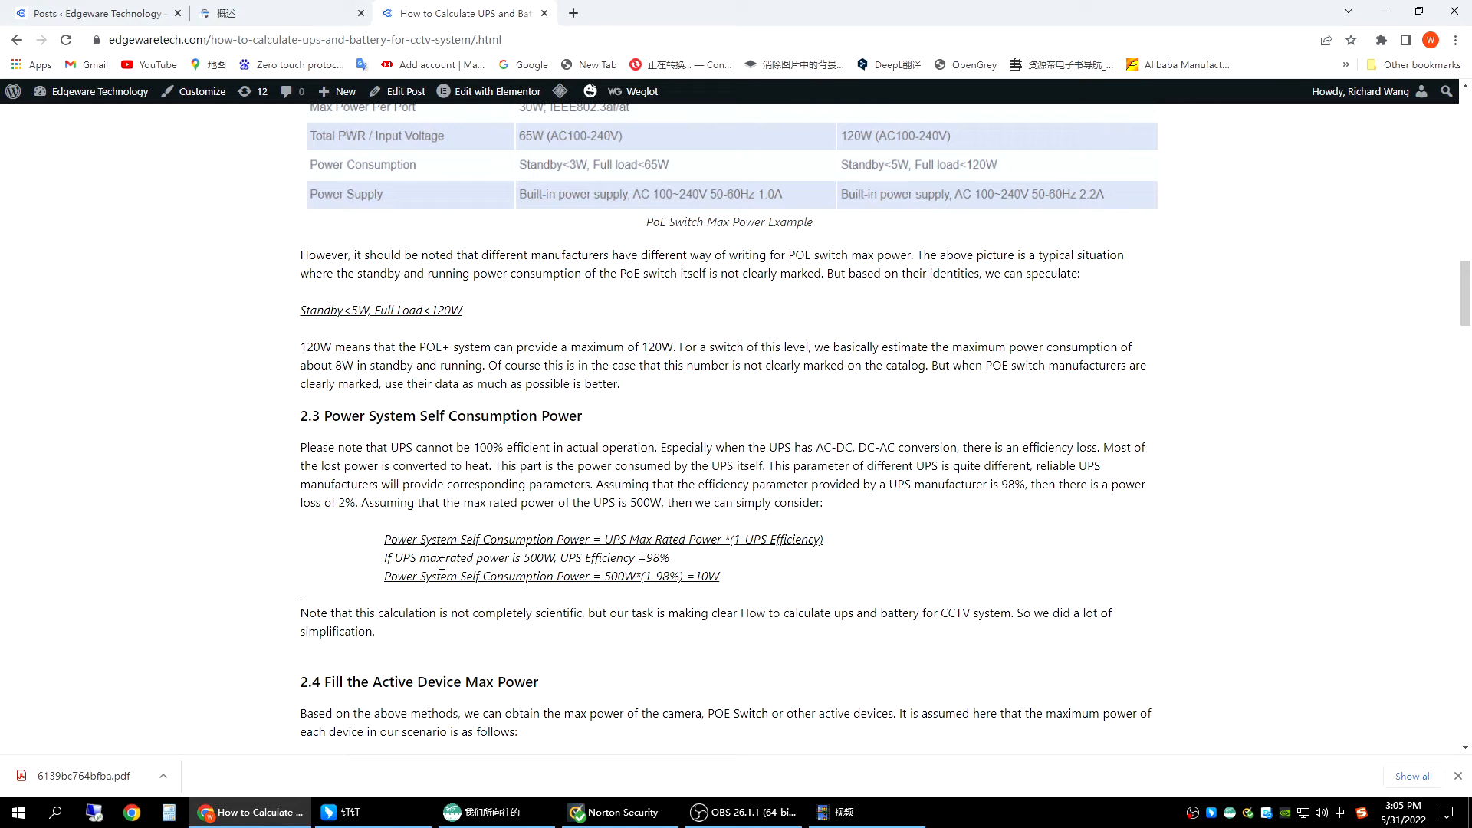
mouse_move(782, 491)
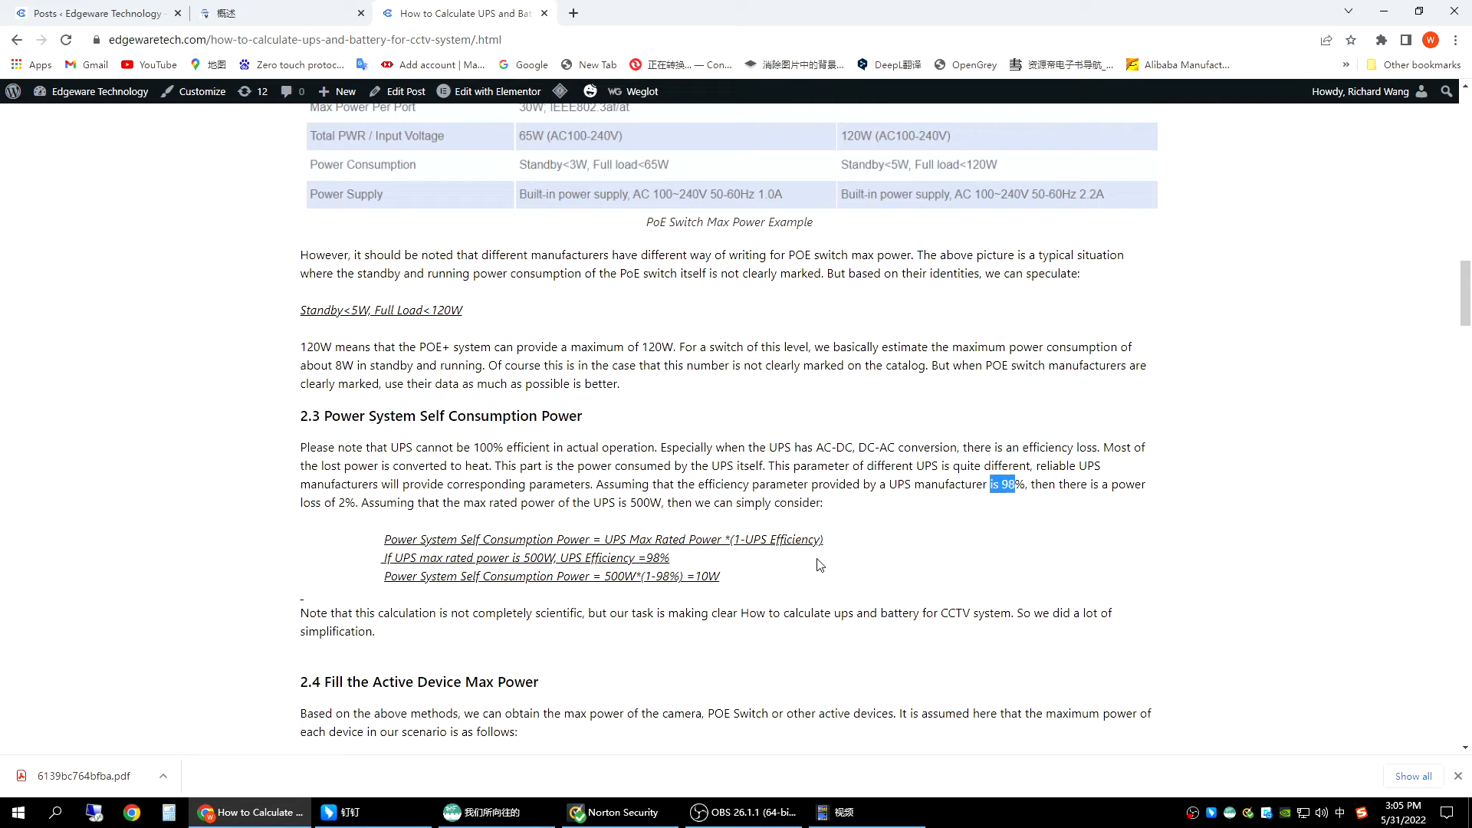
mouse_move(747, 568)
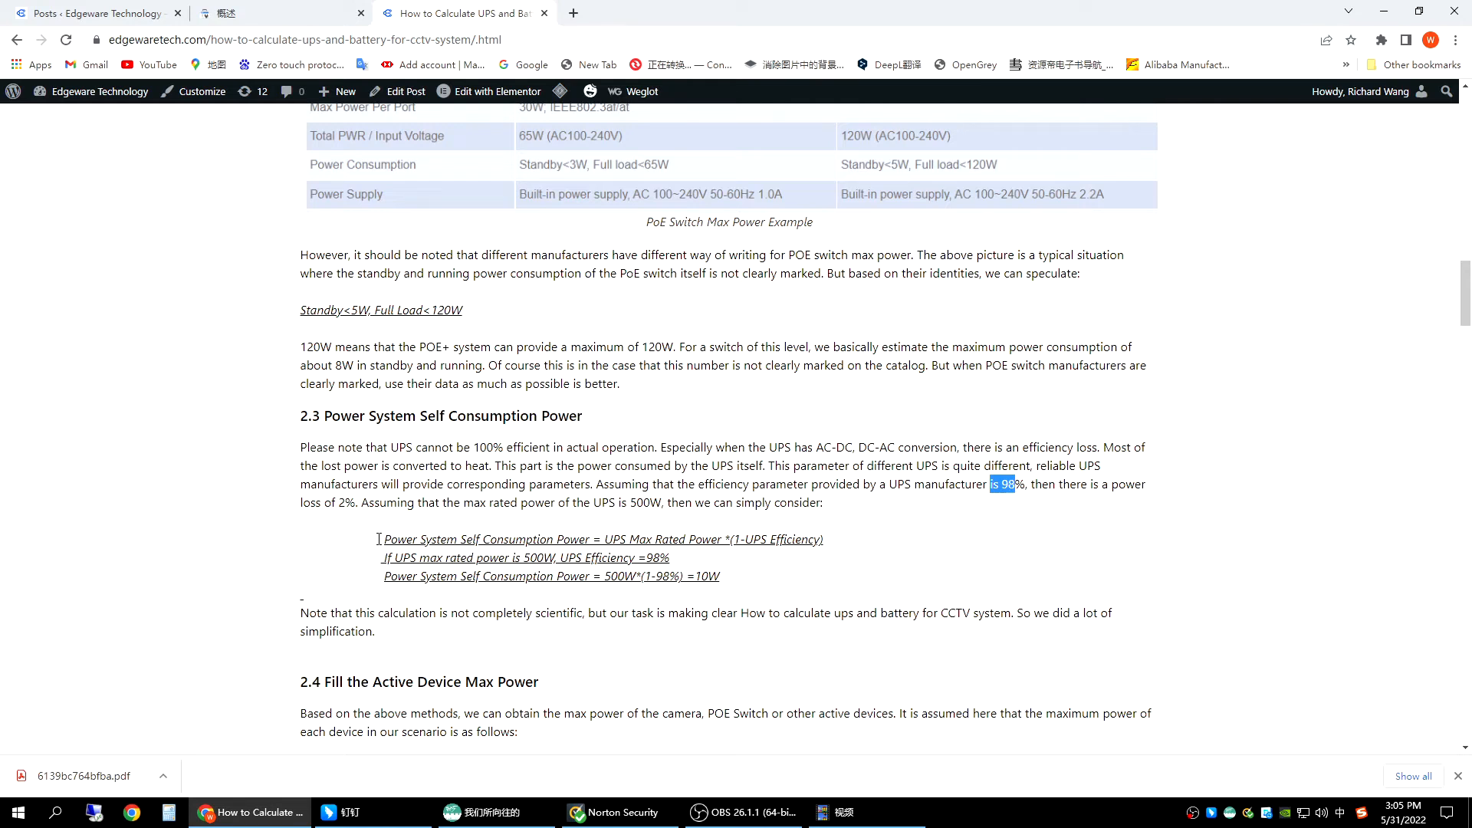
Highlight the self-consumption formula lines giving the 10W loss.
left_click_drag(385, 538, 588, 538)
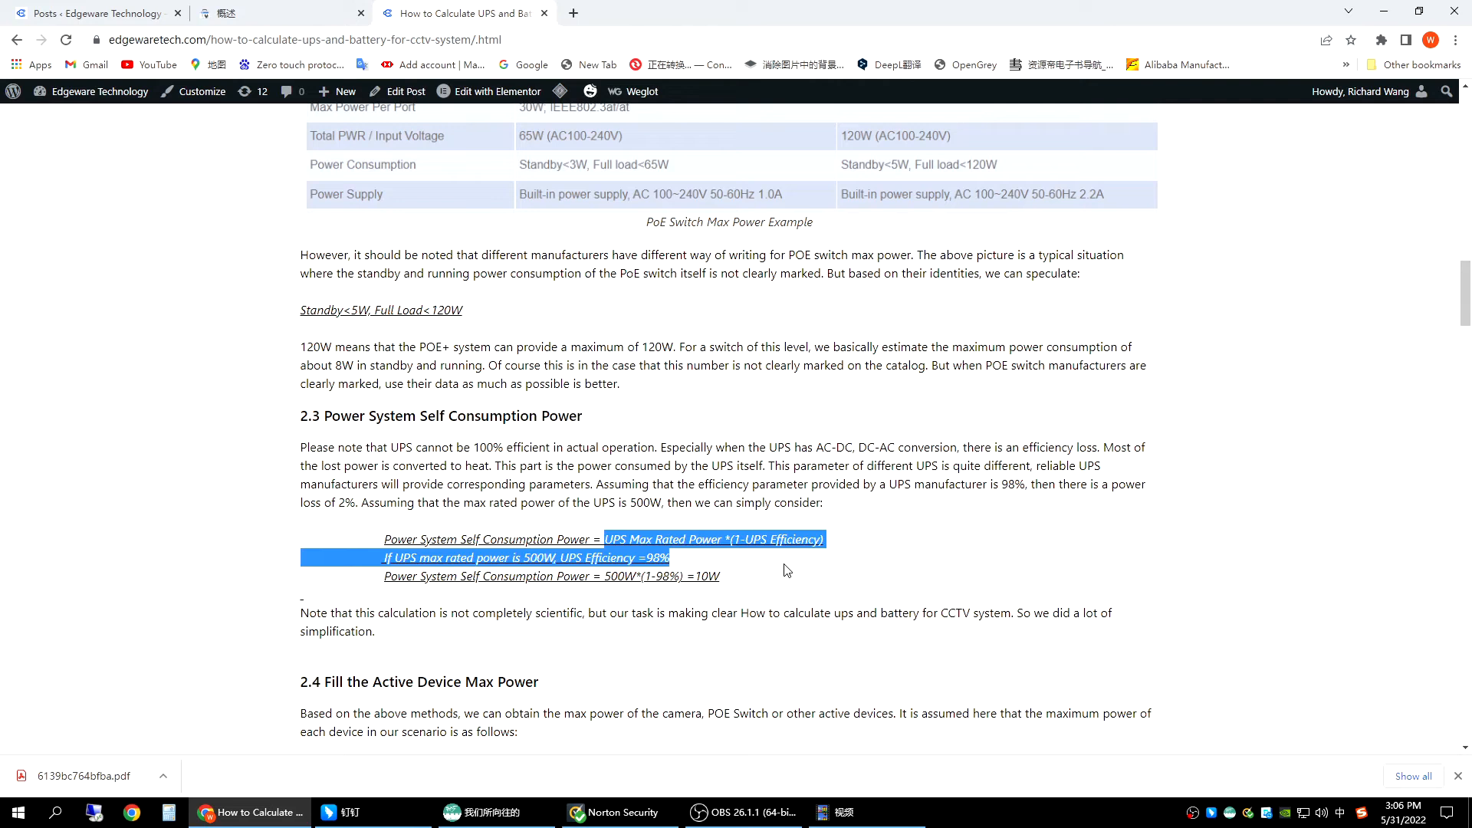
left_click(767, 568)
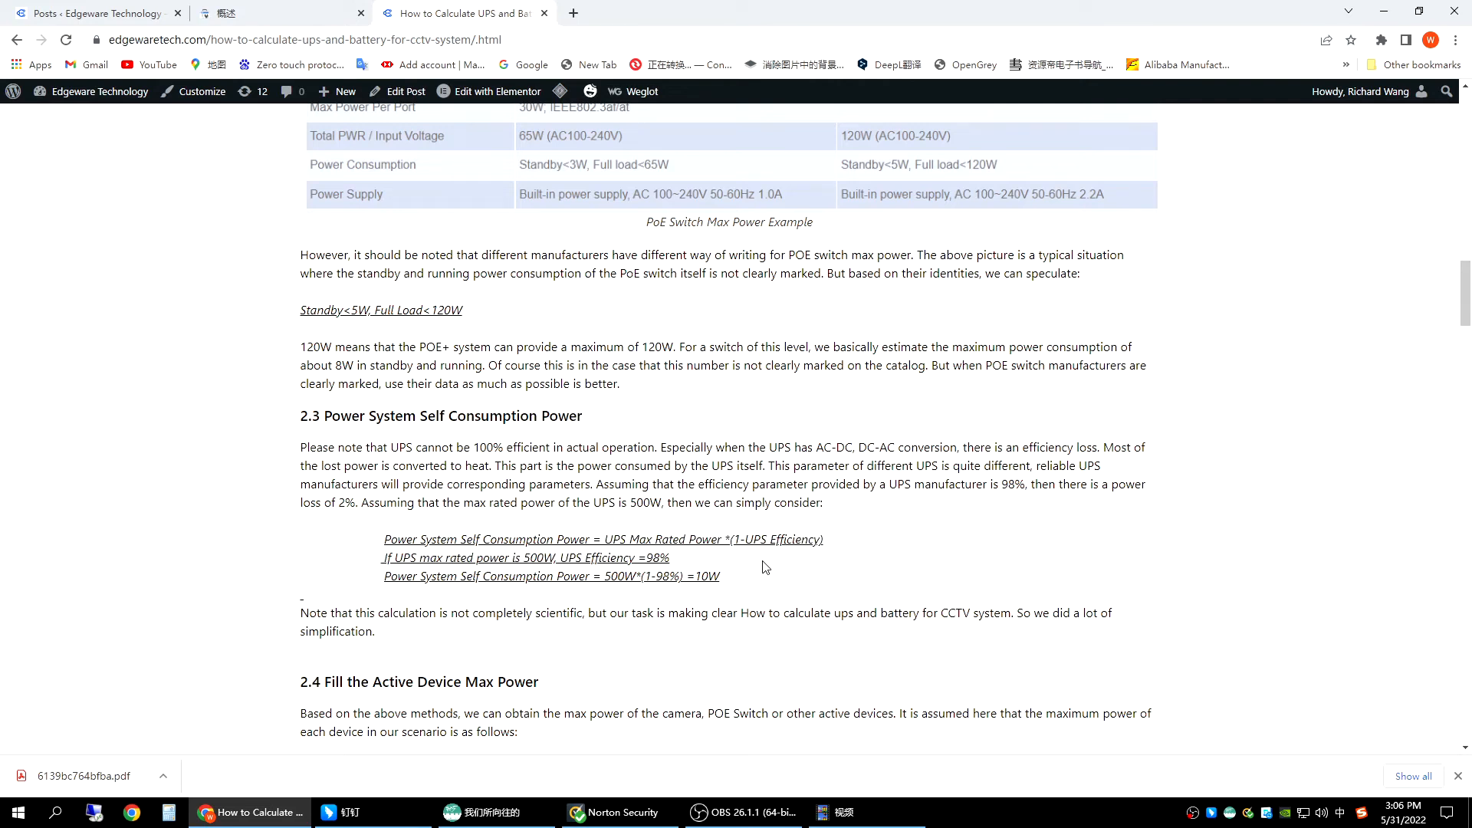
mouse_move(738, 536)
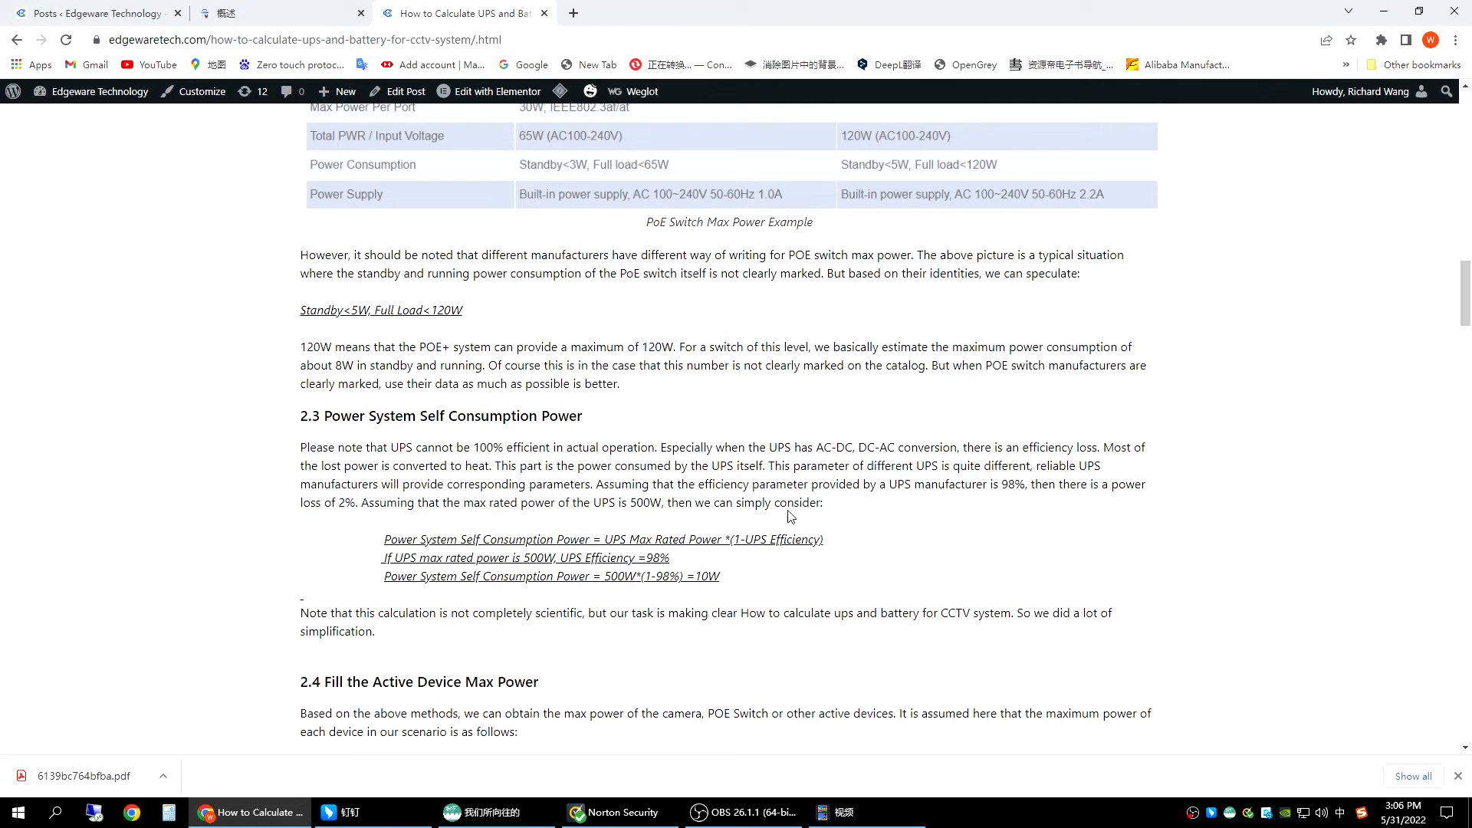
mouse_move(771, 552)
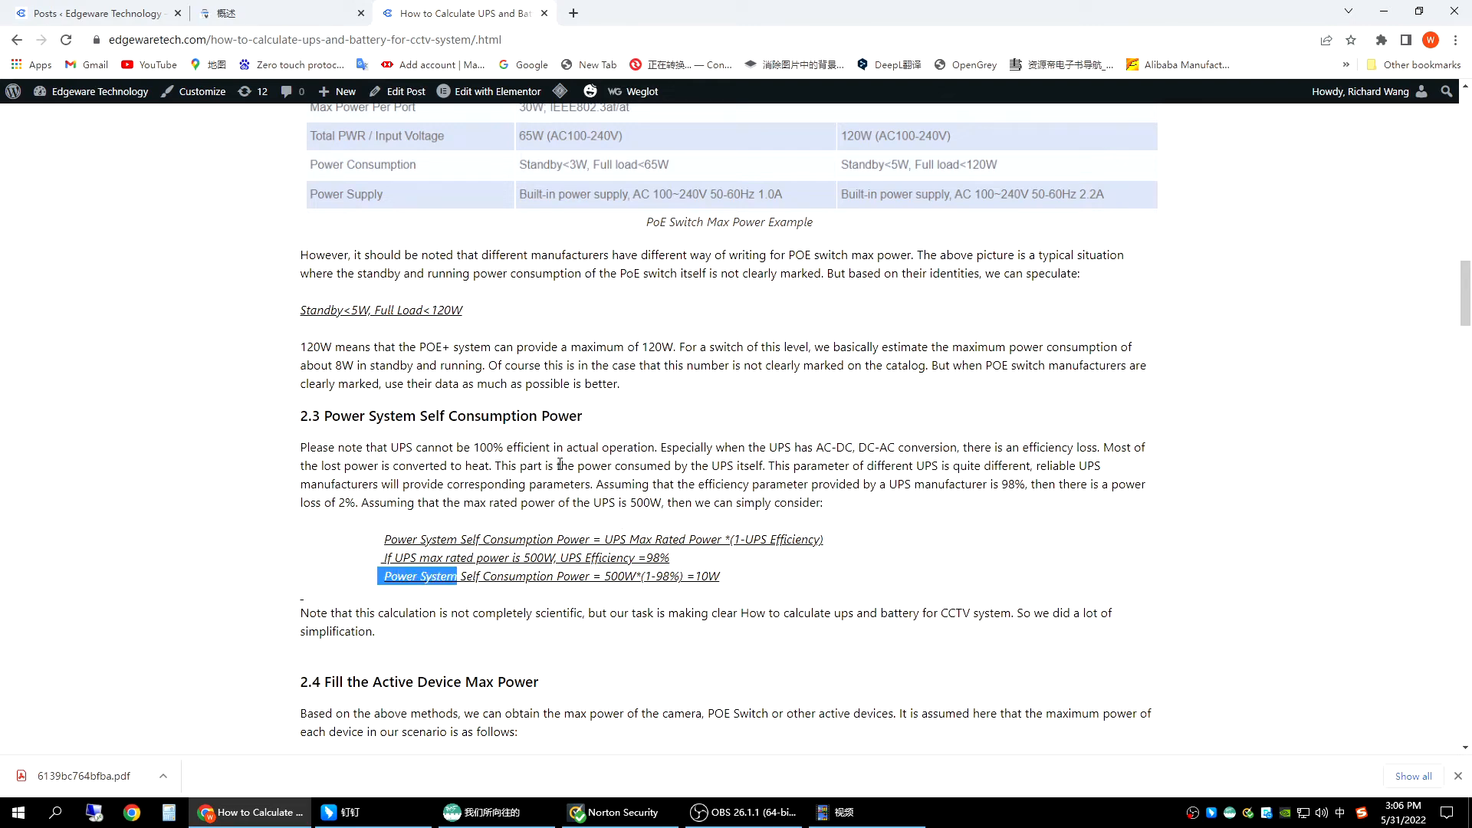
left_click(672, 503)
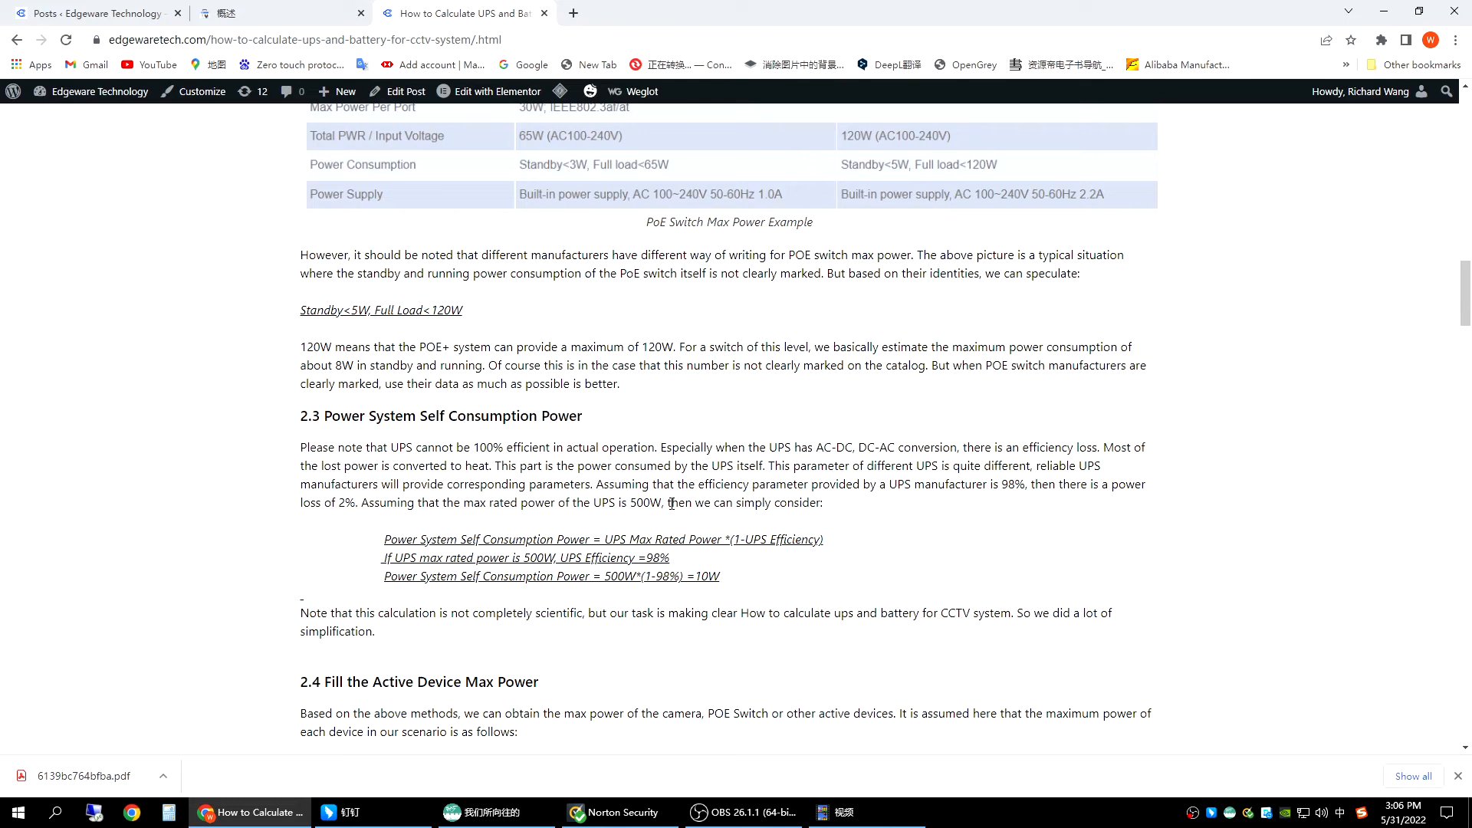
left_click_drag(384, 575, 554, 575)
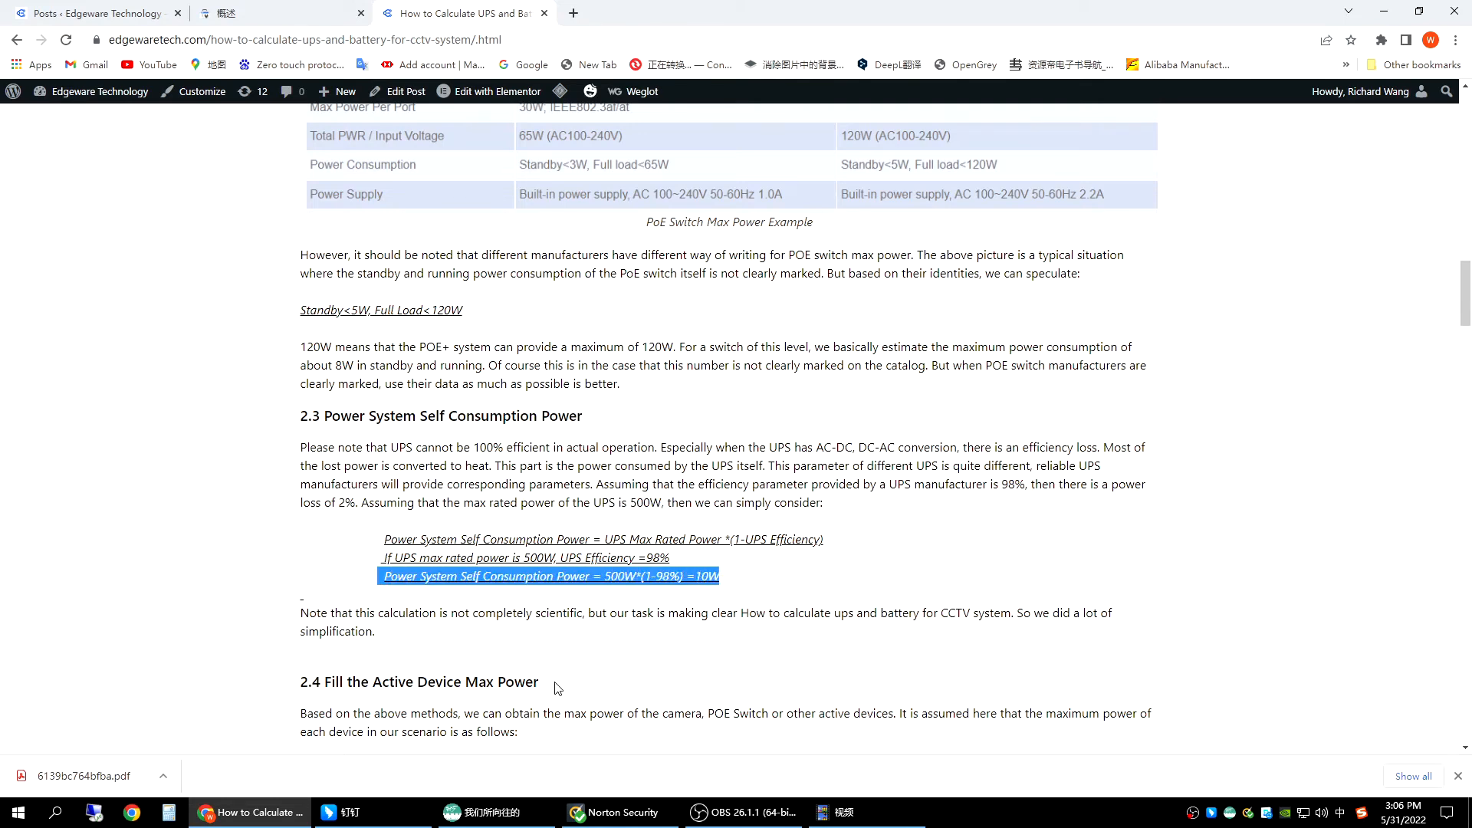
Scroll down to section 2.4 Fill the Active Device Max Power with each device's assumed power.
scroll("down", 3)
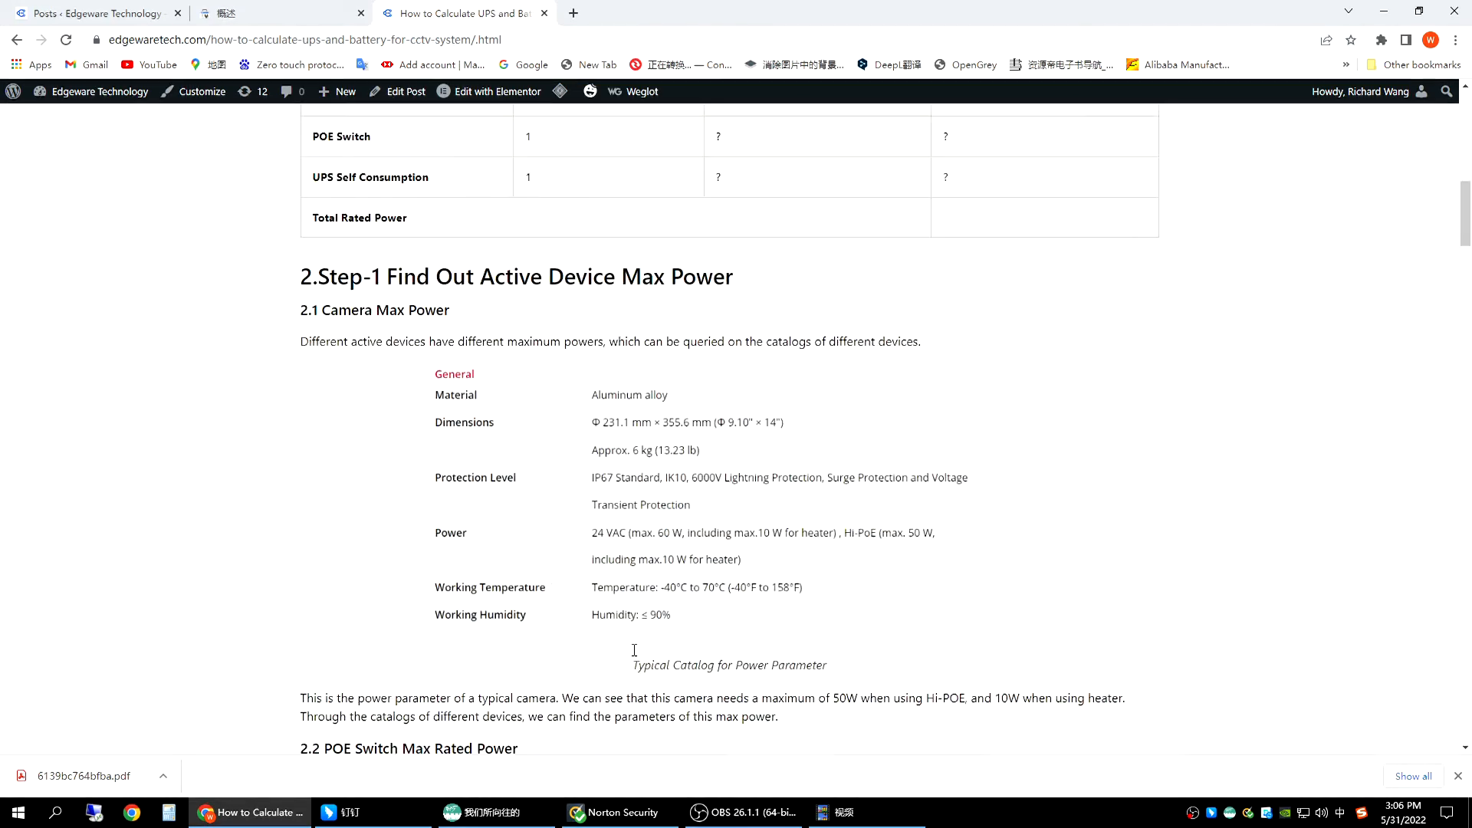
scroll("up", 3)
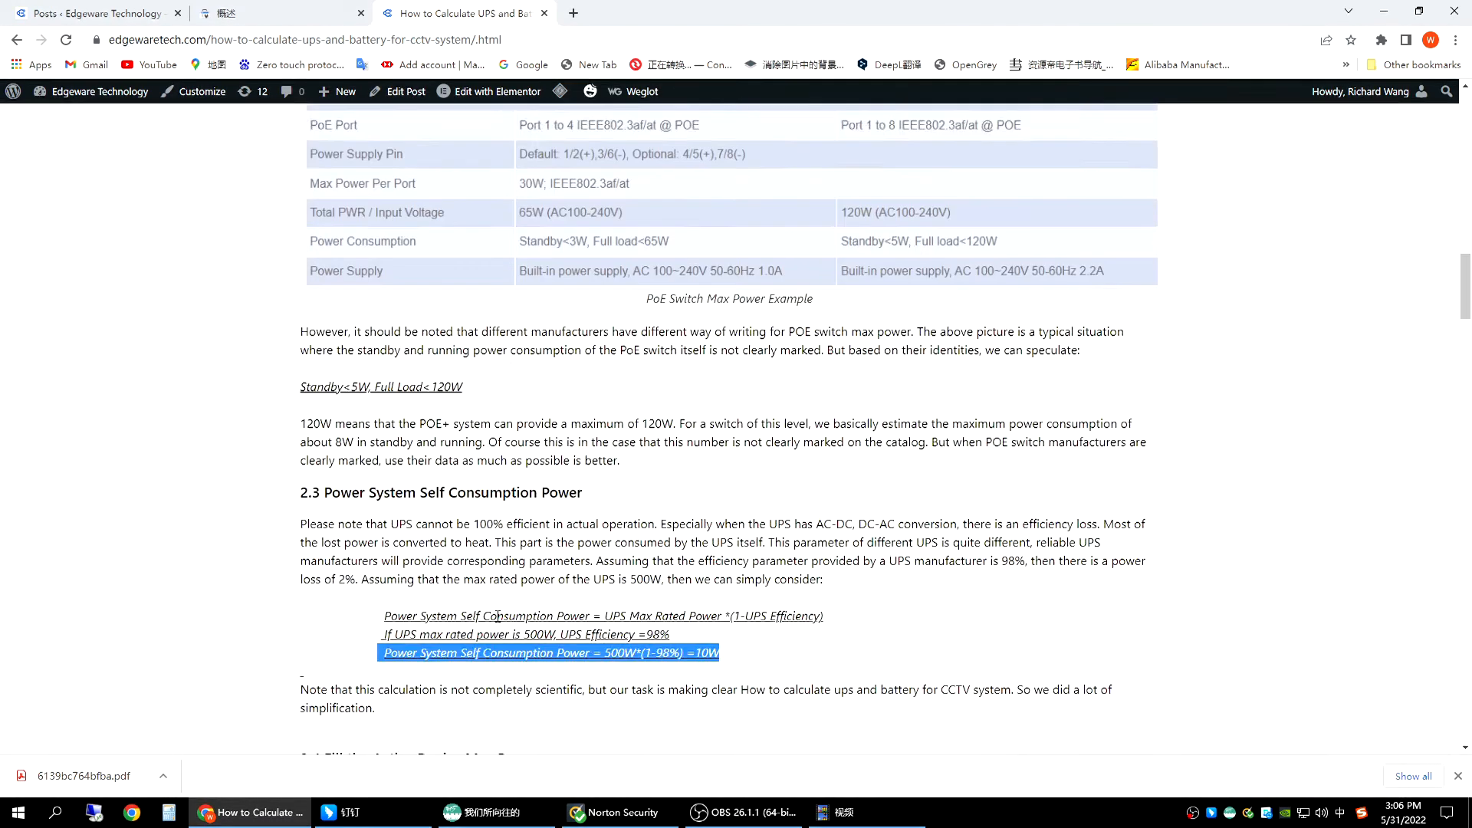
scroll("down", 3)
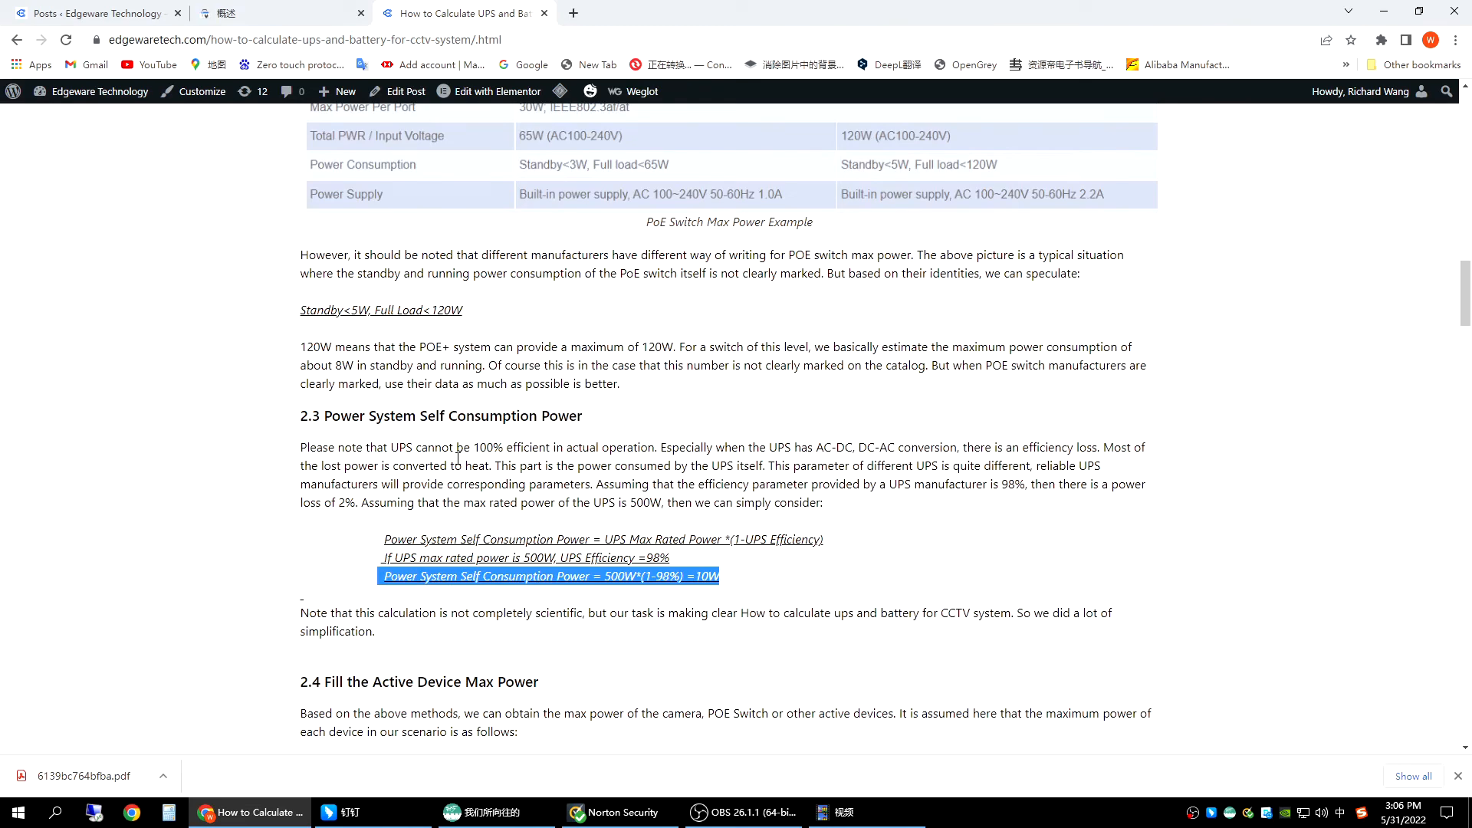
scroll("down", 3)
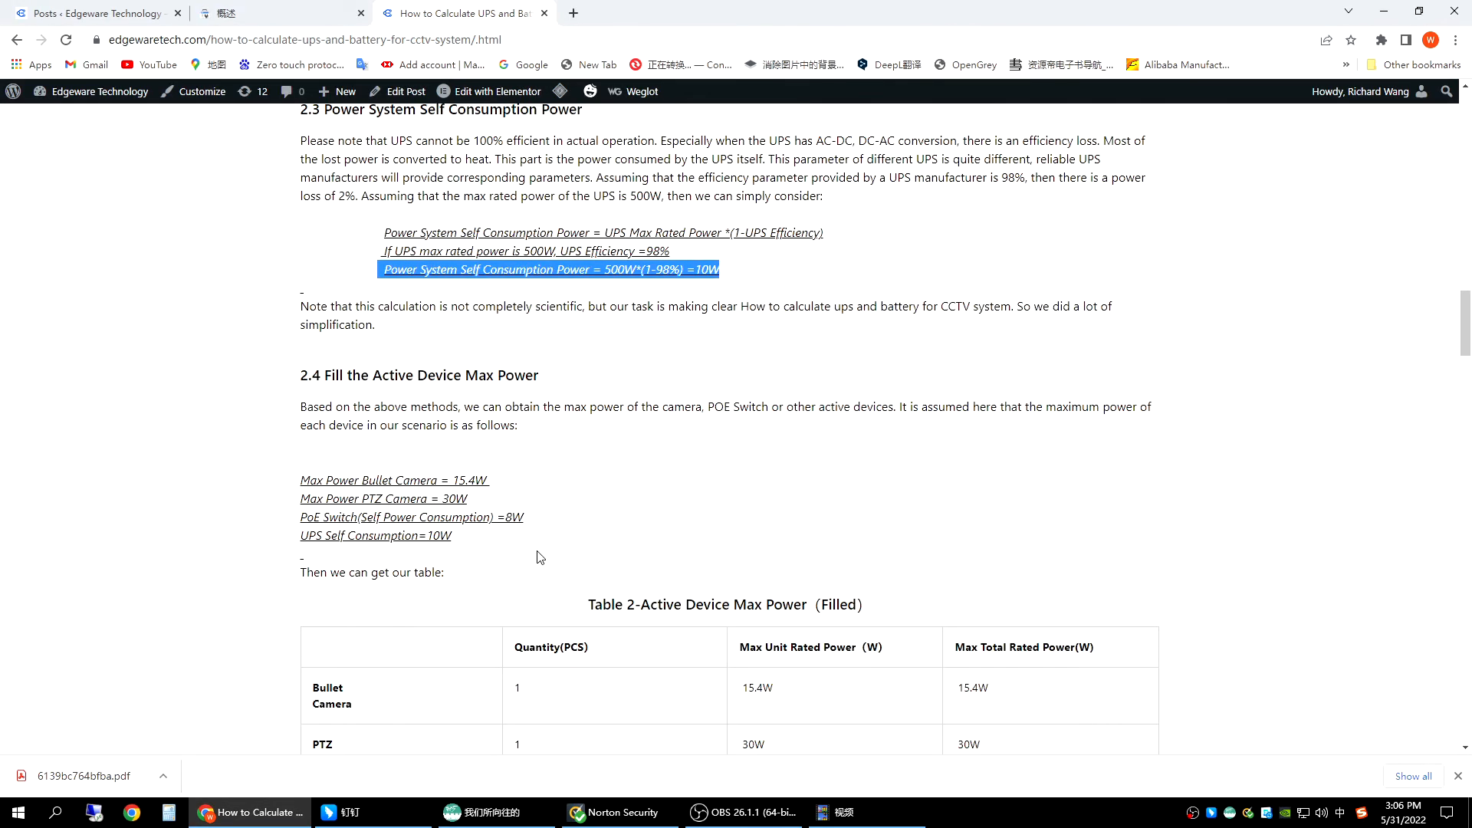
scroll("up", 3)
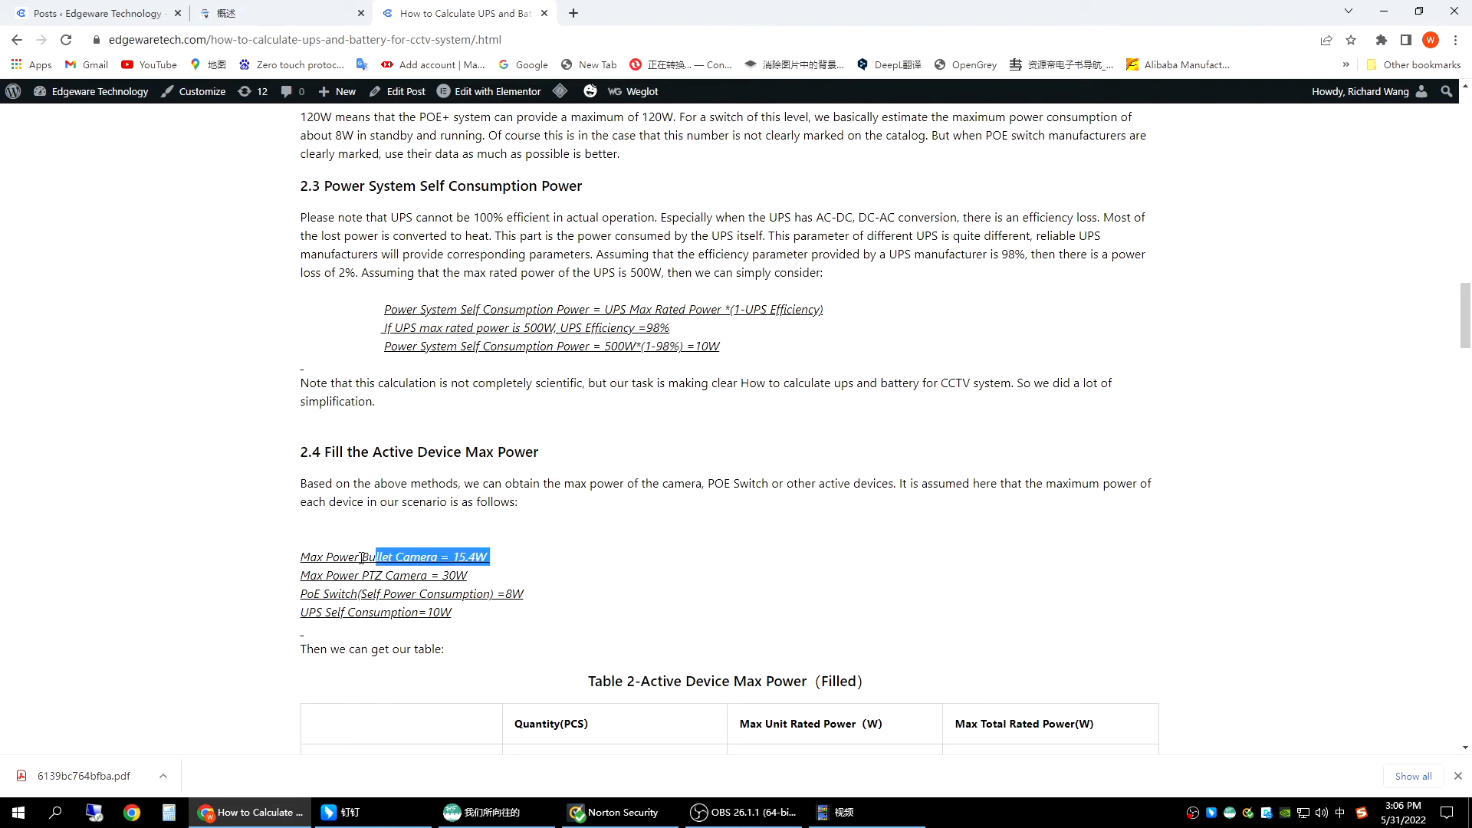
scroll("up", 3)
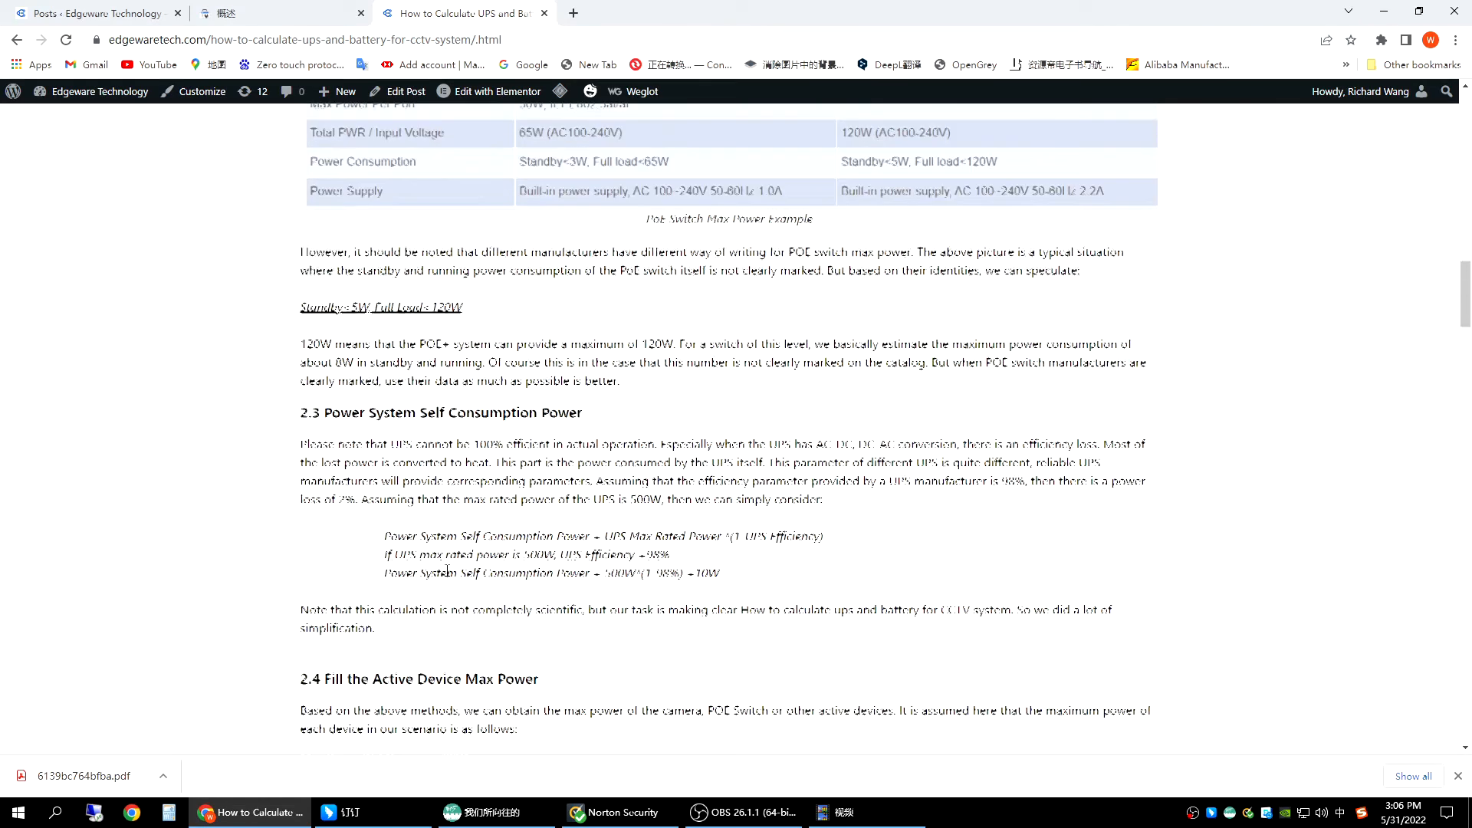
scroll("down", 3)
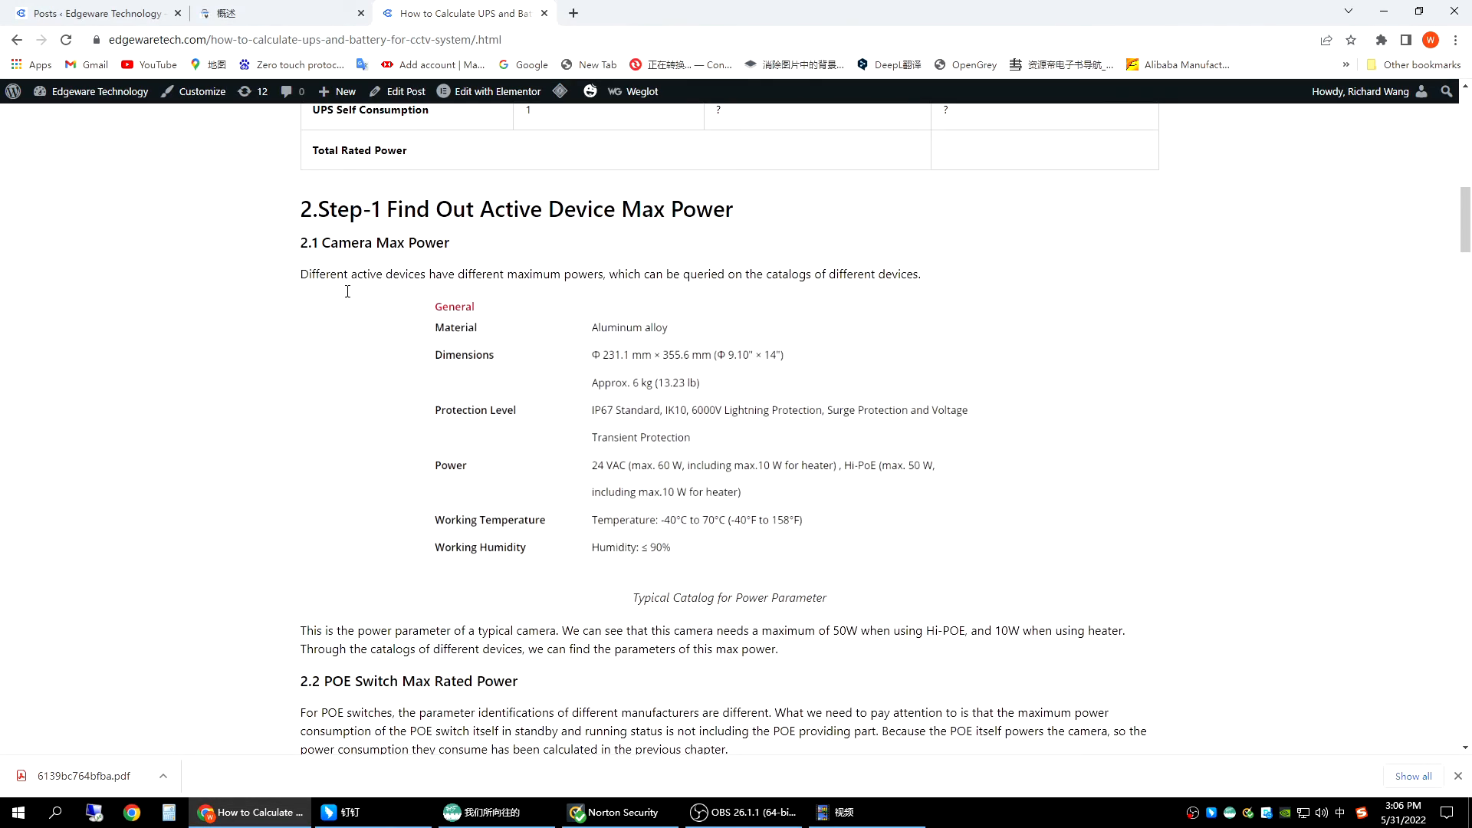
mouse_move(268, 240)
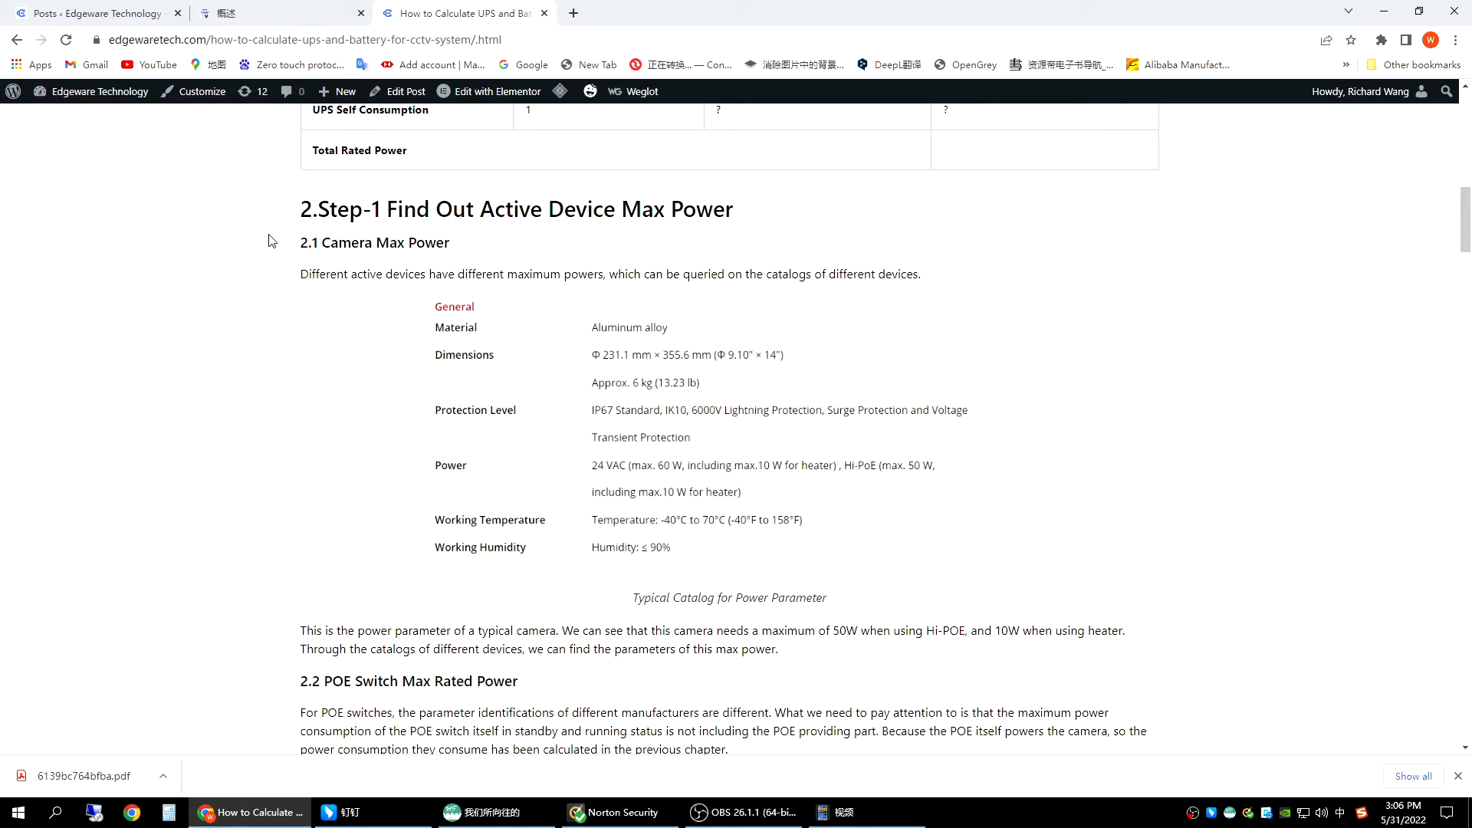
scroll("down", 3)
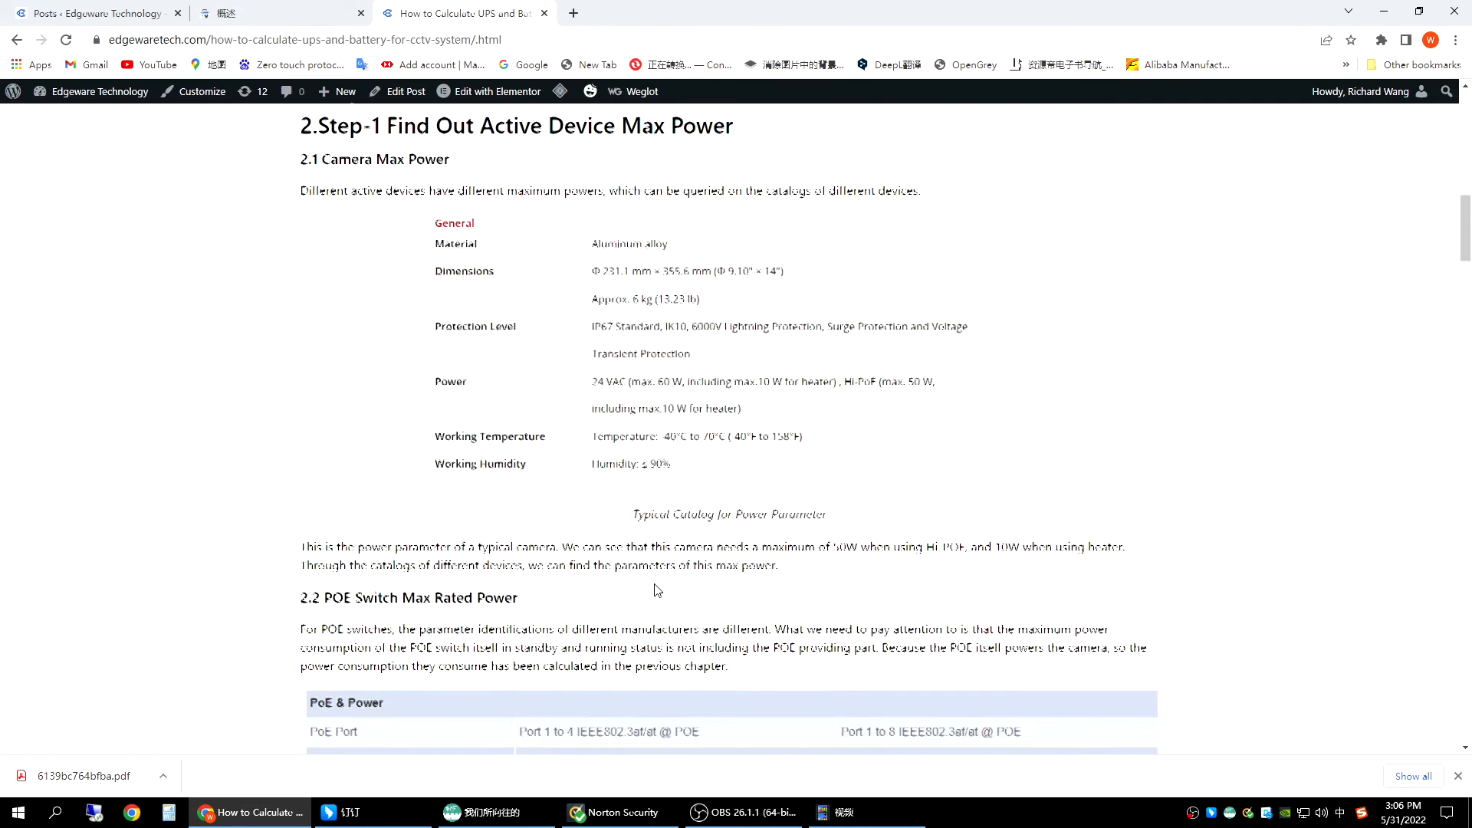
scroll("down", 3)
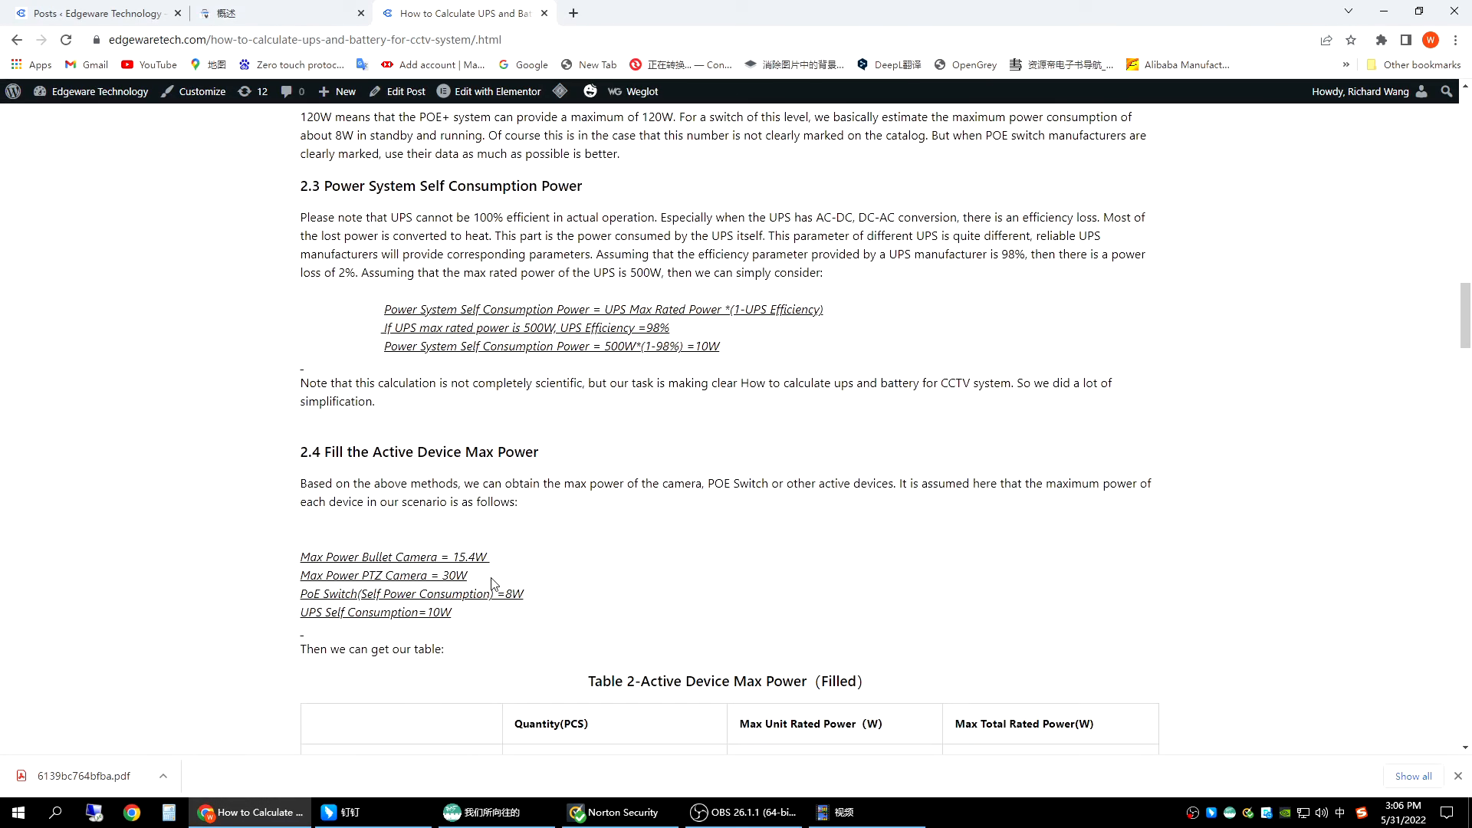
left_click_drag(395, 555, 488, 555)
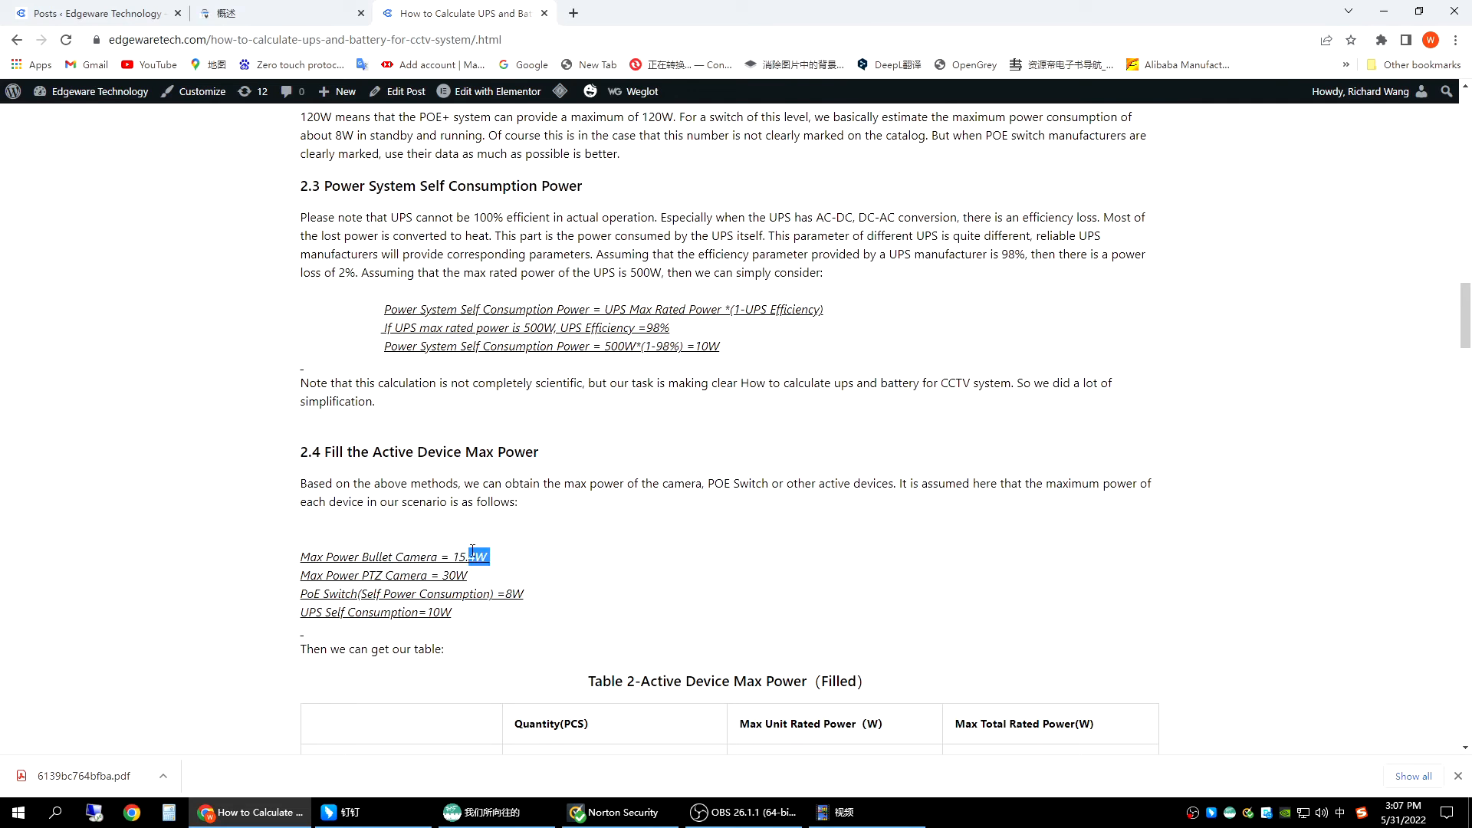
triple_click(394, 557)
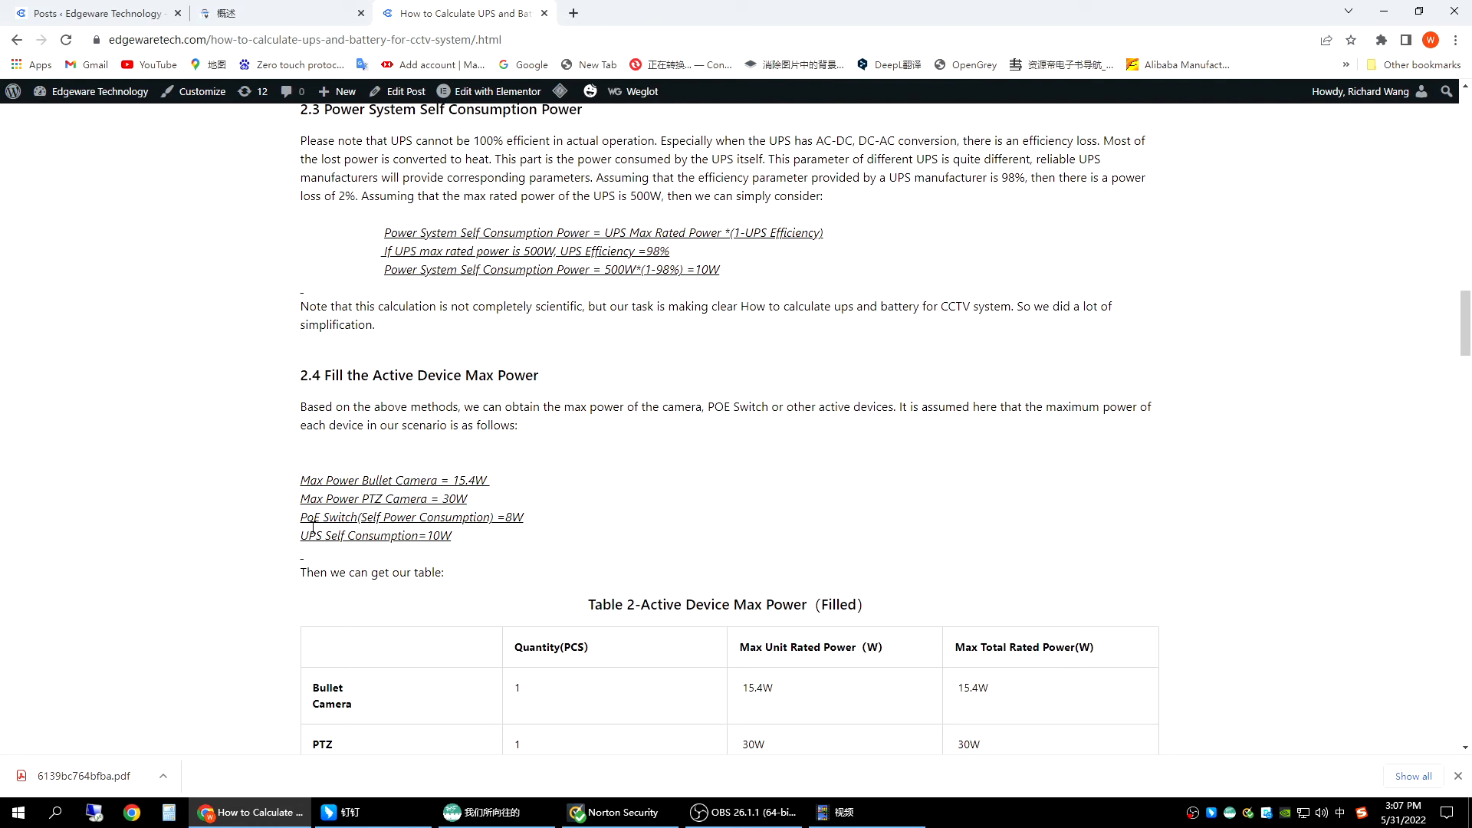
left_click_drag(299, 516, 503, 517)
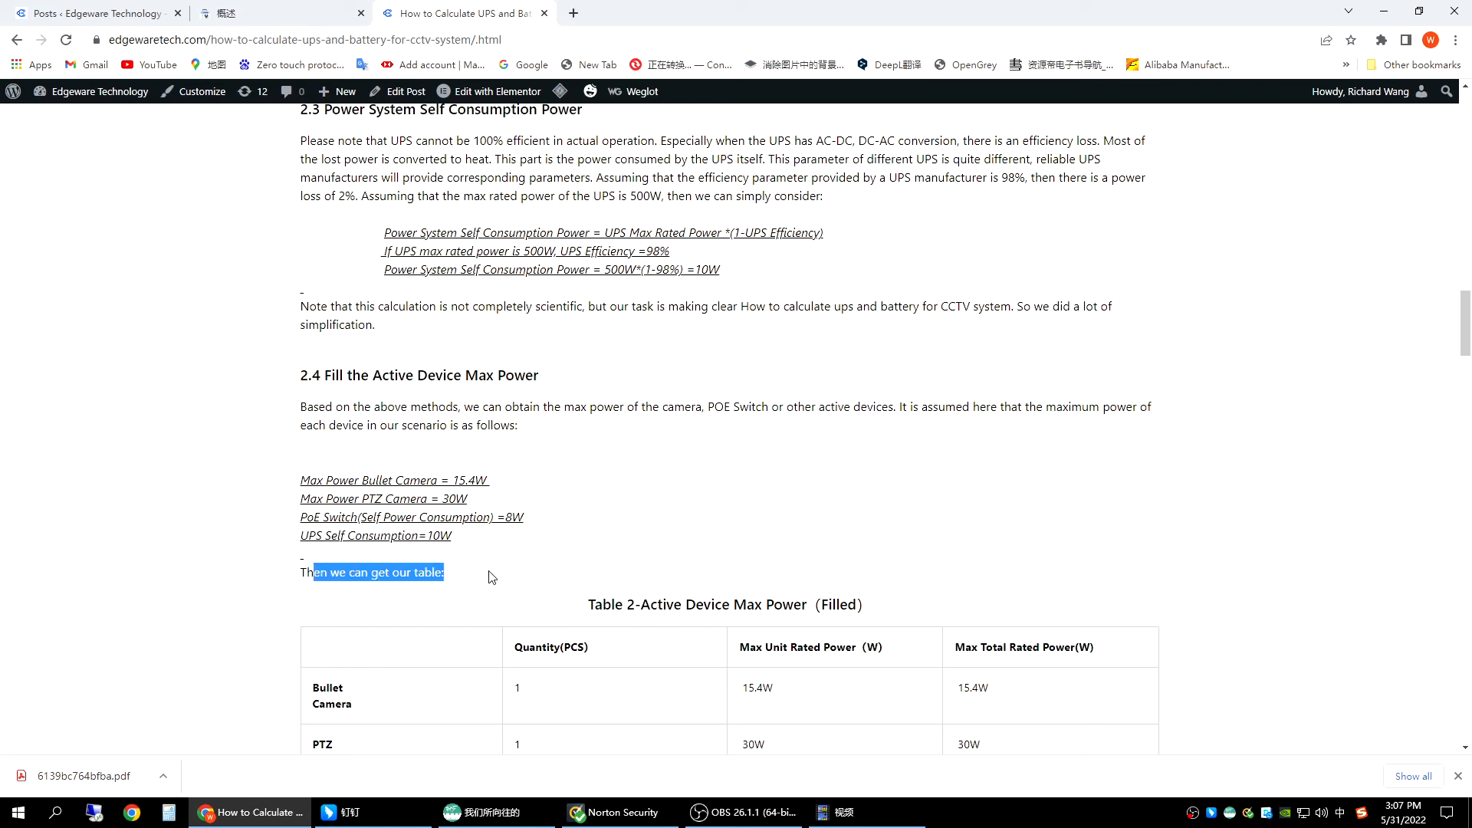
Show the filled Table 2 totalling 63.4W and emphasise the POE Switch 8W row.
scroll("down", 3)
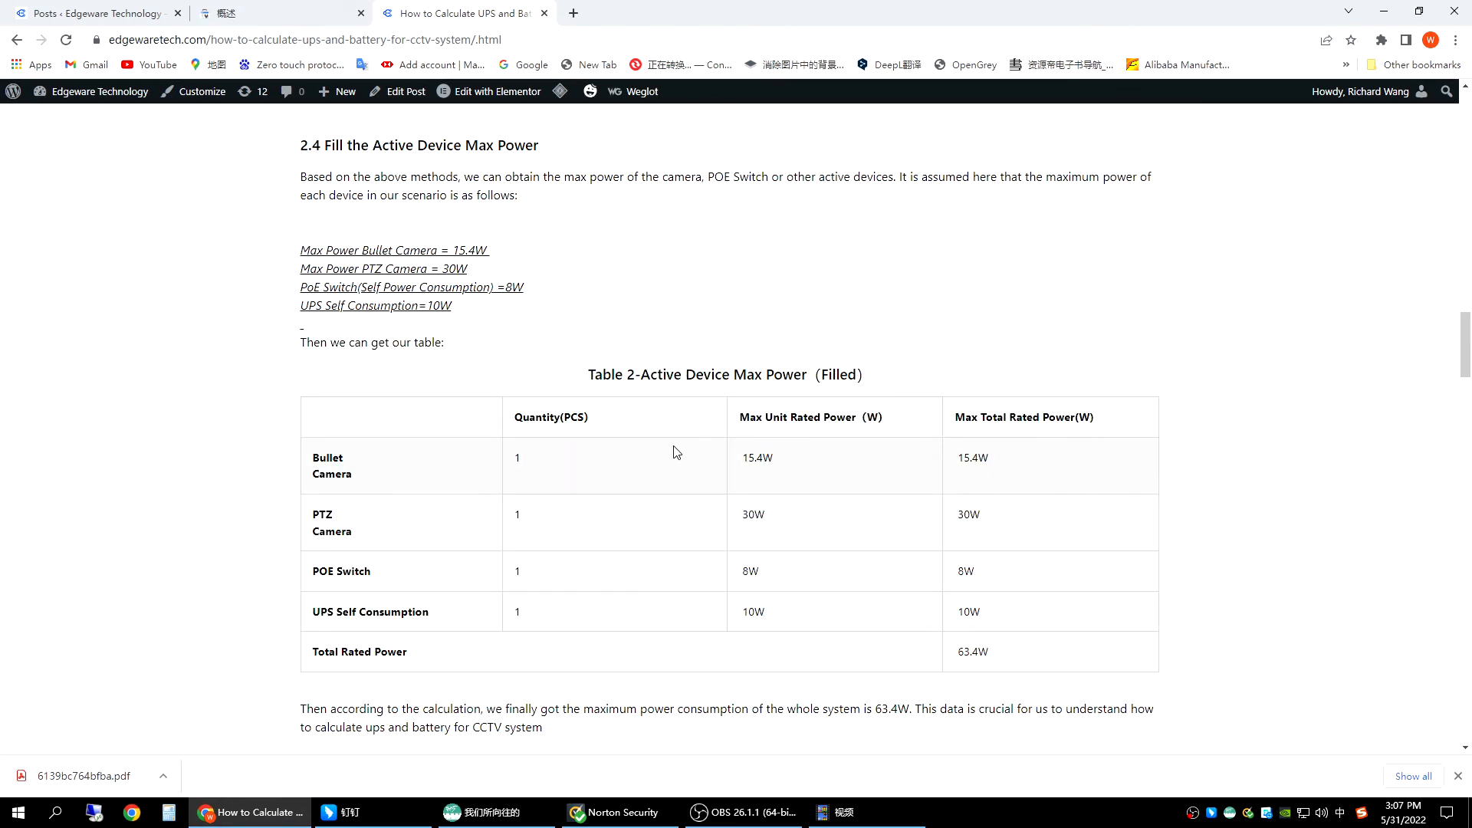
double_click(322, 513)
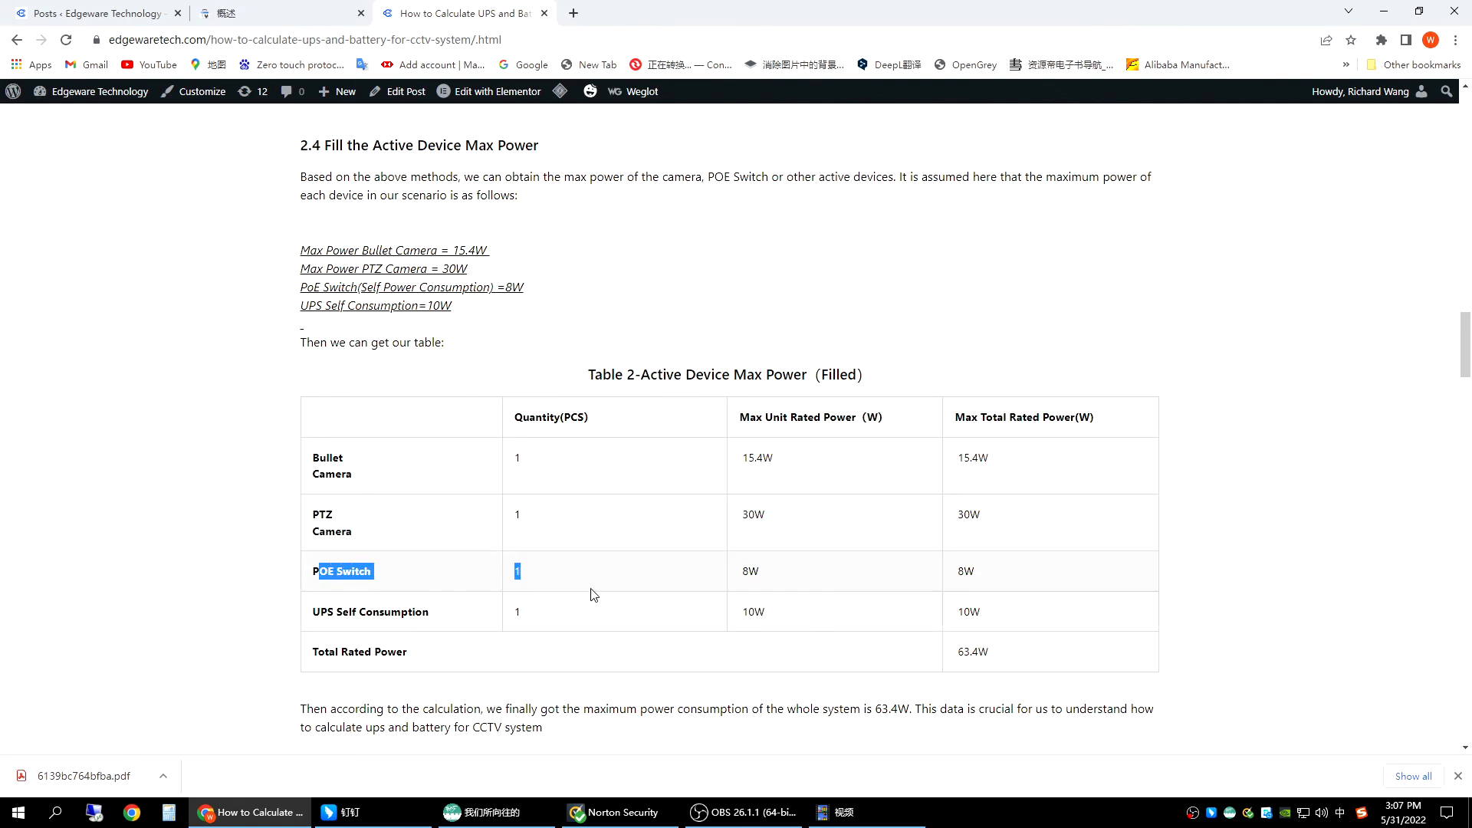
double_click(351, 612)
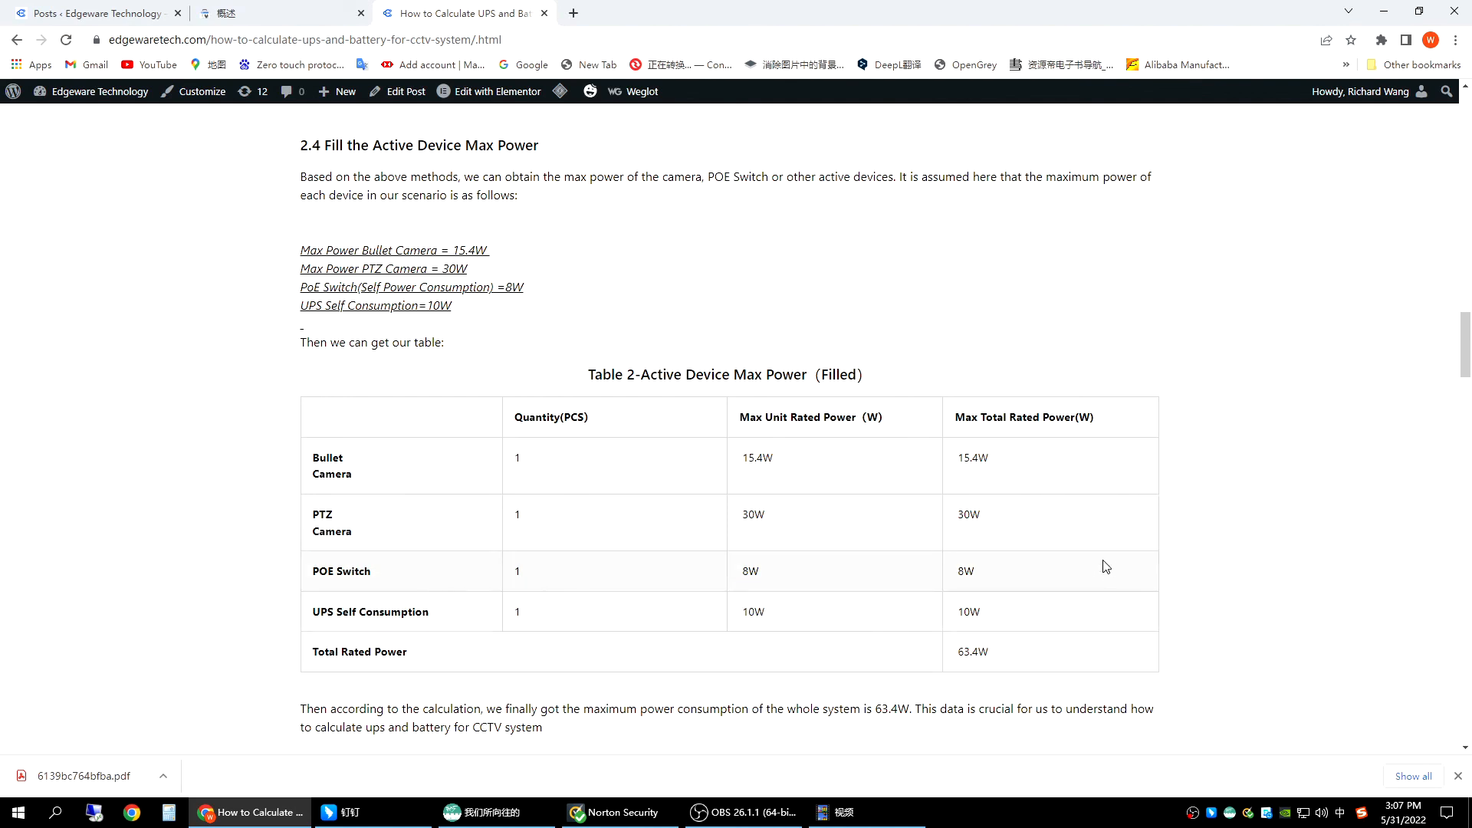
mouse_move(981, 677)
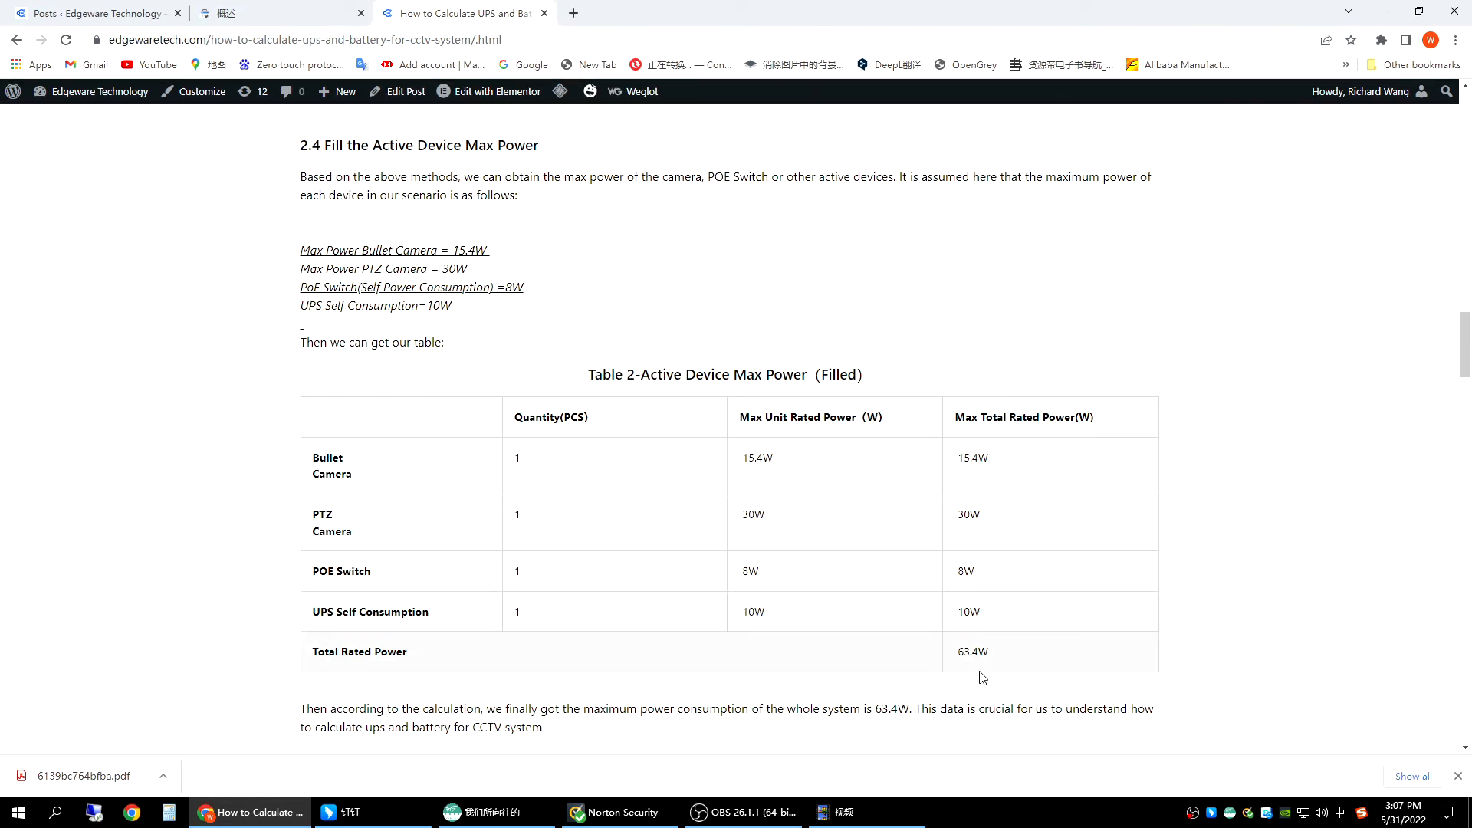
mouse_move(953, 653)
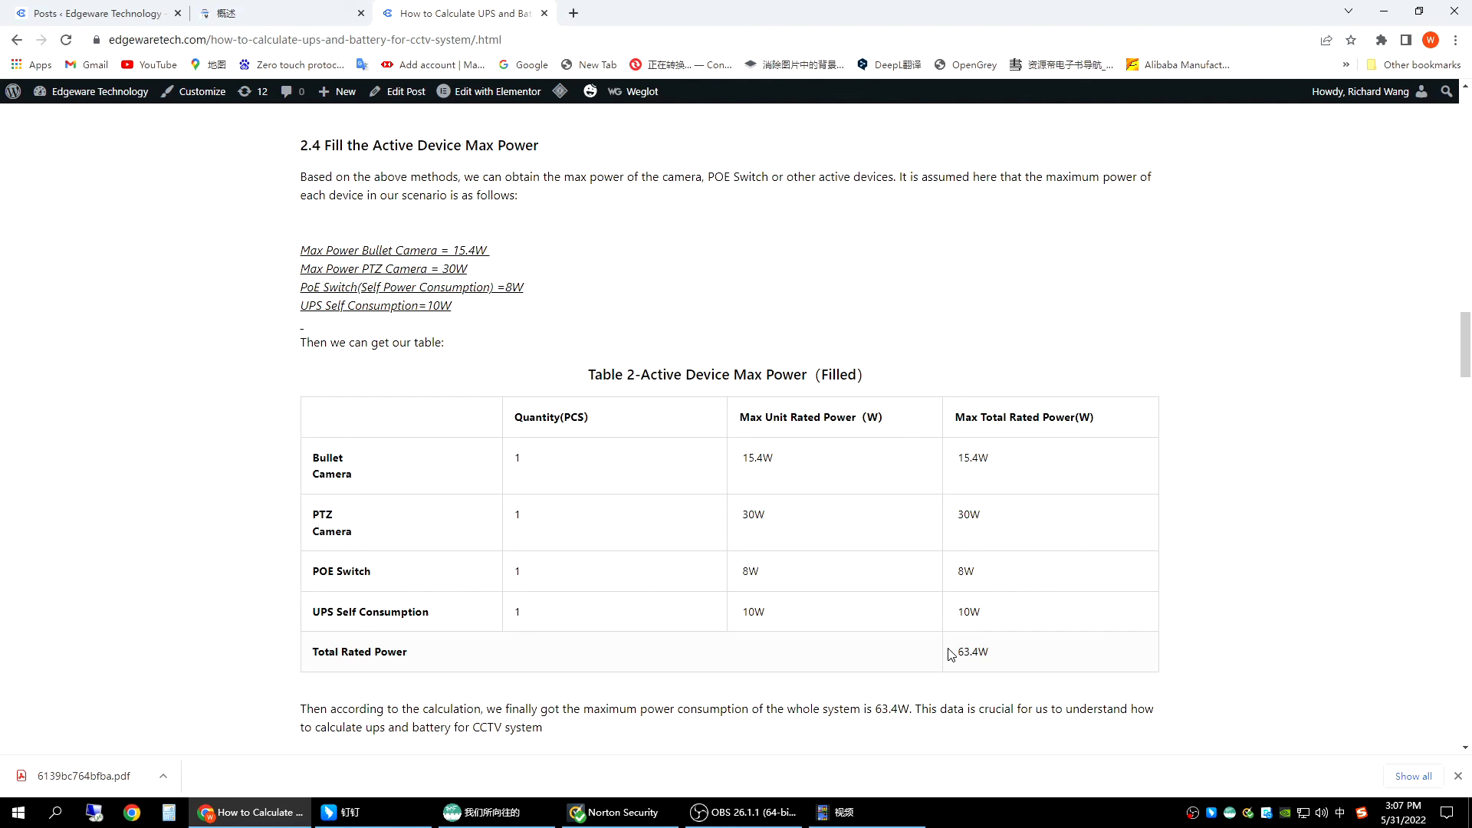
mouse_move(1010, 669)
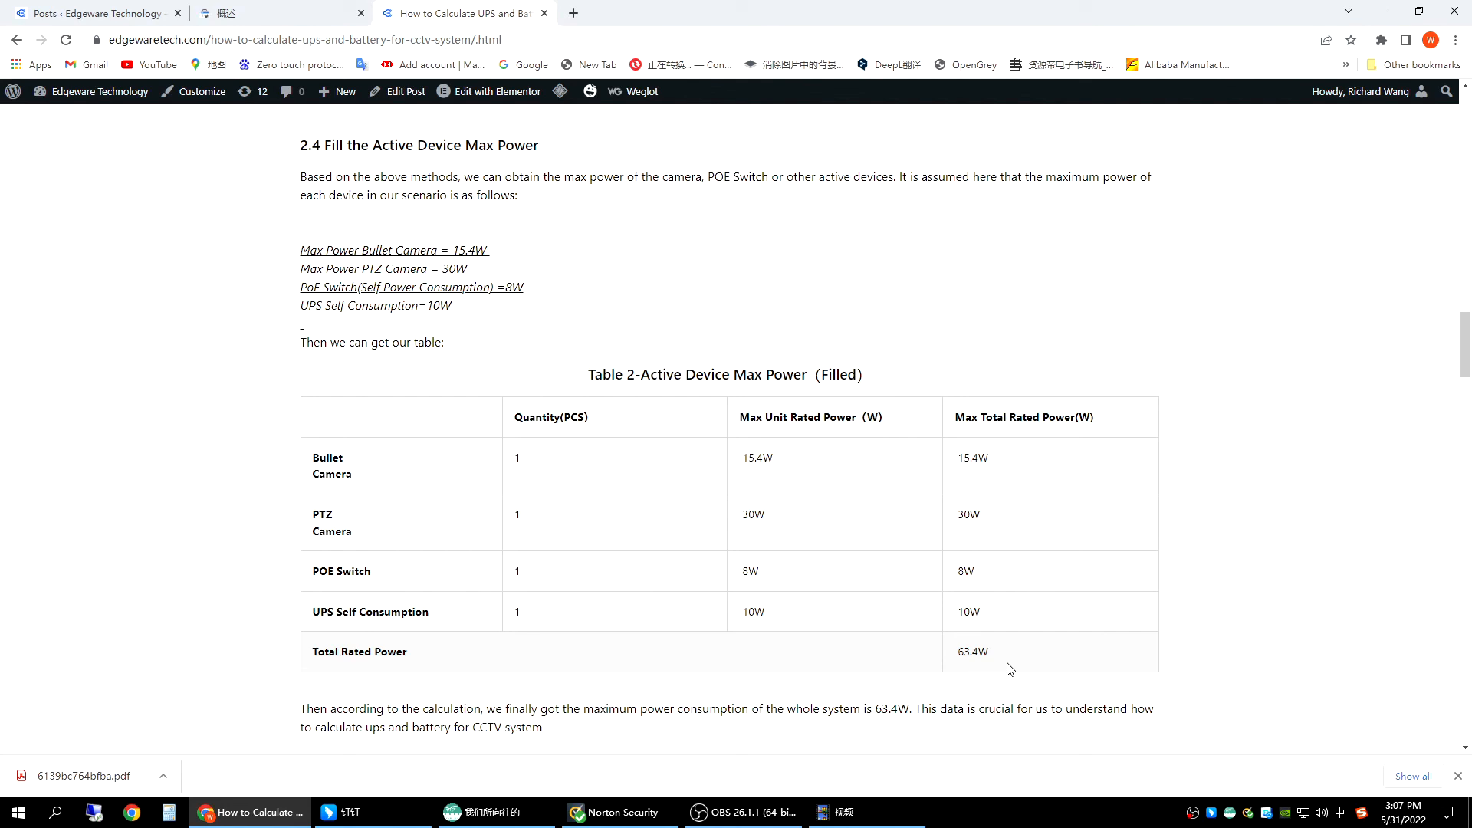